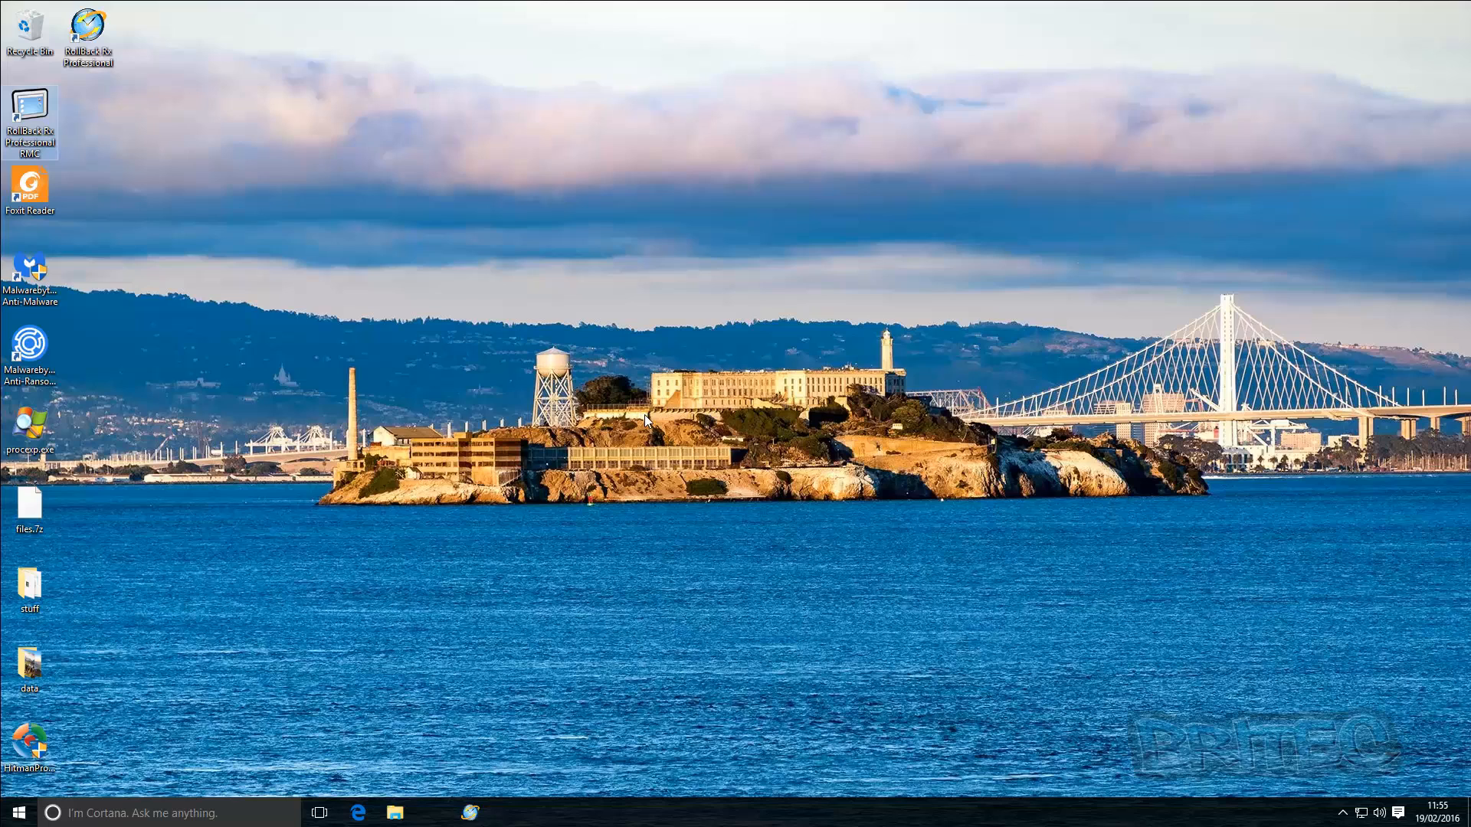
mouse_move(636, 443)
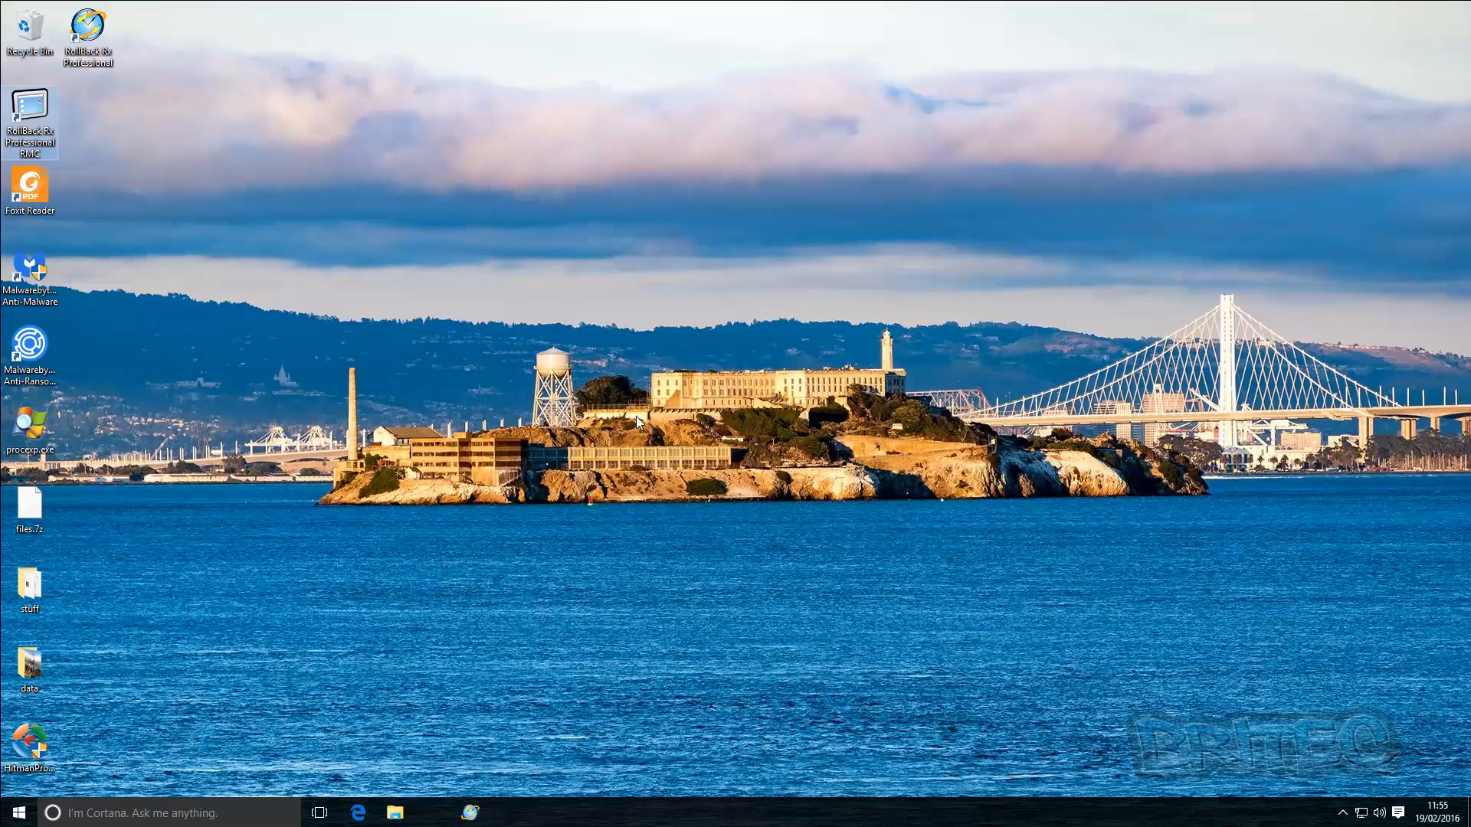
mouse_move(598, 459)
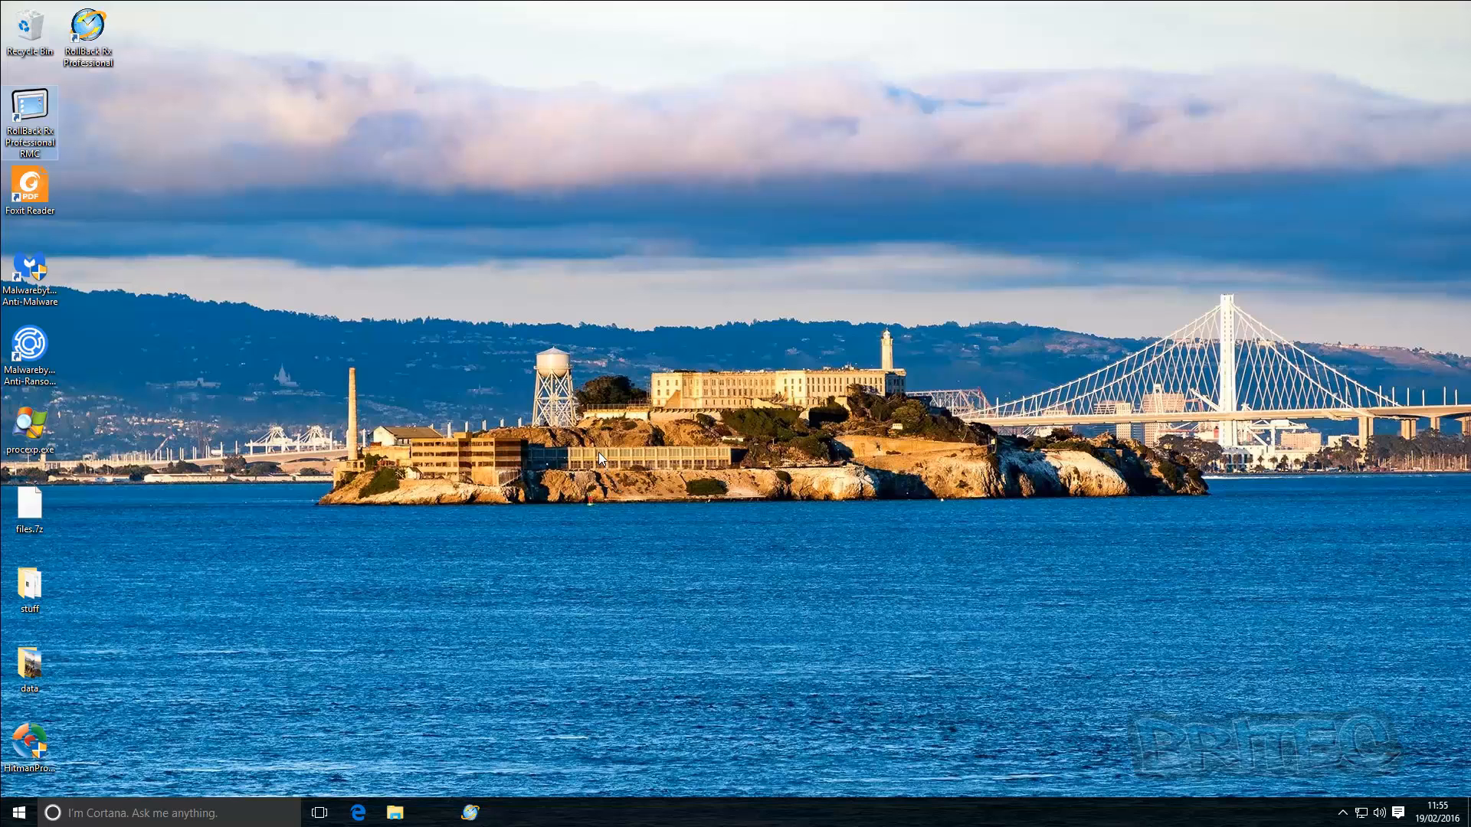
mouse_move(592, 463)
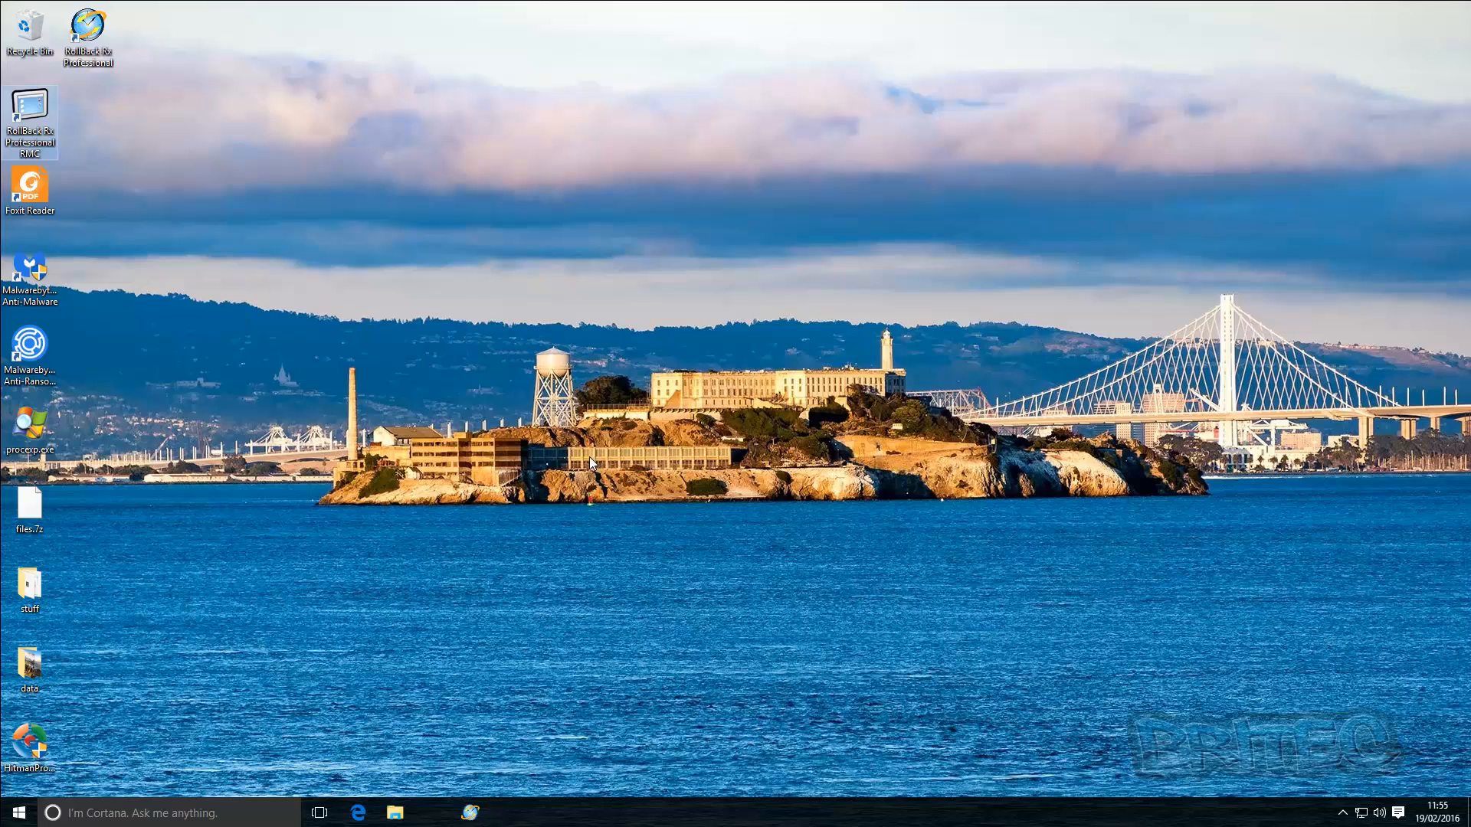
mouse_move(583, 446)
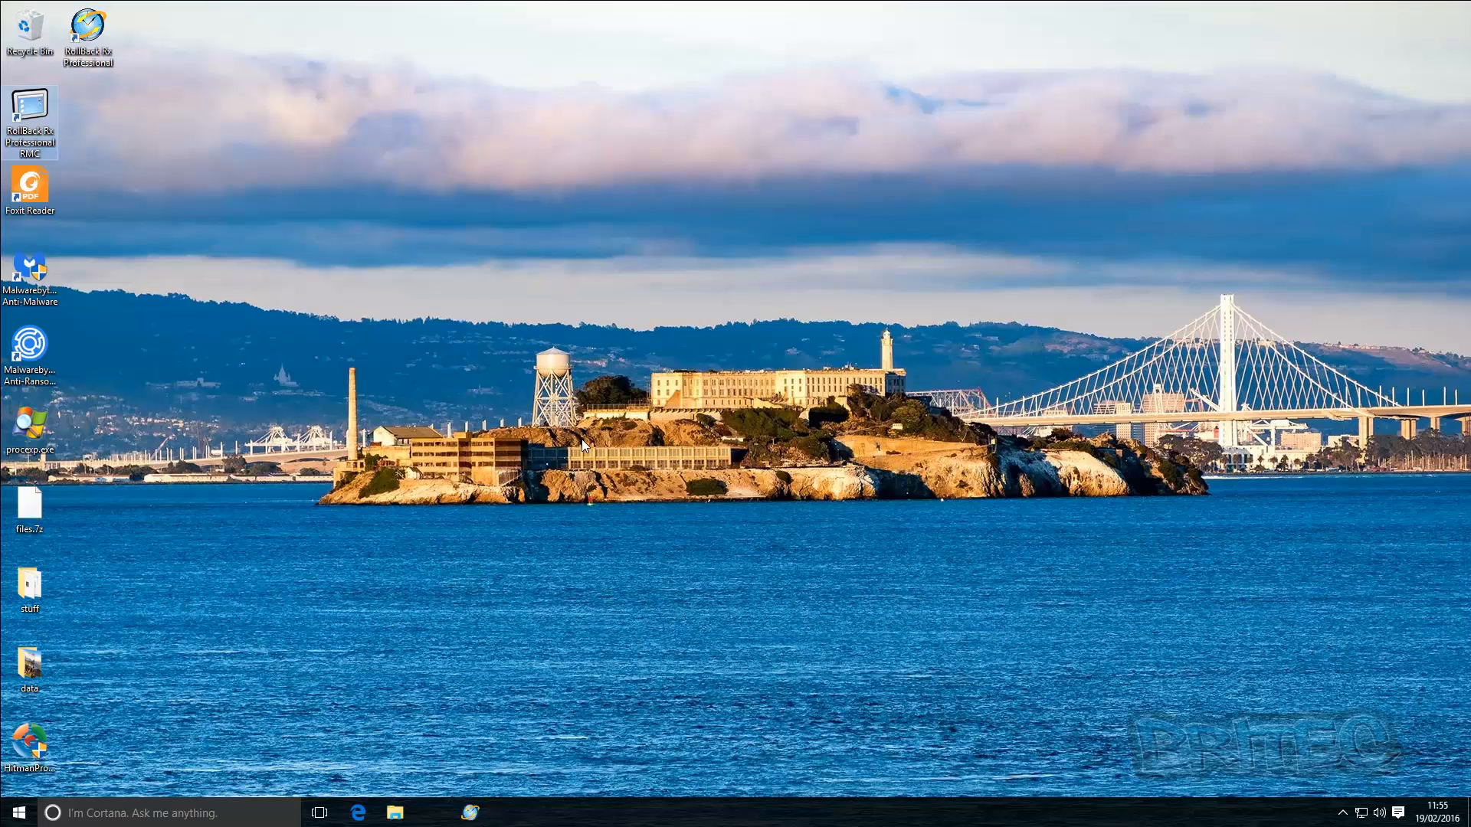
mouse_move(584, 443)
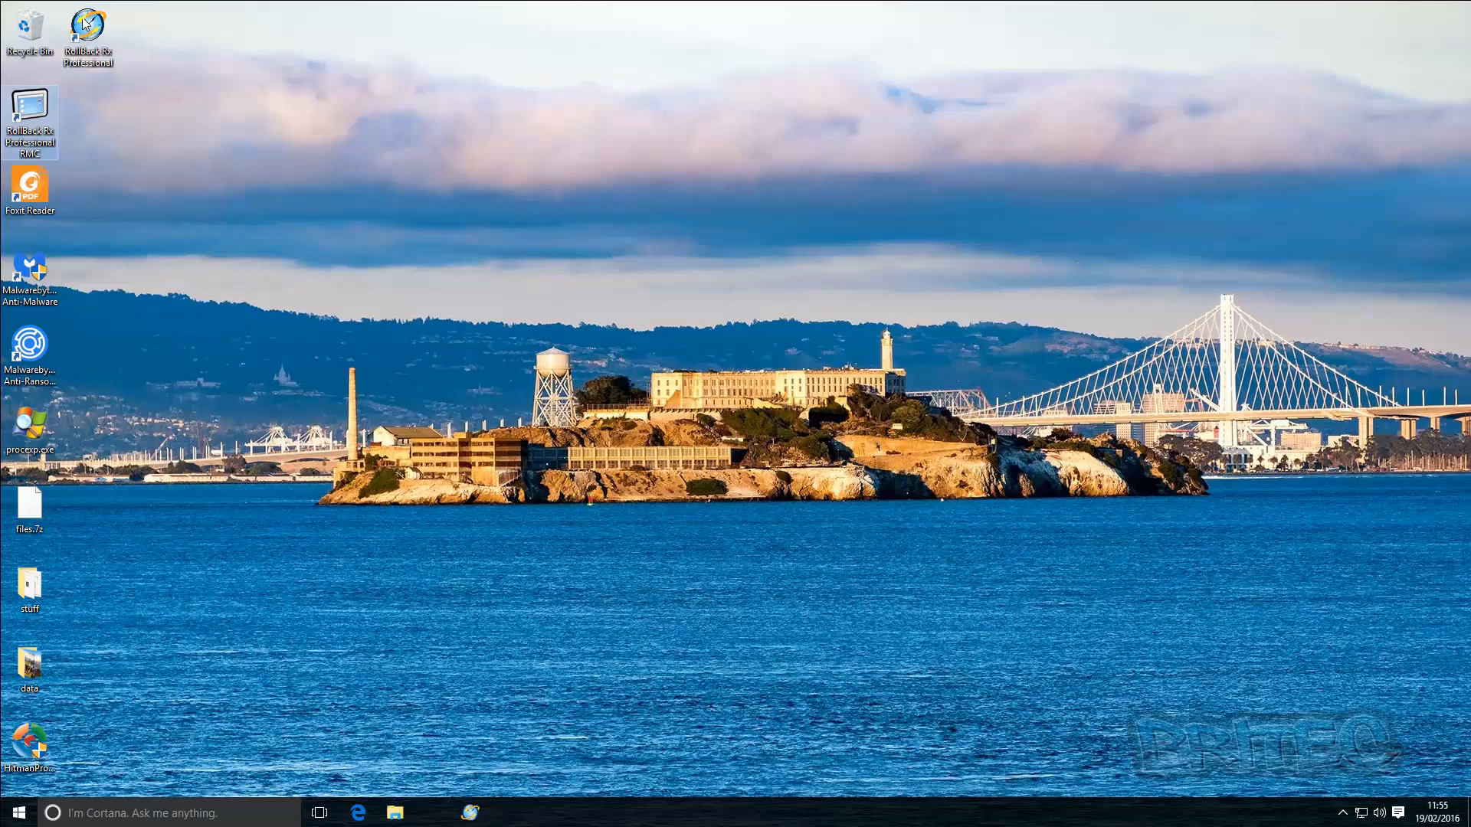
Step: Launch RollBack Rx Professional from the desktop and bring up its Common Tasks list
double_click(88, 23)
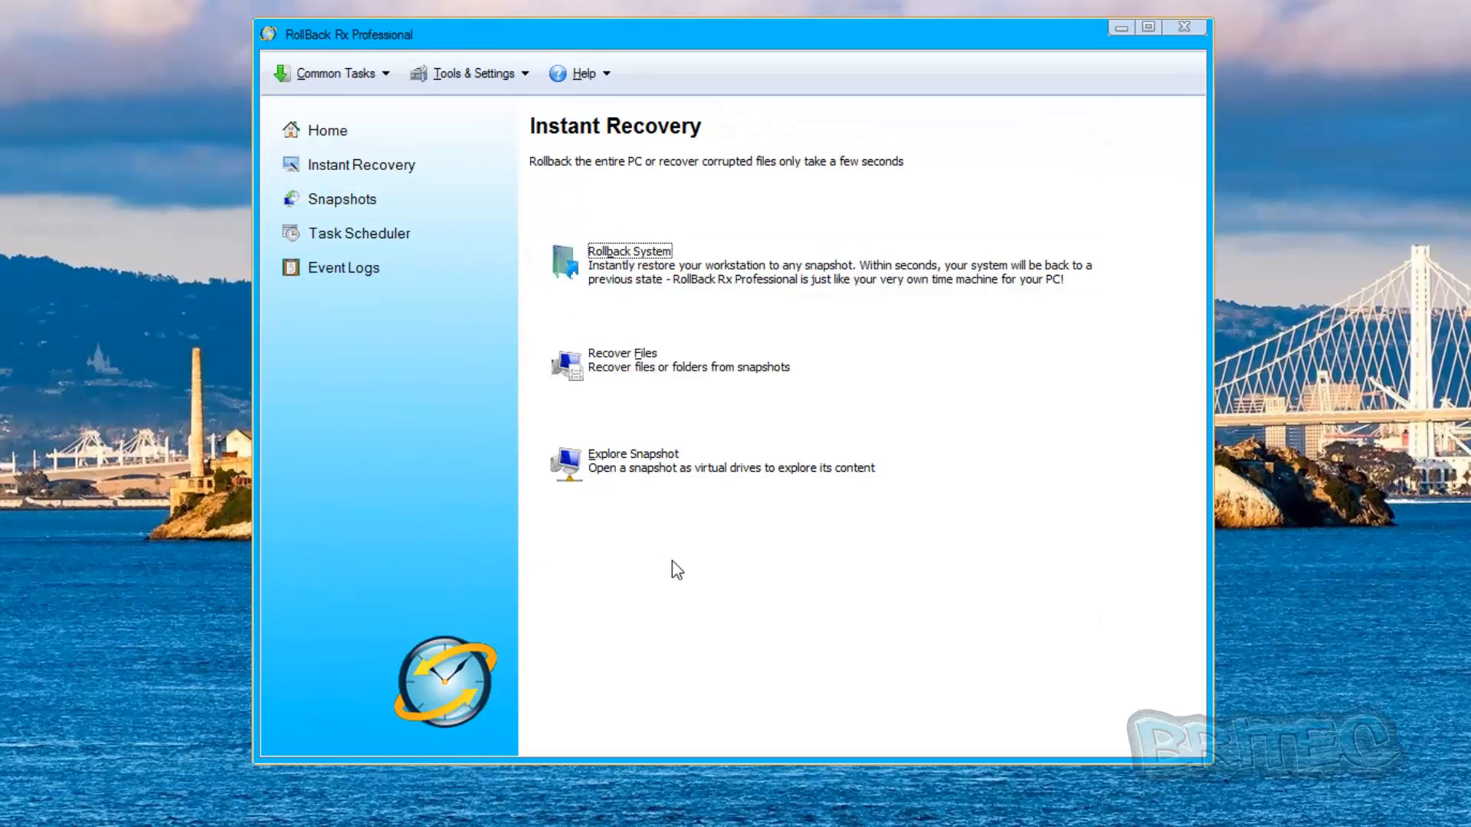
mouse_move(717, 576)
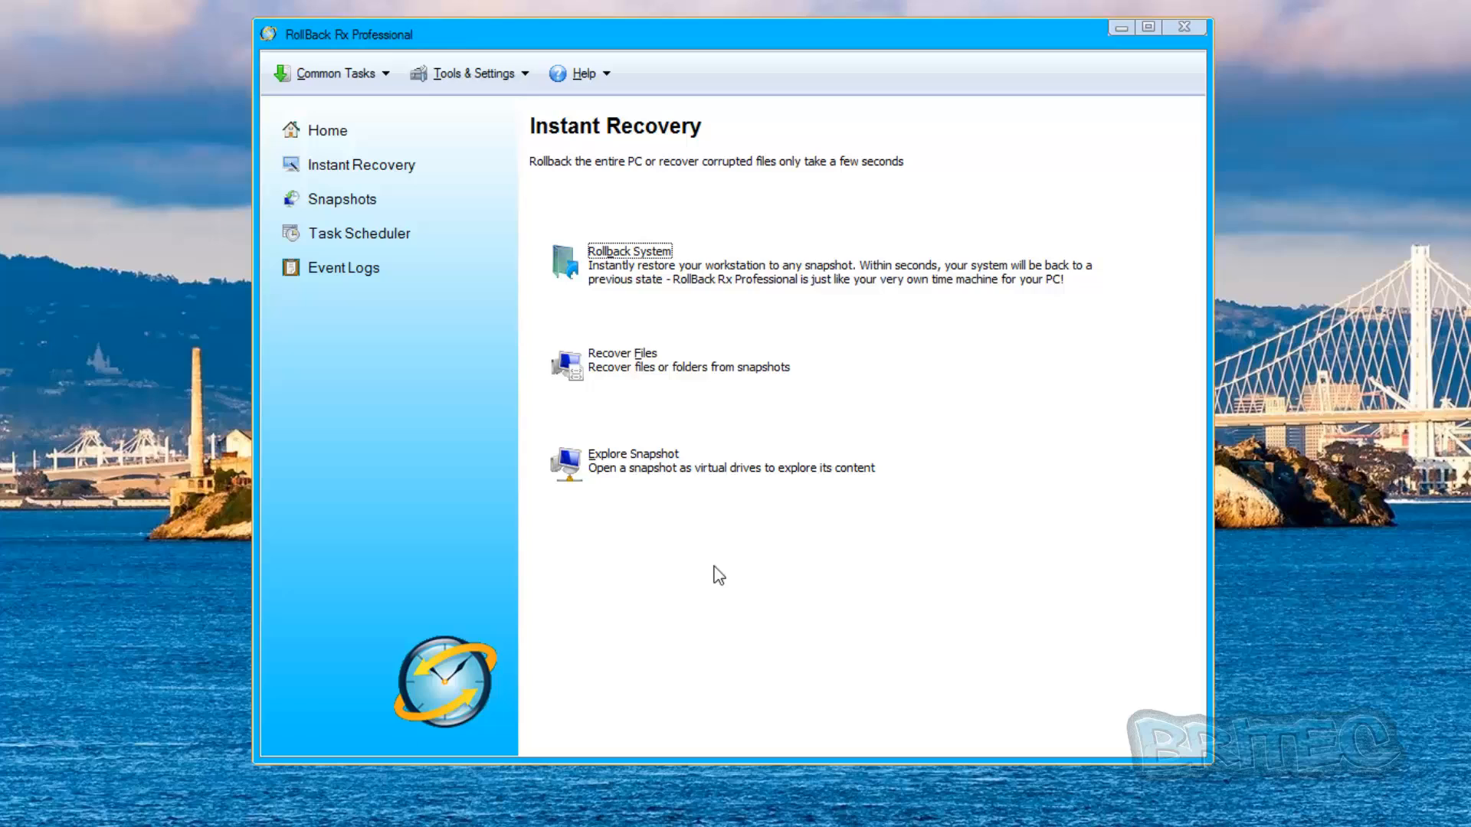
mouse_move(613, 325)
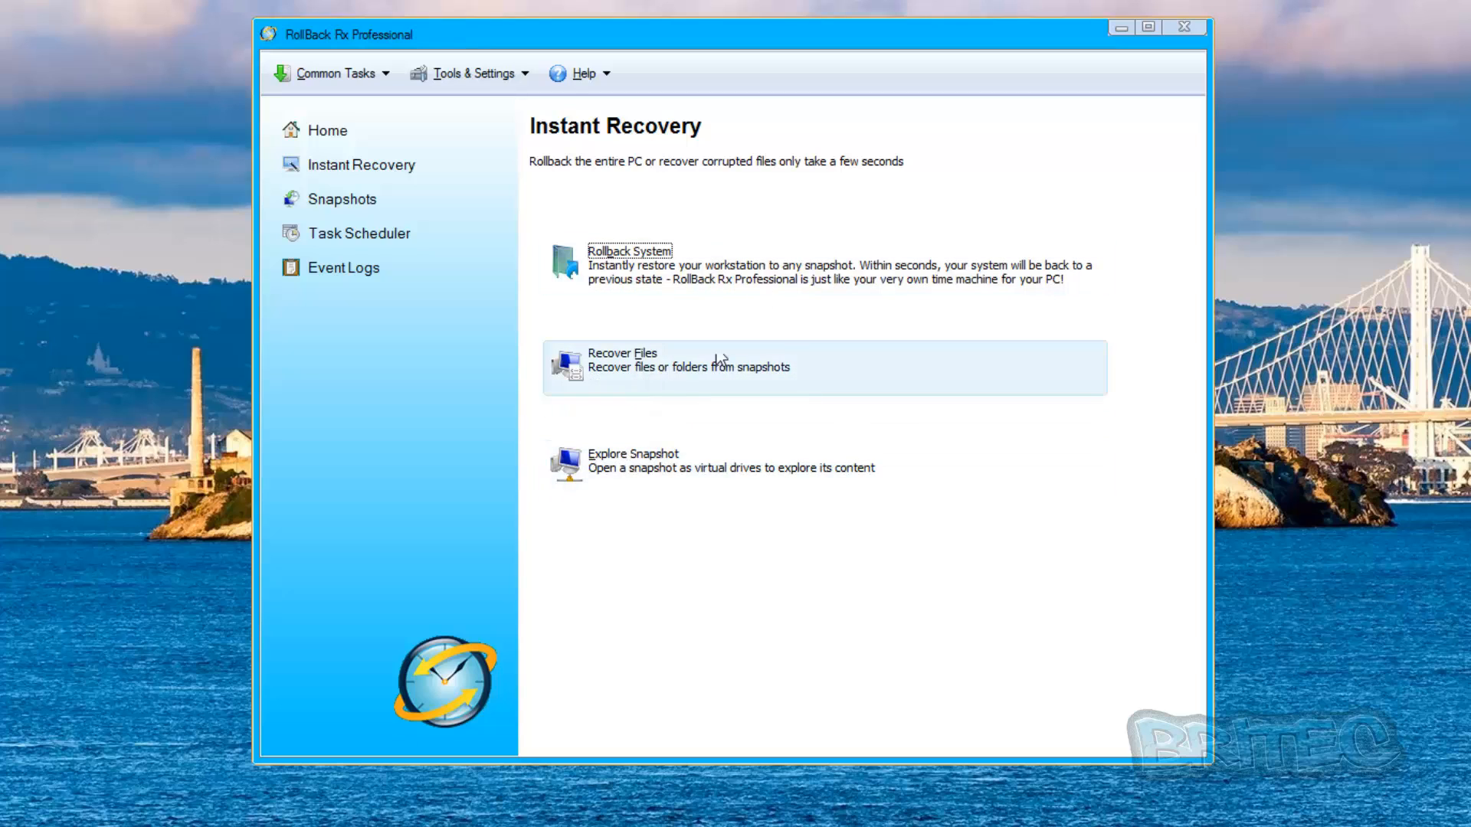
mouse_move(552, 254)
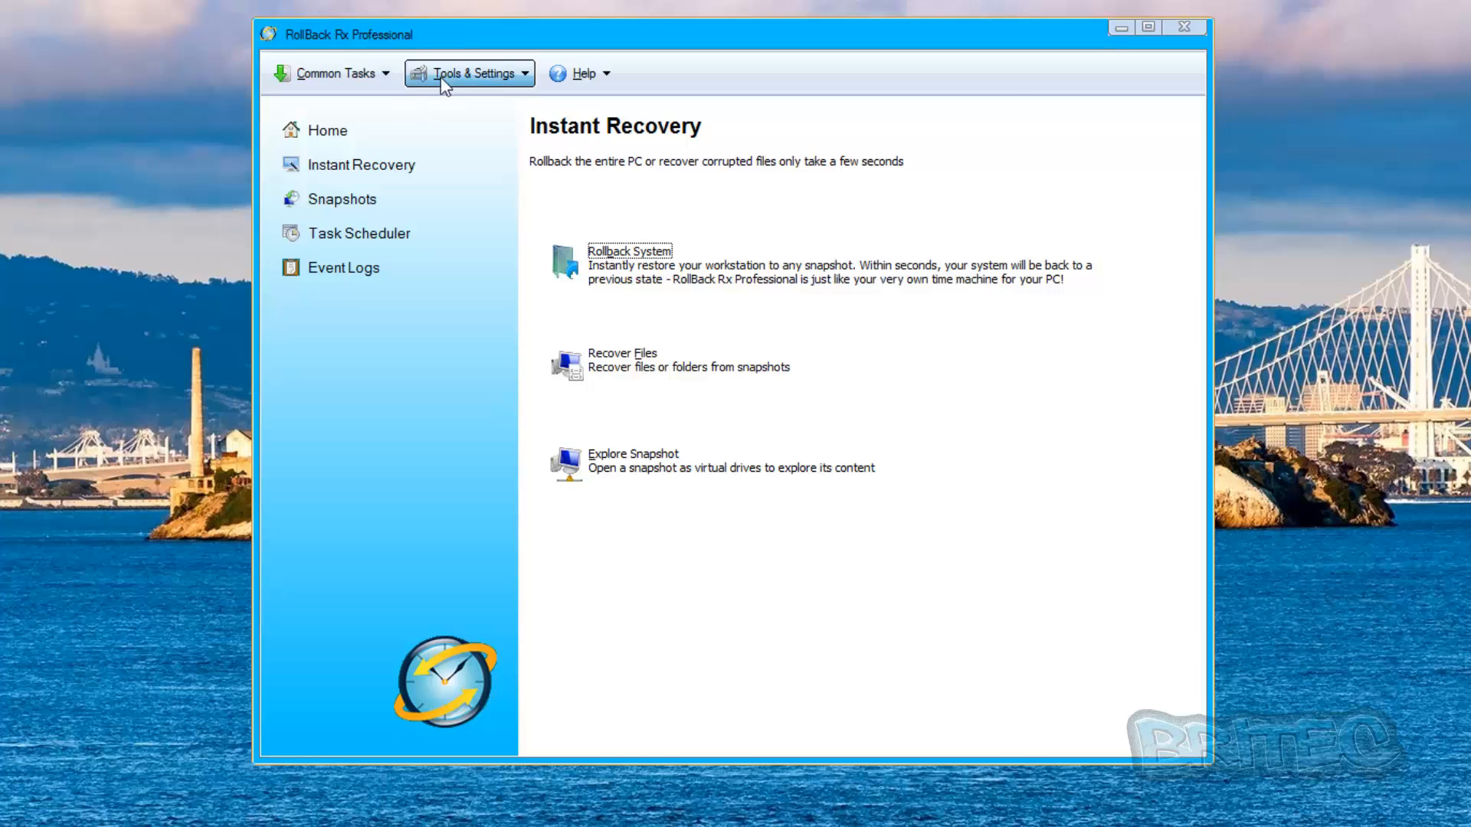
mouse_move(373, 210)
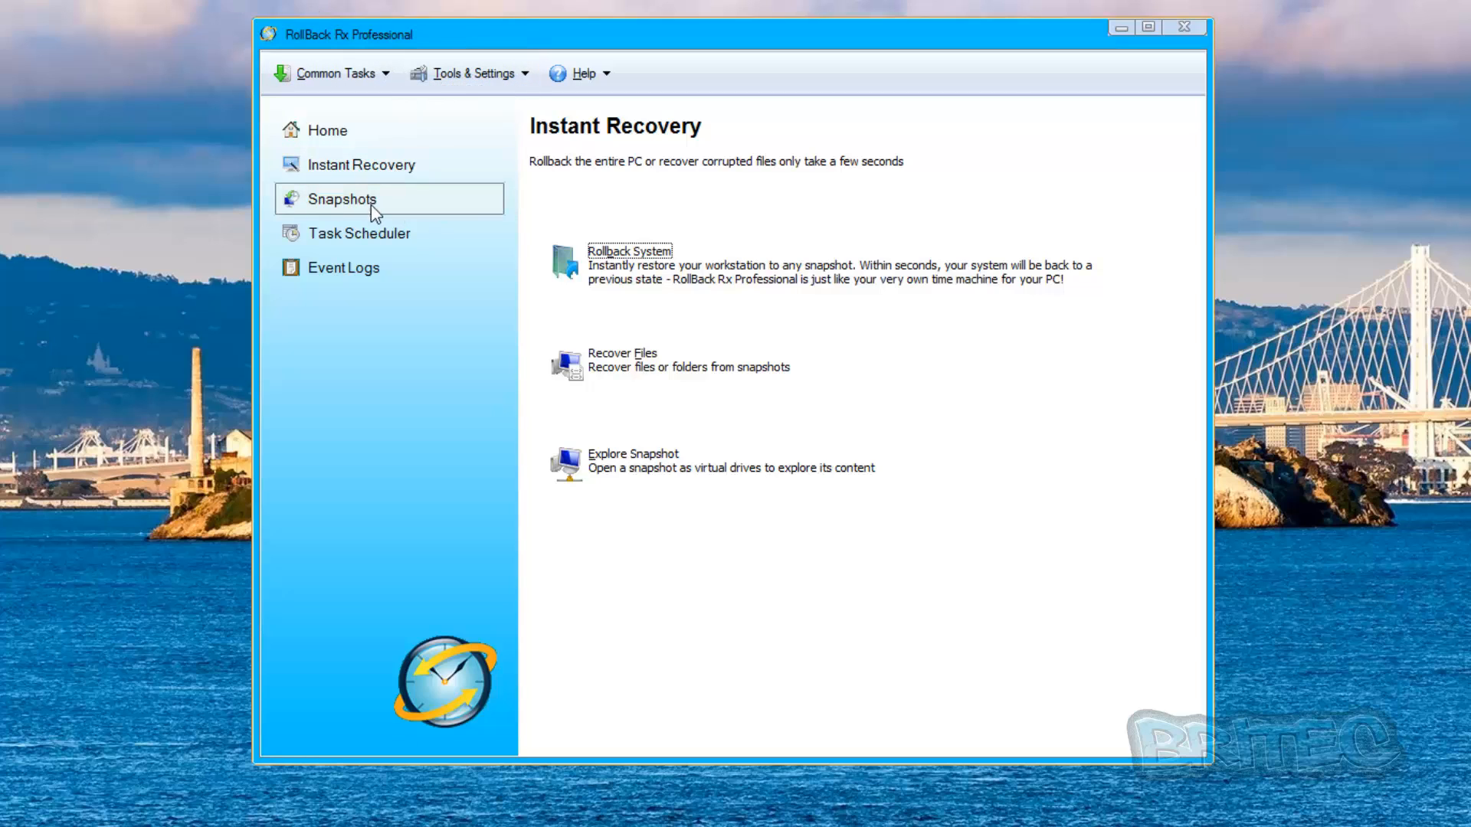
mouse_move(337, 357)
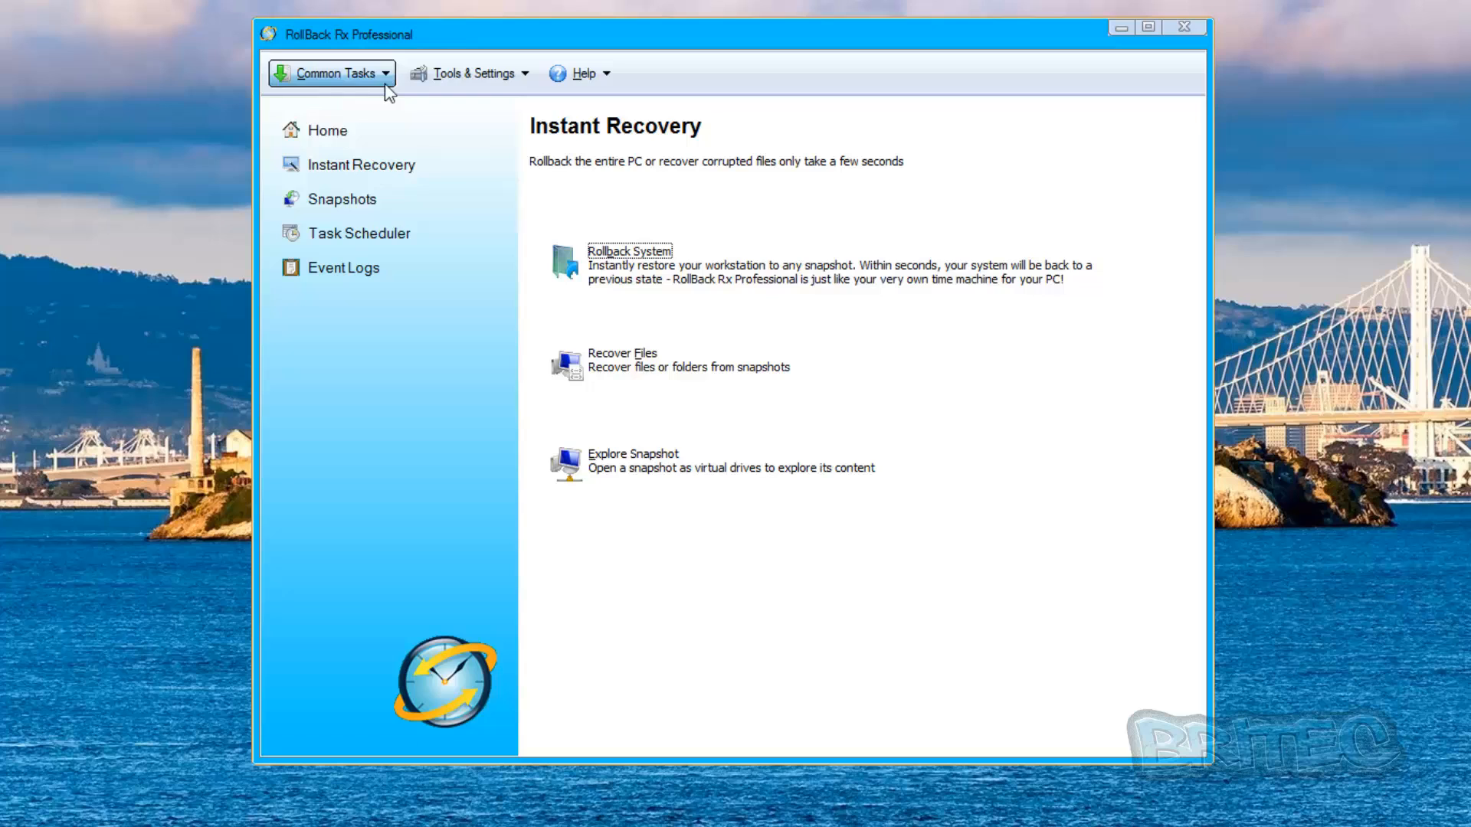
click(331, 74)
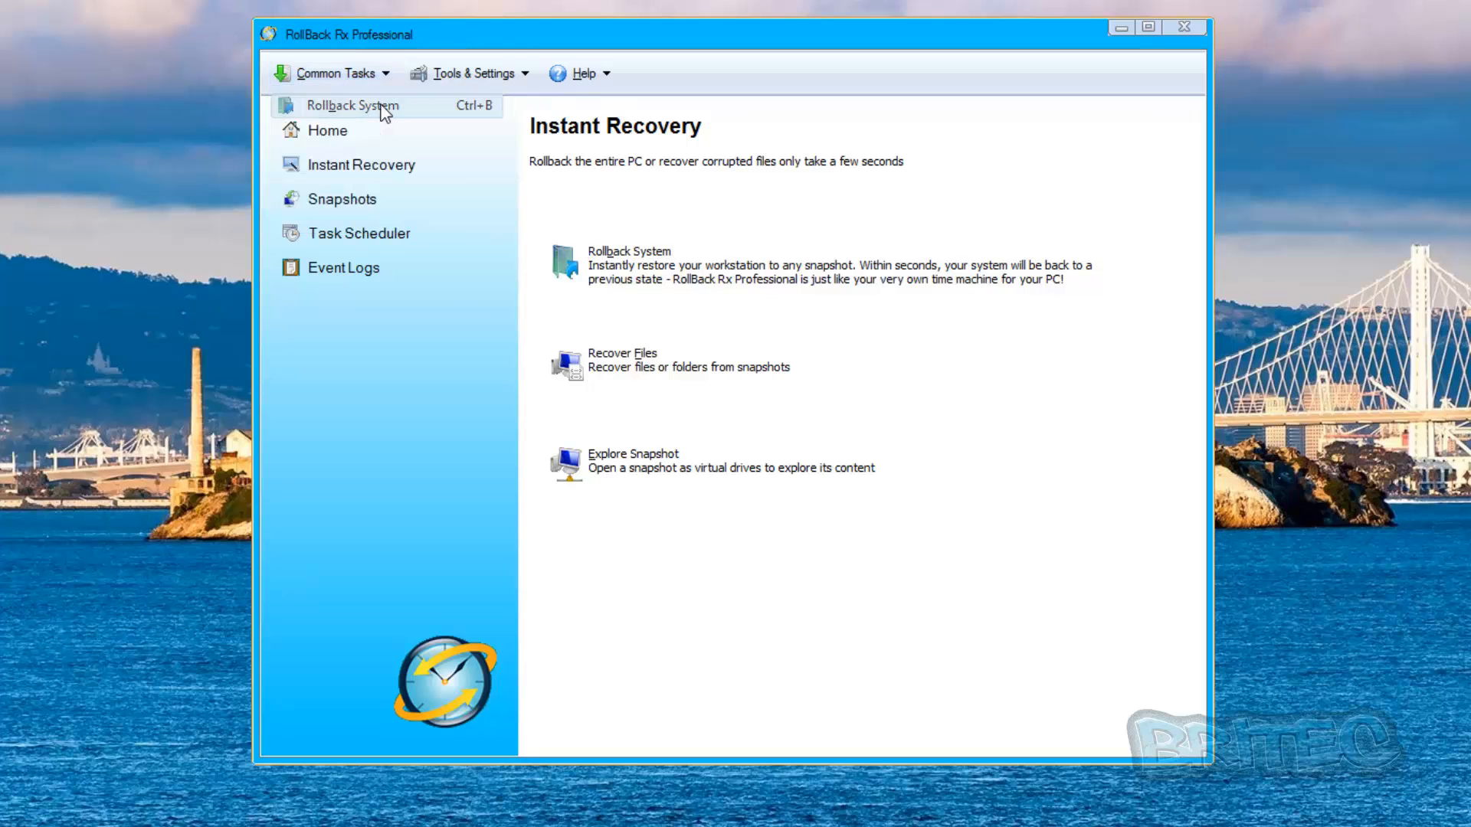
Step: Choose Rollback System to list the snapshots the PC can be restored to
click(353, 106)
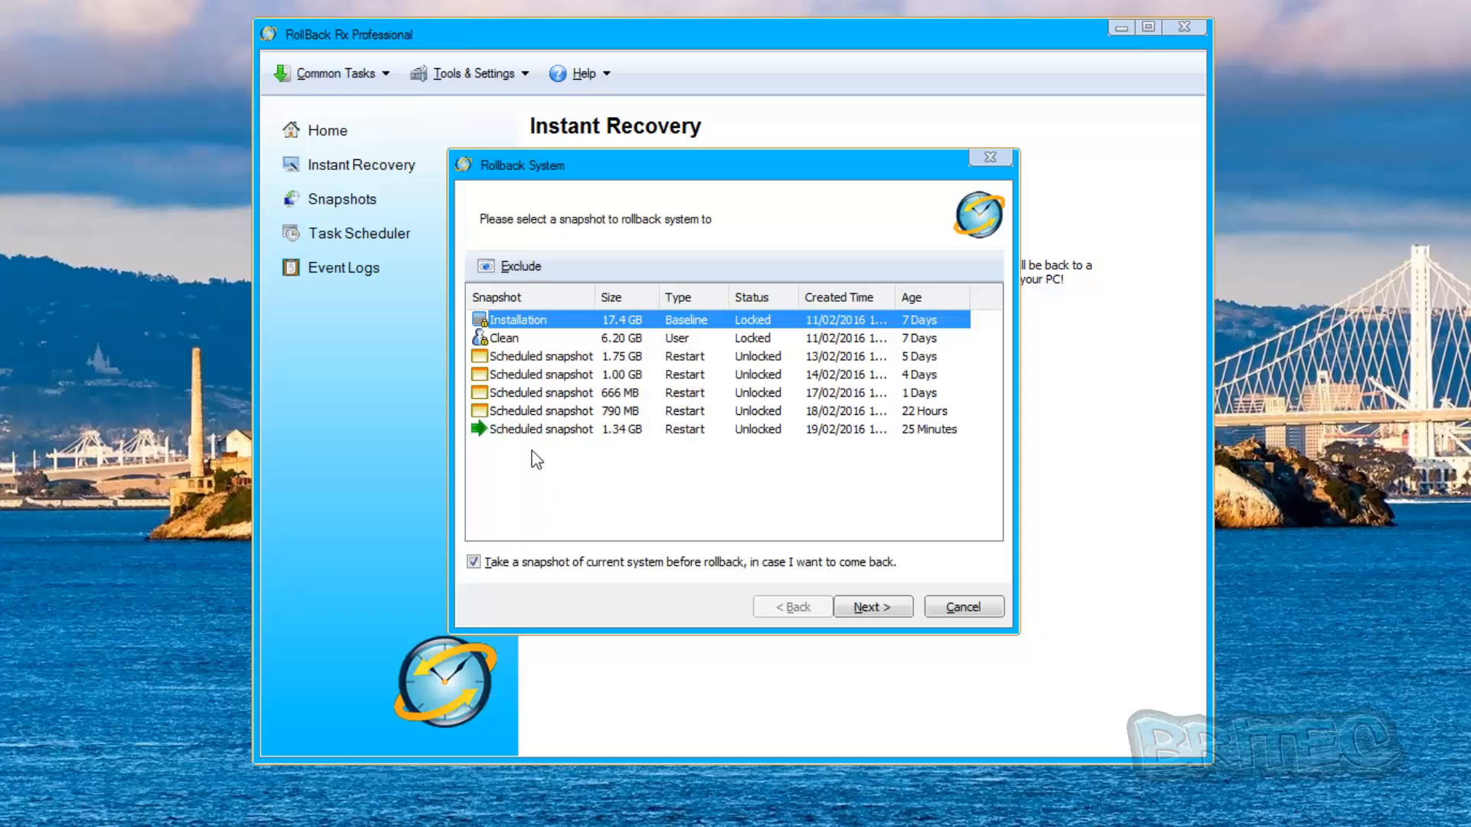
mouse_move(544, 410)
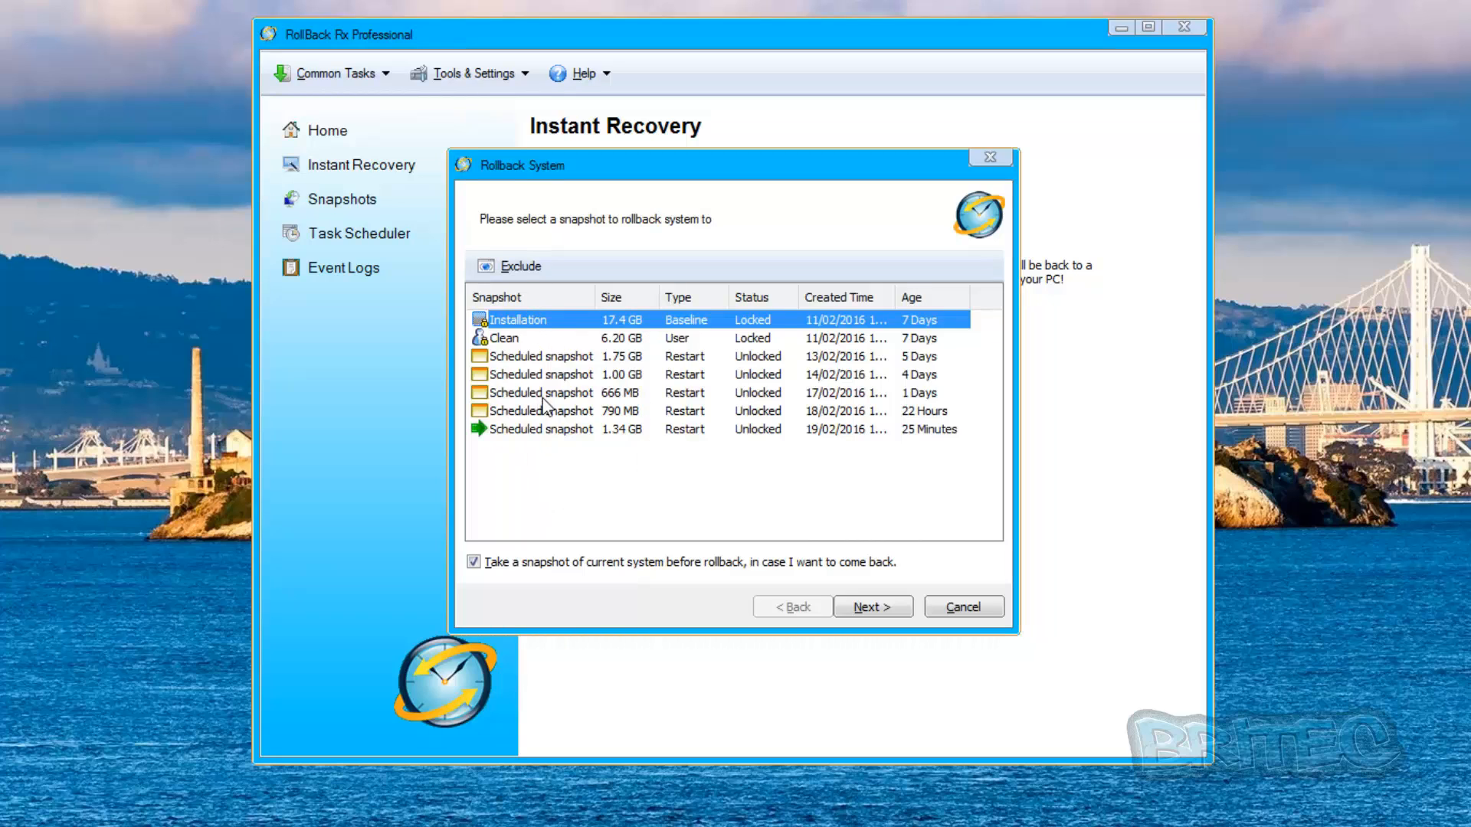
mouse_move(661, 360)
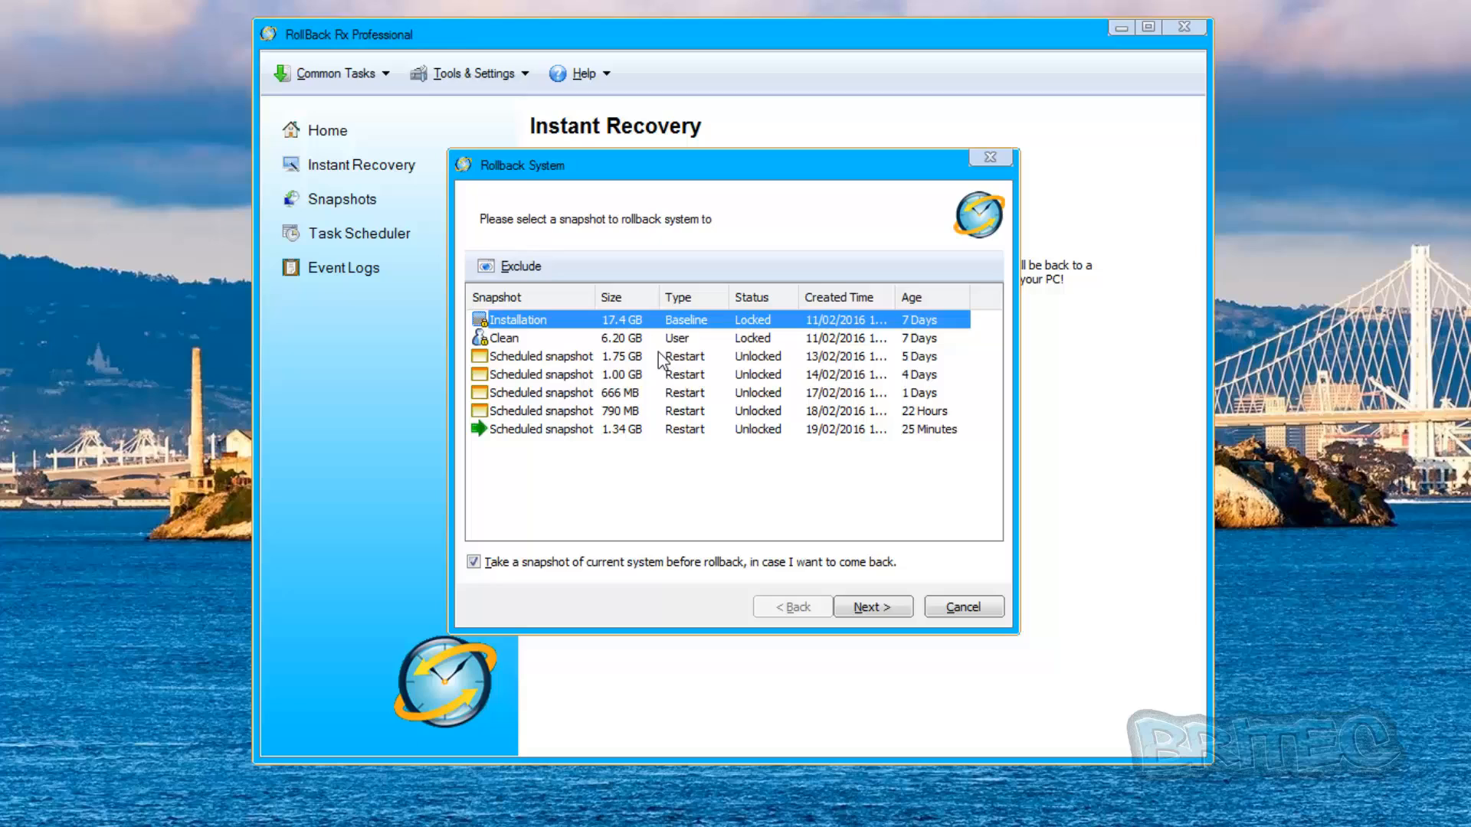
mouse_move(534, 374)
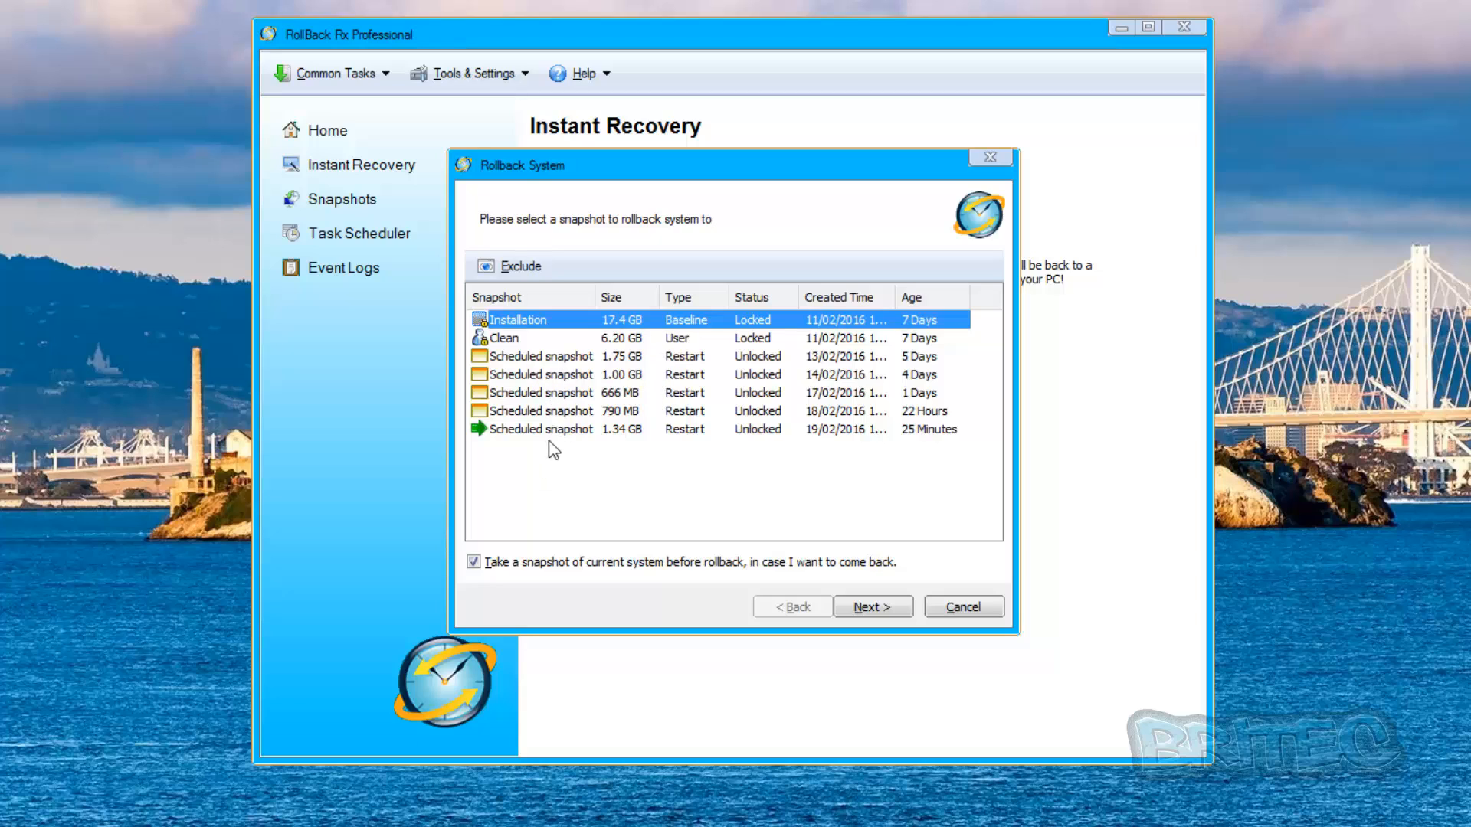
mouse_move(580, 359)
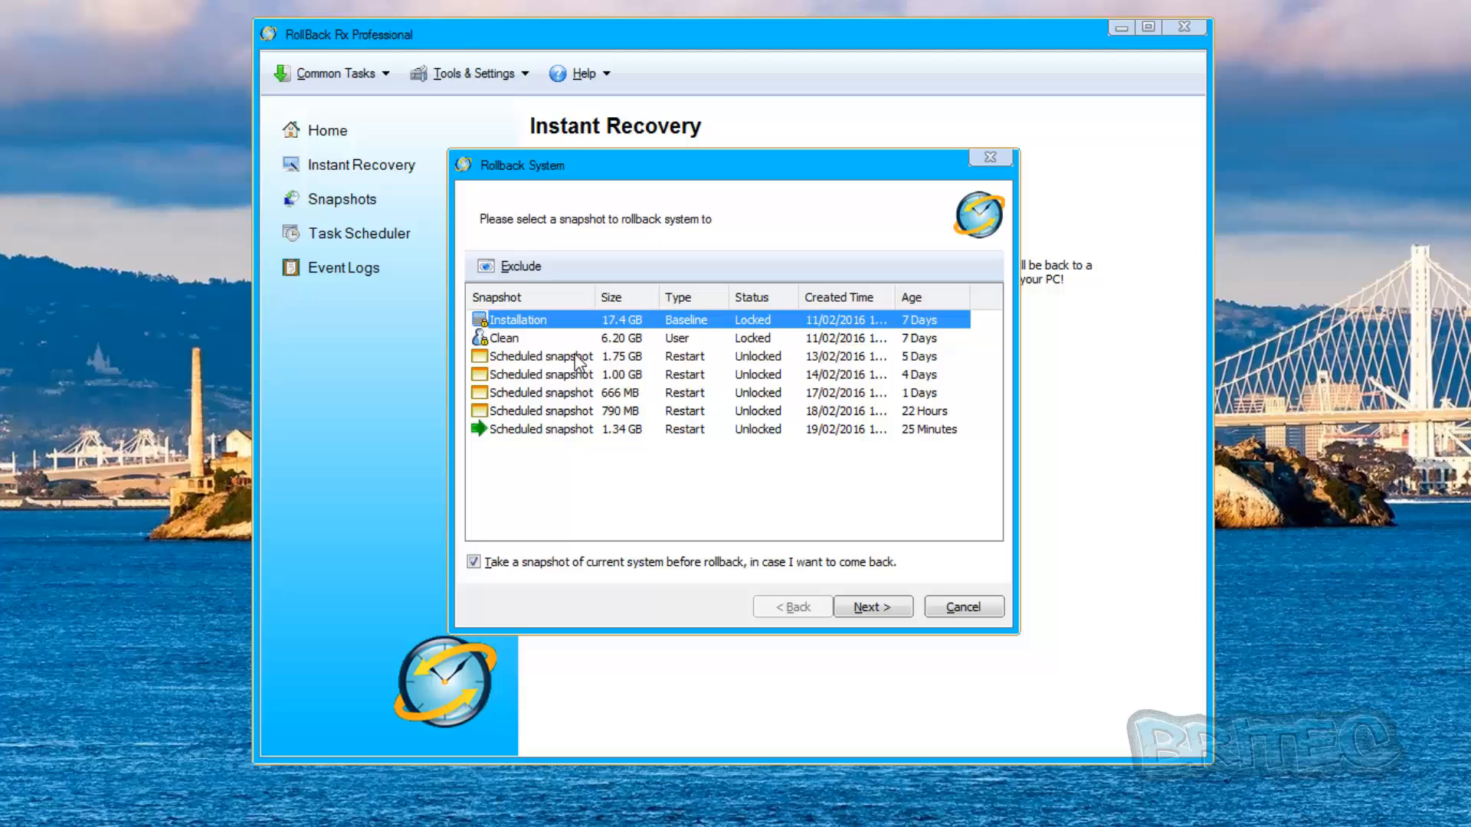
mouse_move(583, 382)
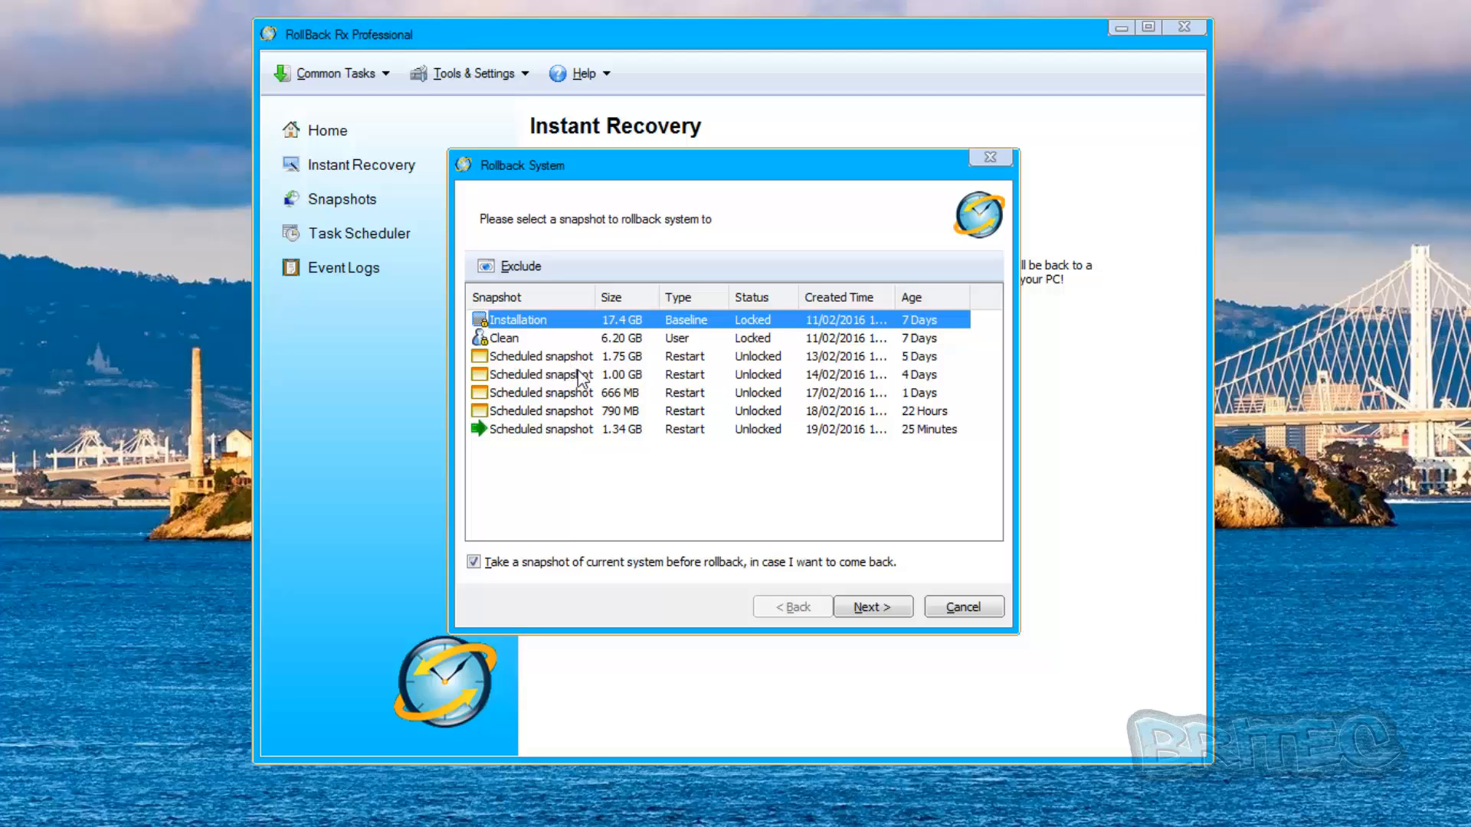
mouse_move(656, 379)
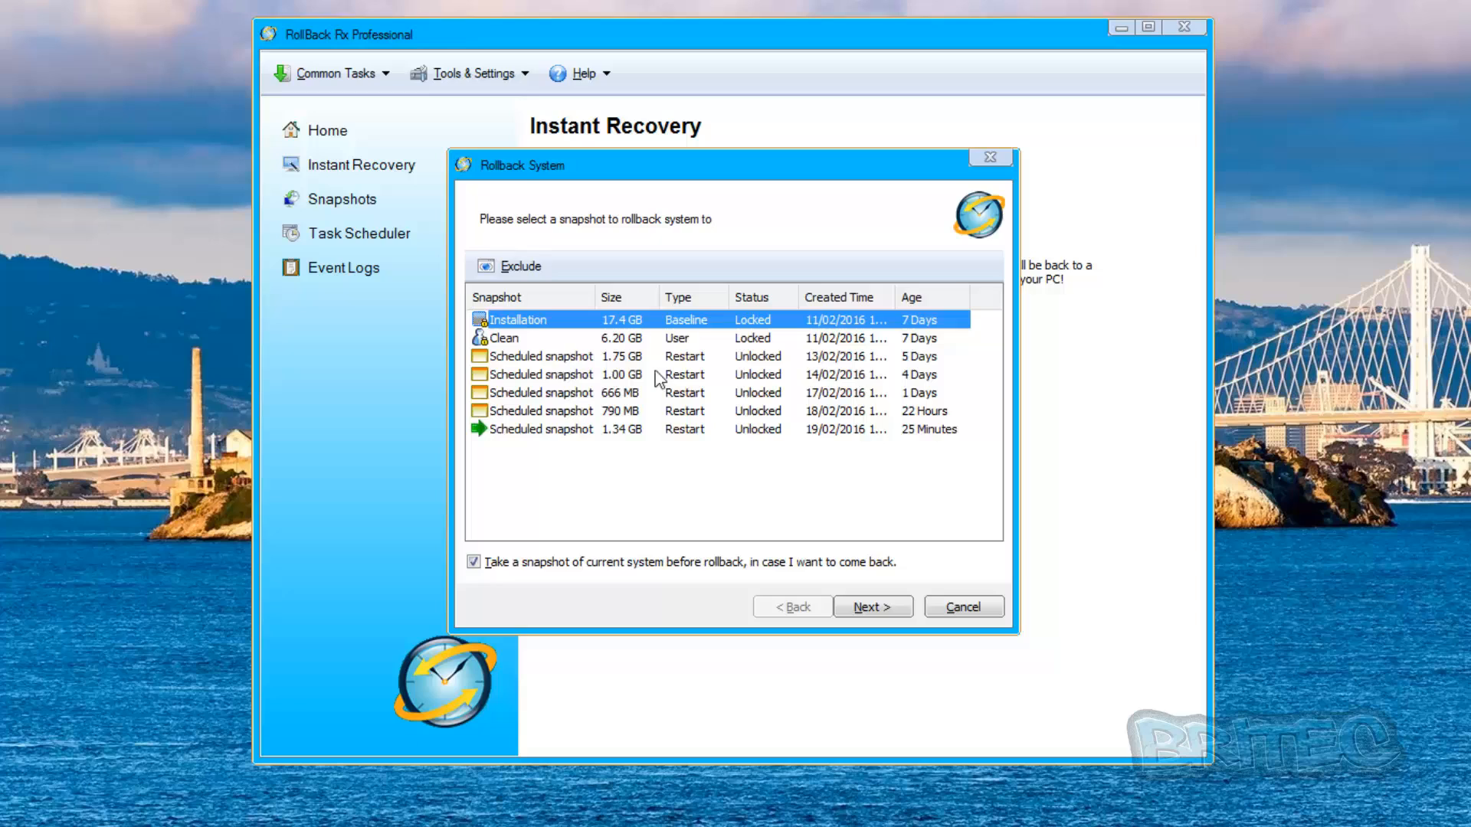
mouse_move(650, 412)
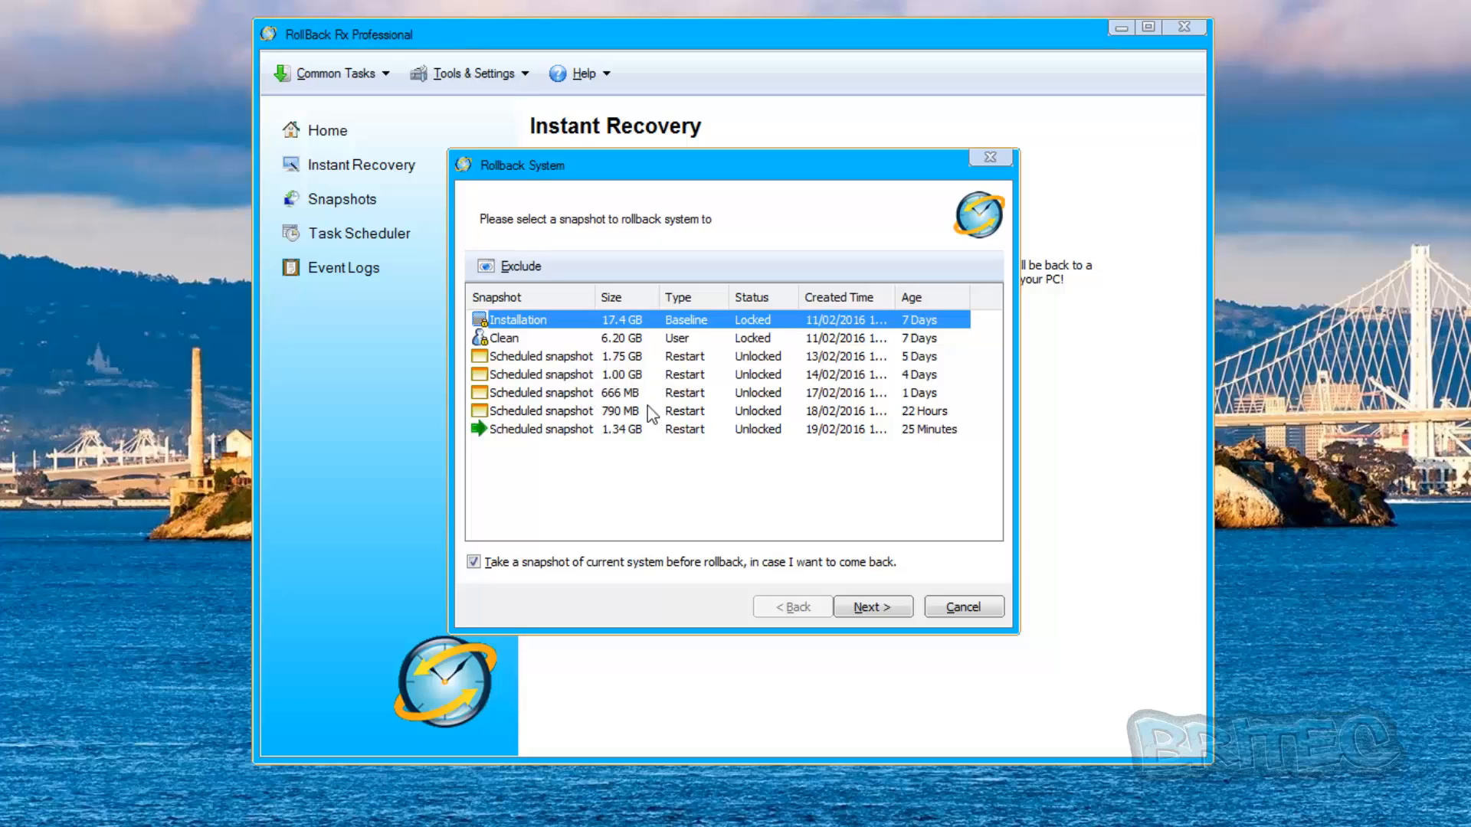
mouse_move(599, 425)
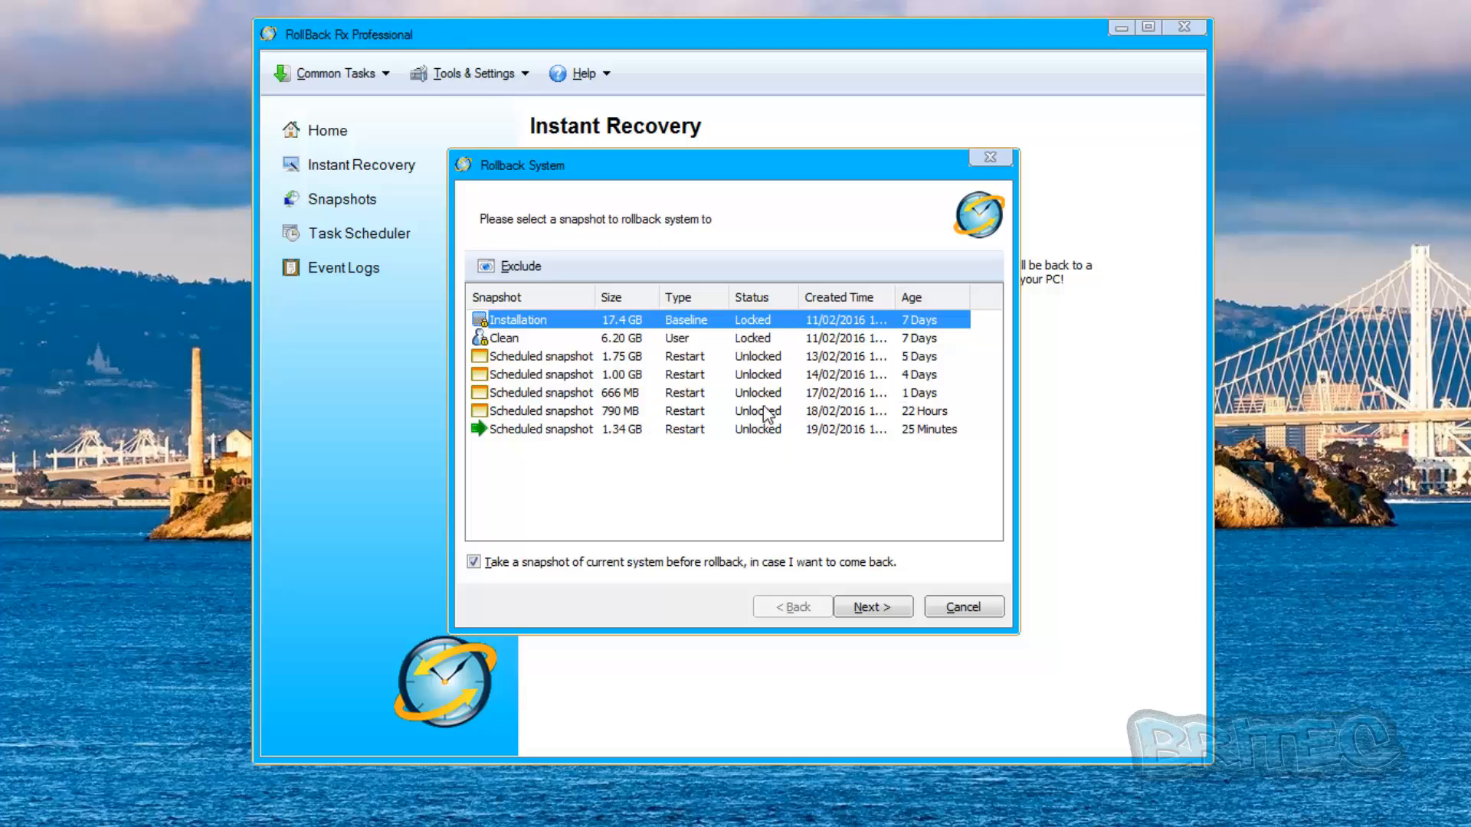
mouse_move(760, 410)
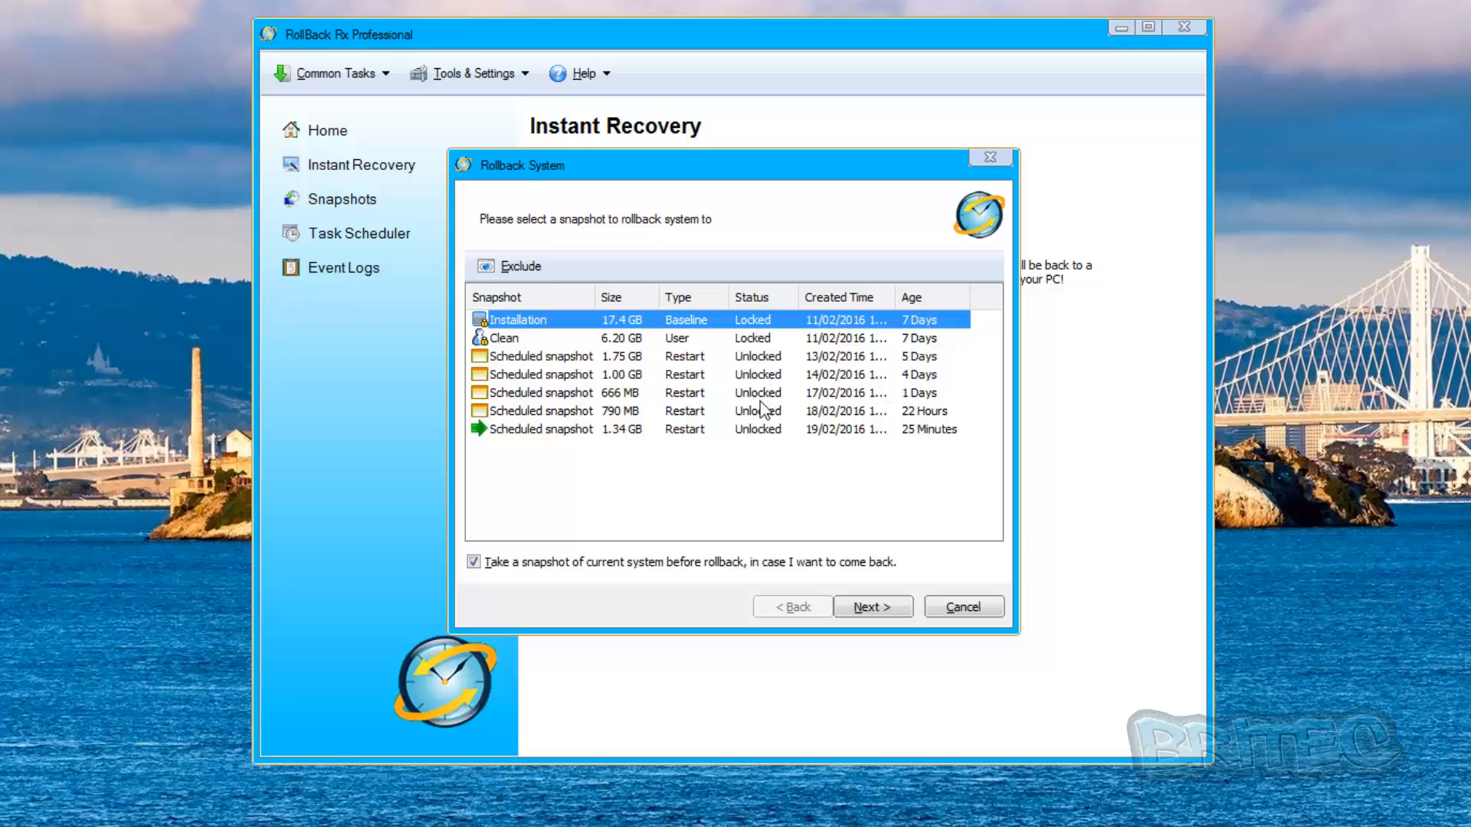
mouse_move(763, 349)
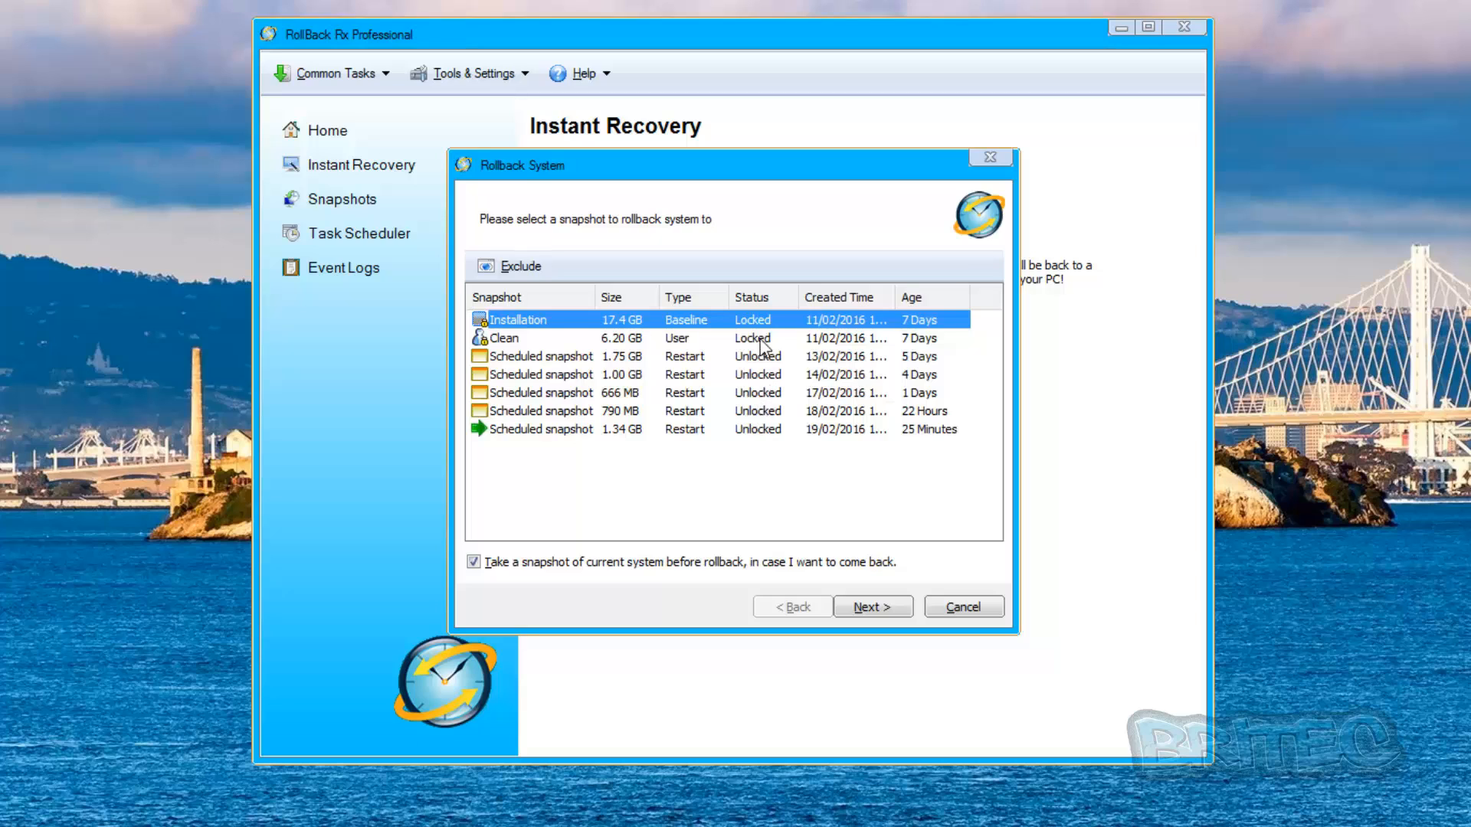
mouse_move(721, 329)
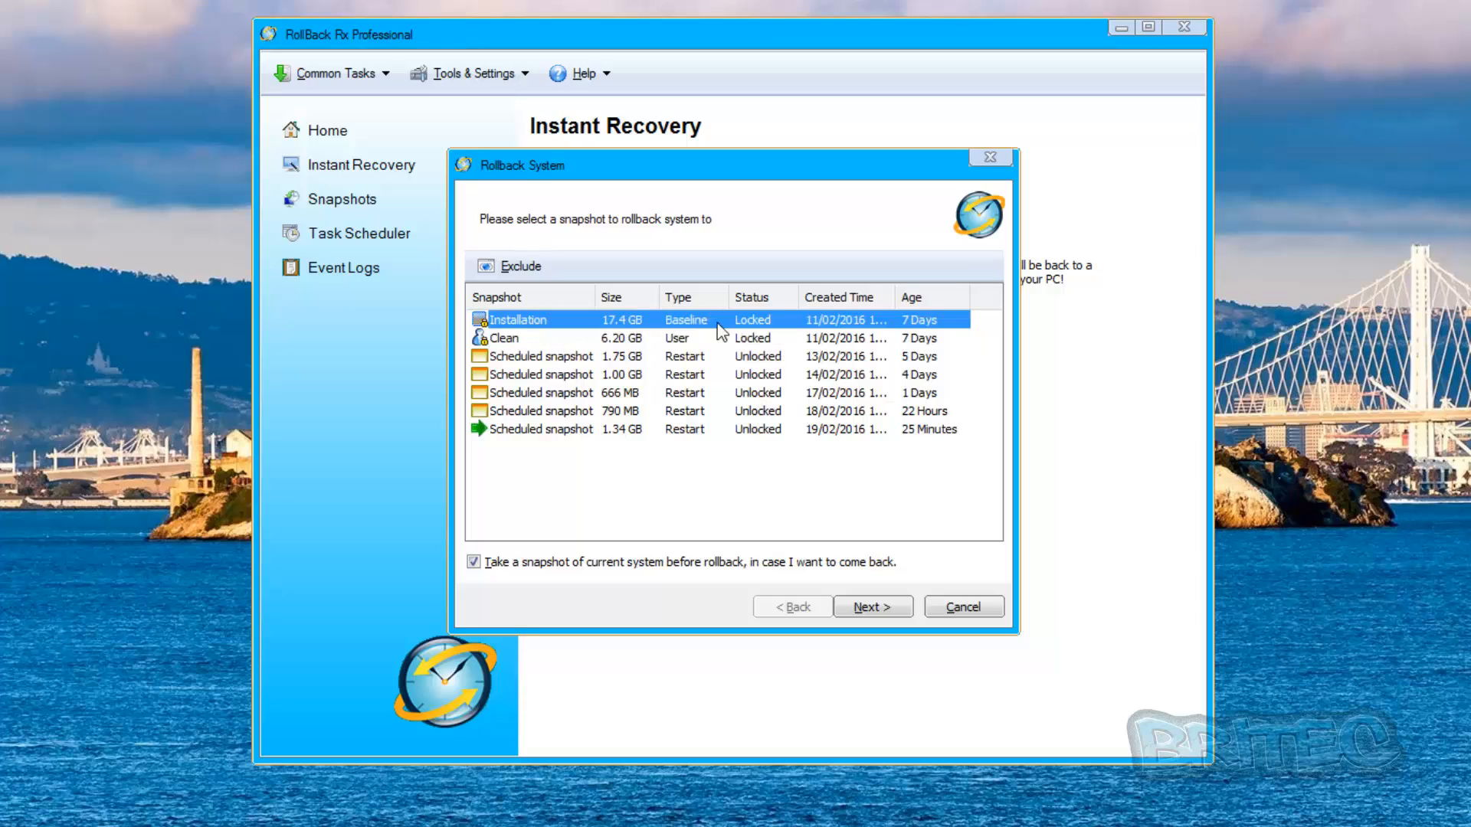
Step: Browse the Clean, Installation and scheduled snapshots, settling on the 790 MB snapshot from 22 hours ago
click(534, 338)
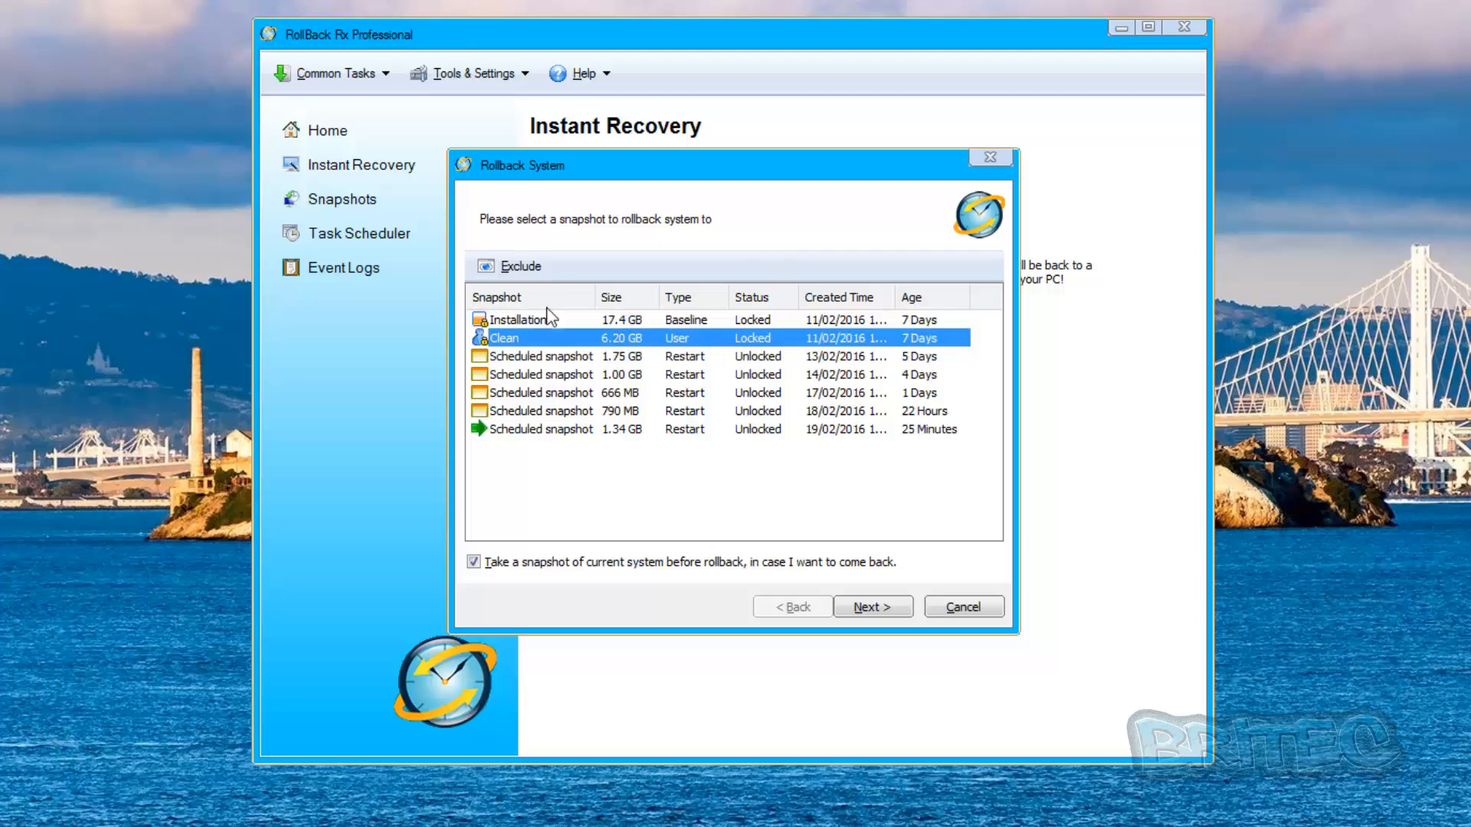
click(520, 320)
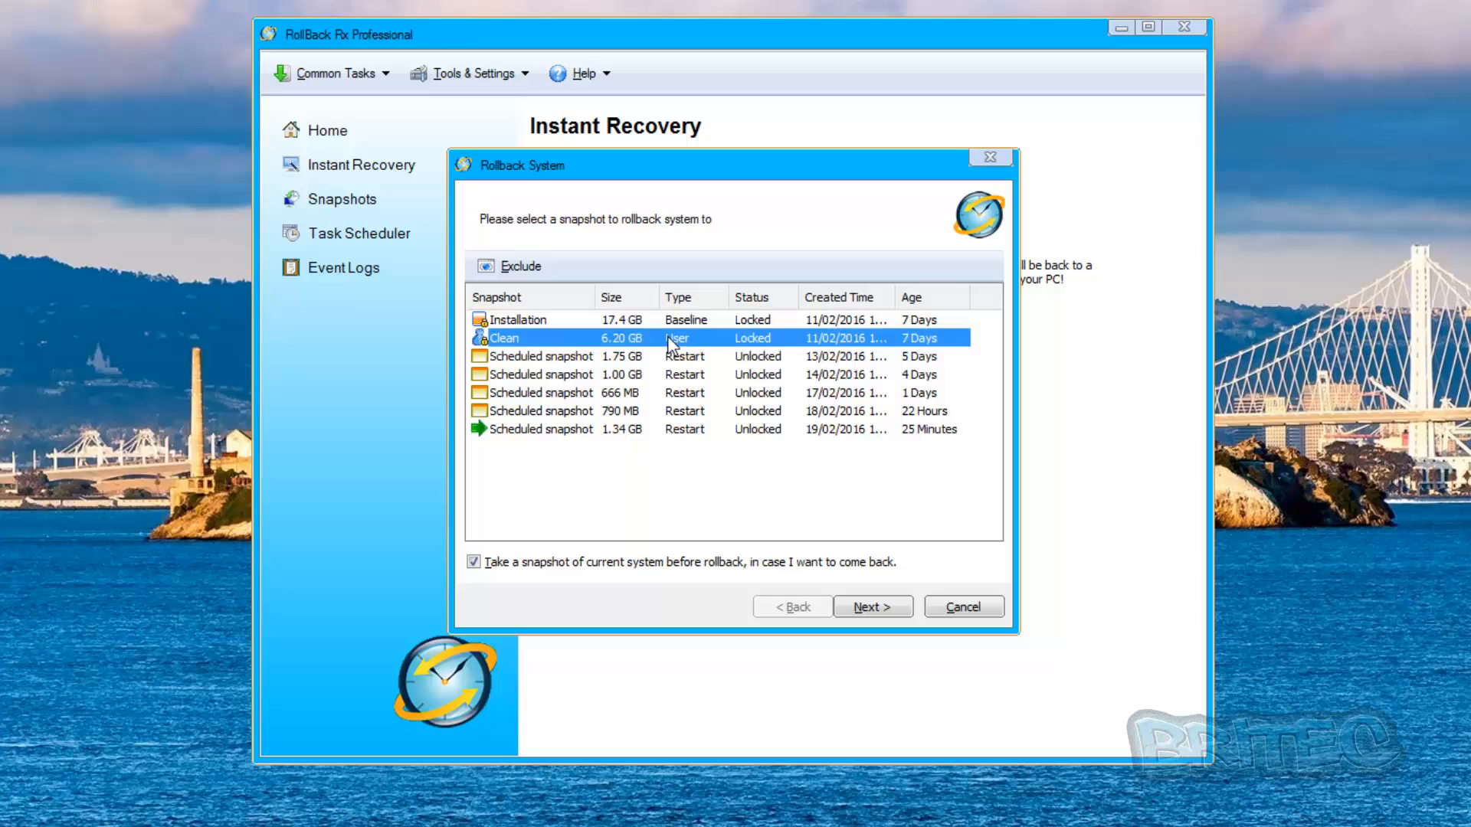
click(520, 320)
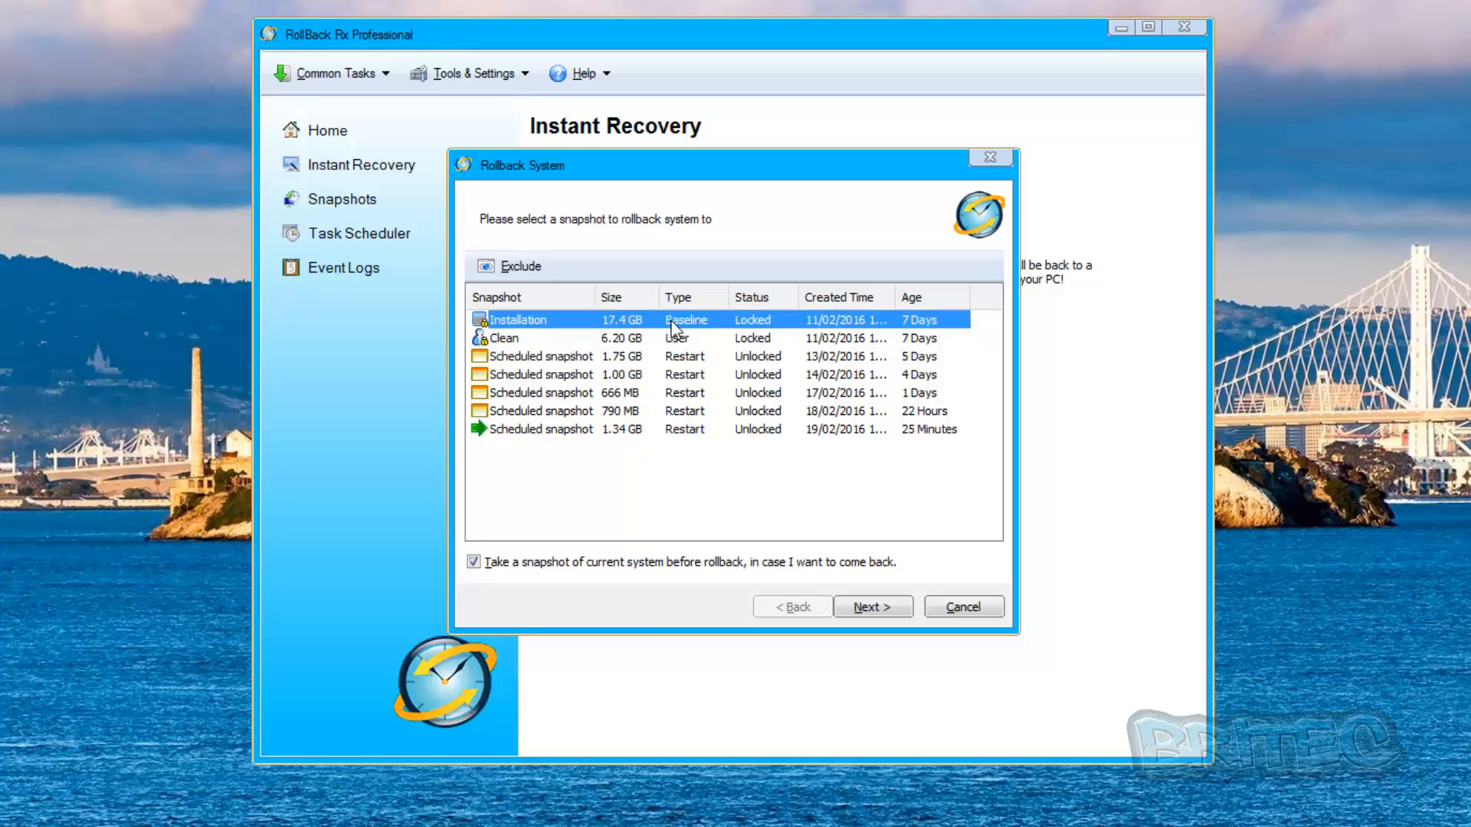
mouse_move(792, 325)
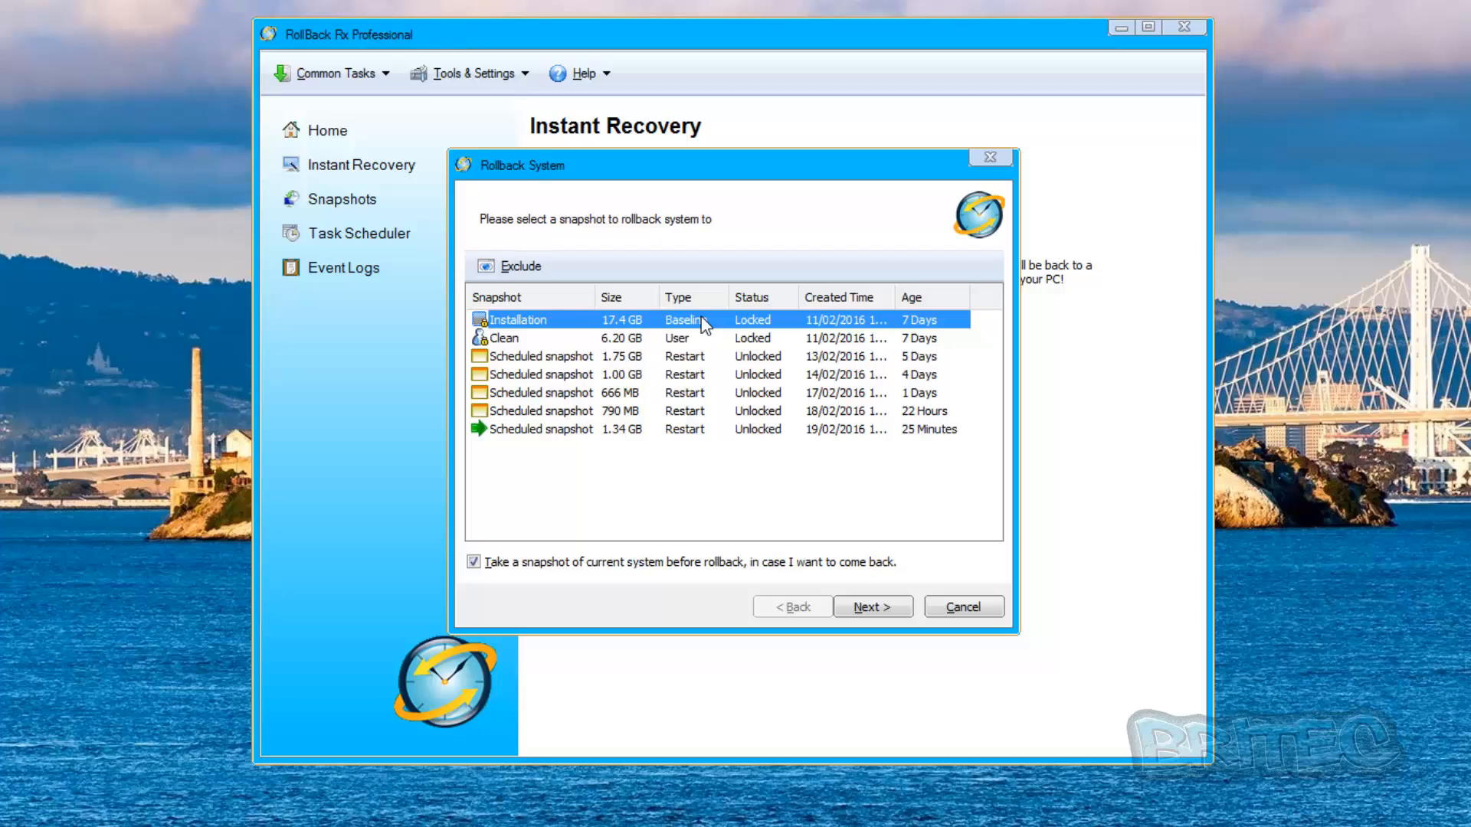
mouse_move(757, 331)
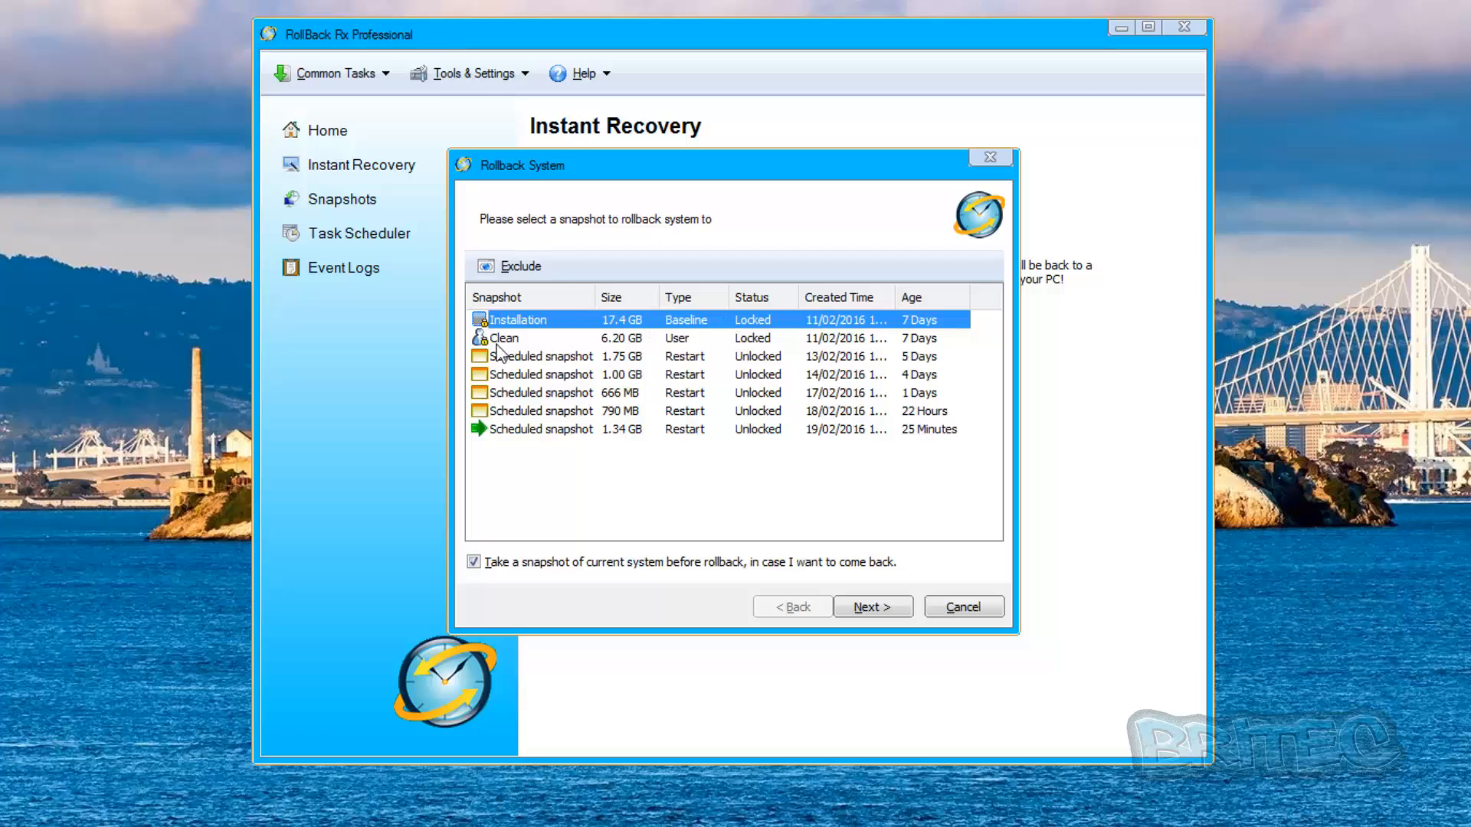
click(542, 356)
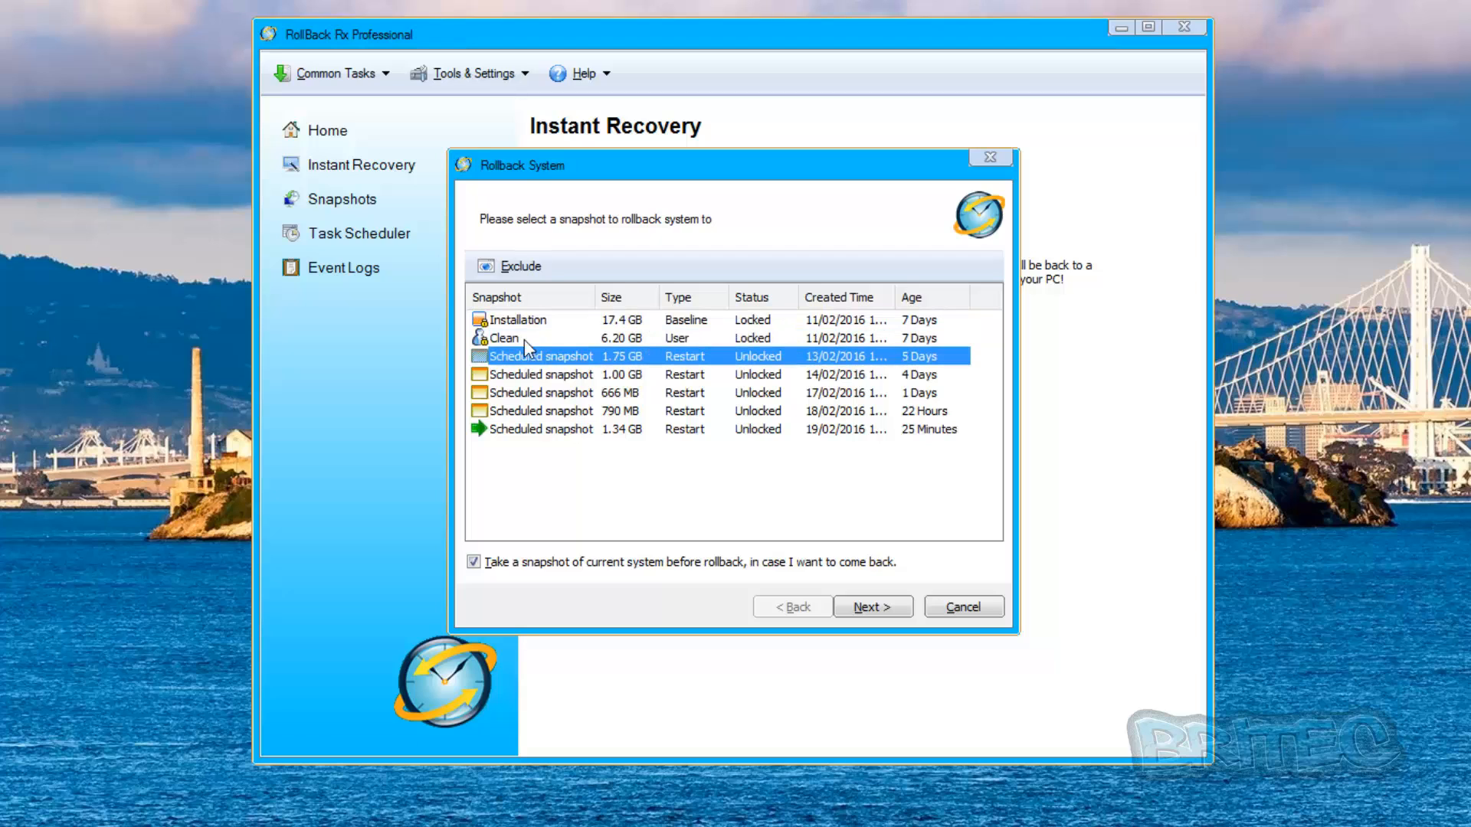
click(541, 411)
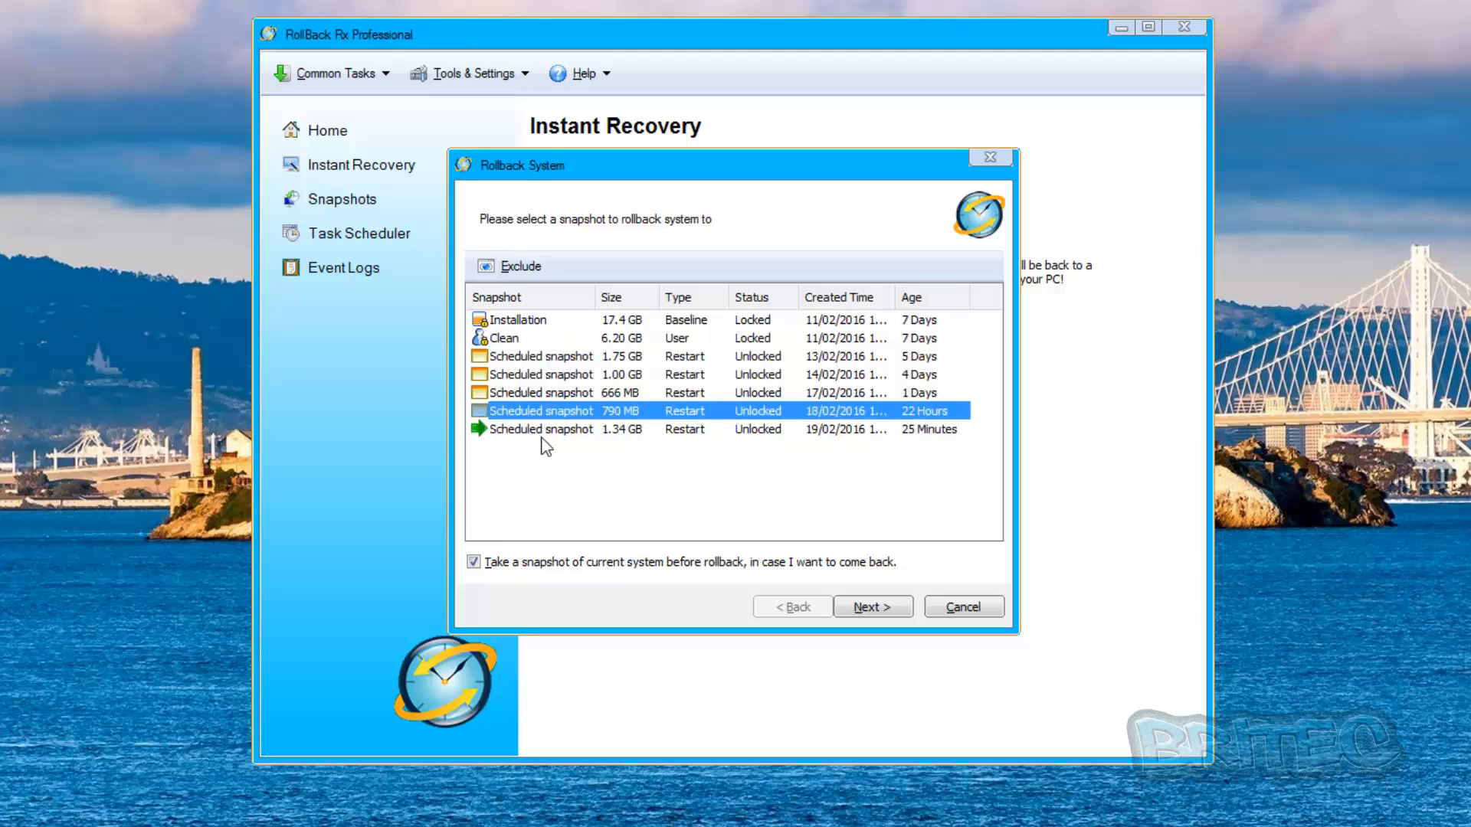
mouse_move(613, 493)
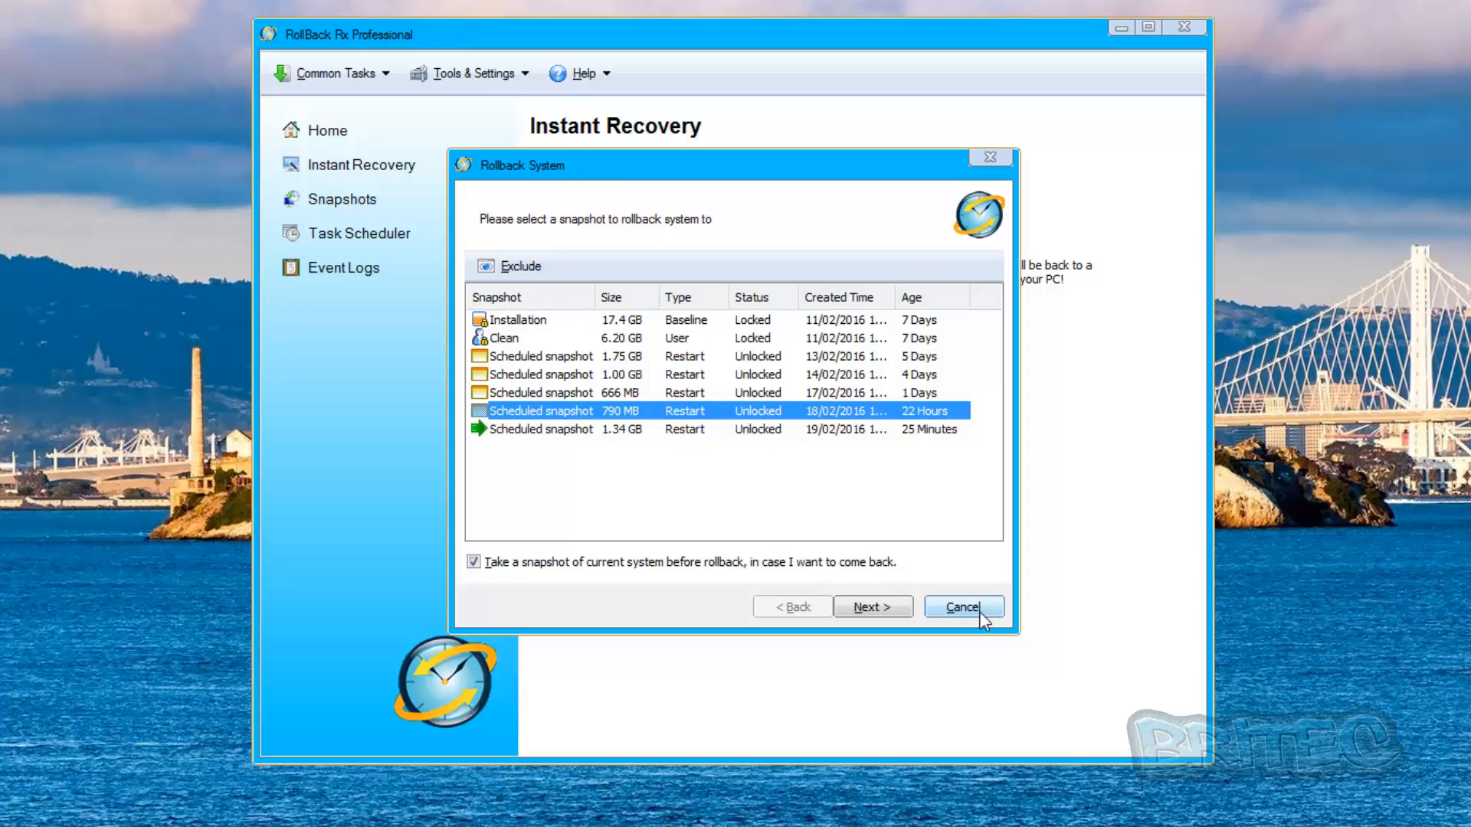
Step: Cancel the rollback, look at the Recover Files wizard's location box, then cancel it too
click(964, 606)
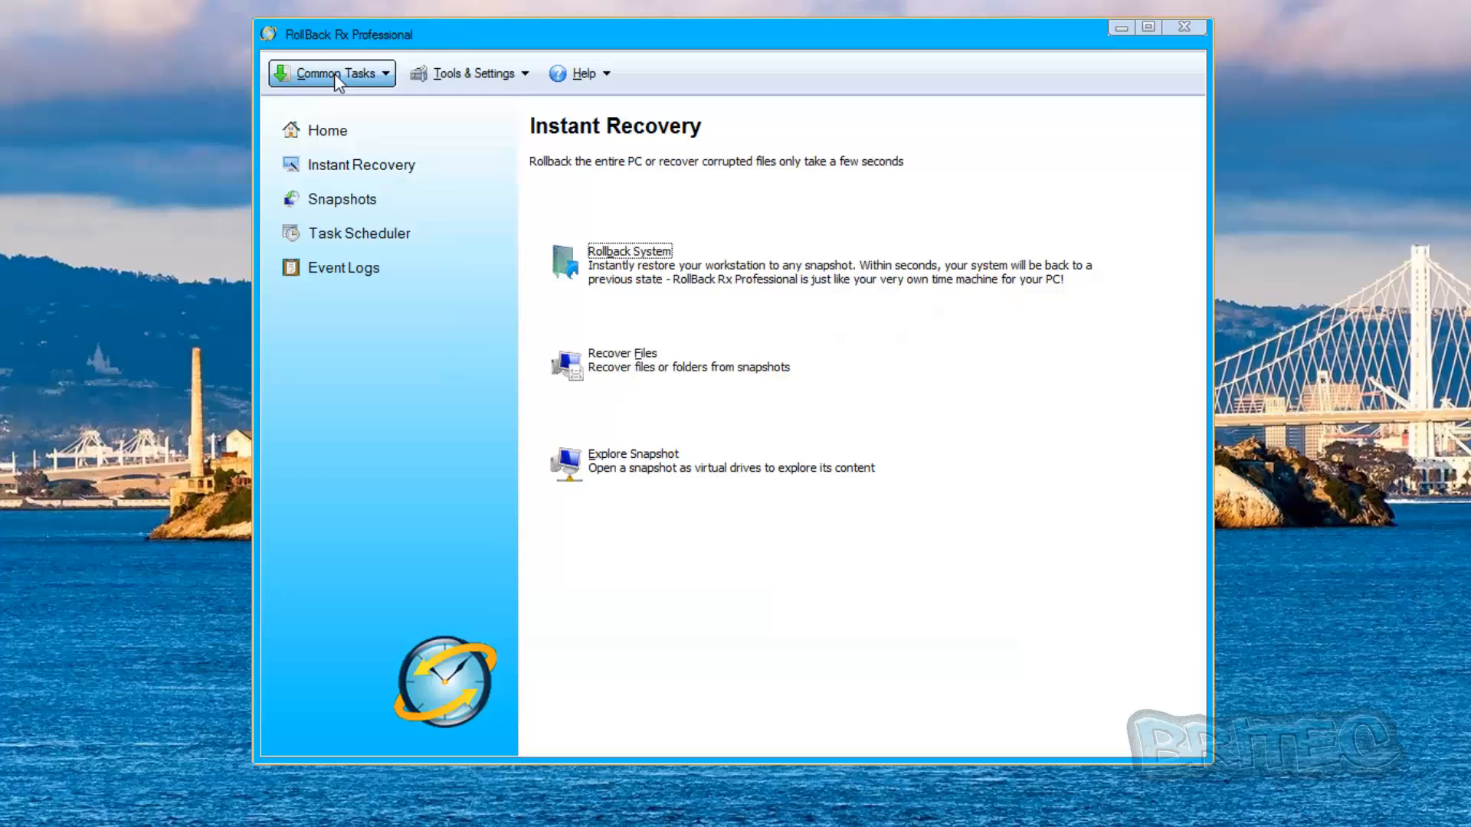
click(622, 353)
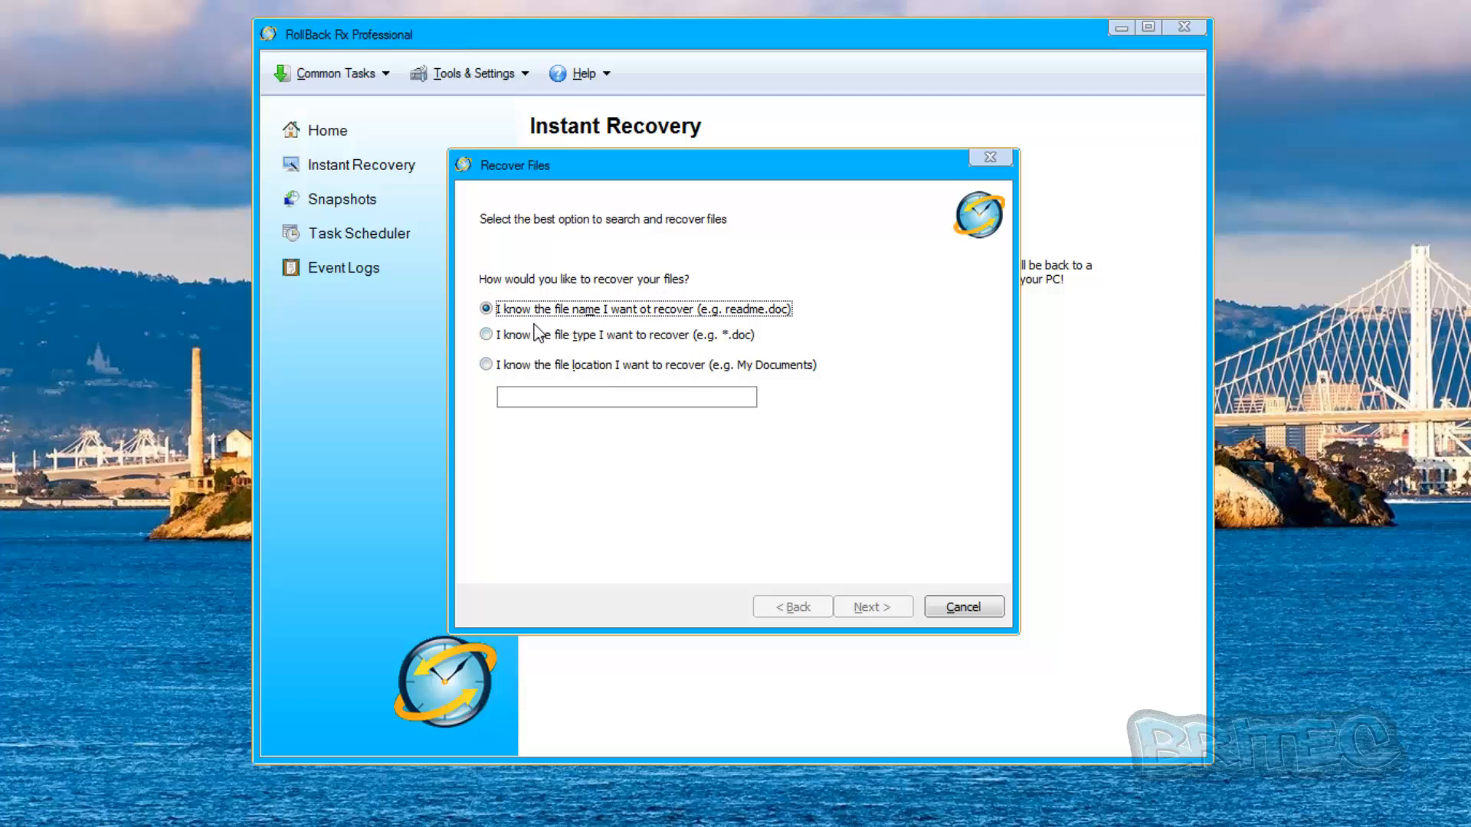
mouse_move(704, 331)
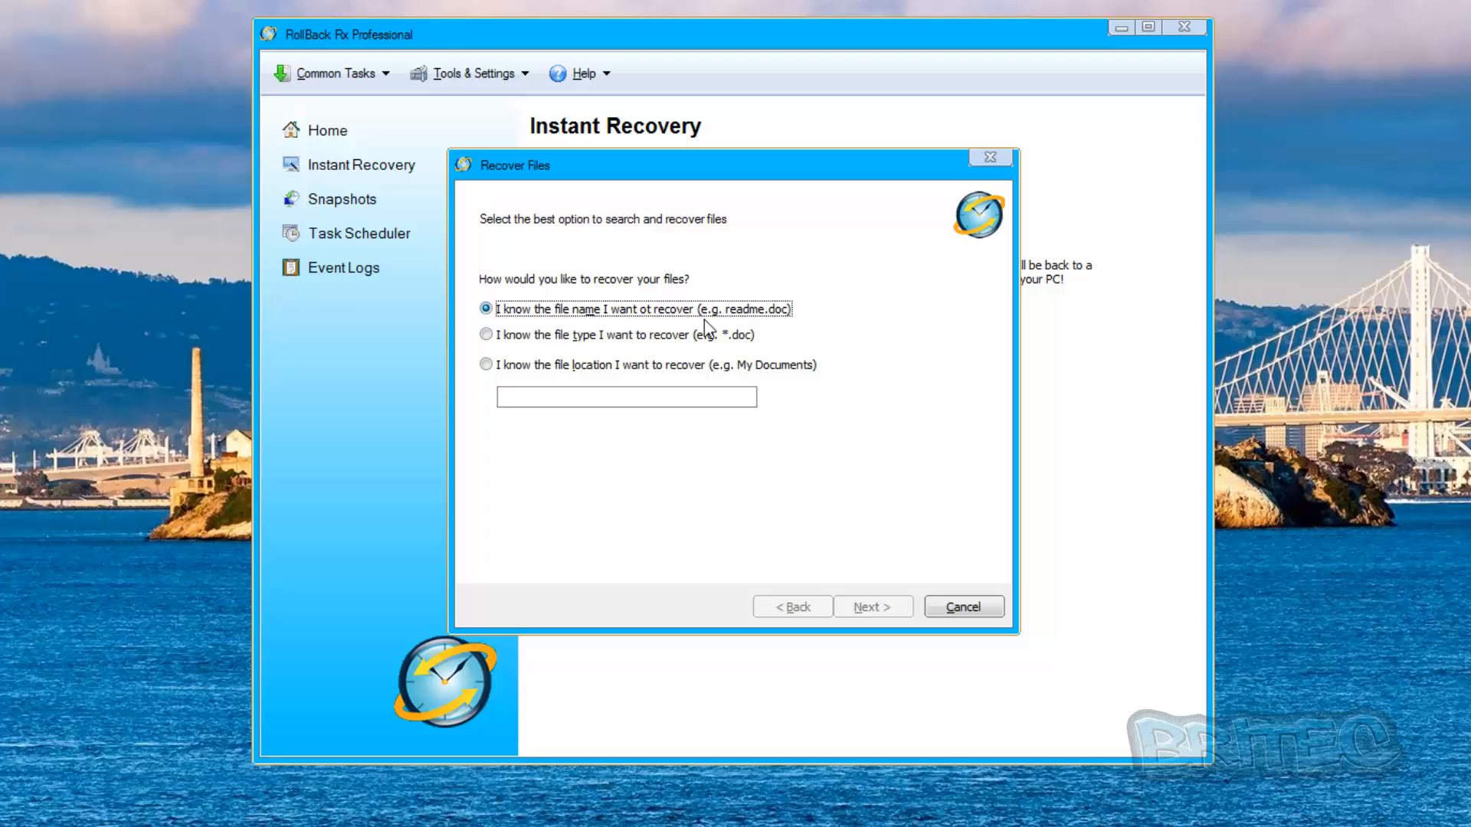
mouse_move(728, 332)
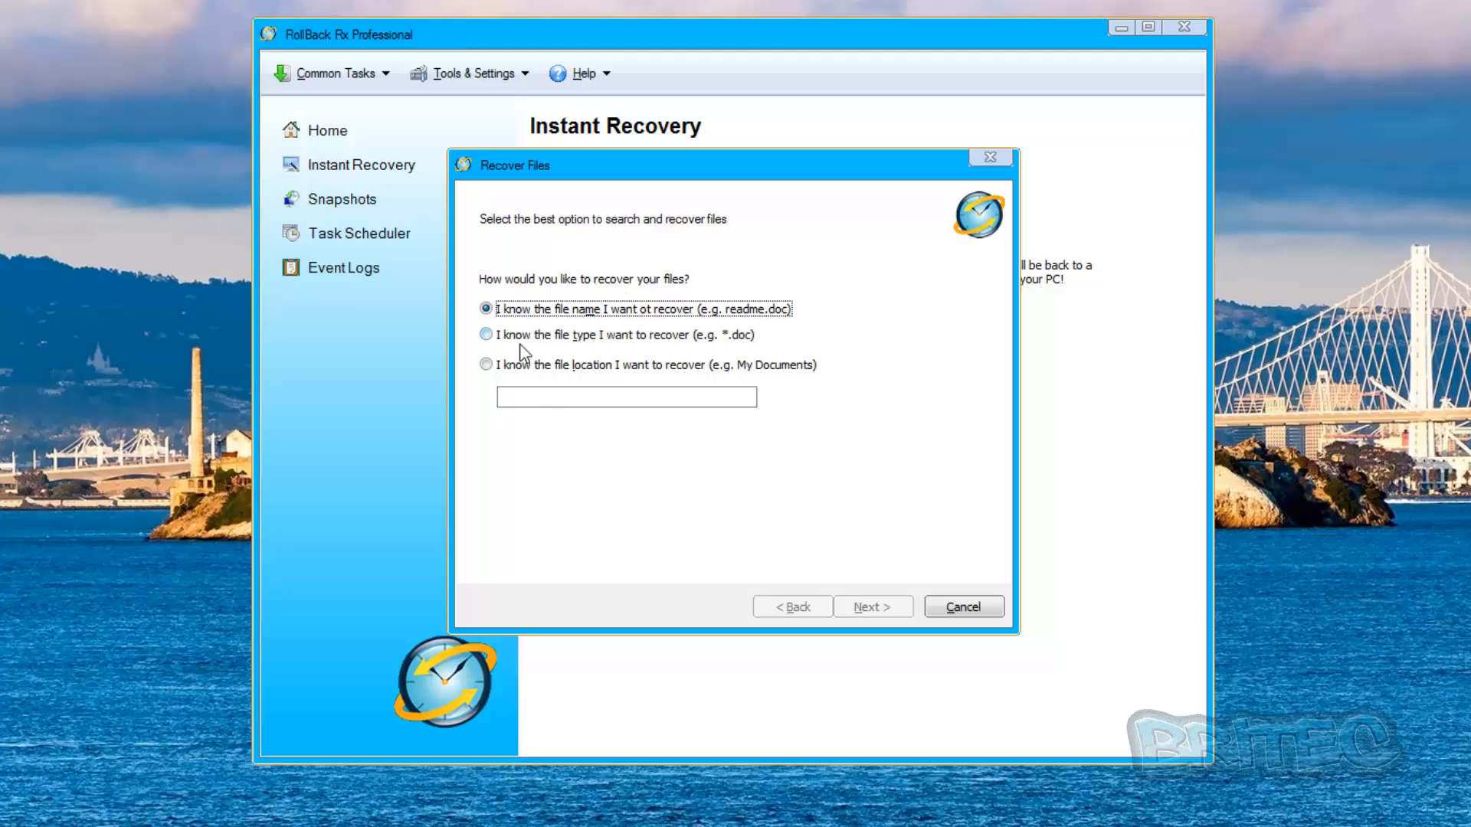
mouse_move(609, 355)
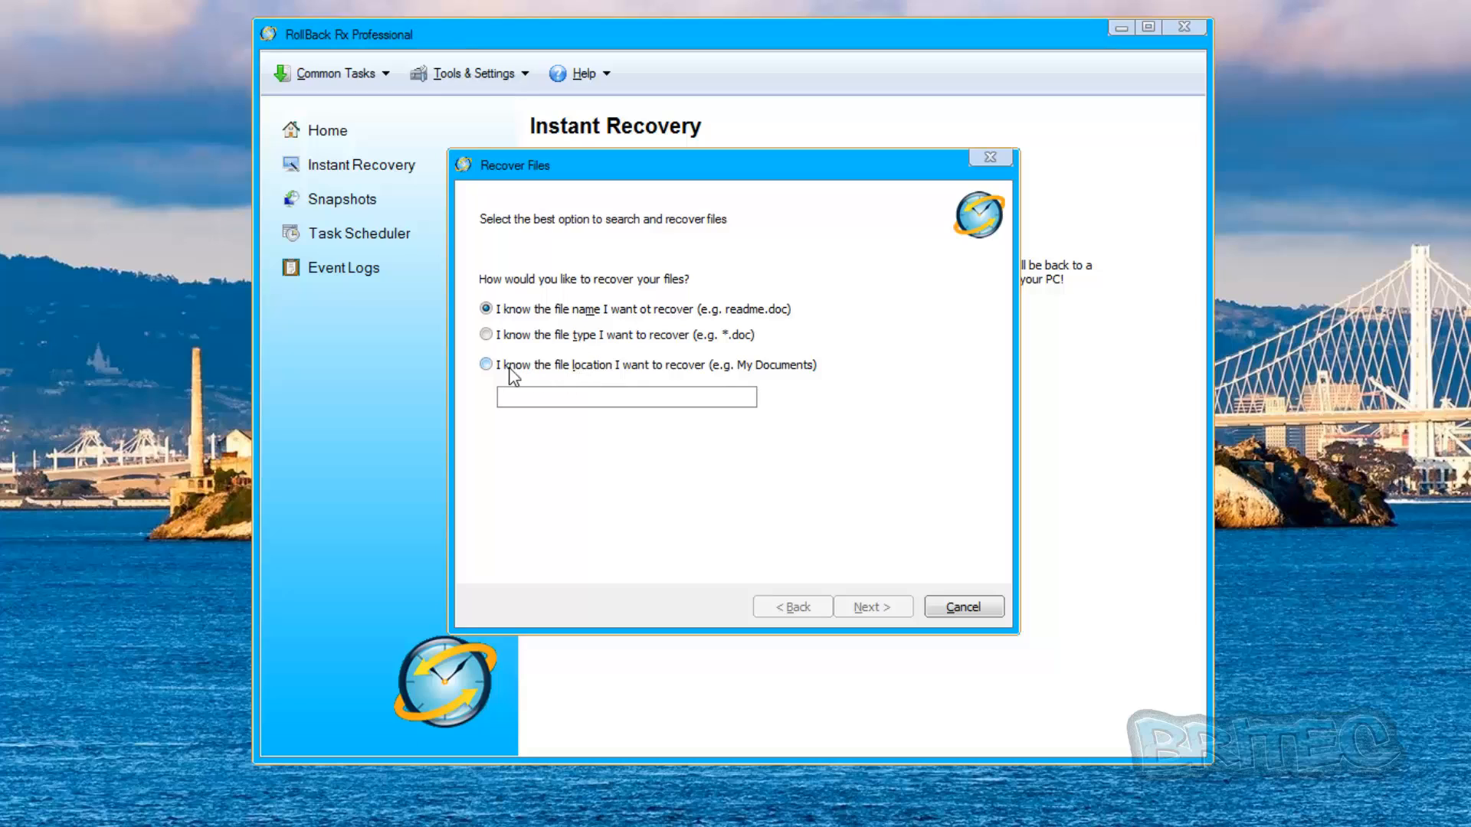
mouse_move(749, 401)
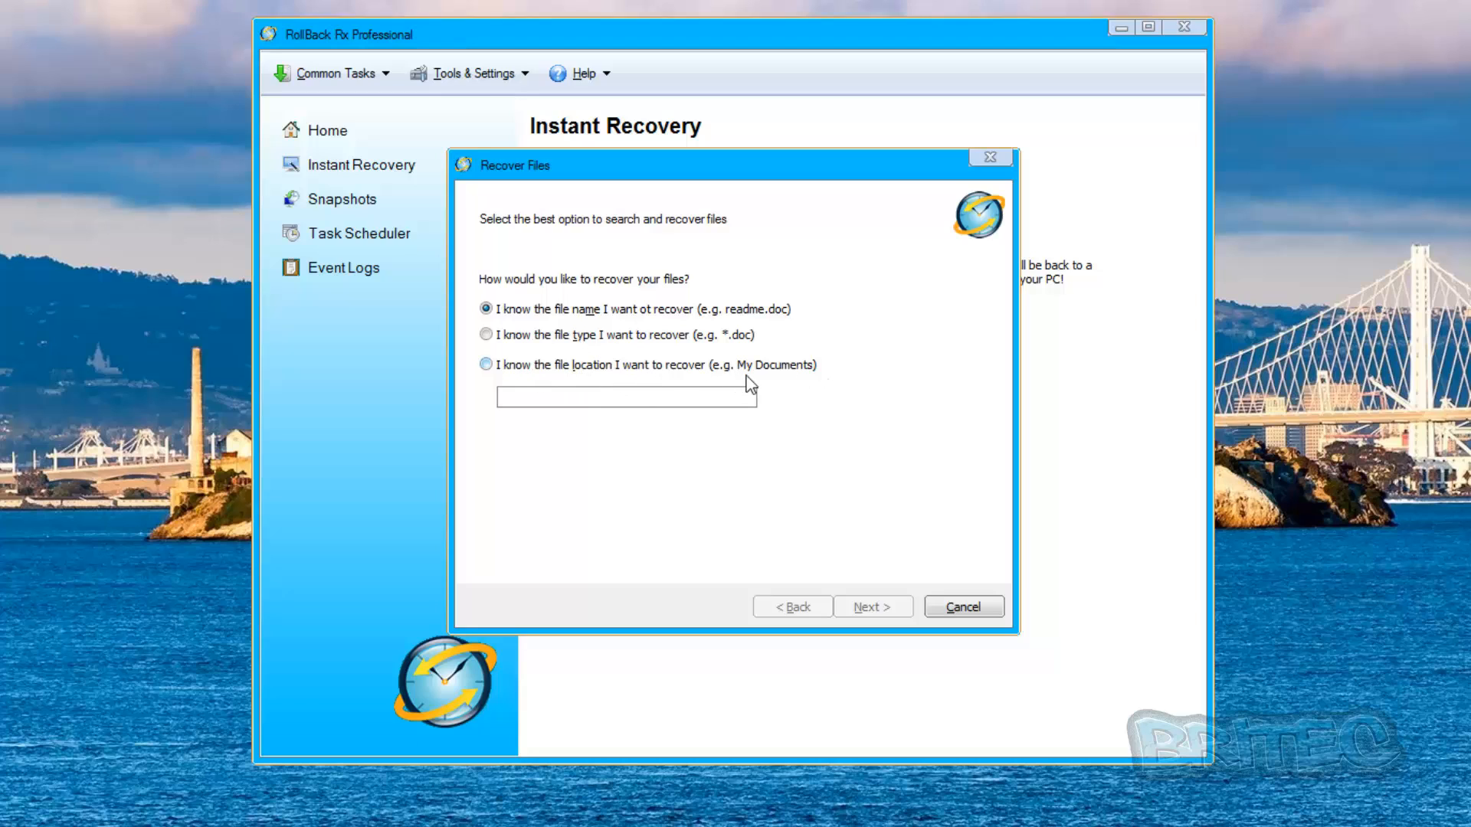
mouse_move(705, 493)
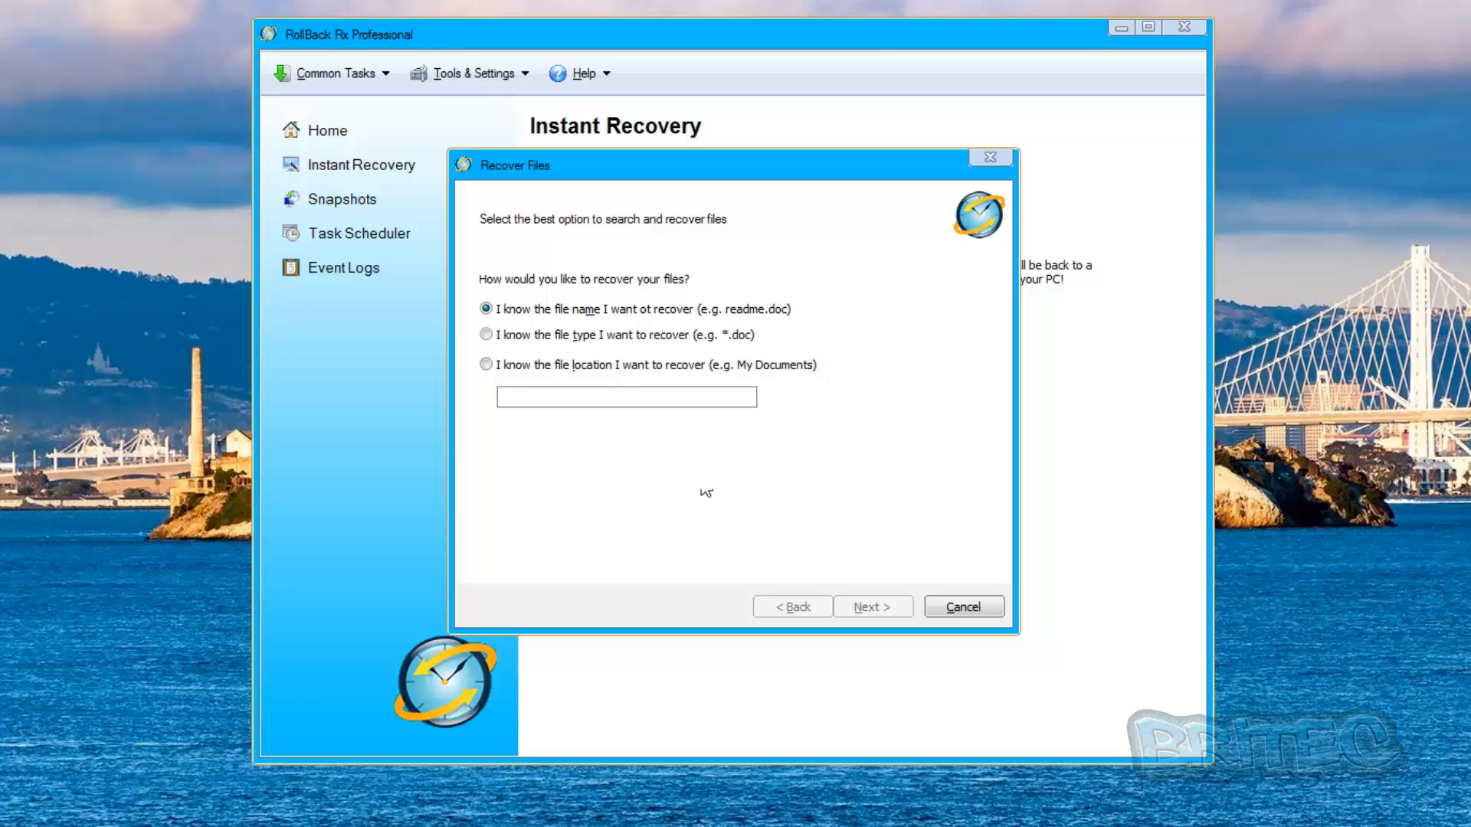
mouse_move(740, 427)
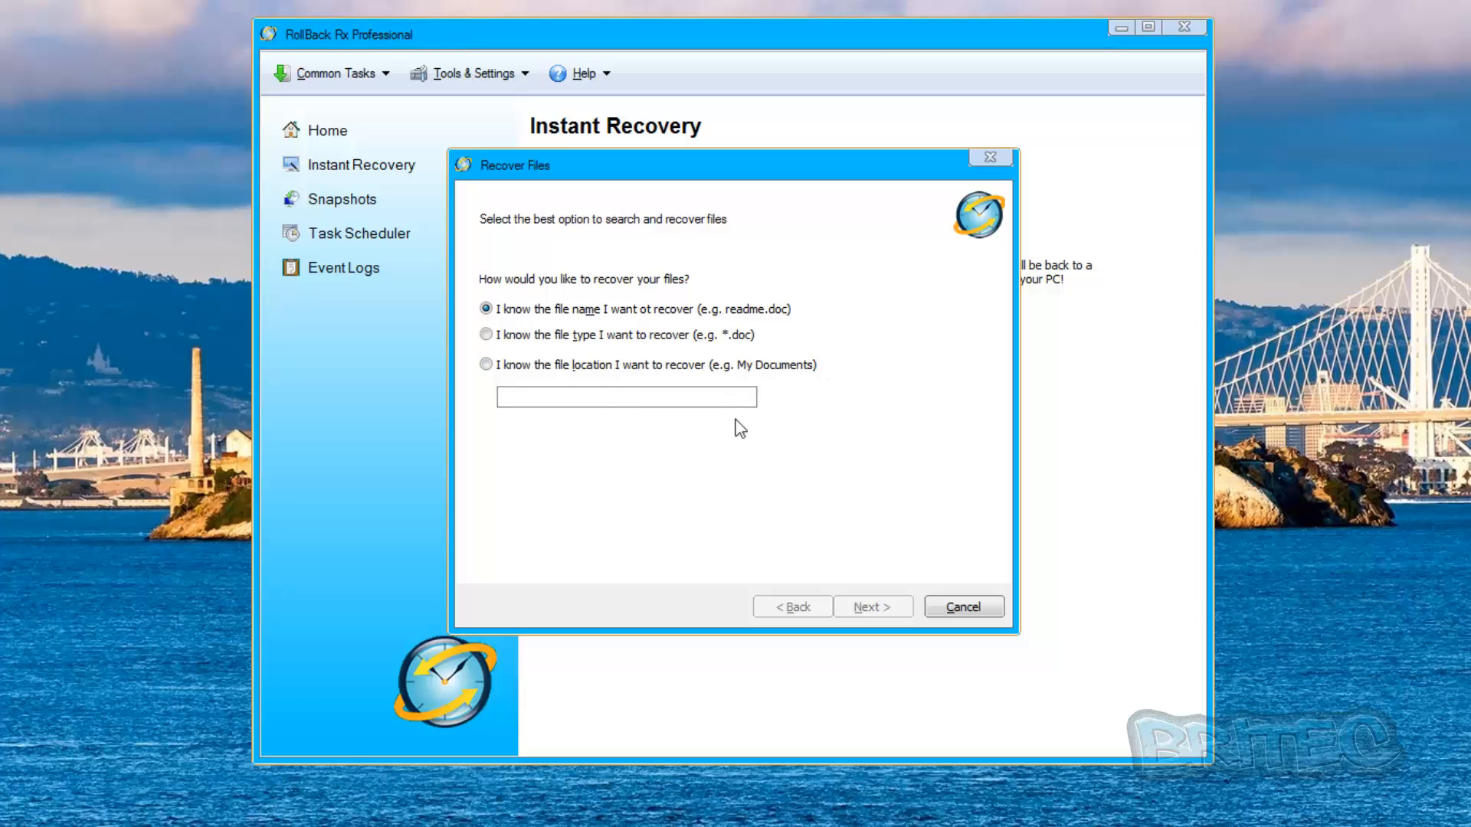
click(626, 397)
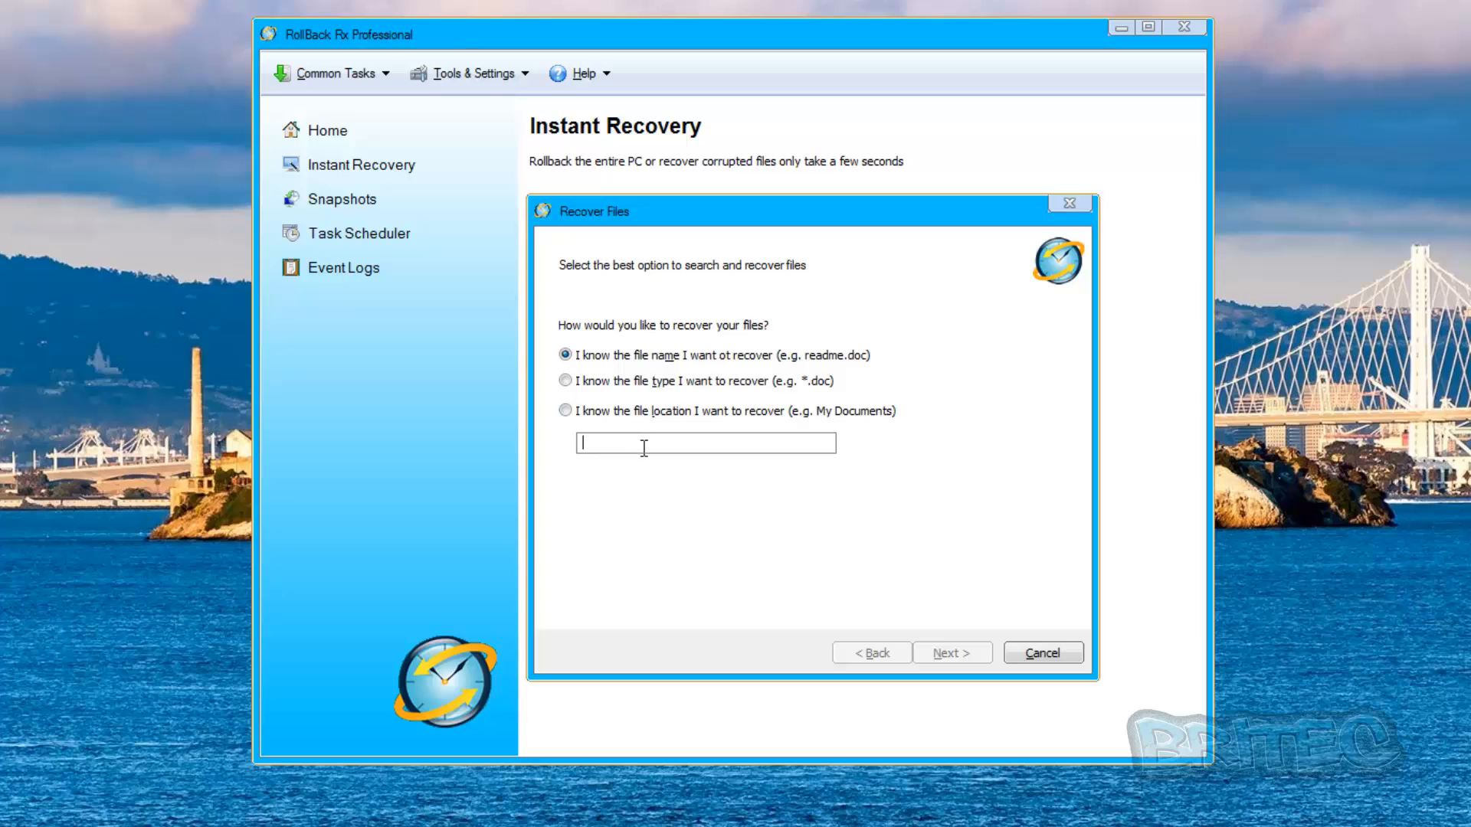
mouse_move(613, 539)
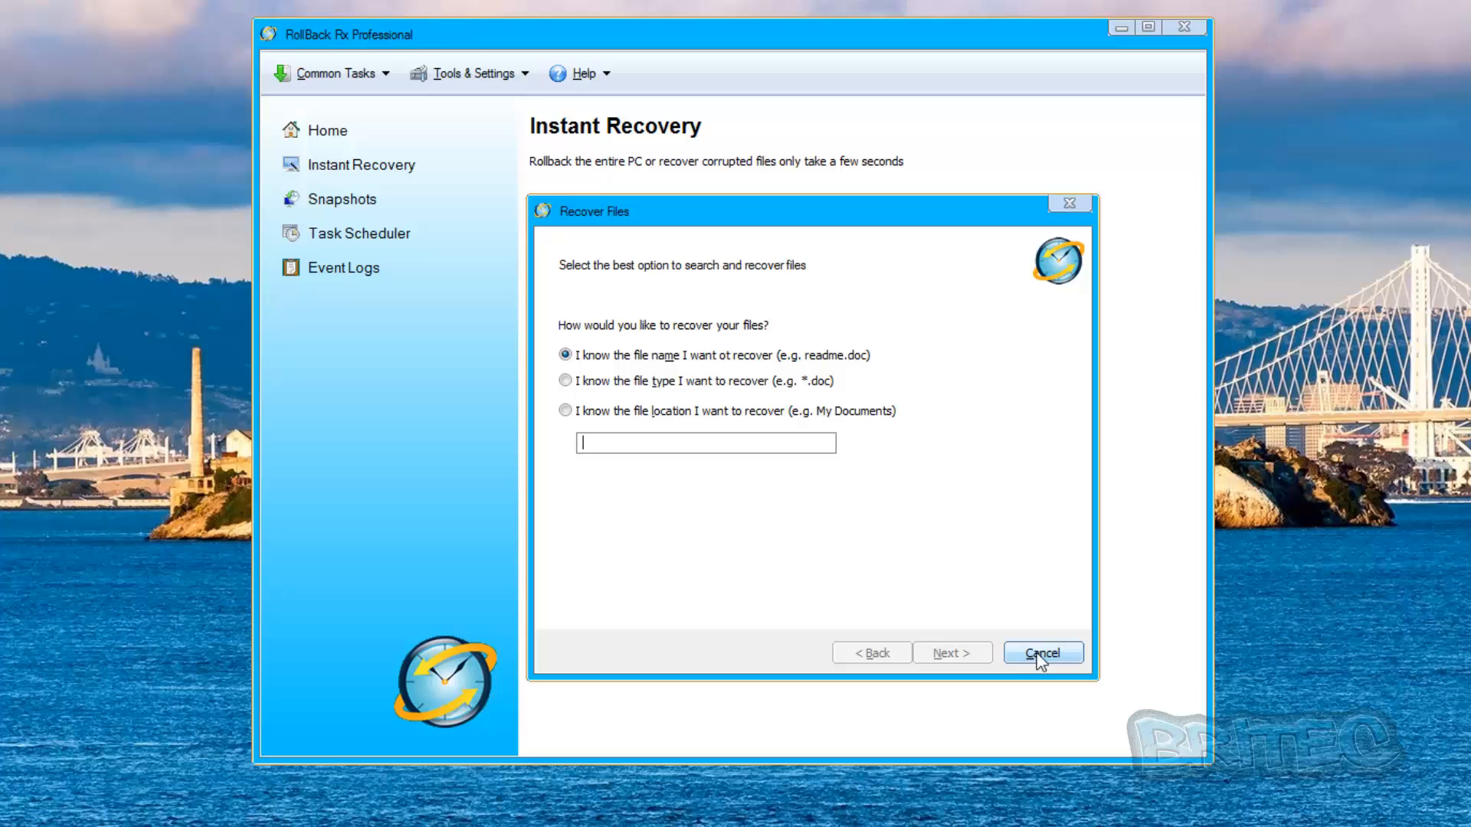
click(1043, 652)
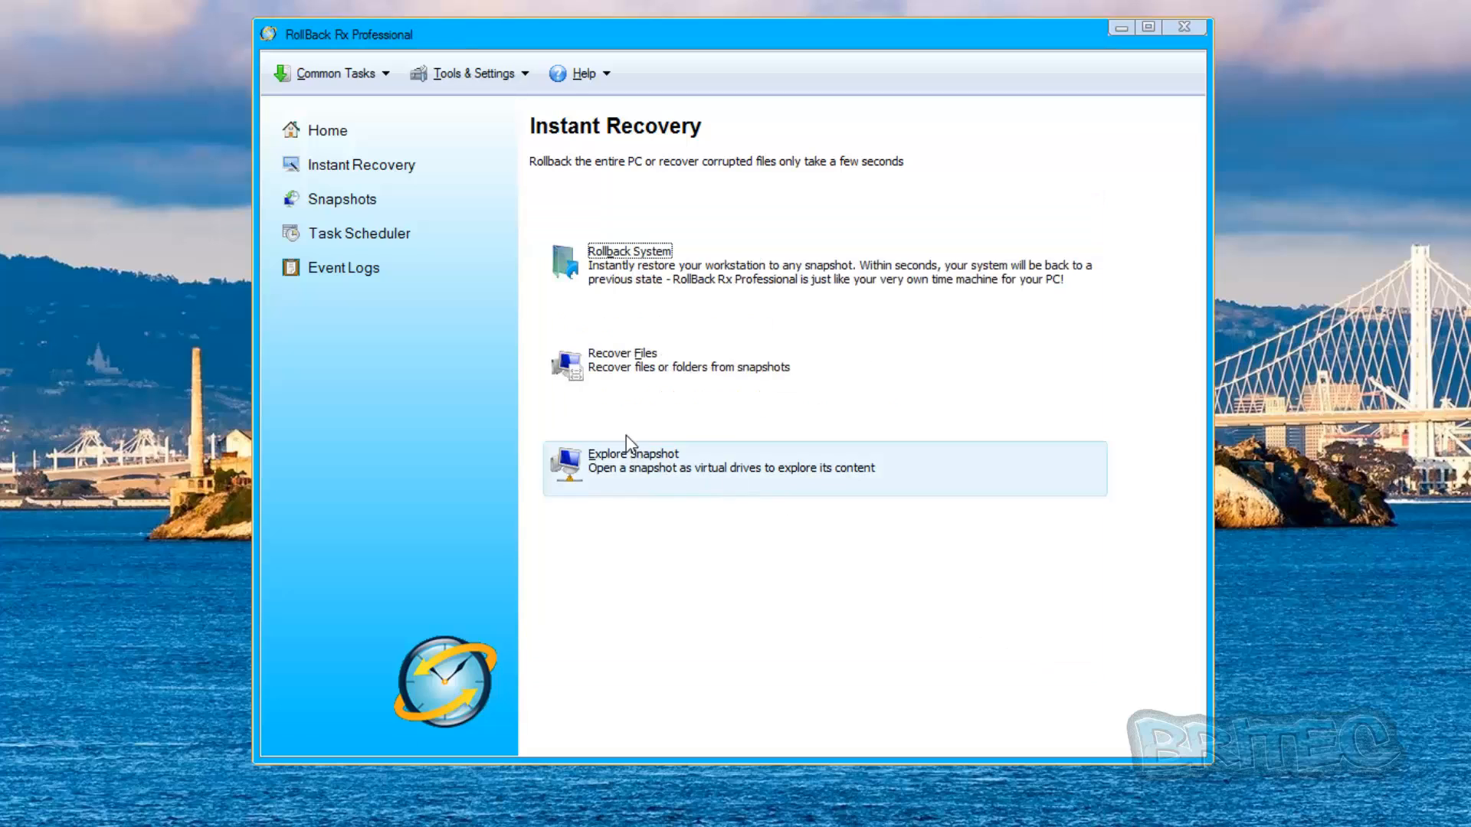
mouse_move(810, 422)
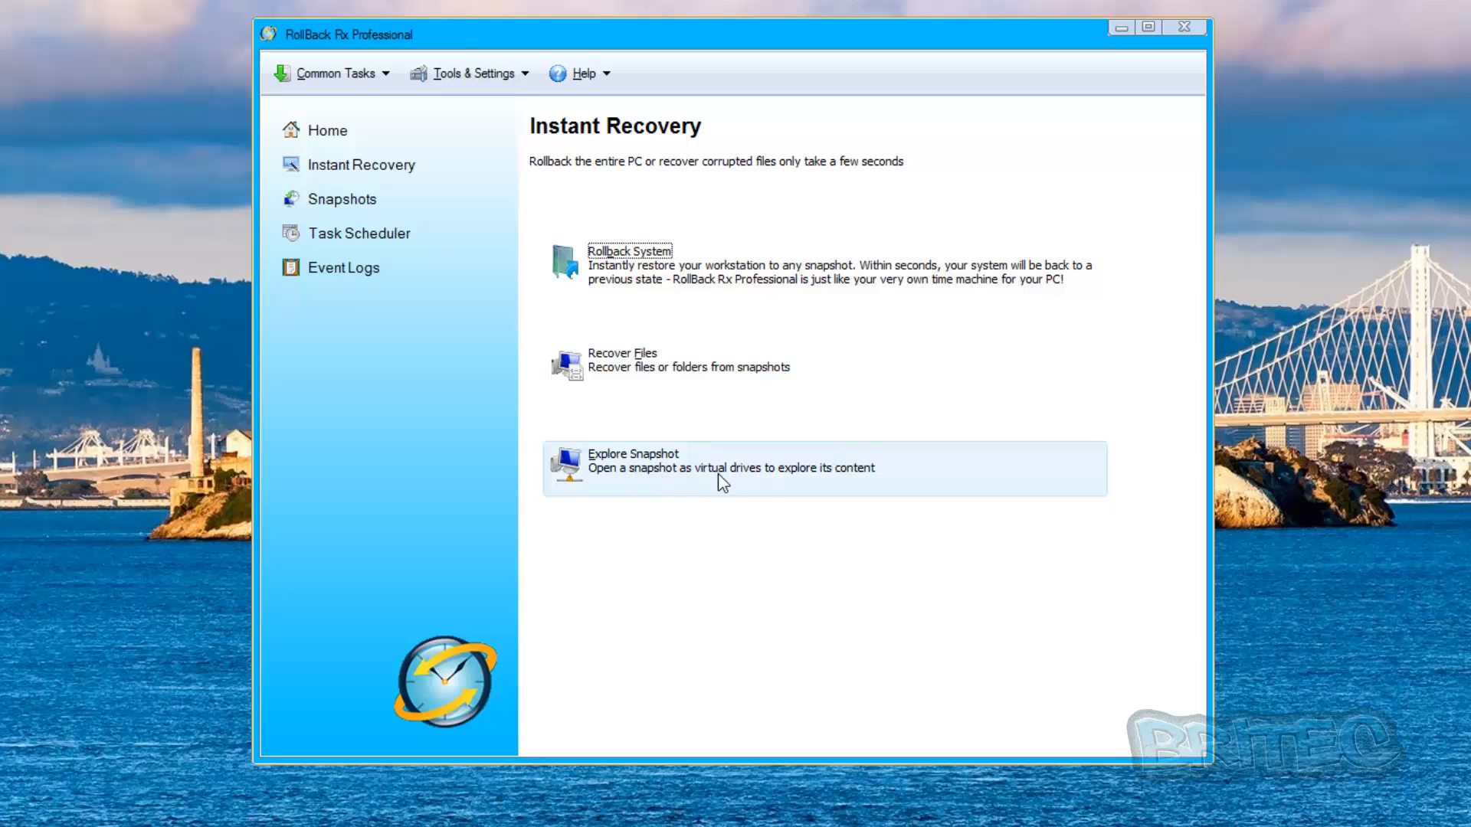
Step: Explore Snapshot and mount the 790 MB snapshot from 22 hours ago as virtual drives
click(632, 460)
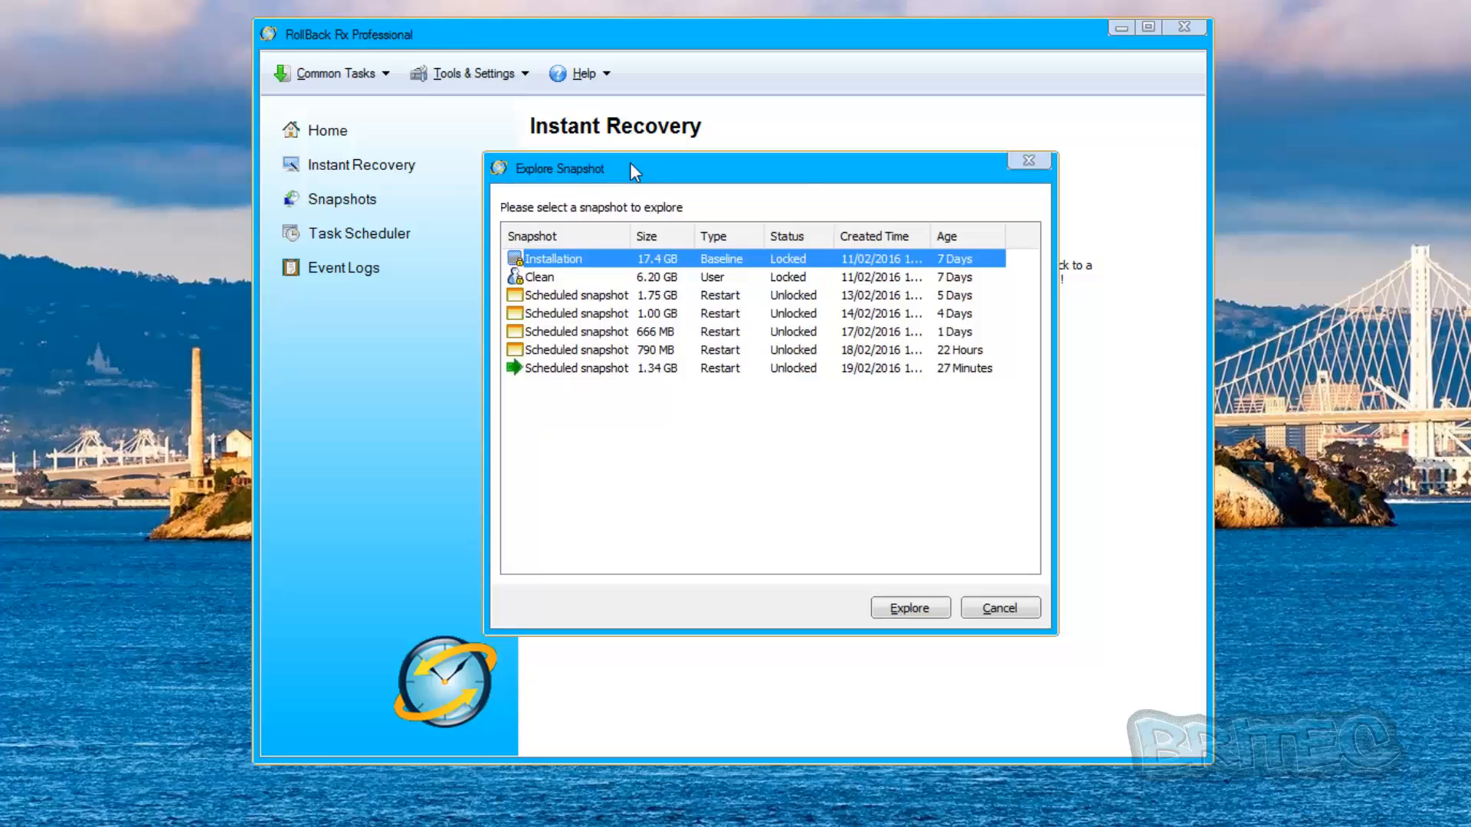
mouse_move(566, 273)
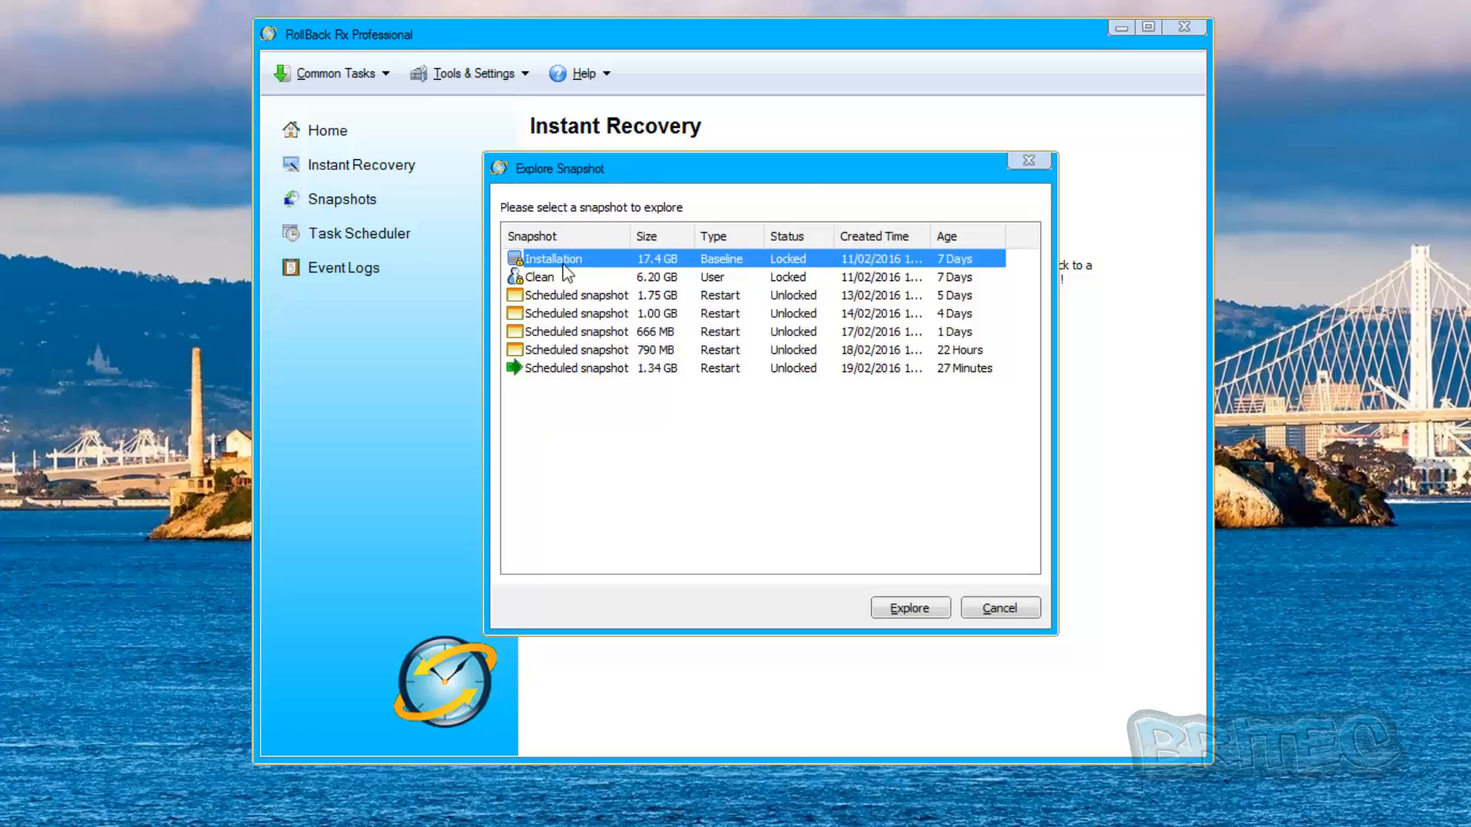
click(577, 313)
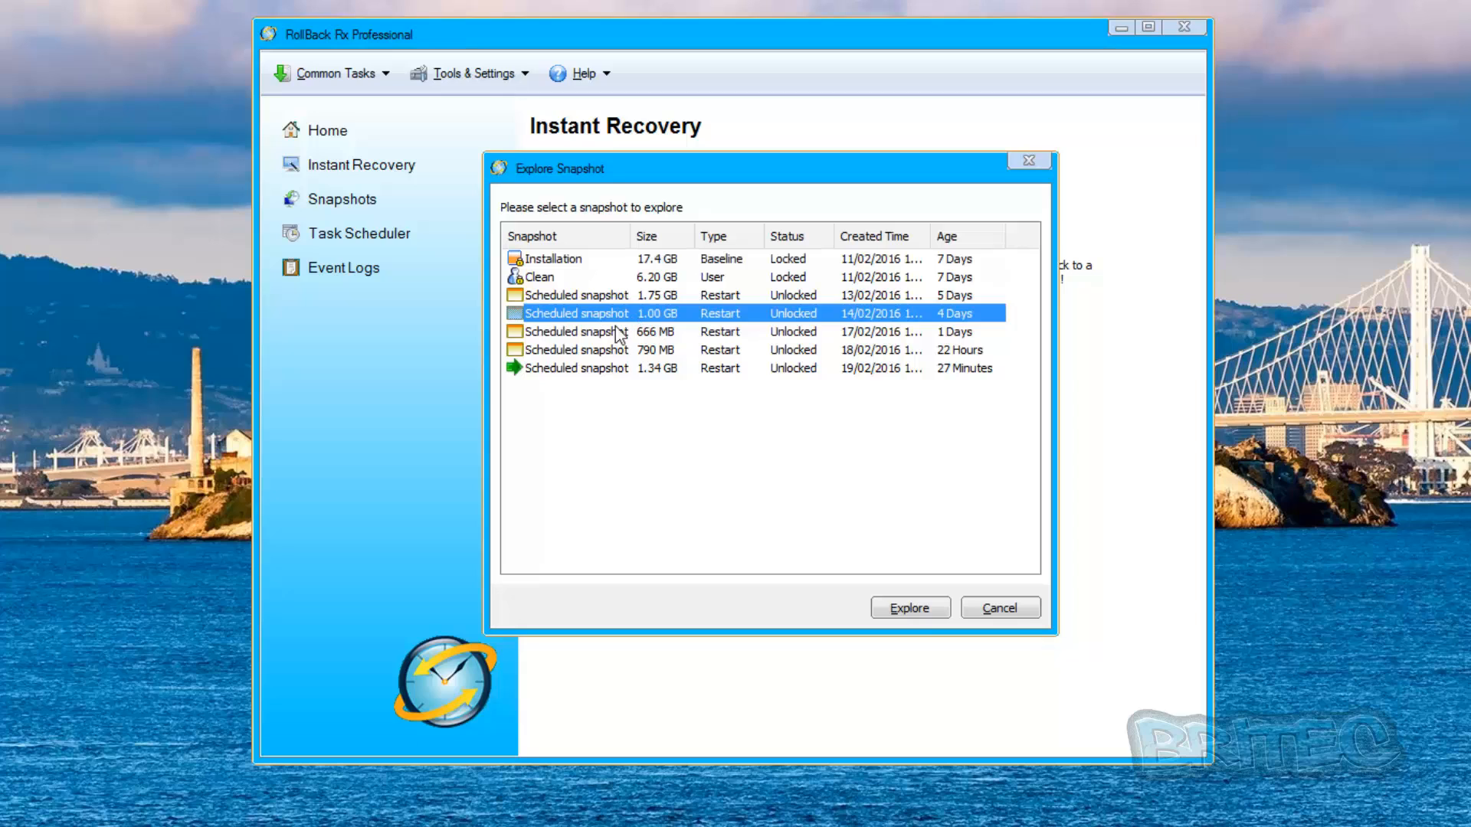
click(588, 350)
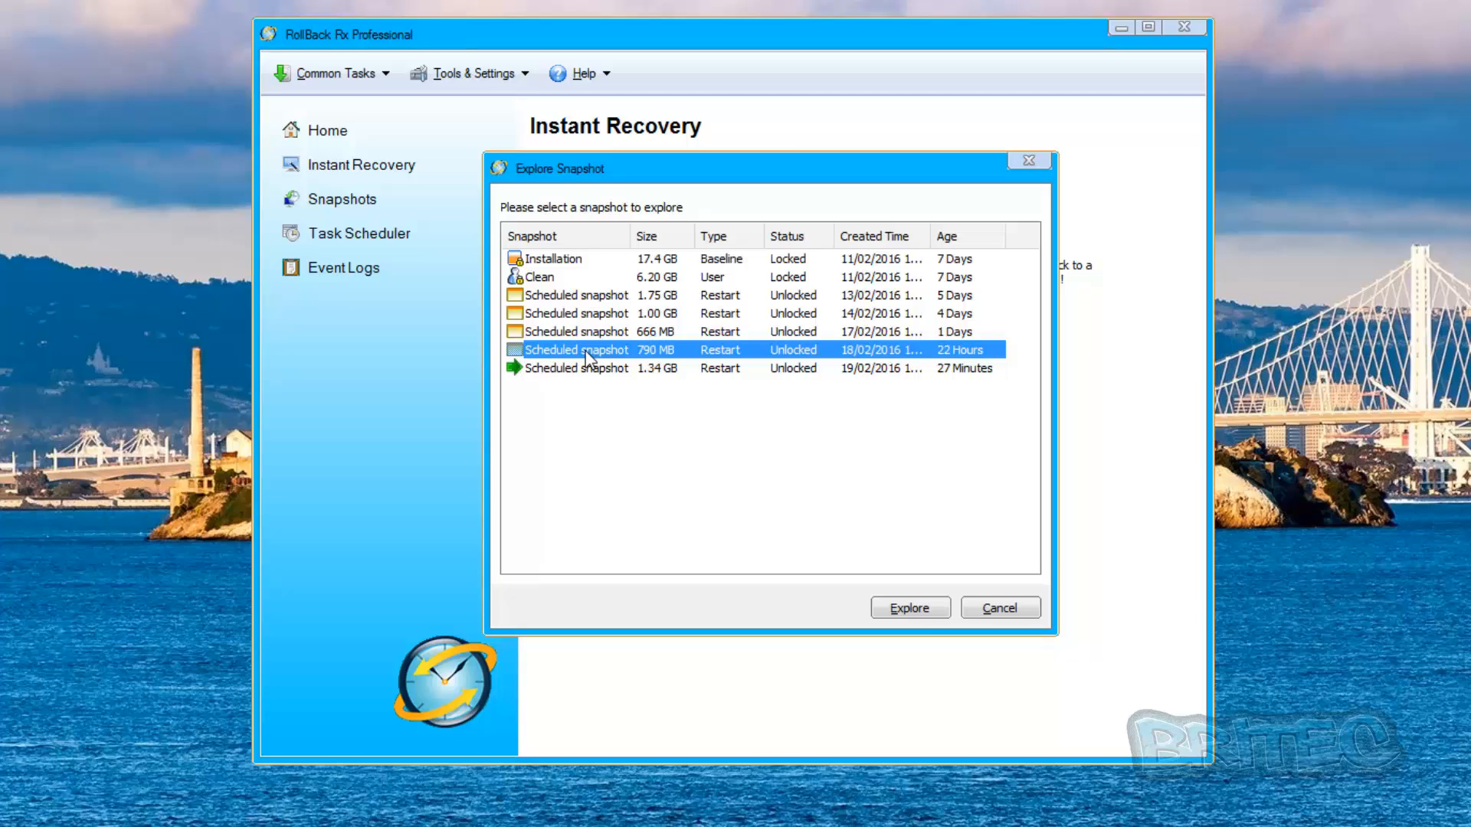
mouse_move(600, 364)
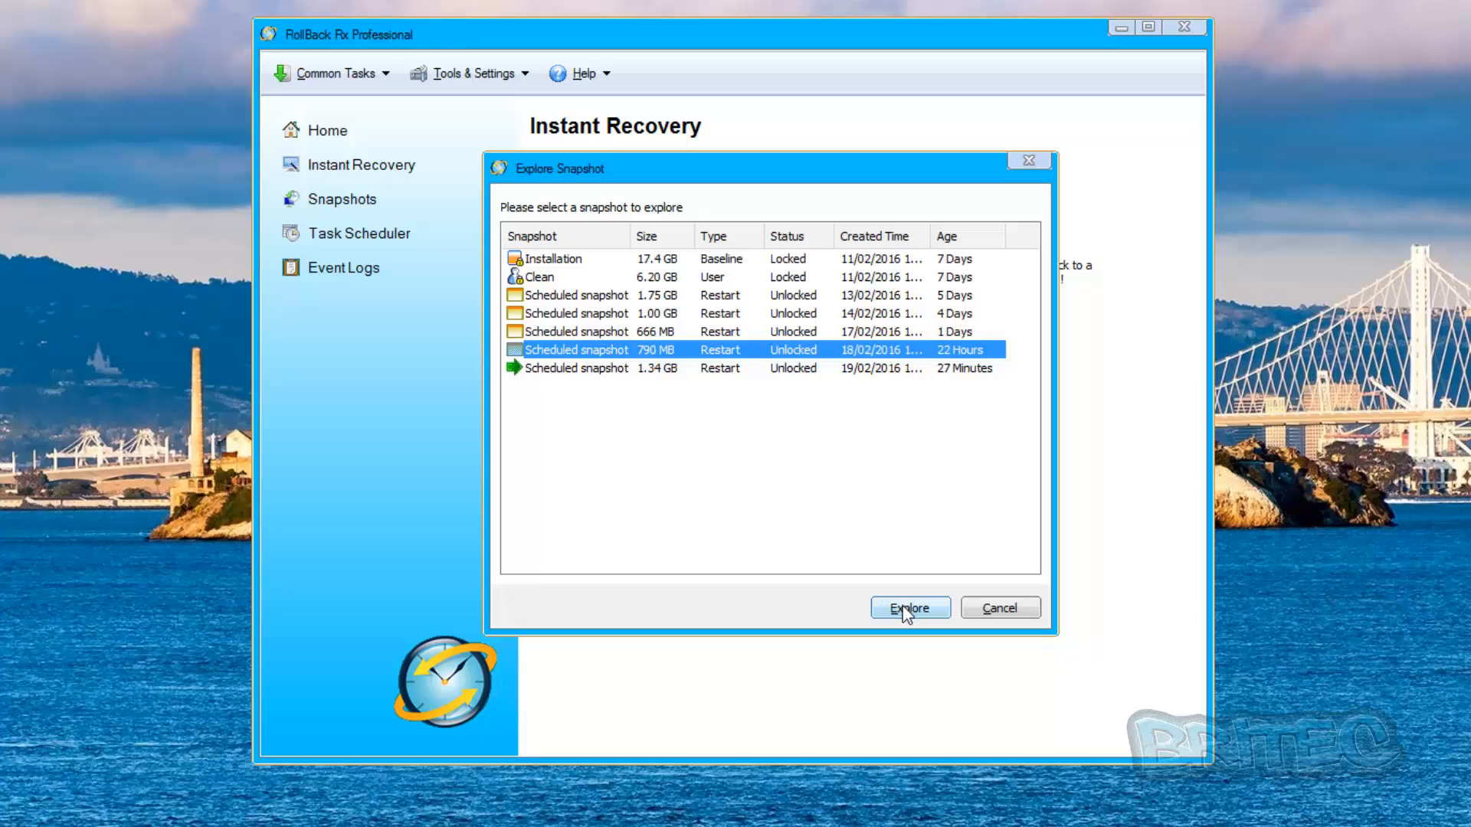
click(910, 607)
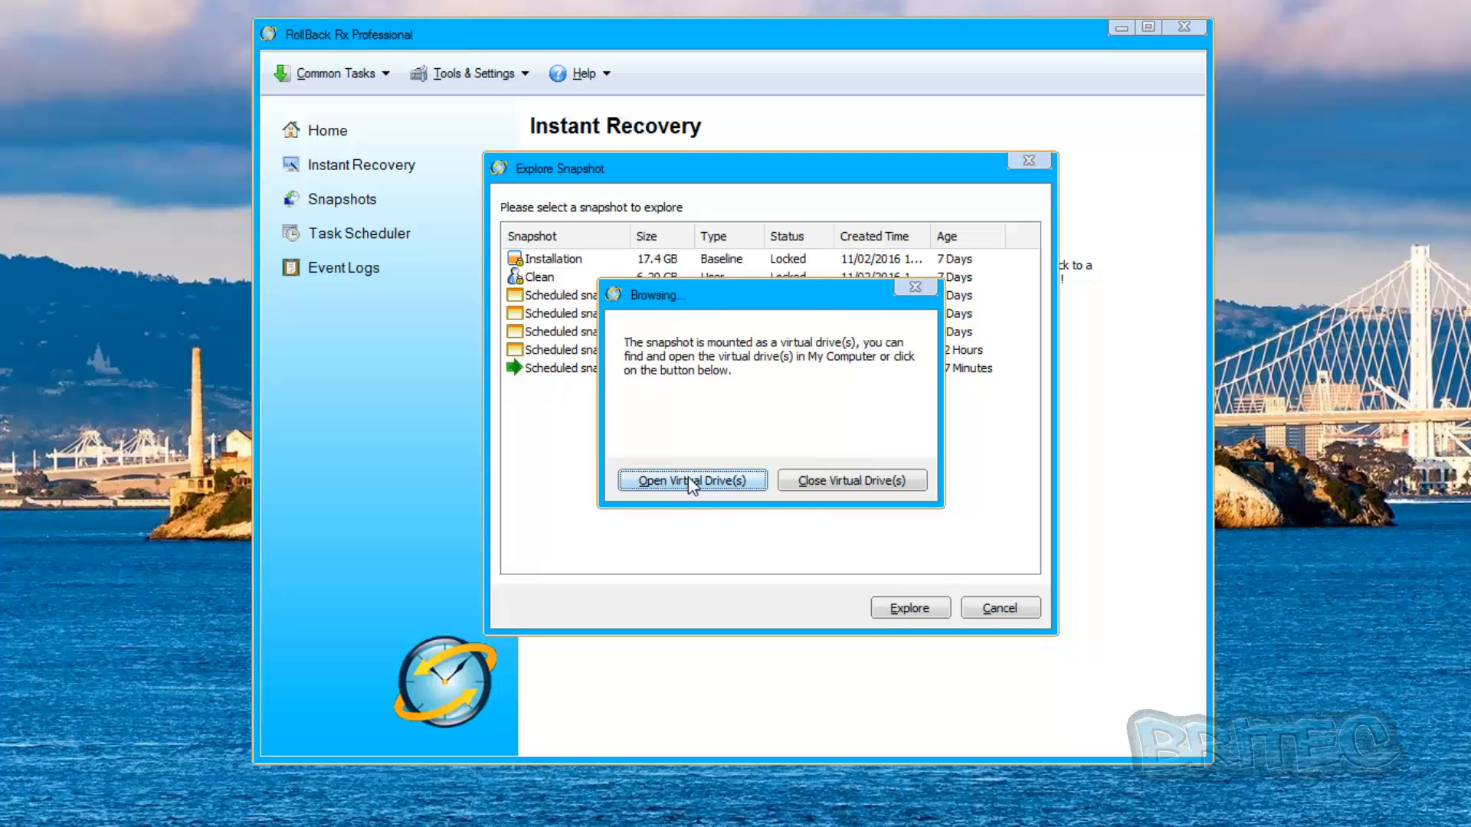
Step: Browse the mounted snapshot drive, then close its virtual drives
click(693, 481)
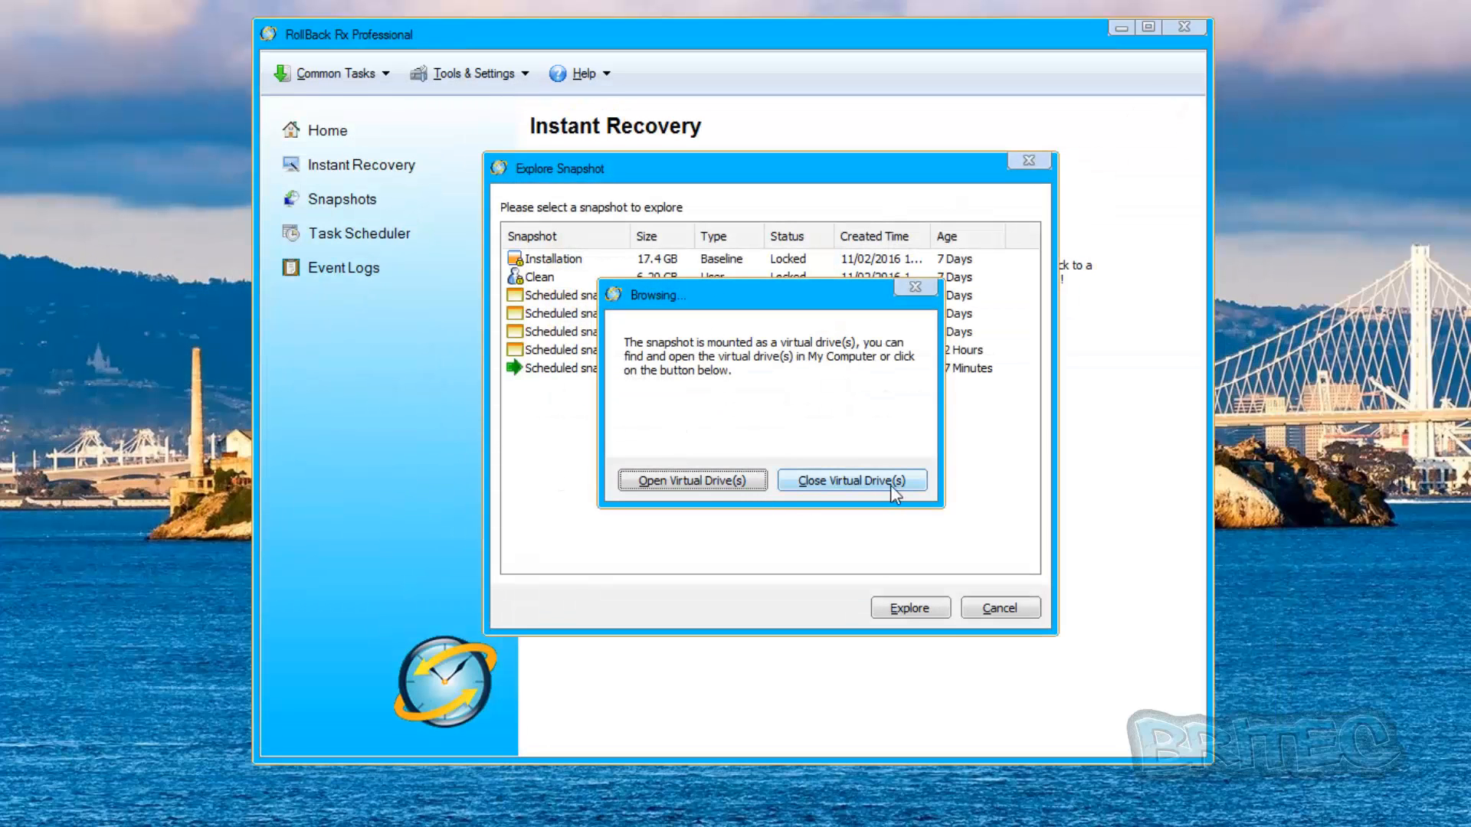
click(851, 480)
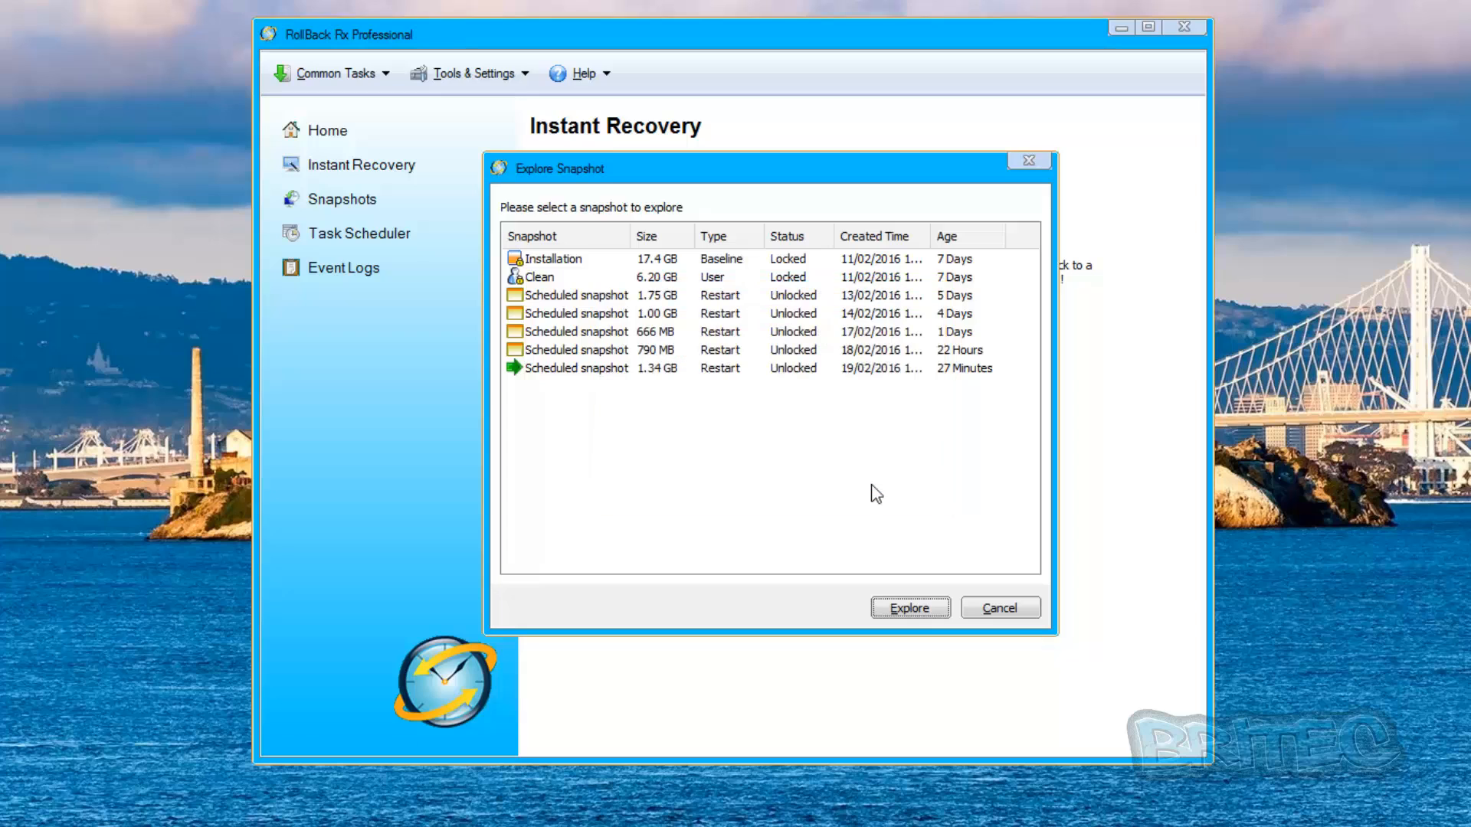
mouse_move(823, 412)
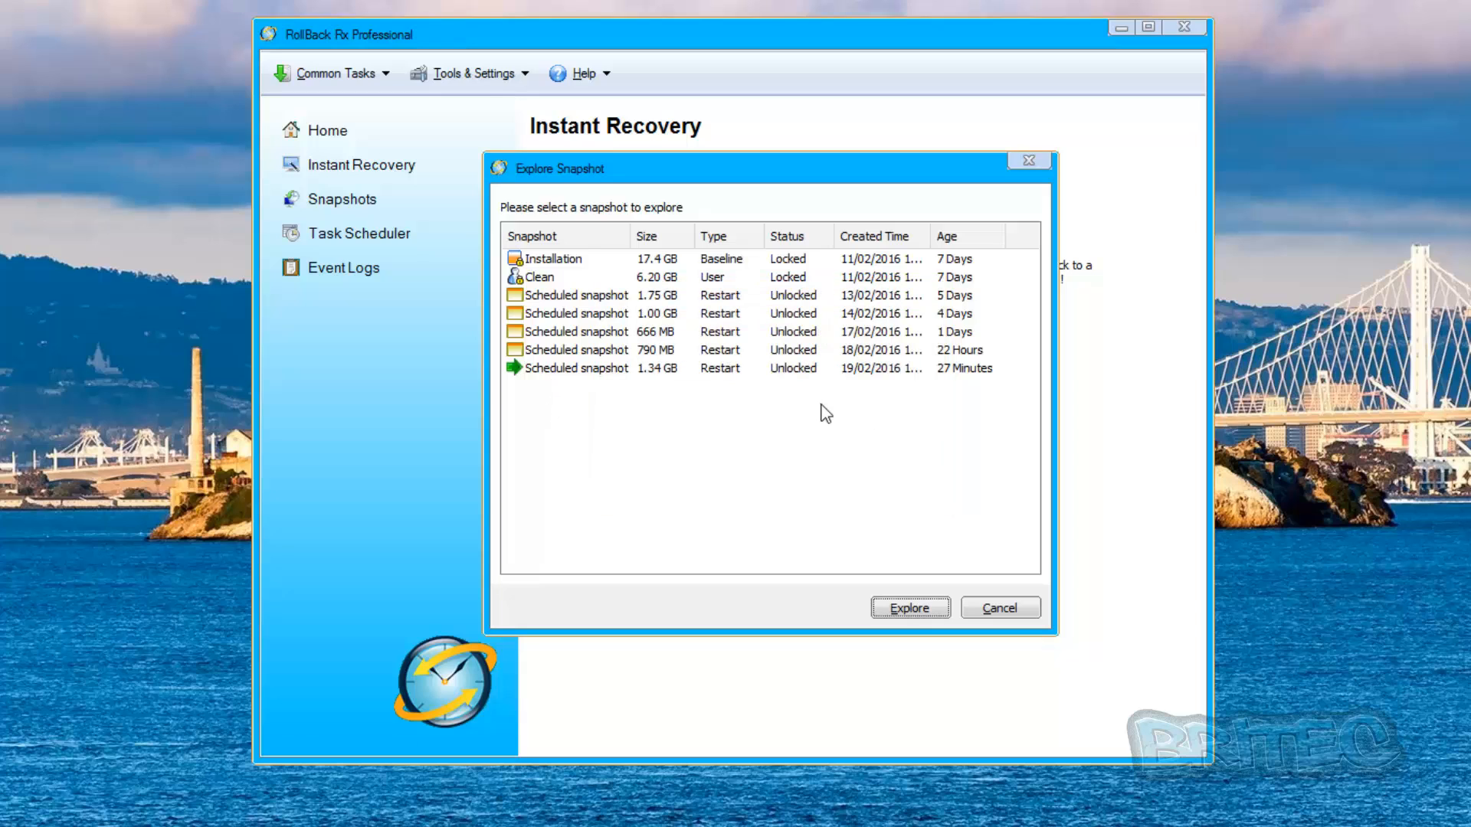
Step: Close the snapshot explorer without exploring and show the Snapshots page listing all seven snapshots
click(591, 350)
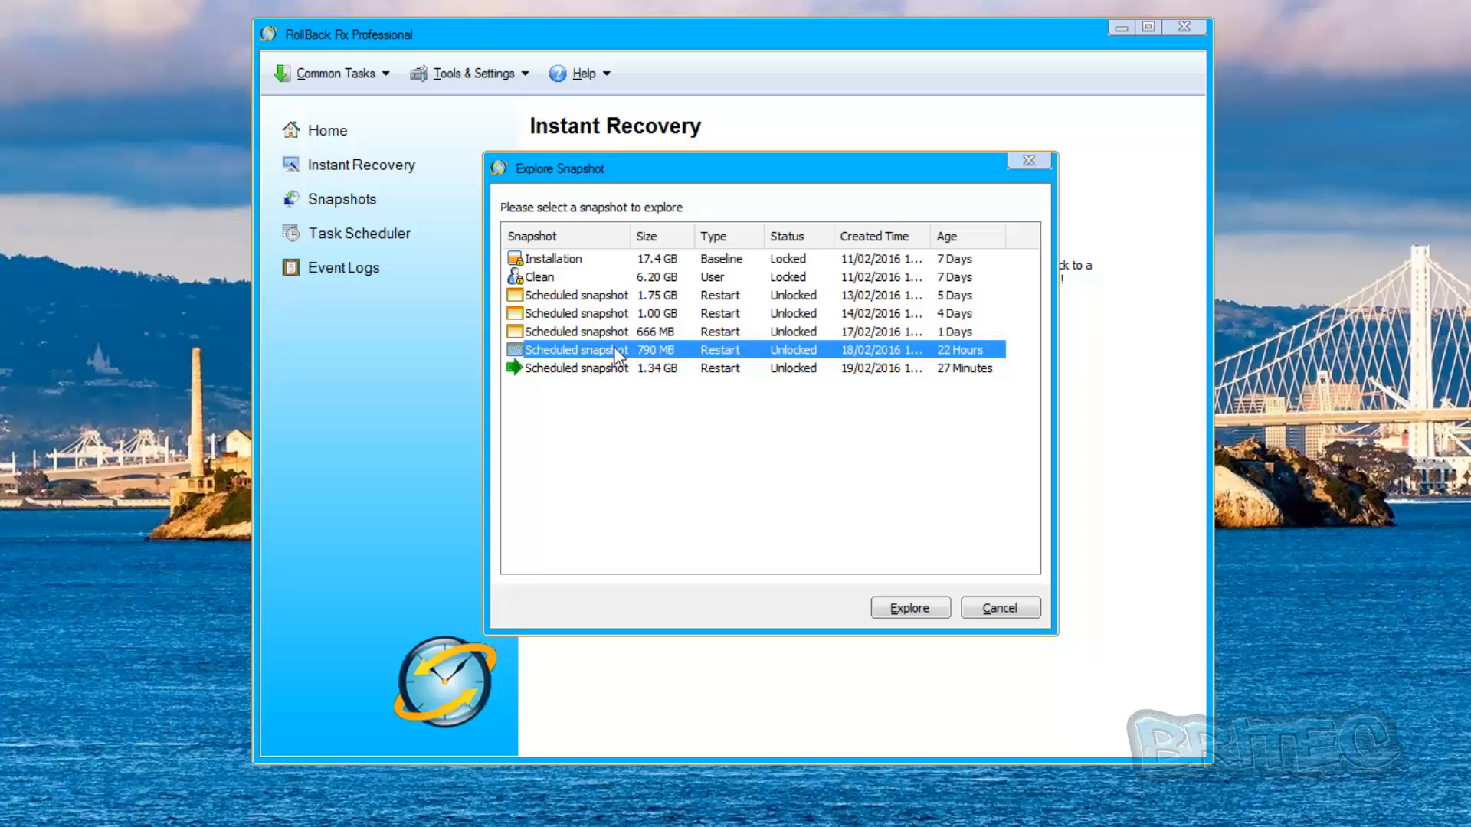
click(595, 313)
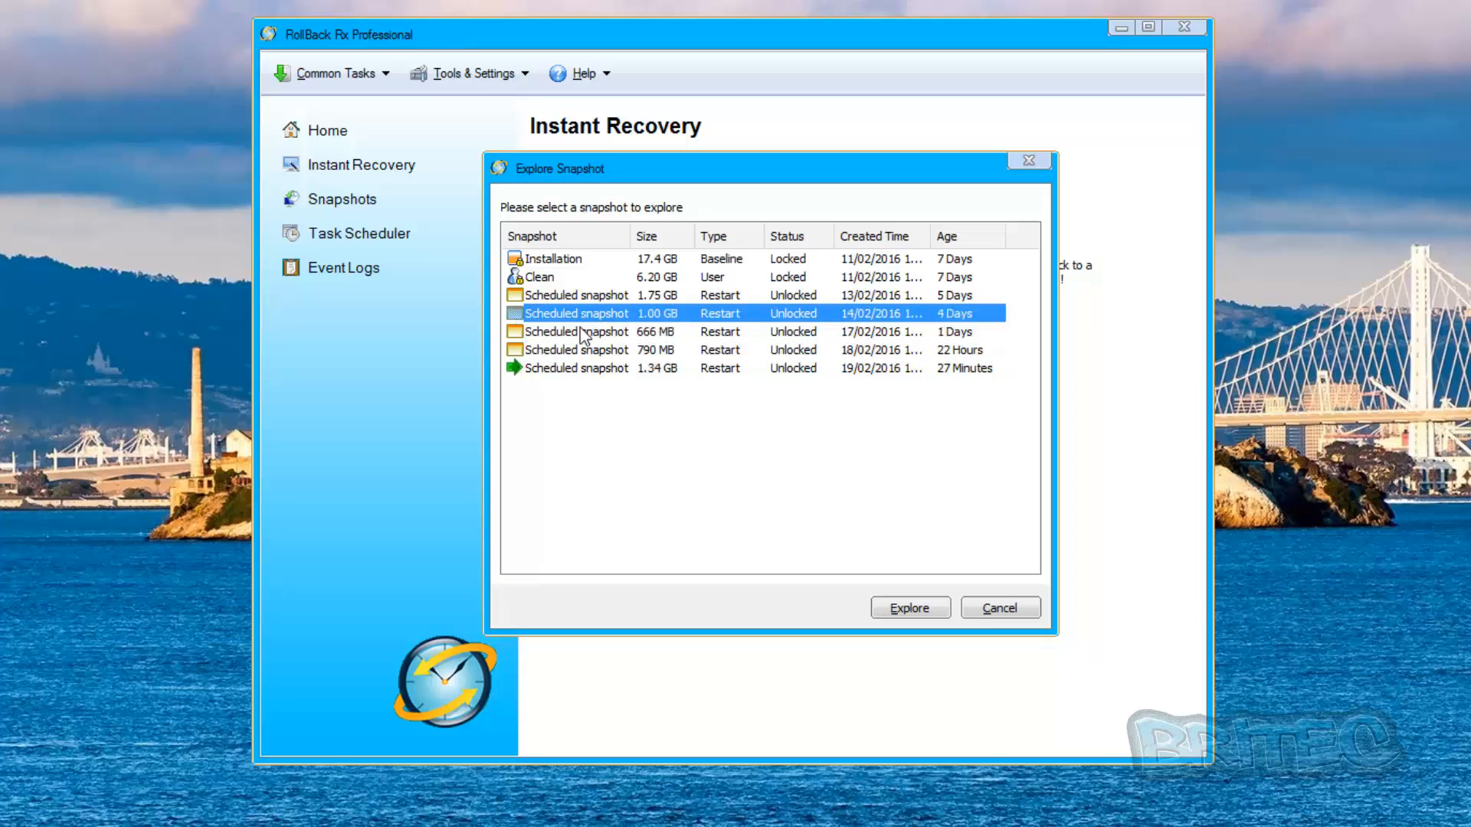
mouse_move(562, 370)
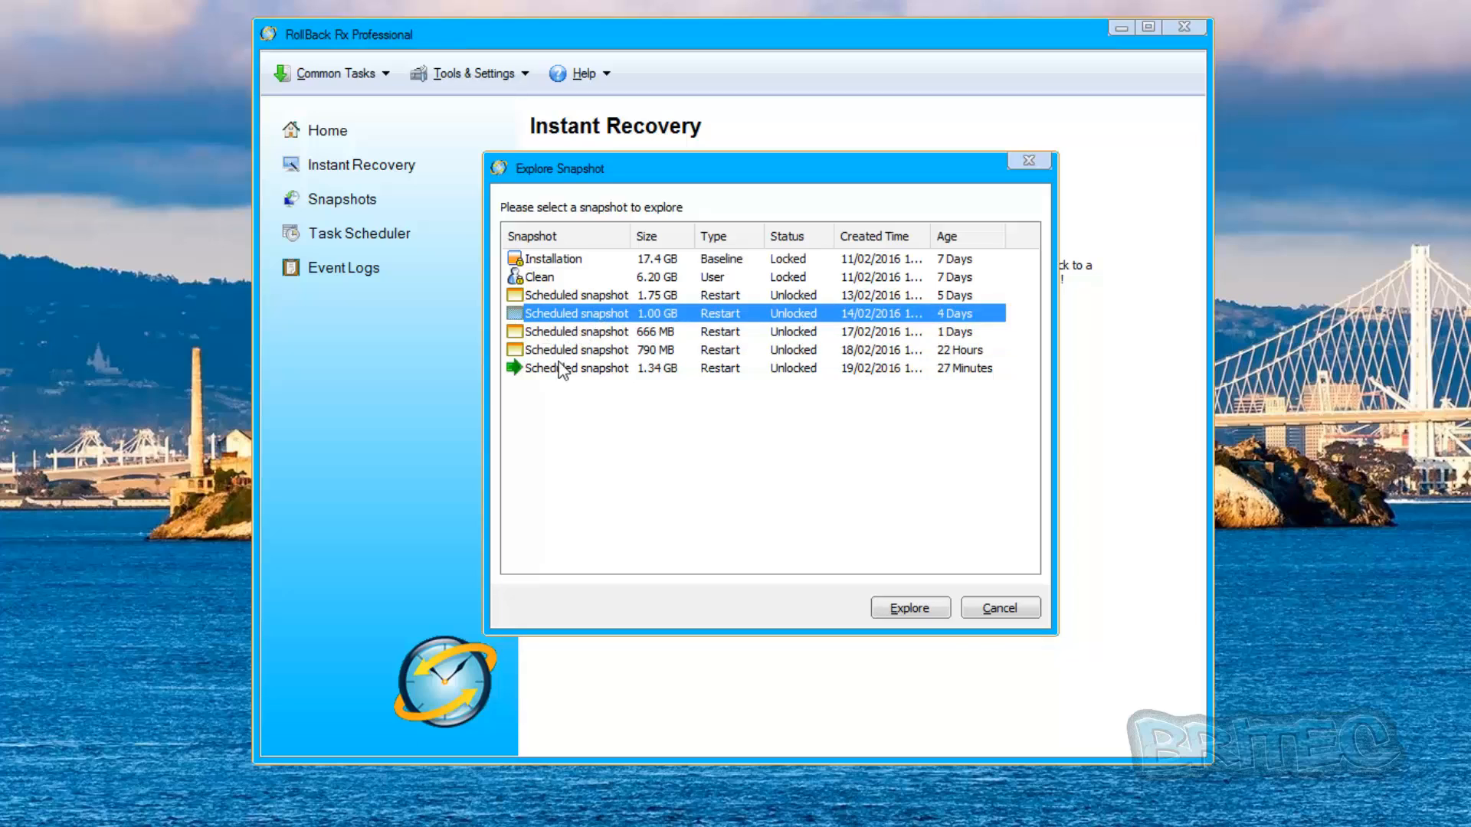
mouse_move(581, 283)
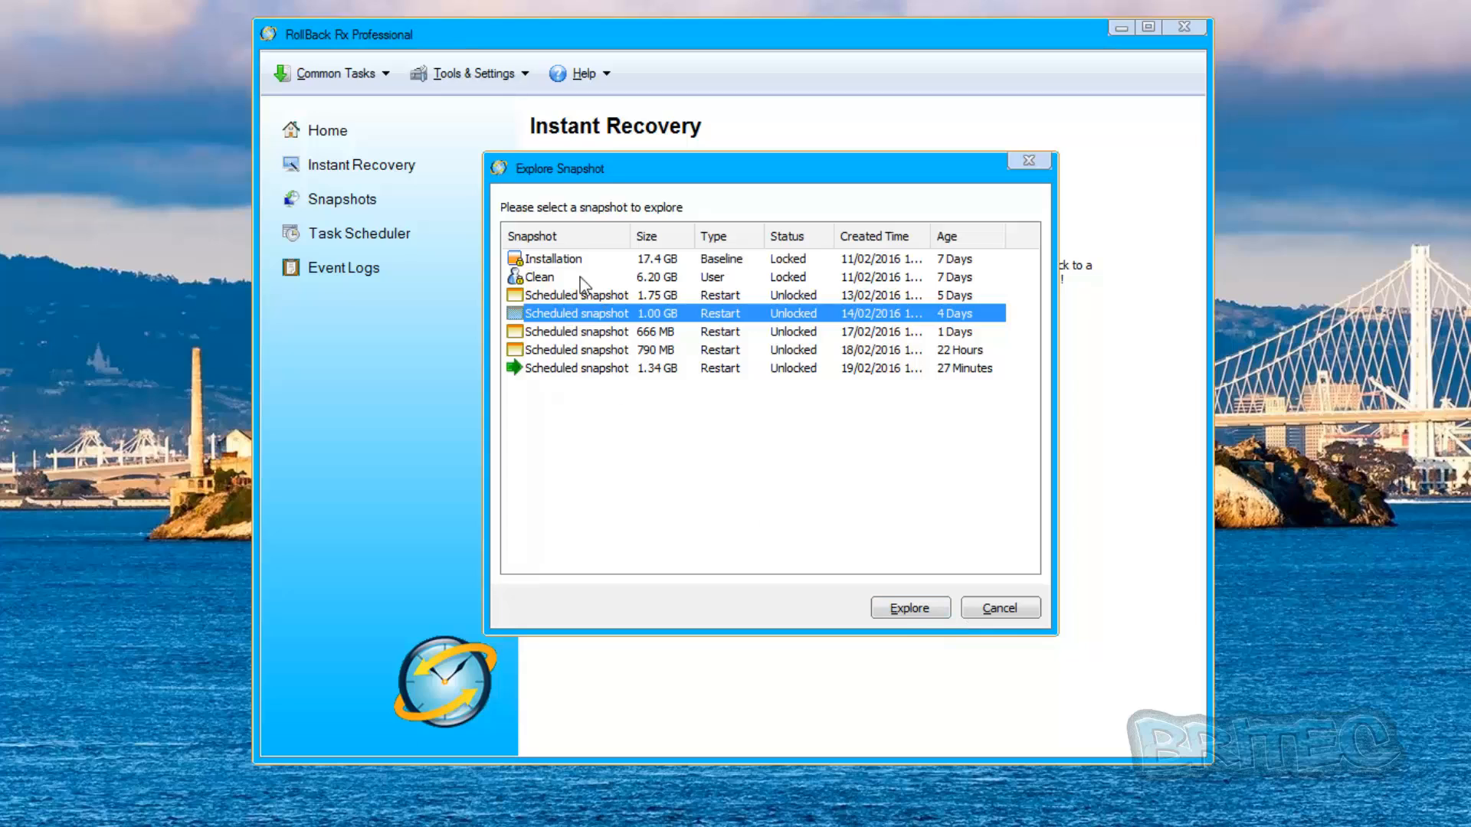
mouse_move(574, 407)
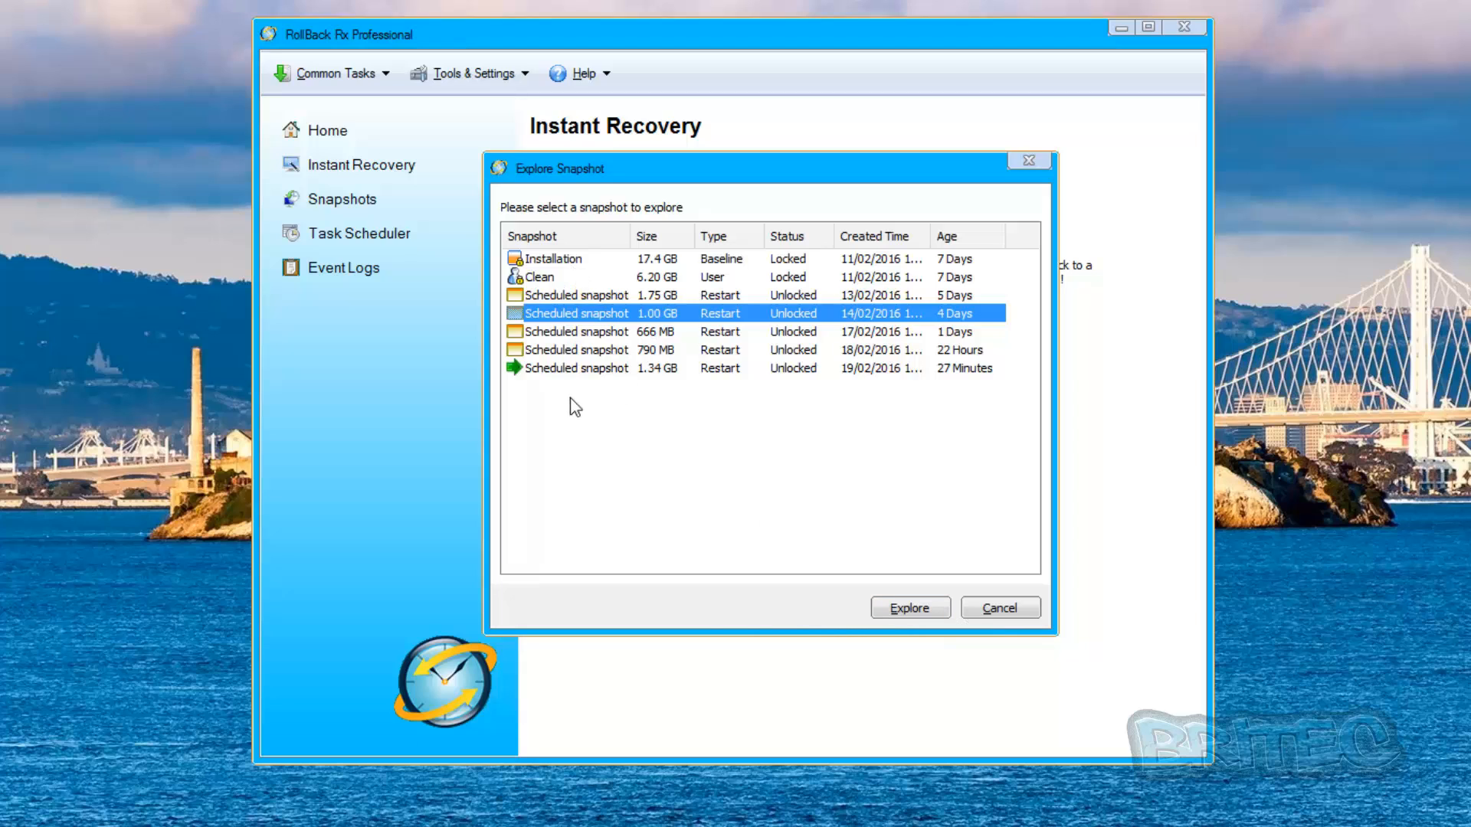
mouse_move(578, 377)
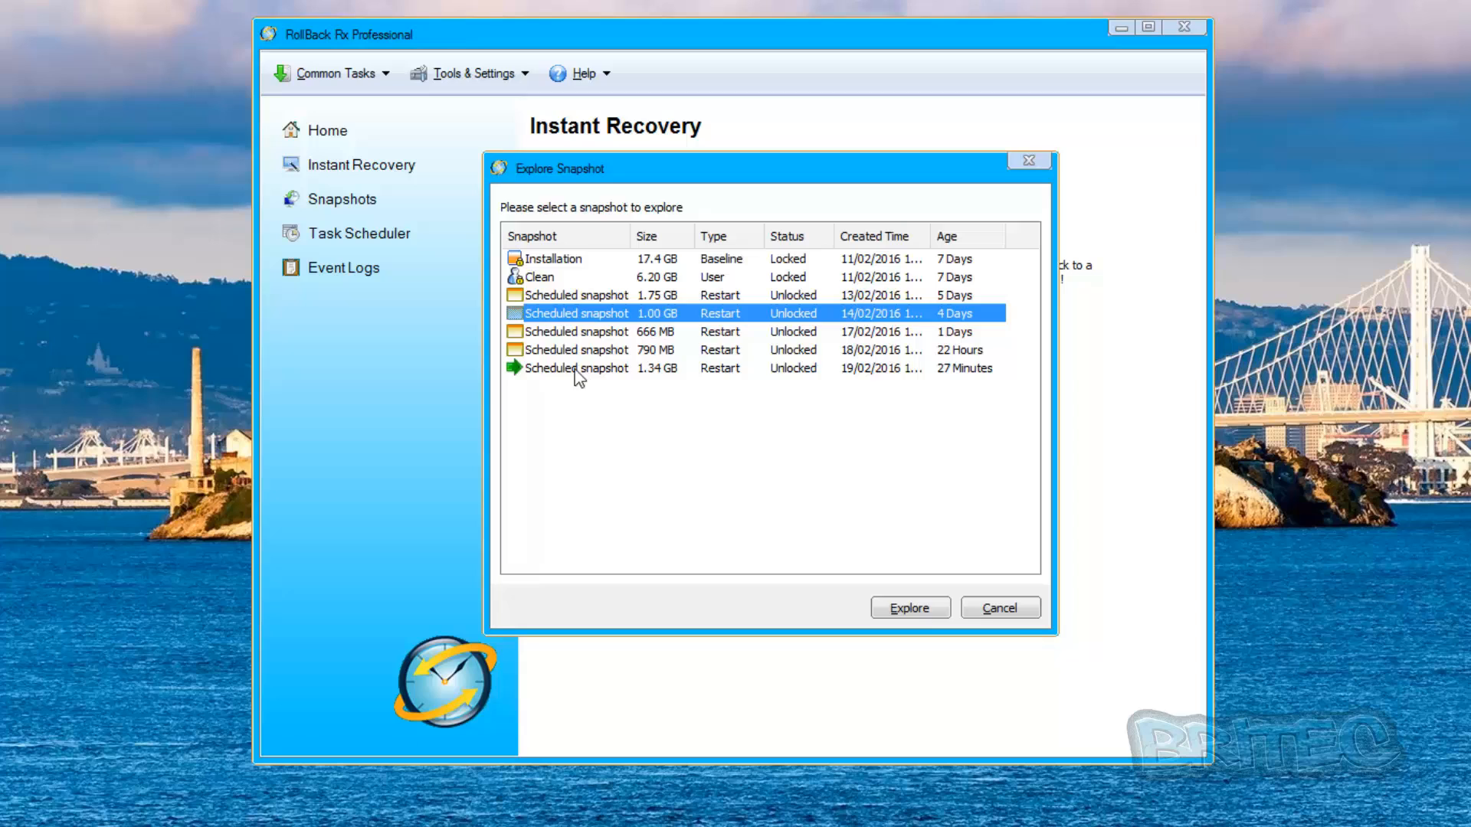
click(718, 350)
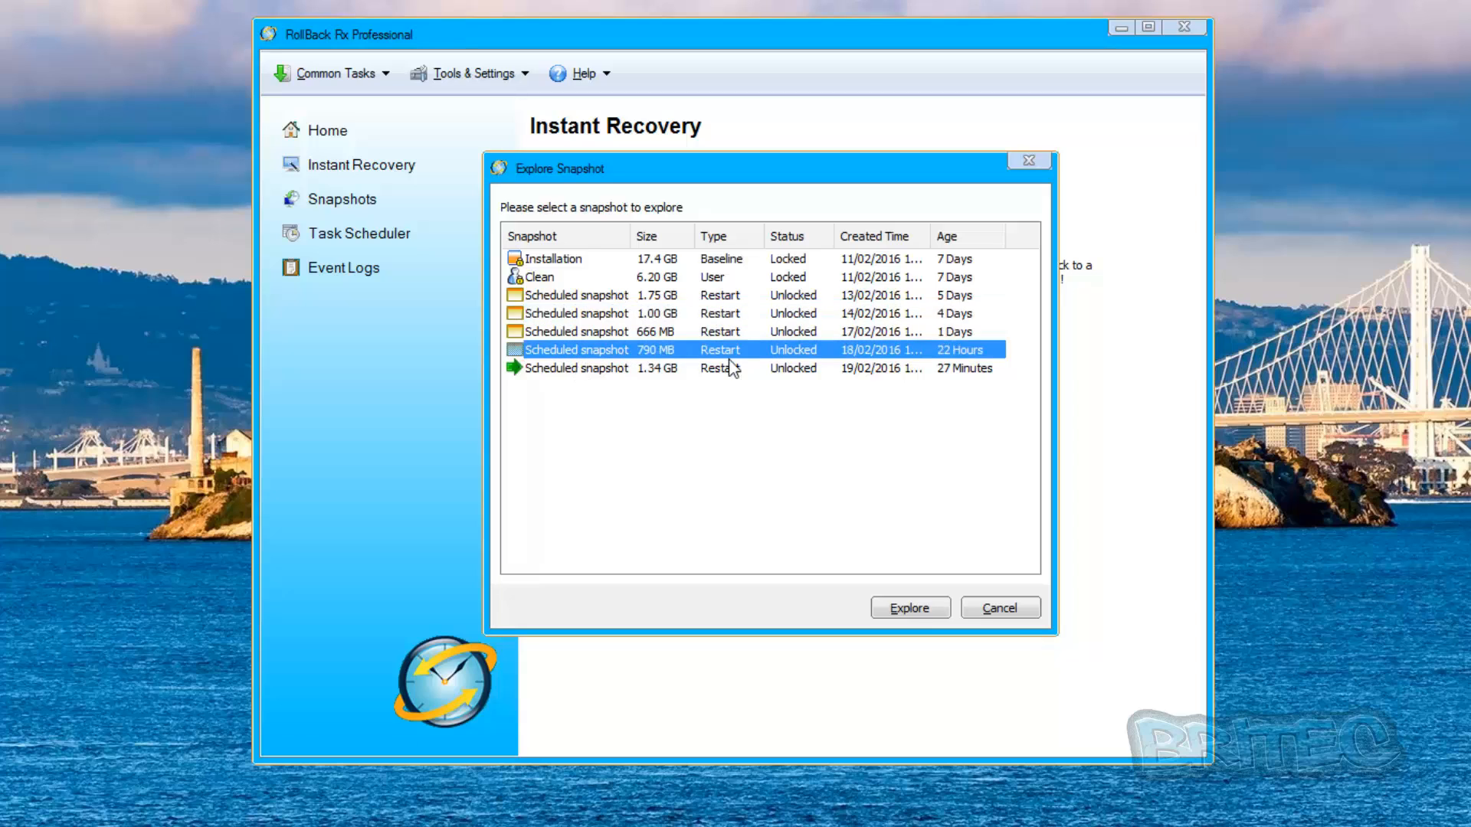
mouse_move(1028, 161)
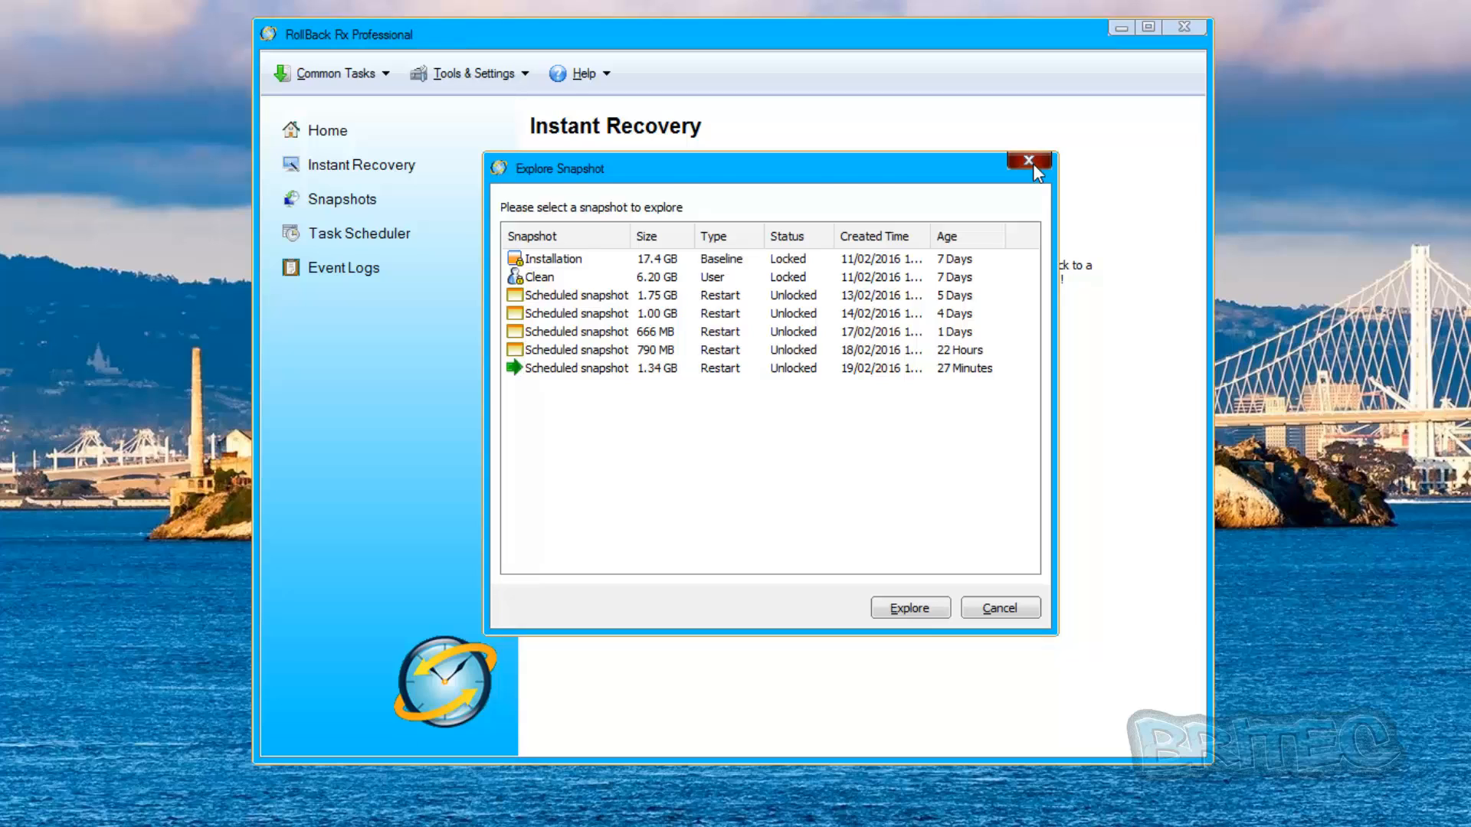
click(1029, 161)
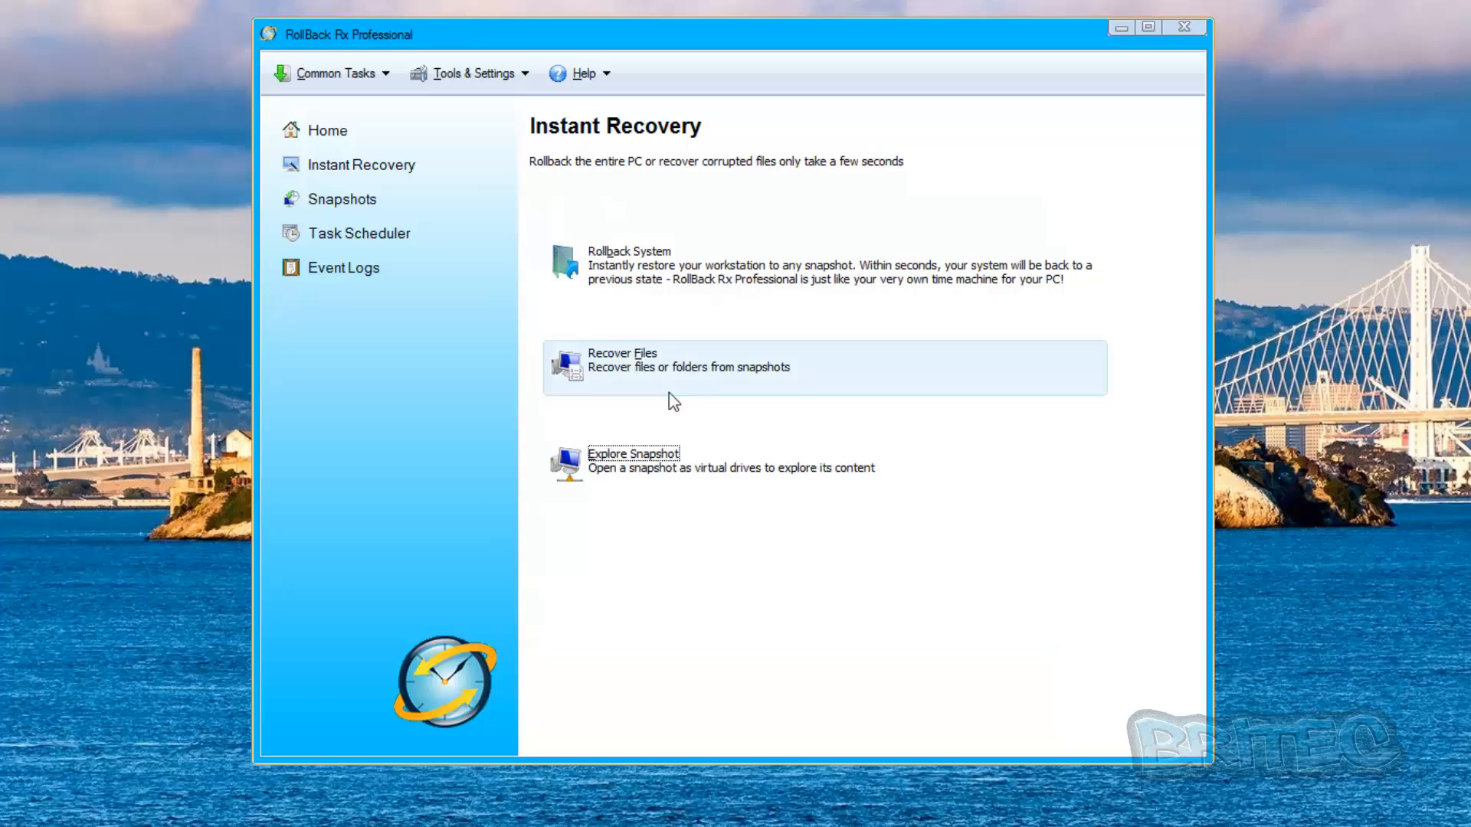
mouse_move(688, 417)
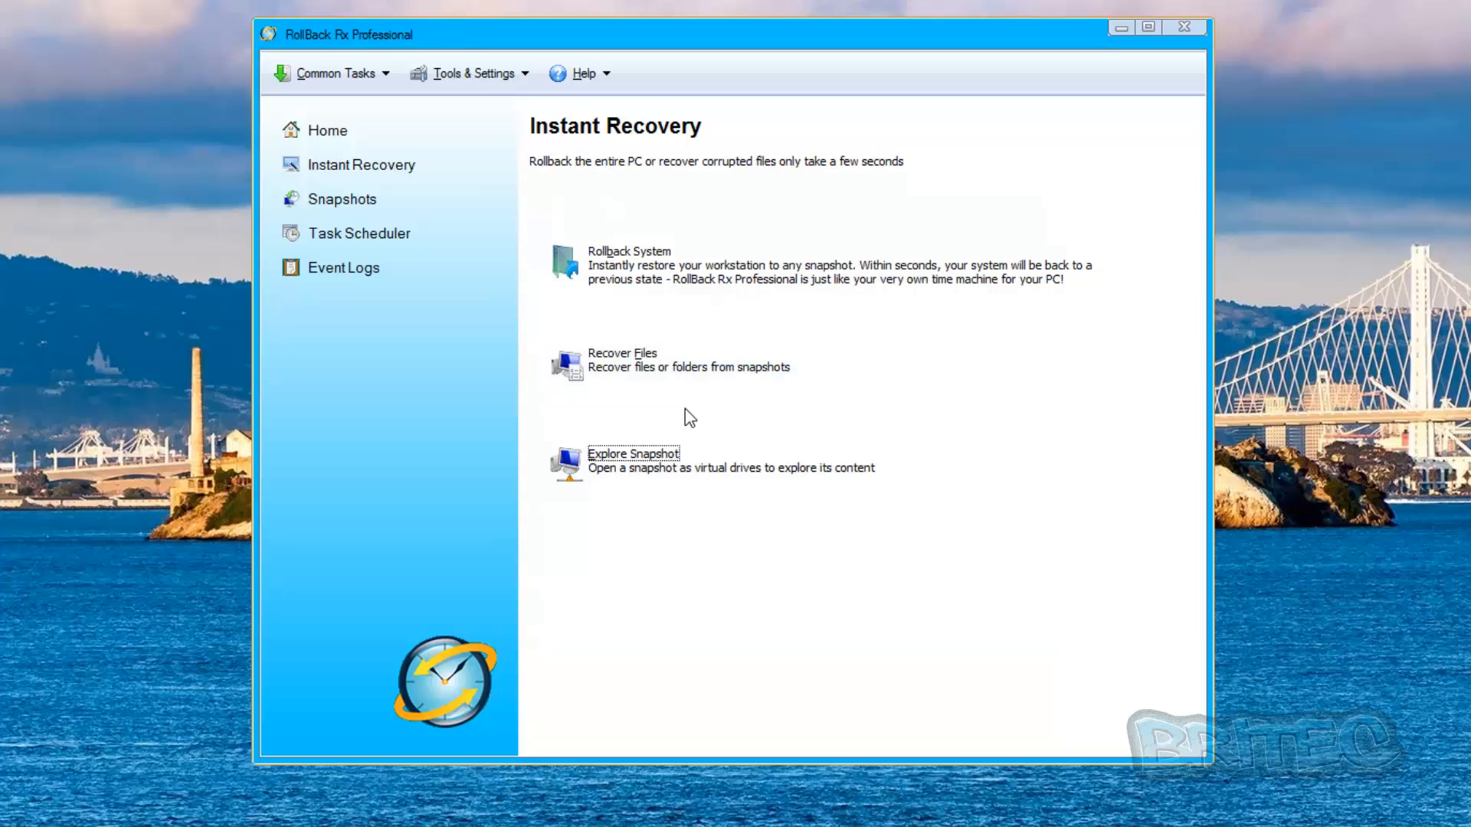
mouse_move(386, 217)
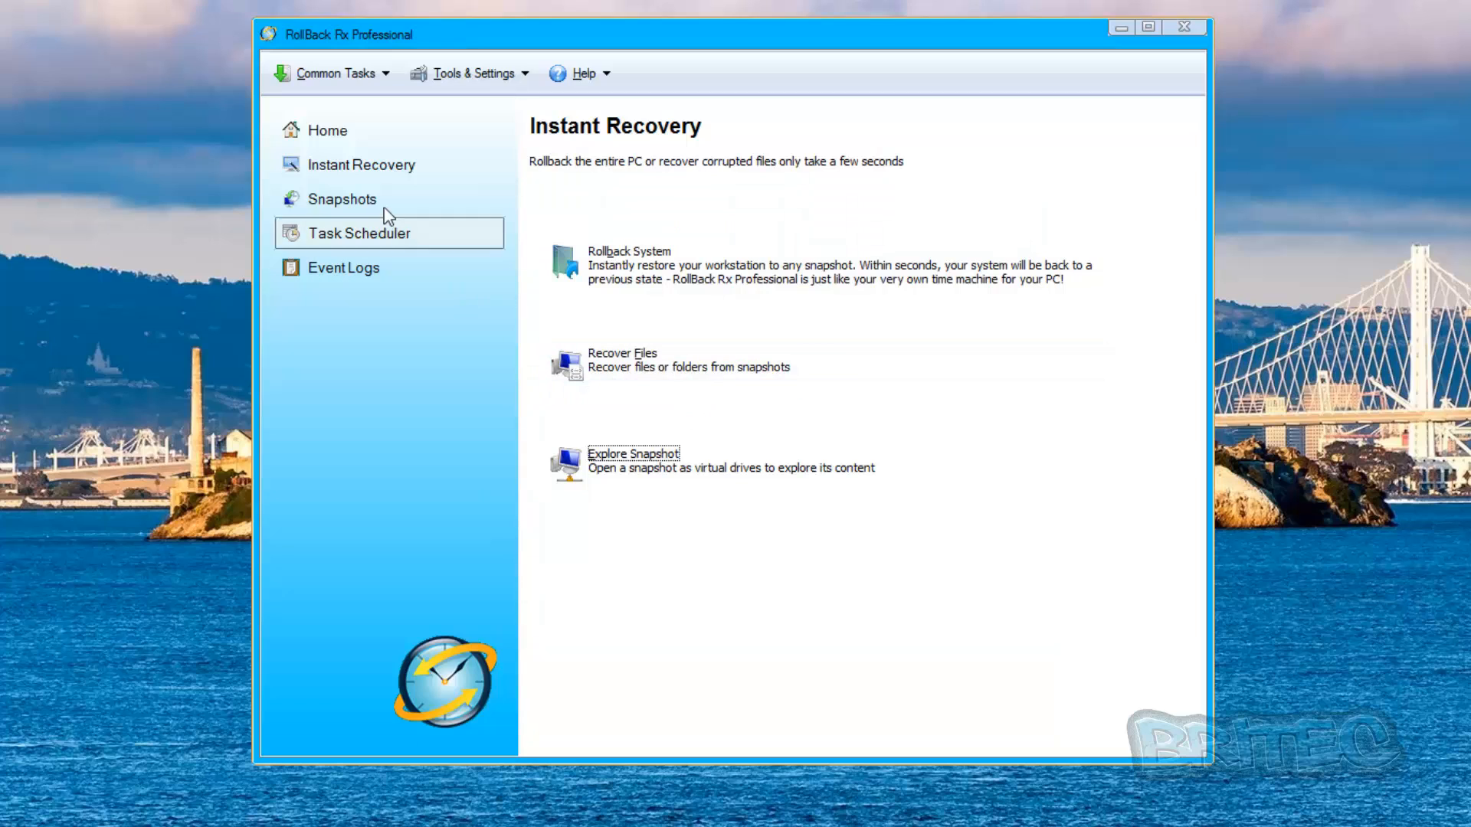
click(341, 198)
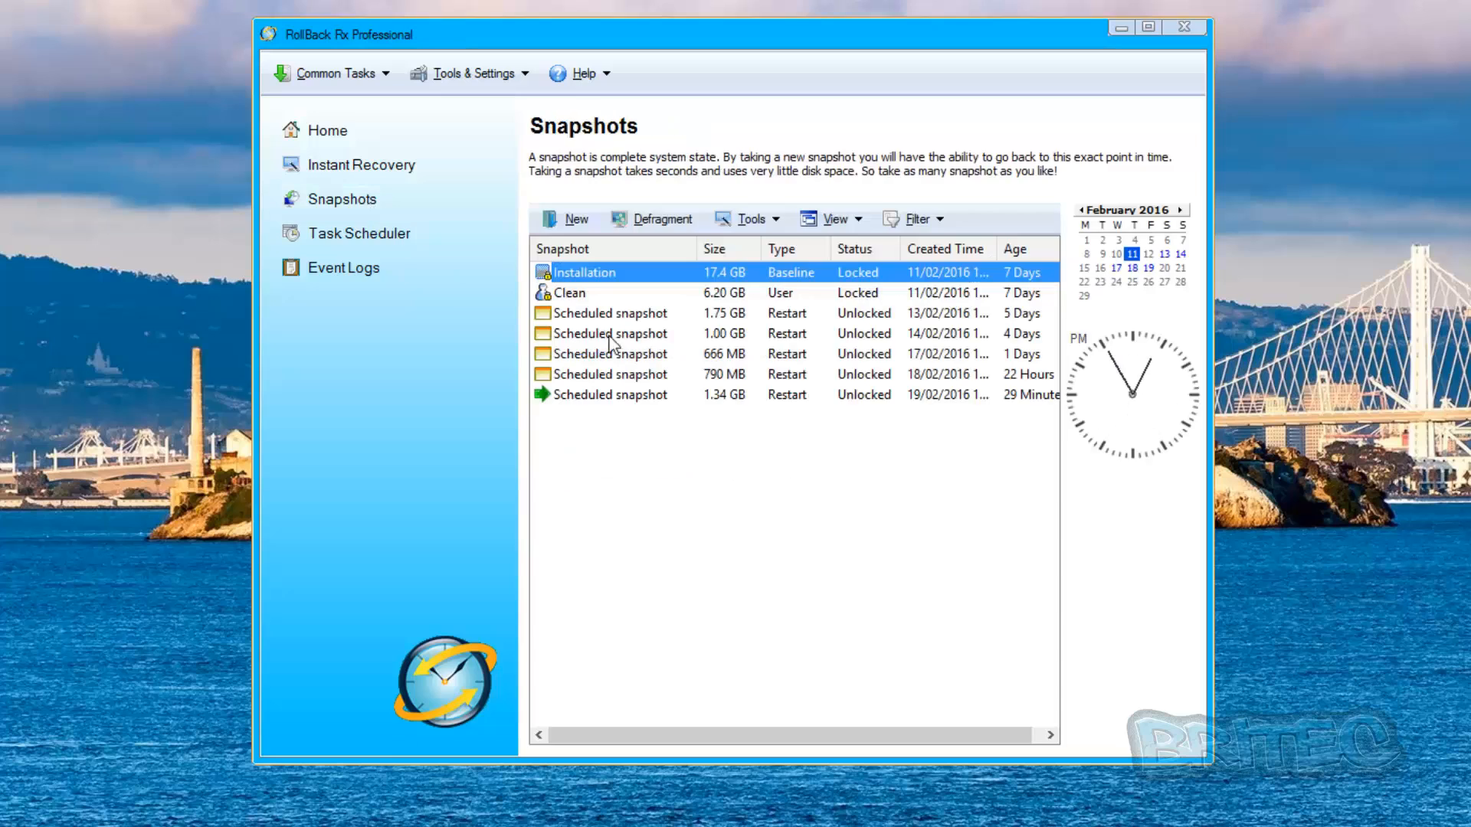
Step: Select the 666 MB scheduled snapshot and show the Tools actions for snapshots
click(611, 354)
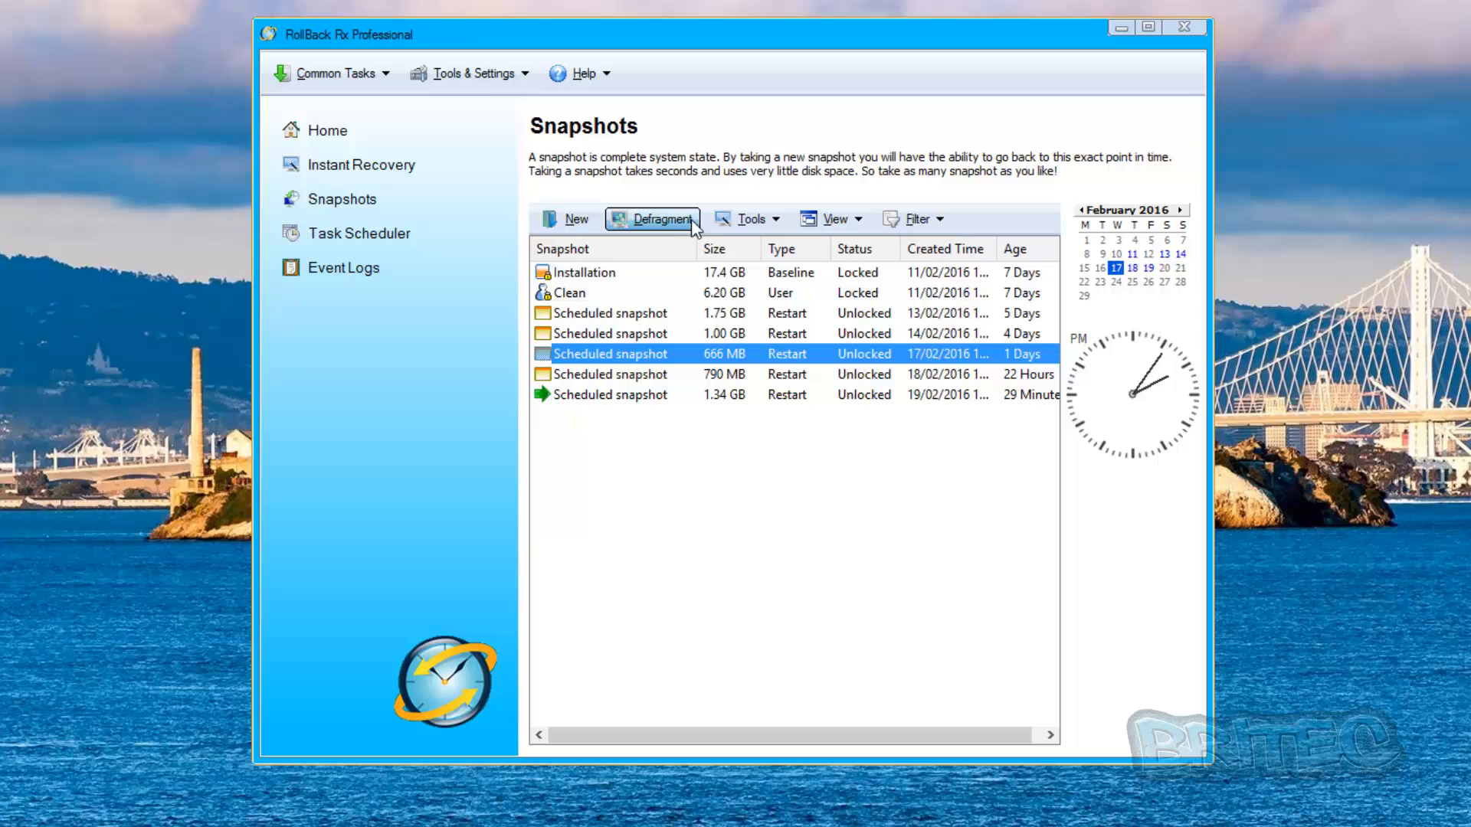
mouse_move(666, 228)
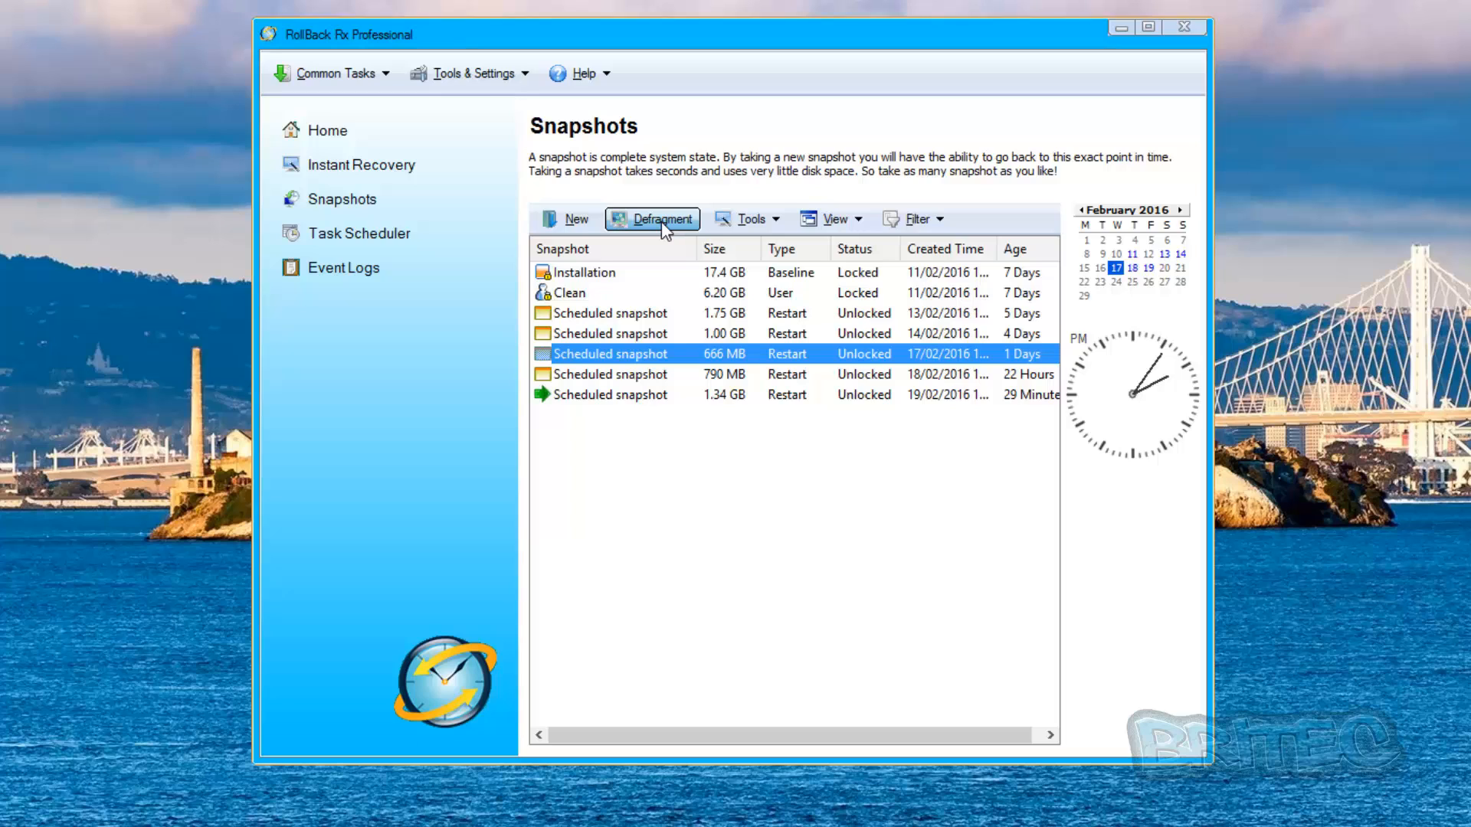
click(749, 219)
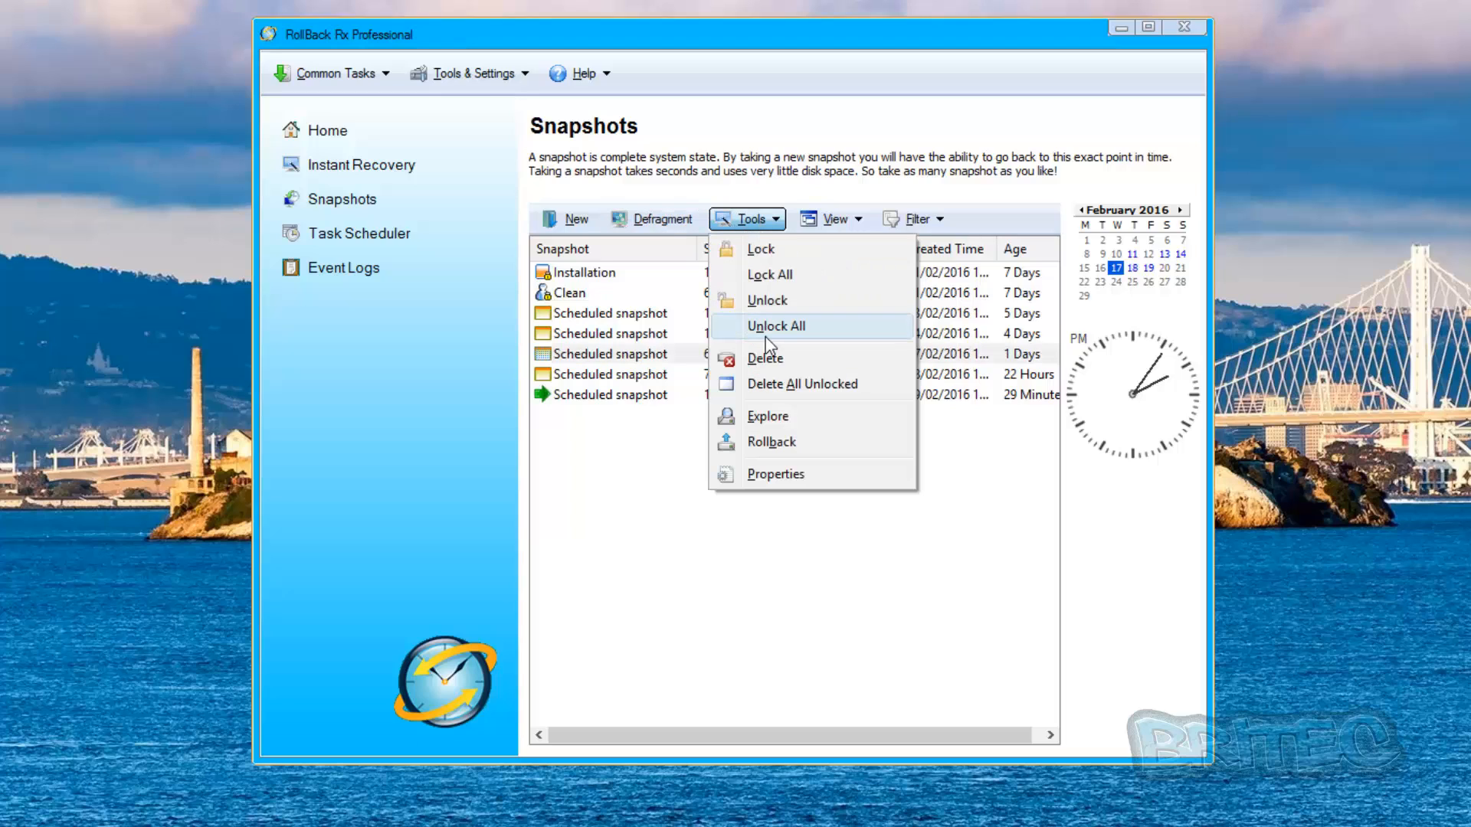
mouse_move(773, 358)
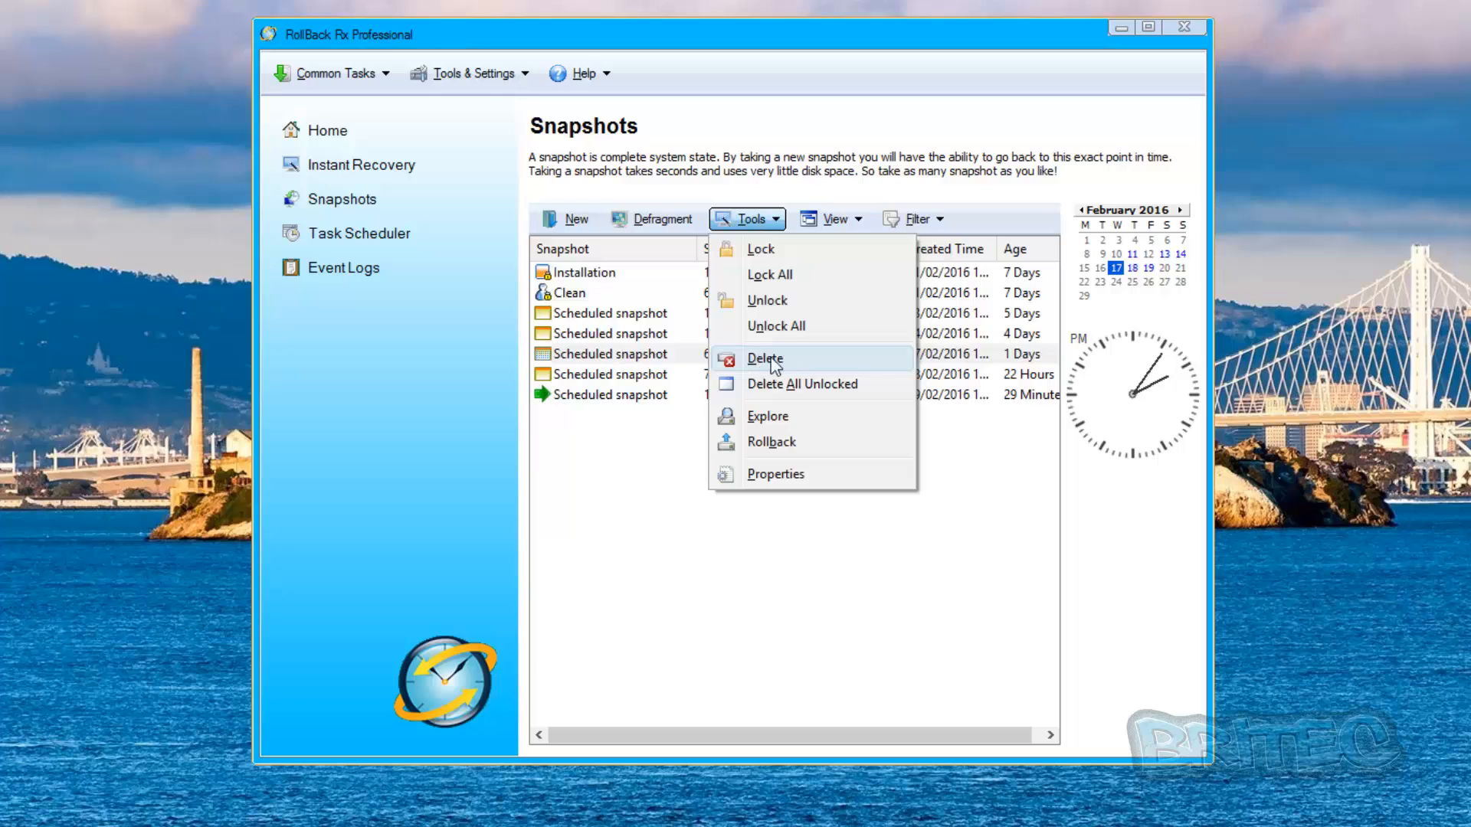
mouse_move(765, 318)
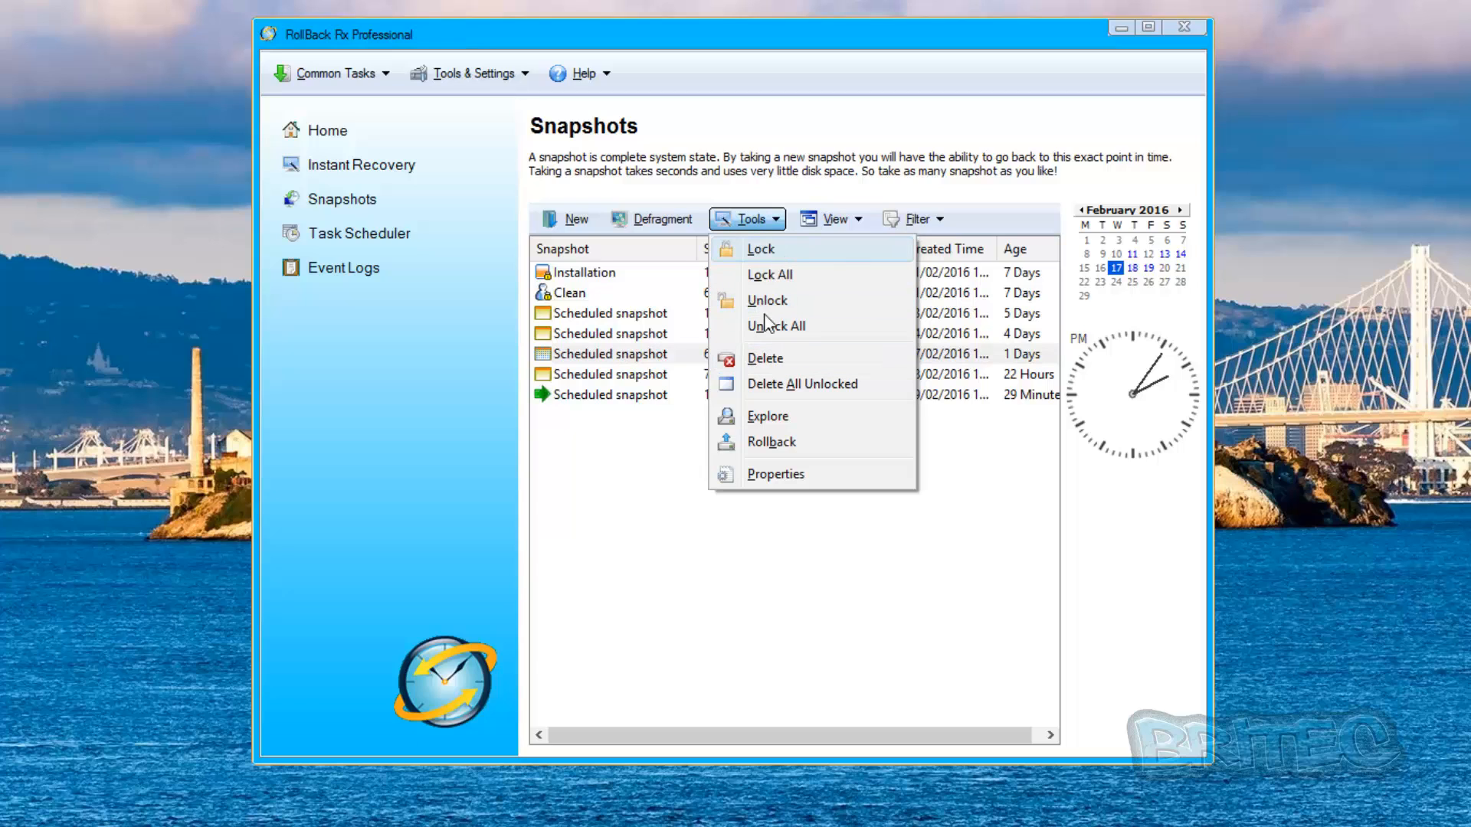
mouse_move(847, 406)
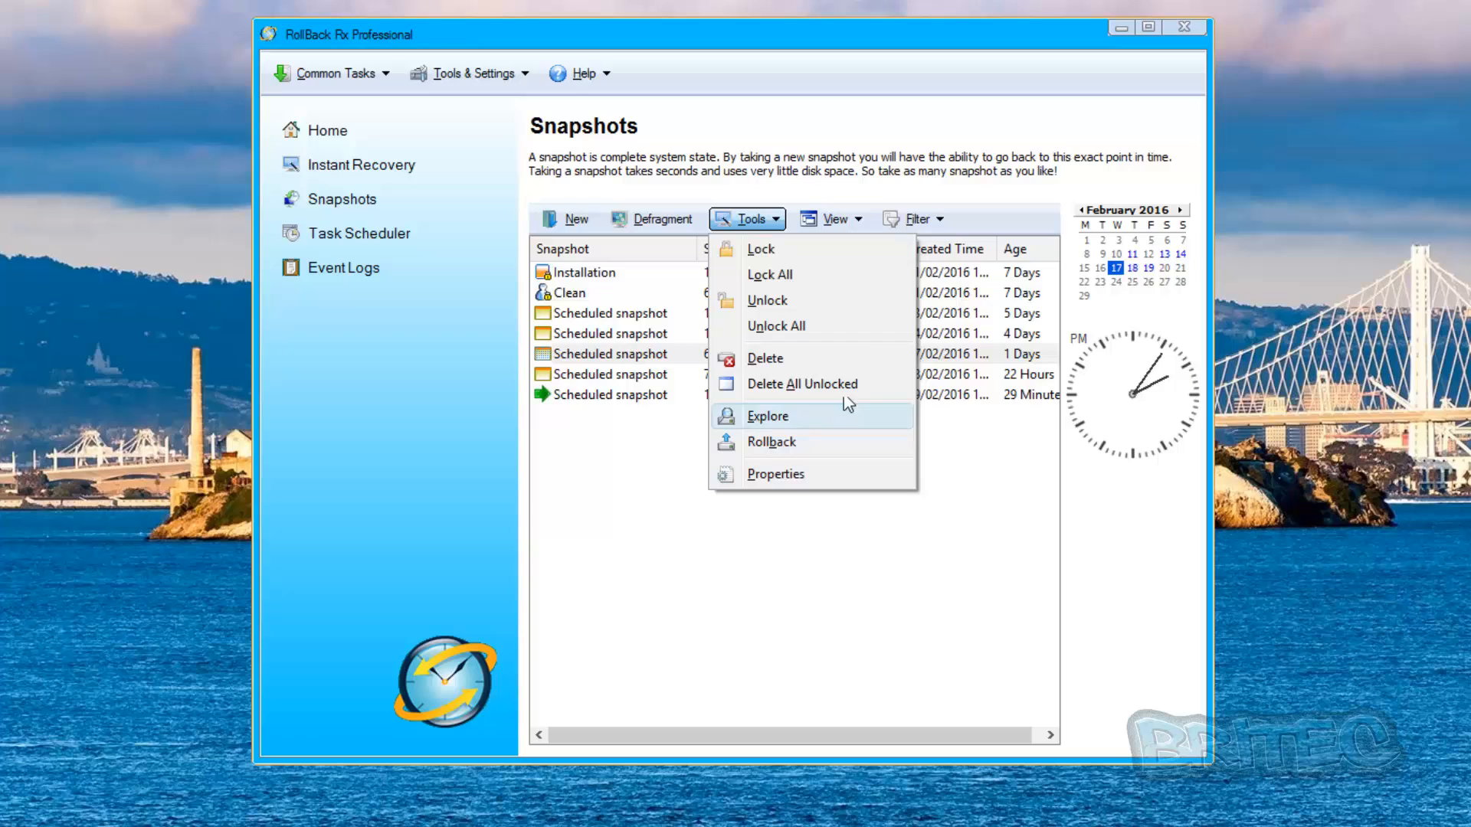
Step: Switch the selection to the 790 MB scheduled snapshot from 18/02/2016, glancing at its Tools actions
click(747, 219)
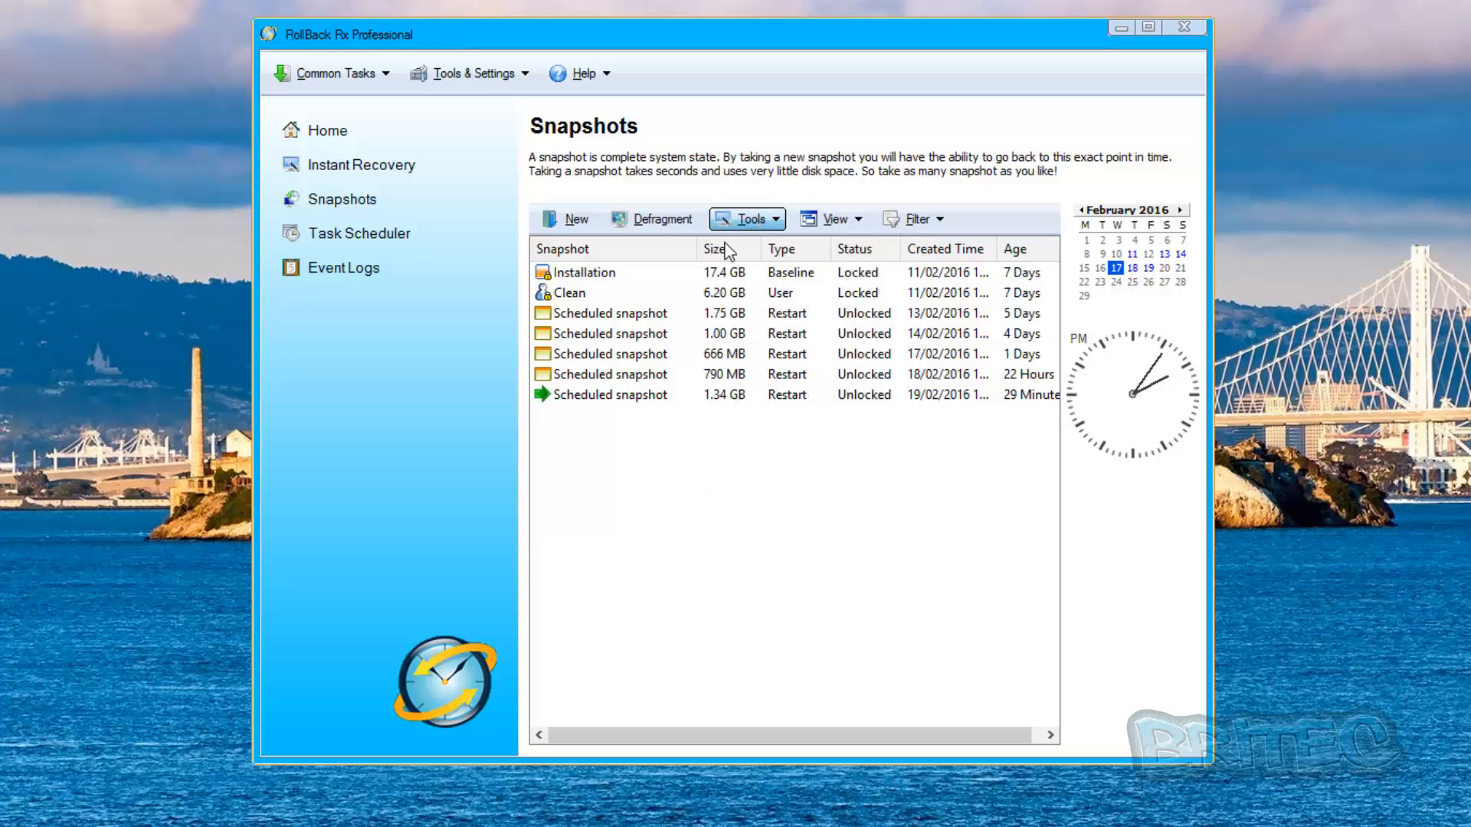
click(624, 374)
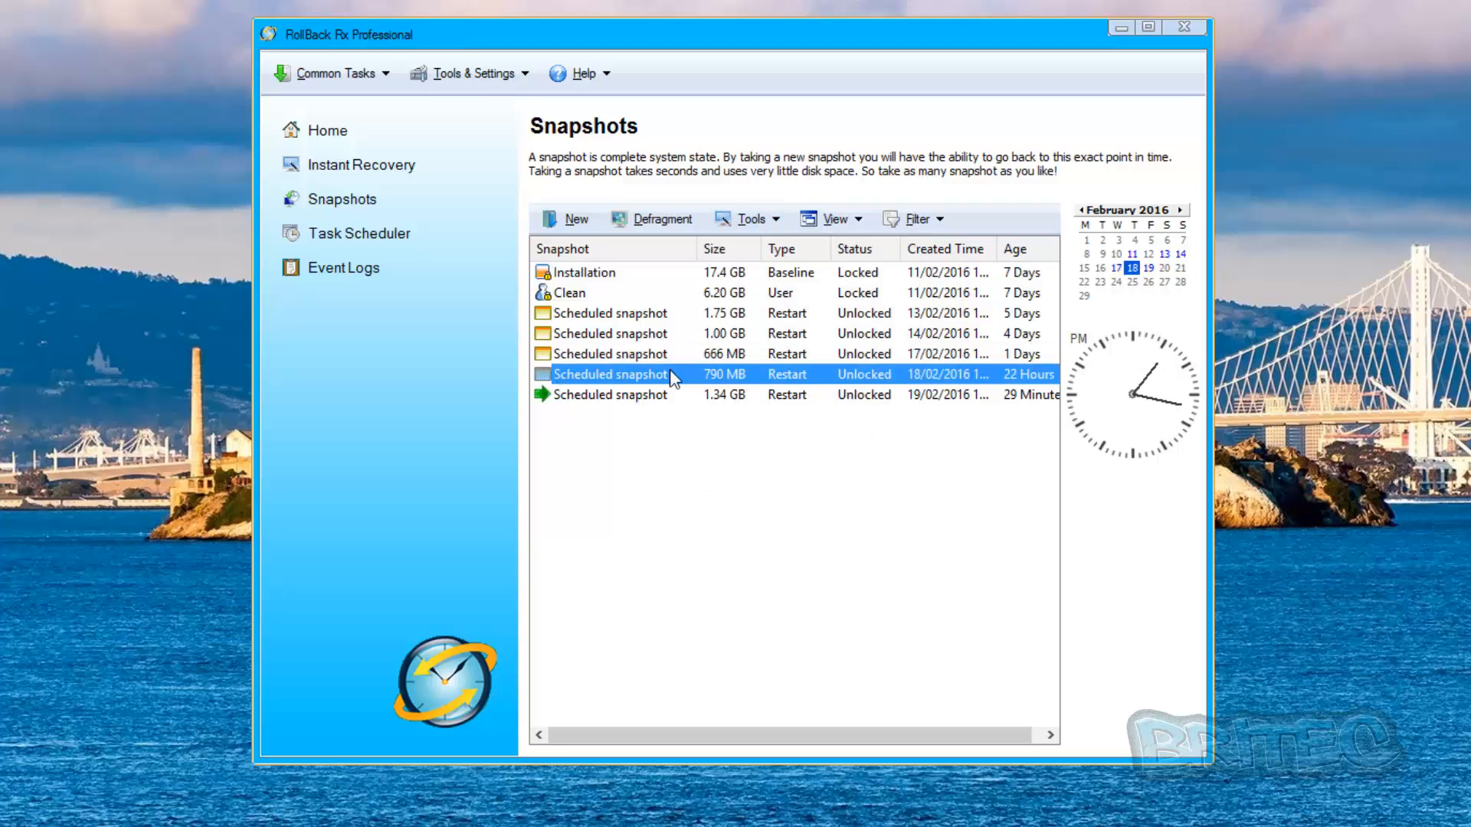
mouse_move(609, 377)
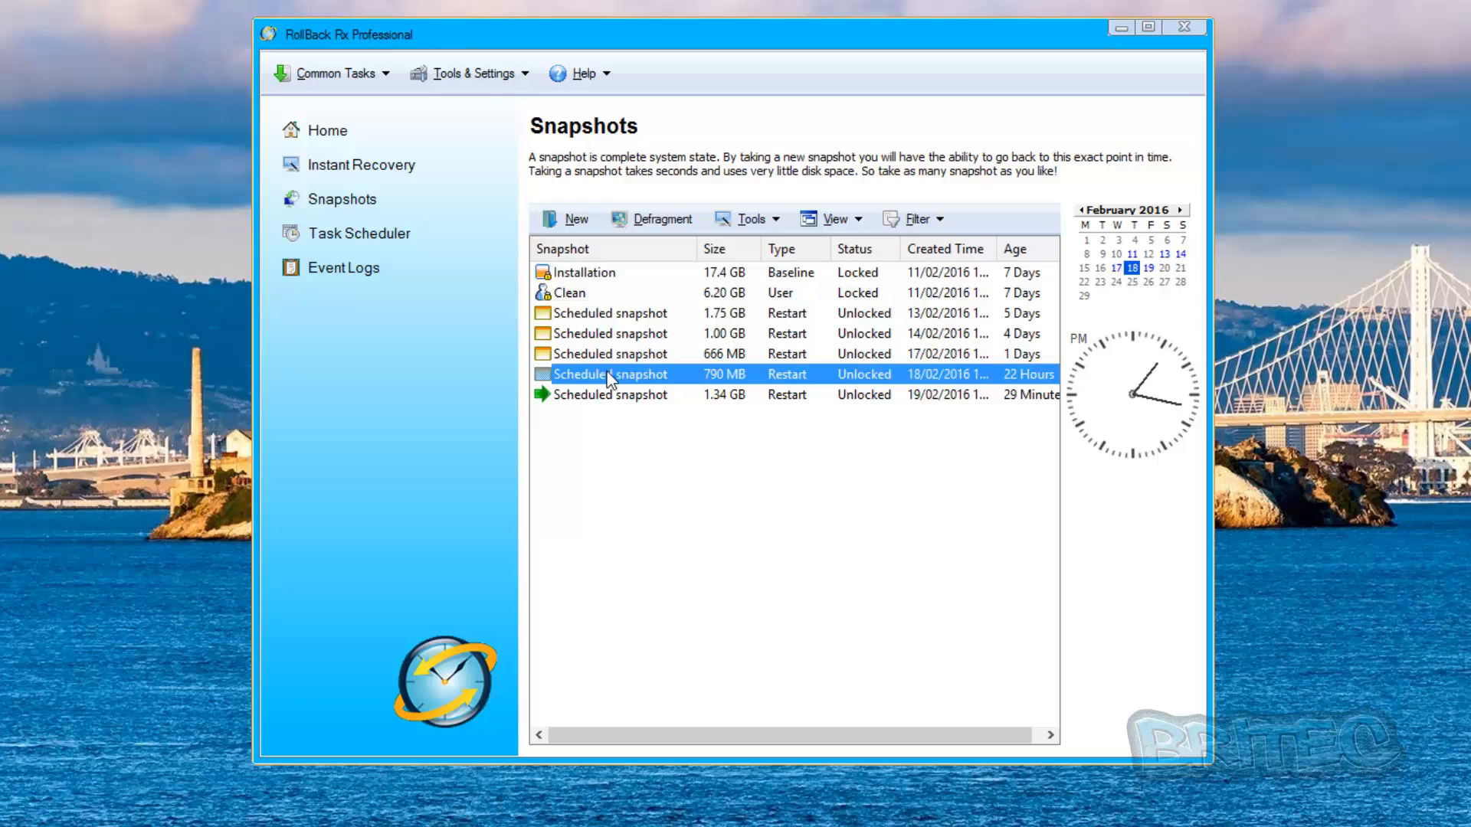
click(752, 219)
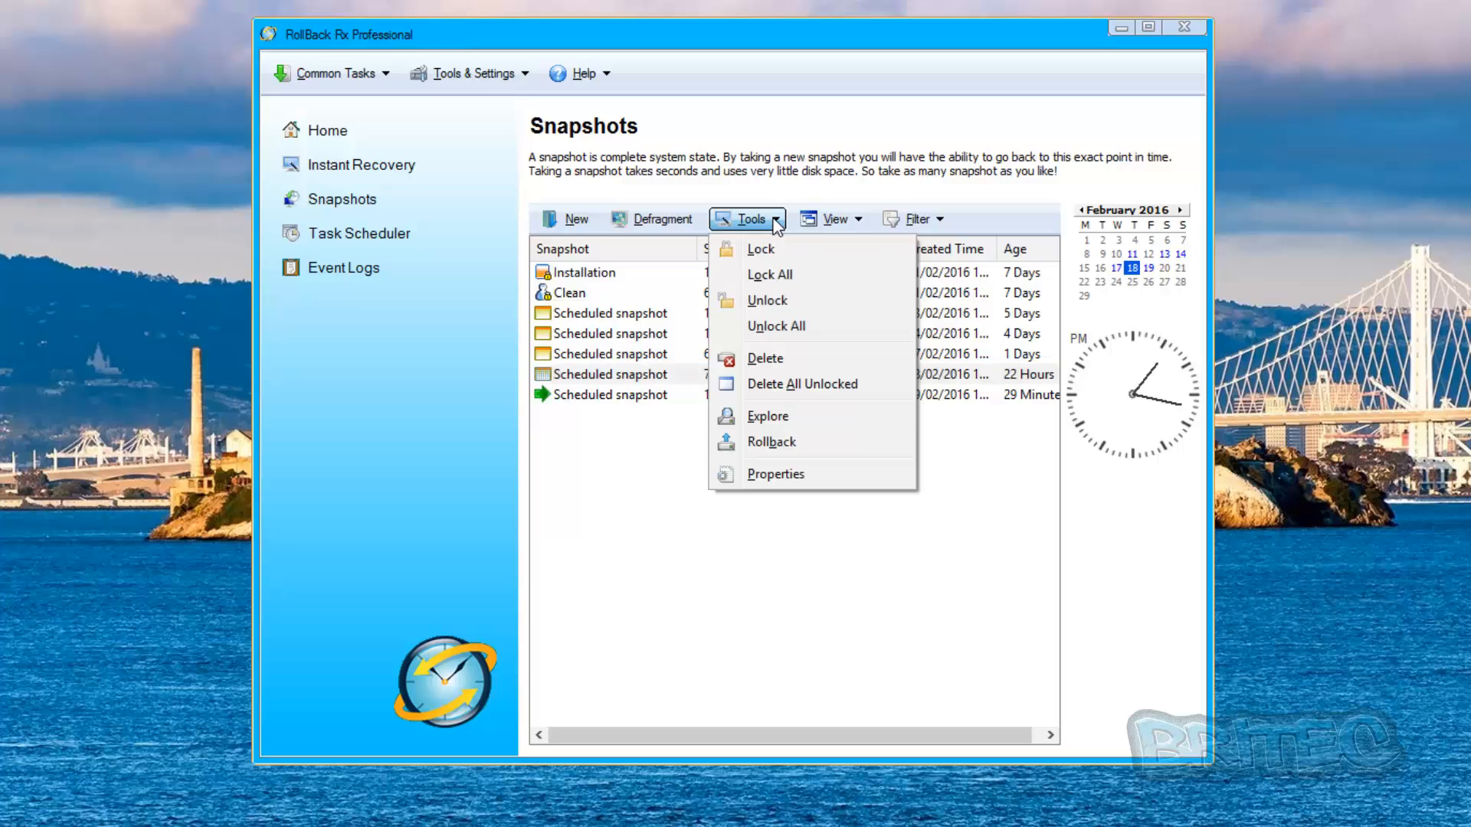
mouse_move(769, 359)
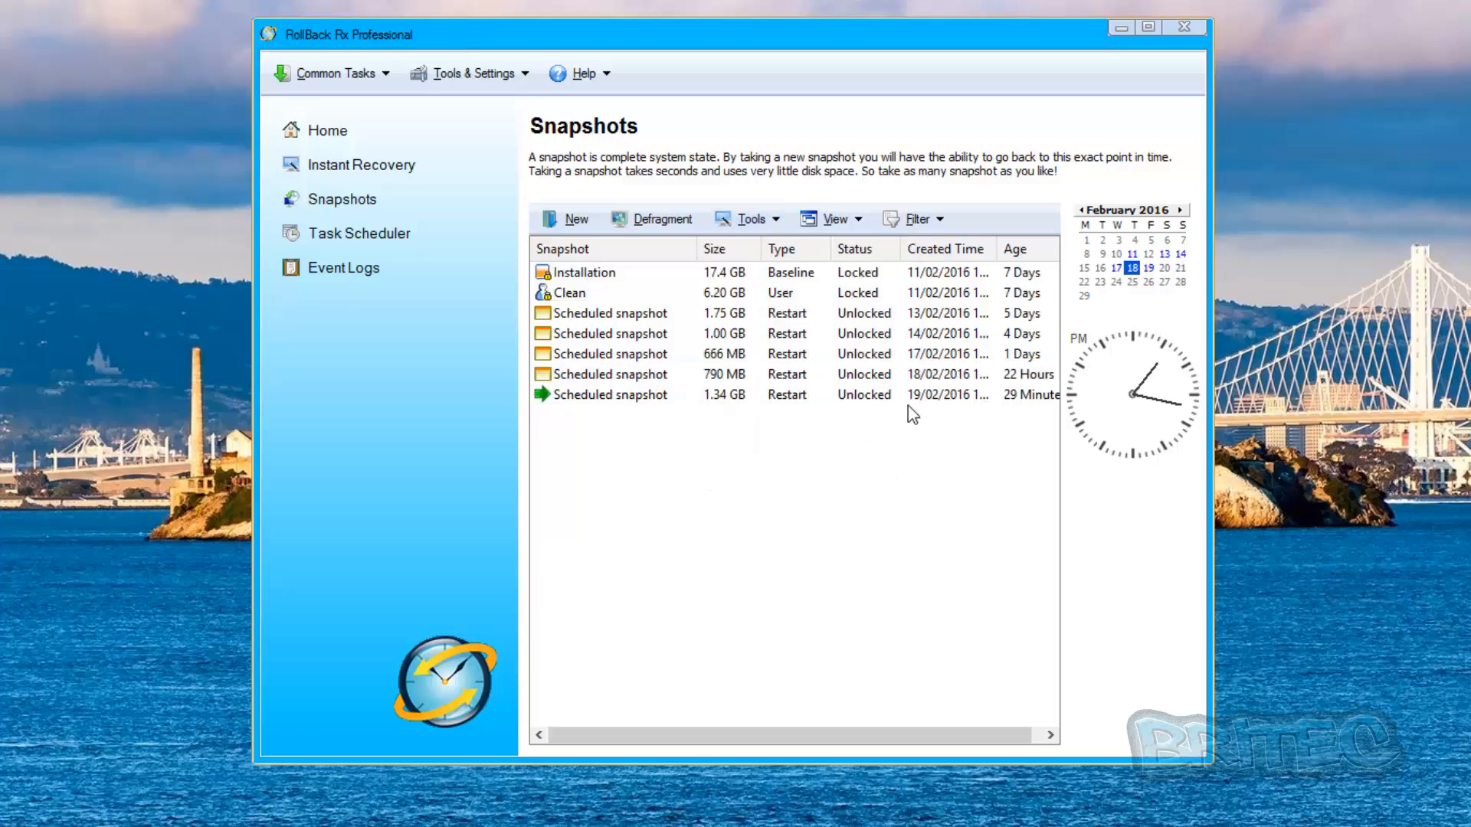
click(834, 219)
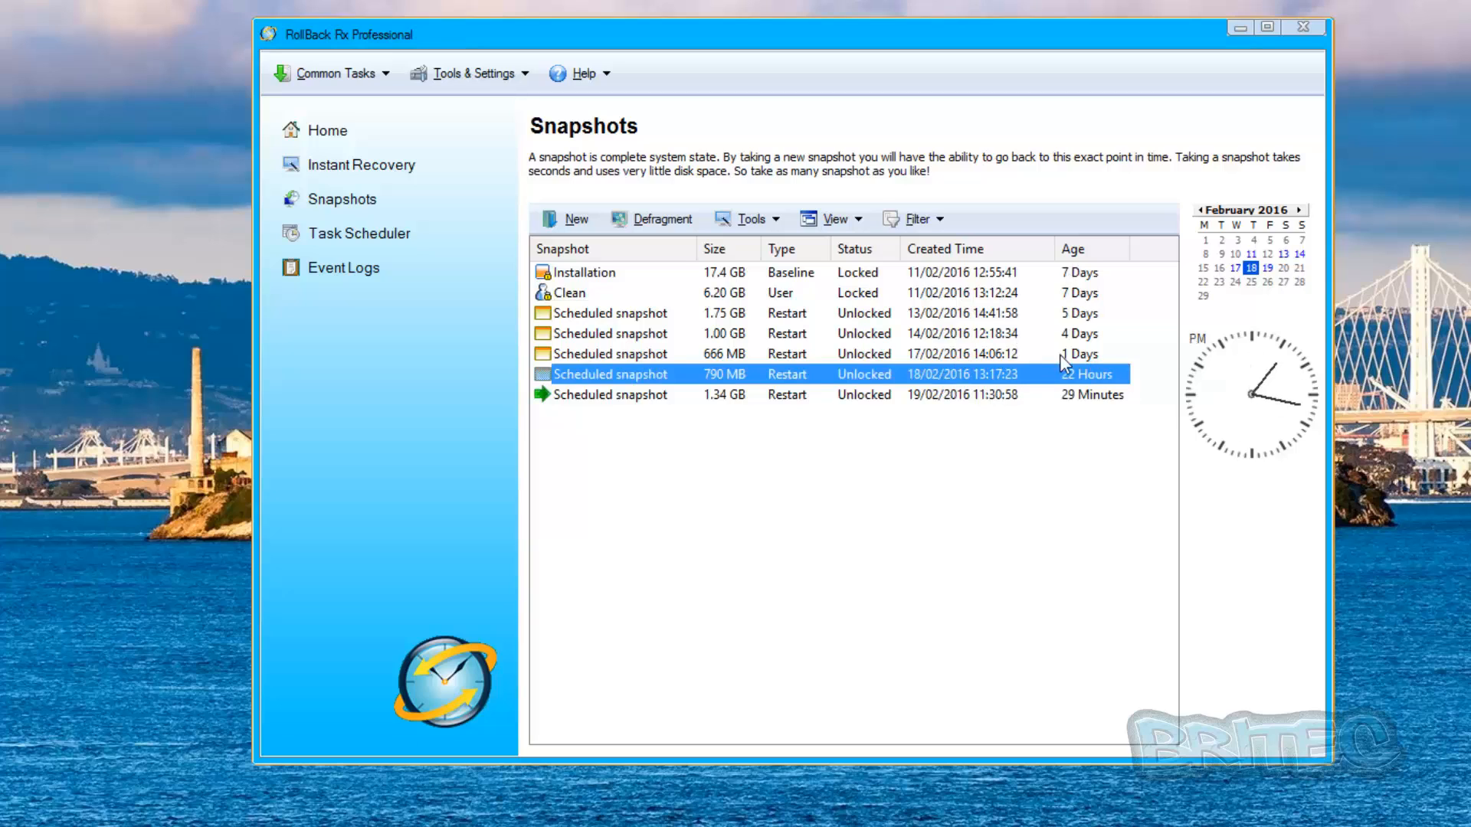
mouse_move(1083, 406)
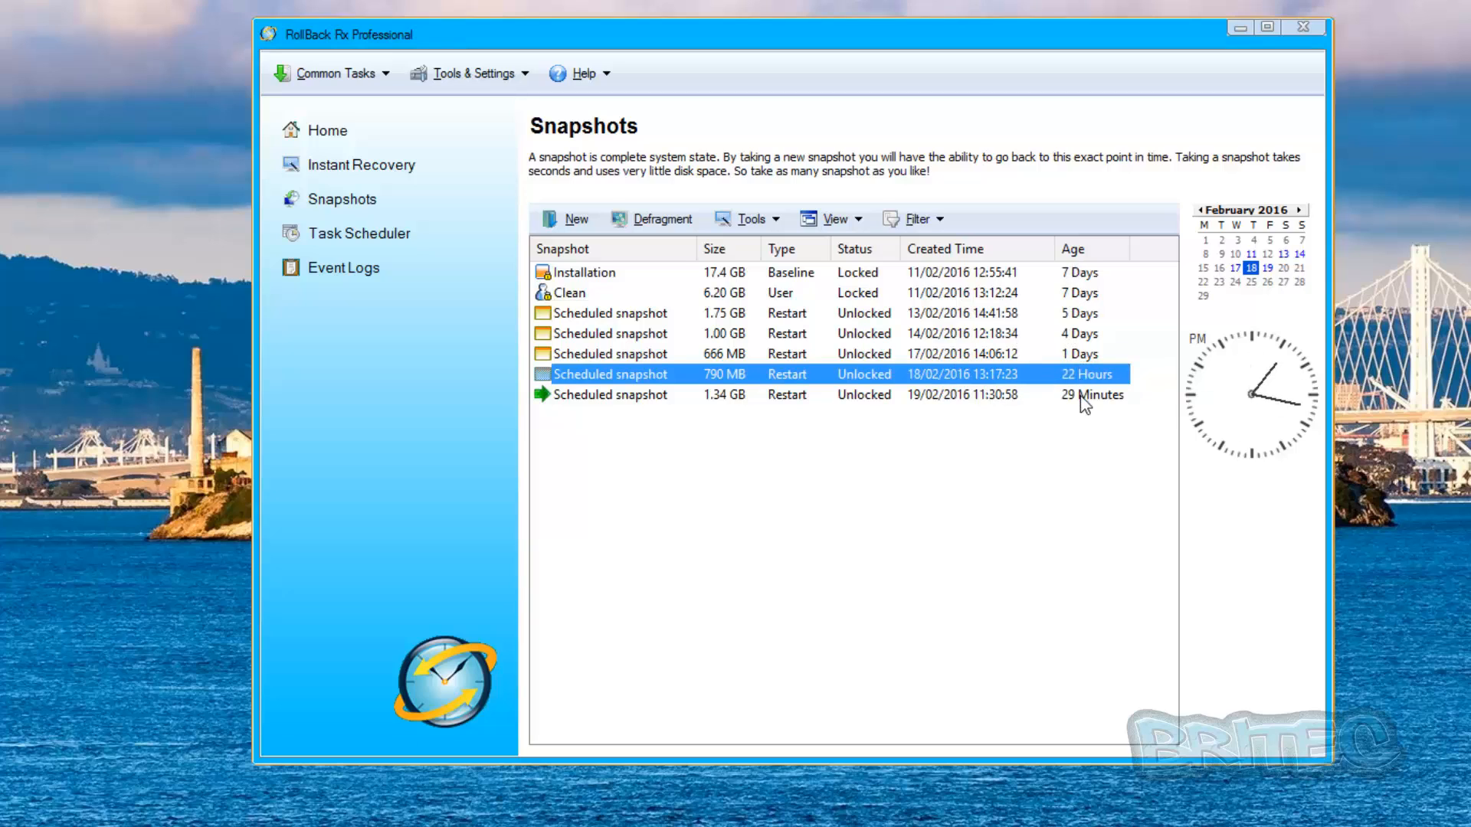
mouse_move(374, 239)
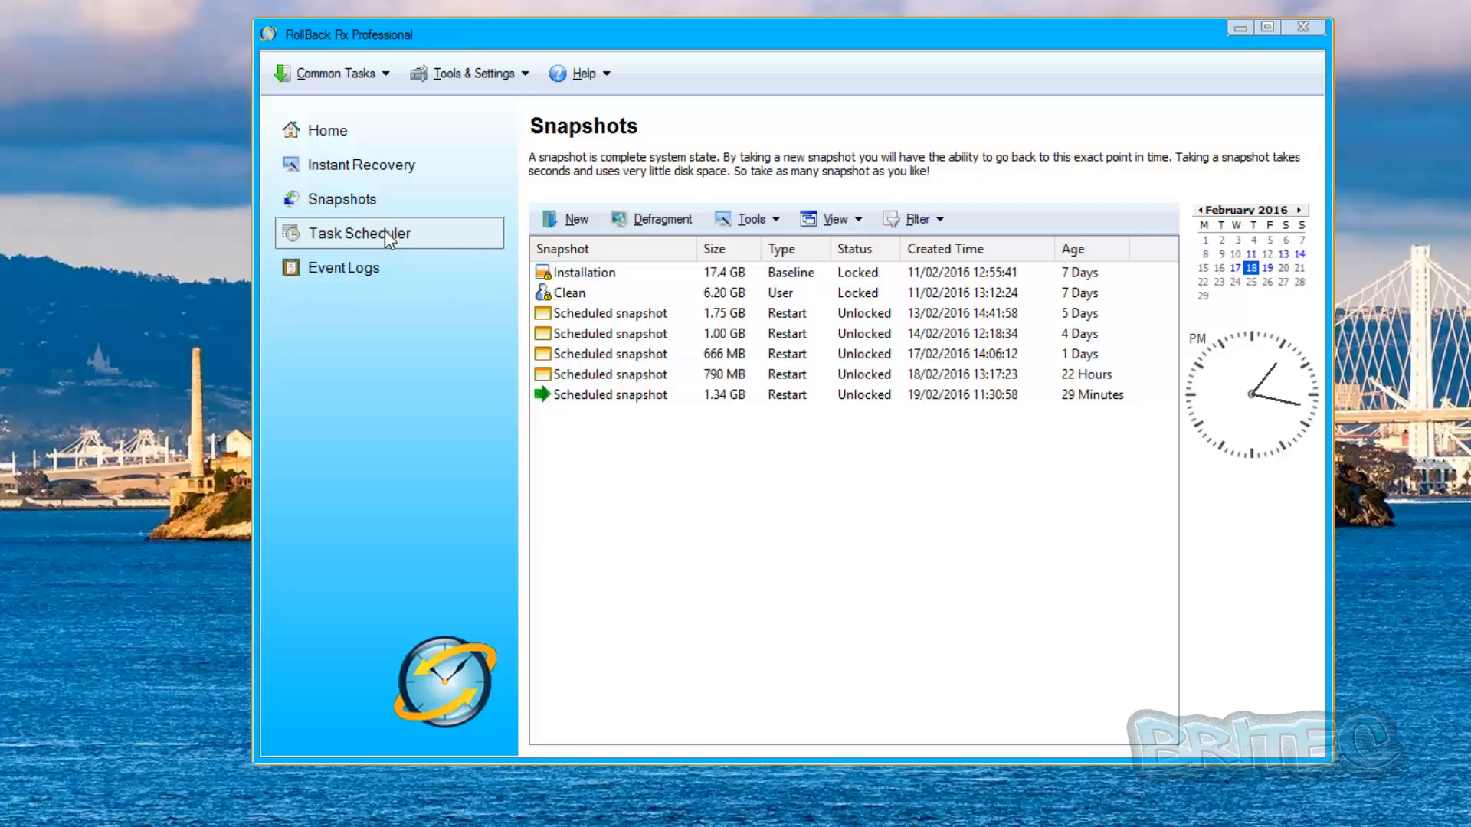
Step: Show the Task Scheduler's daily first-boot snapshot task, glancing at the Event Task settings unchanged
click(360, 233)
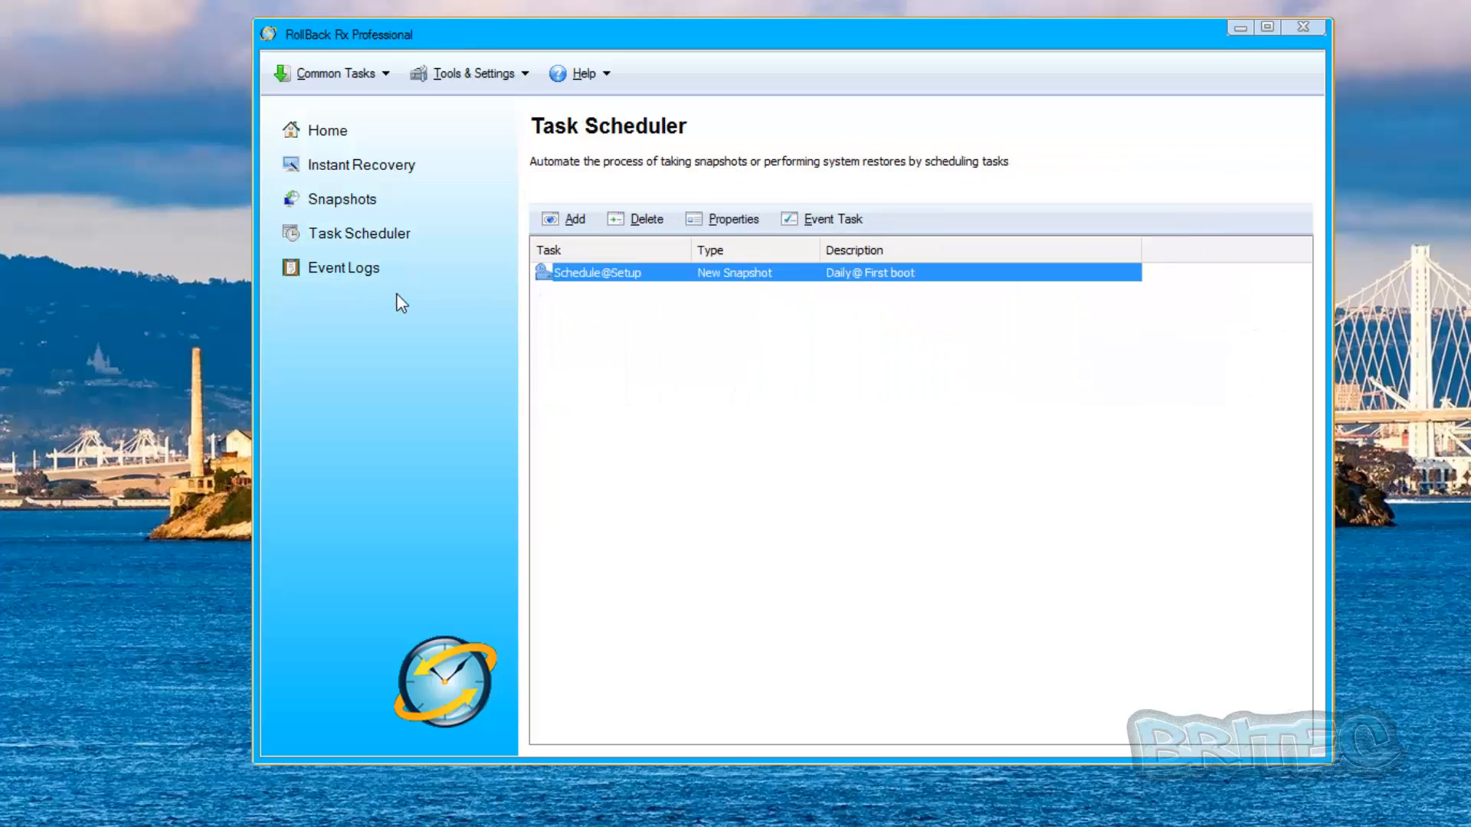
mouse_move(671, 276)
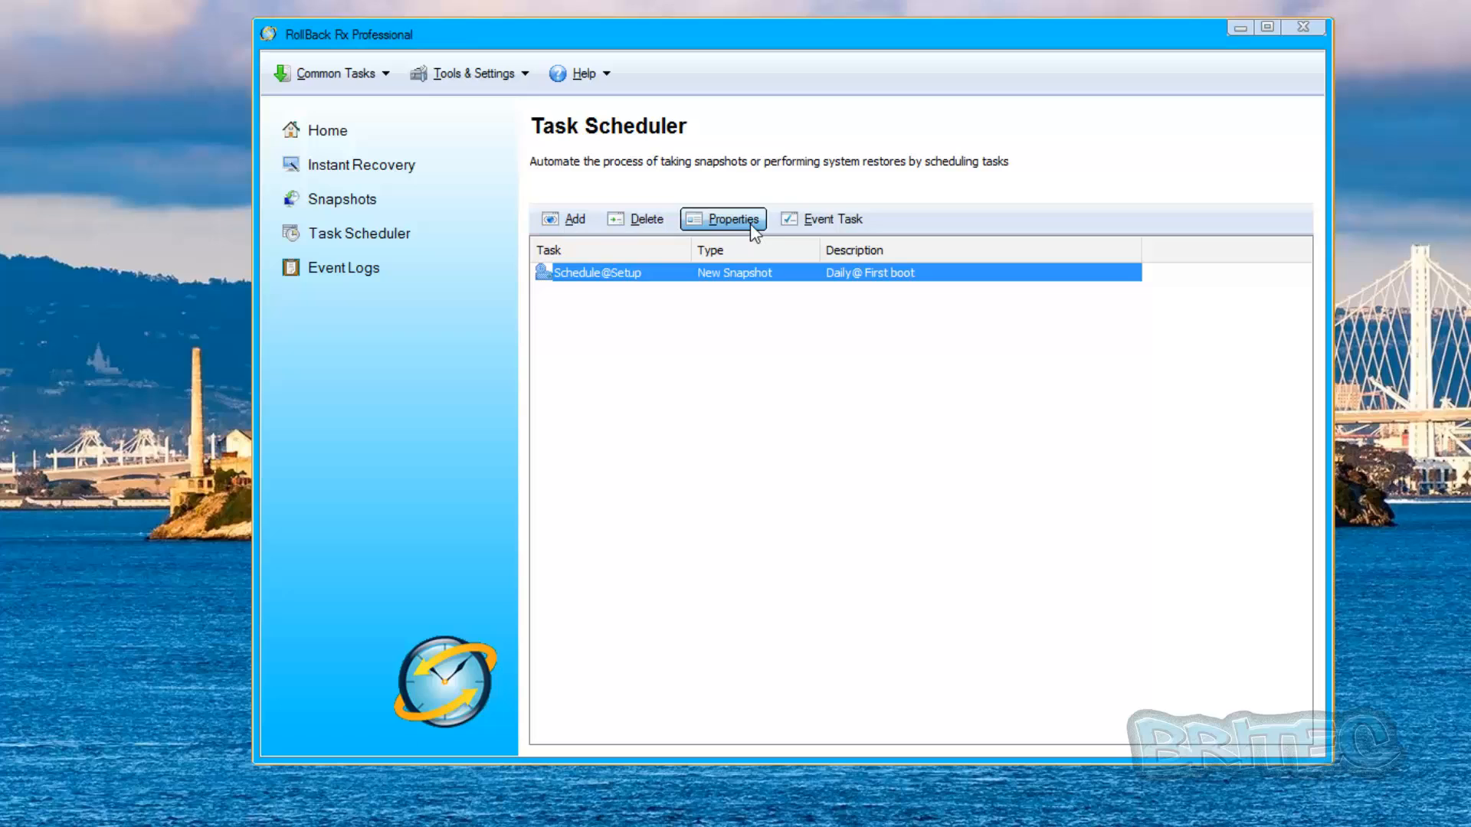
click(833, 220)
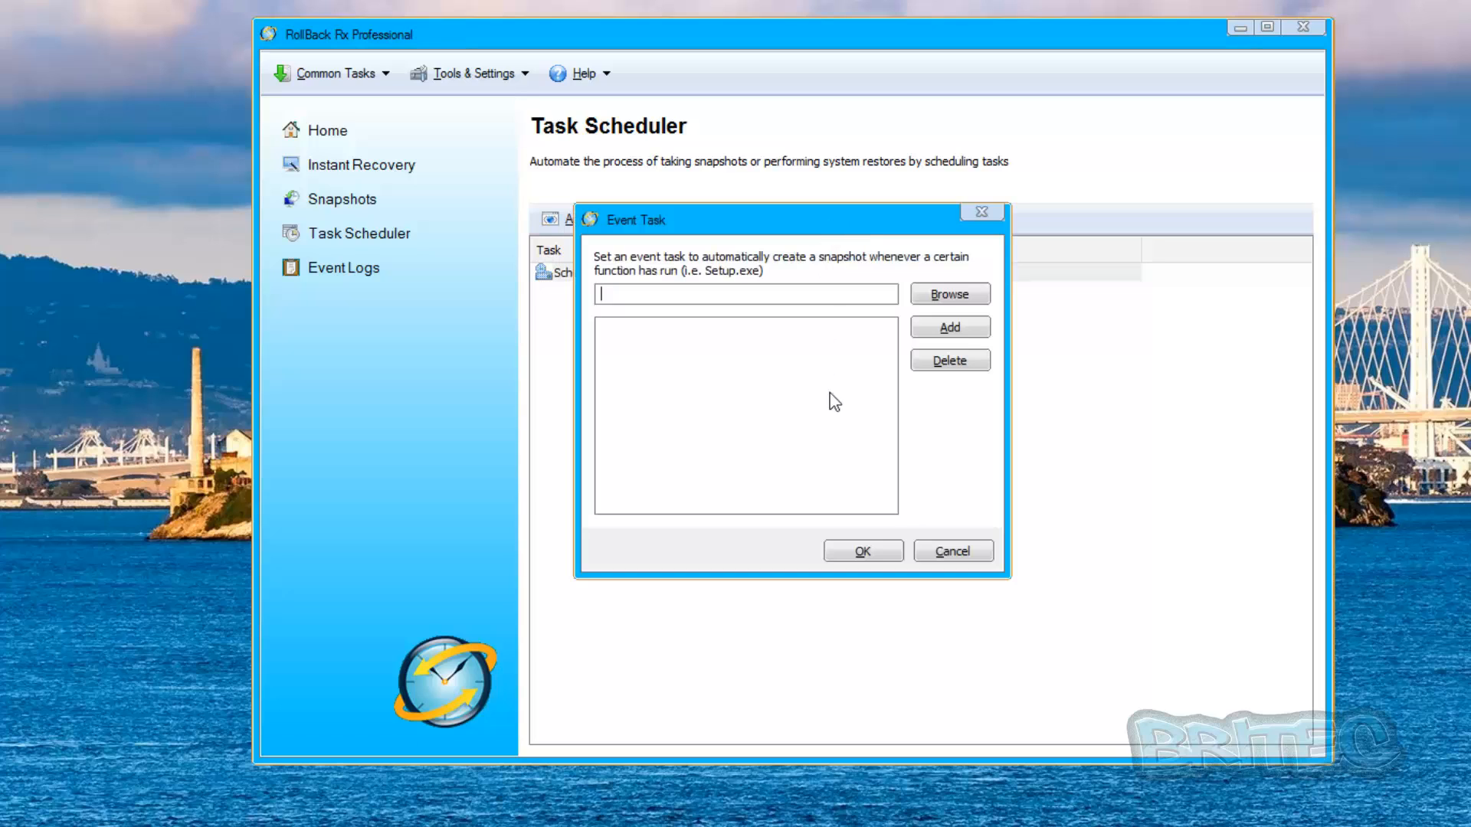
click(952, 551)
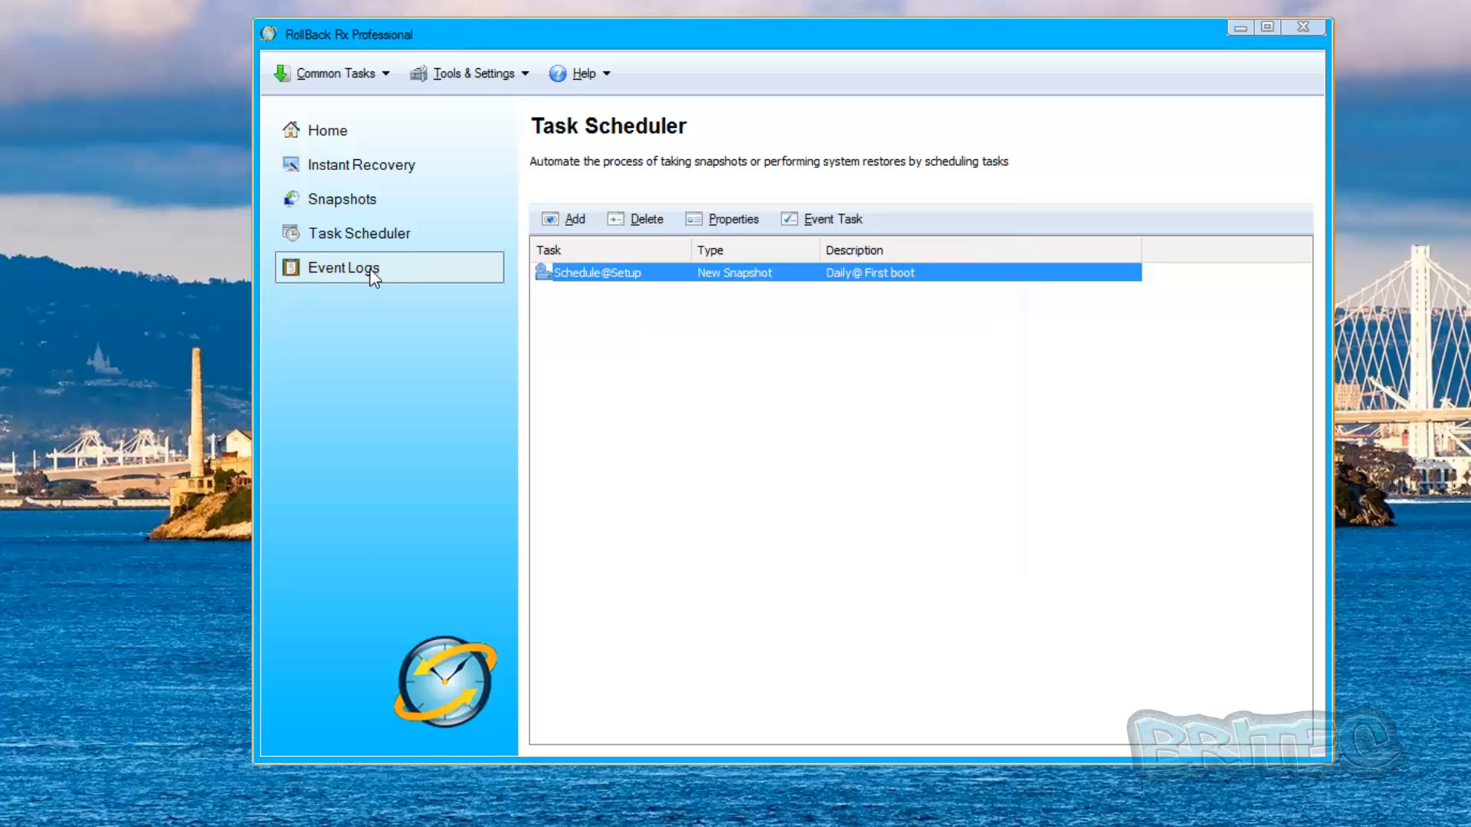
Step: View the Event Logs entries, then browse the Common Tasks and Tools & Settings command lists
click(343, 267)
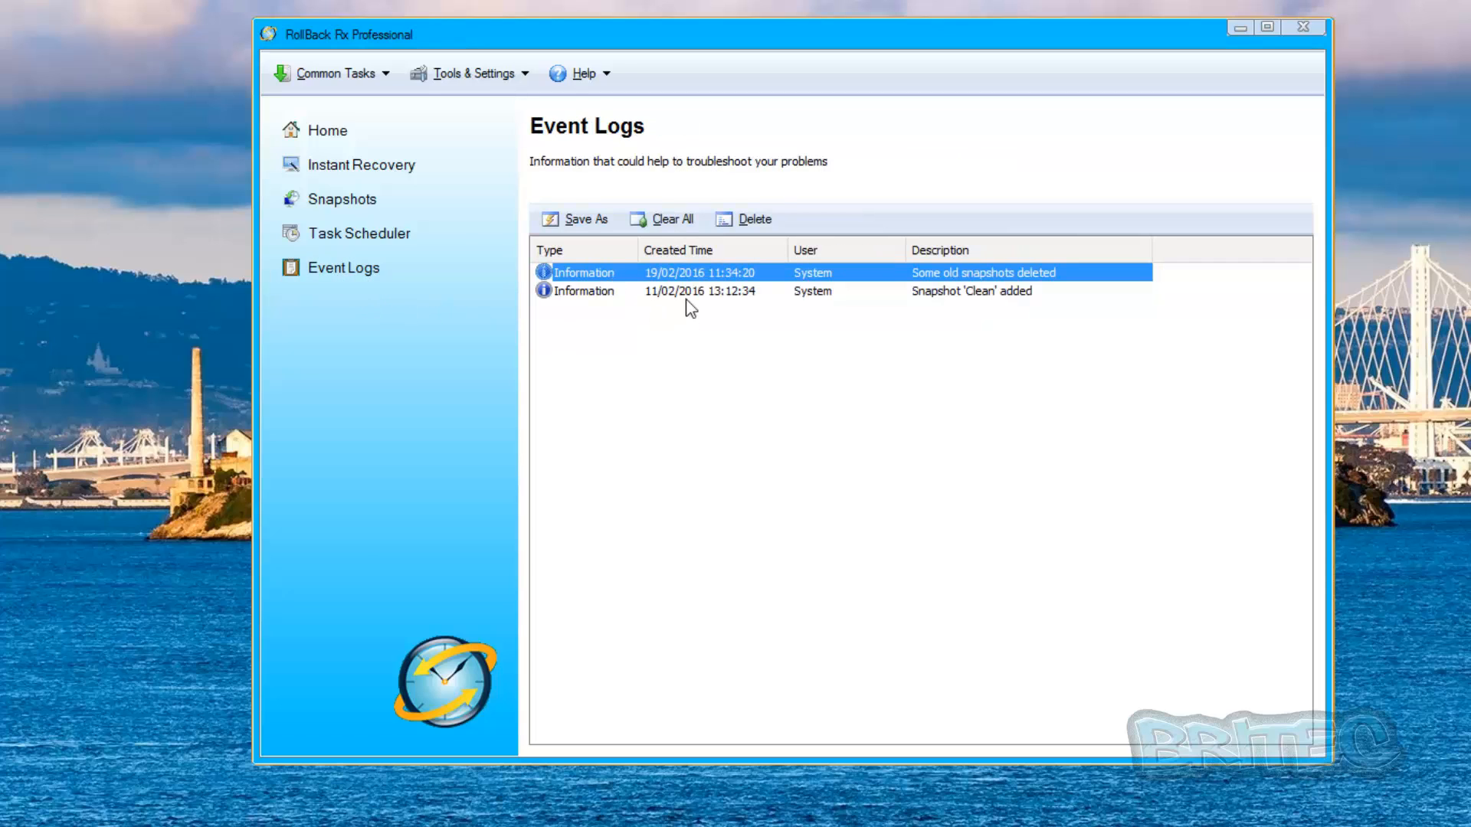
mouse_move(645, 281)
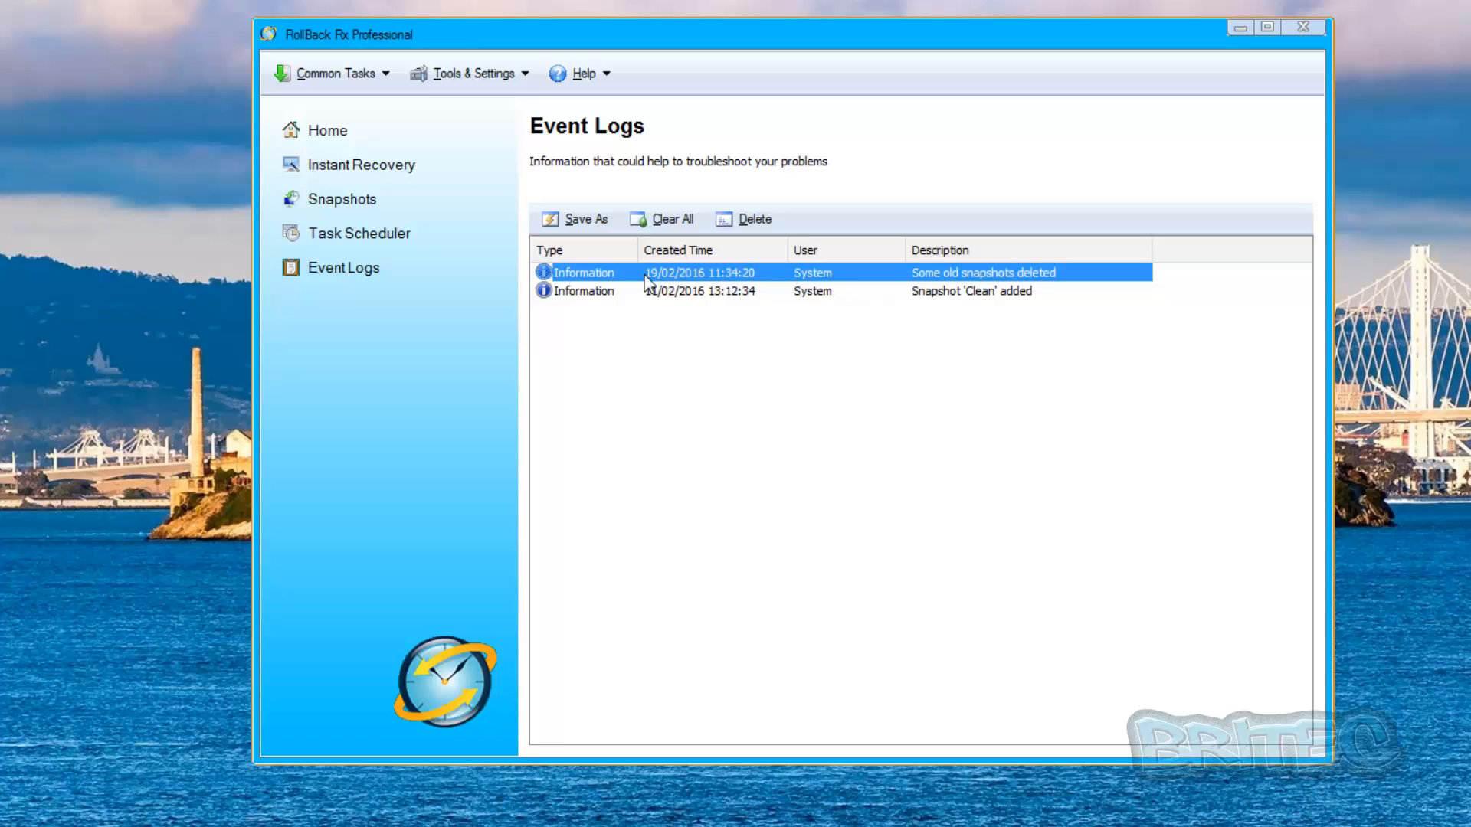
mouse_move(558, 272)
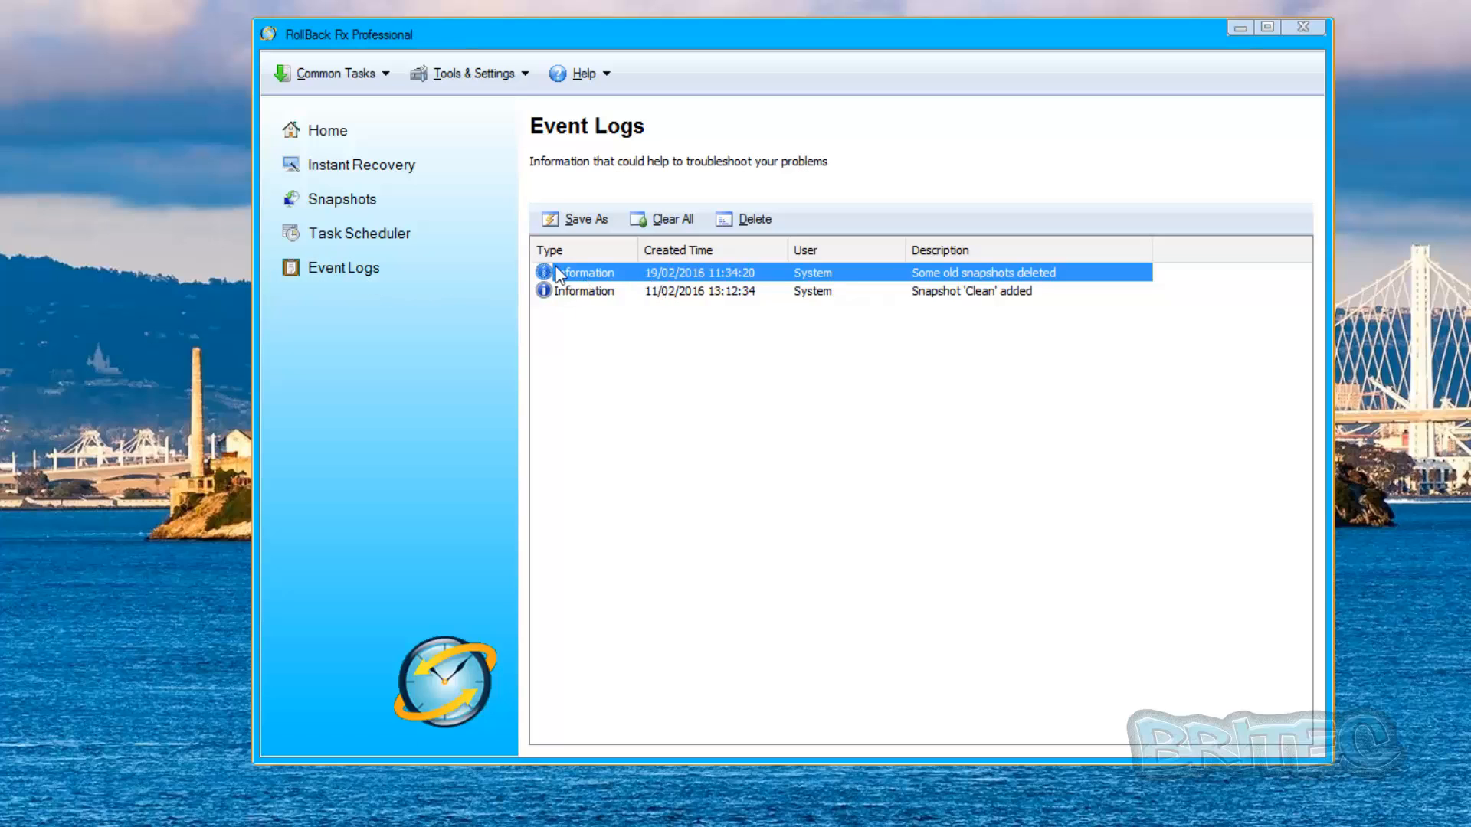
click(334, 73)
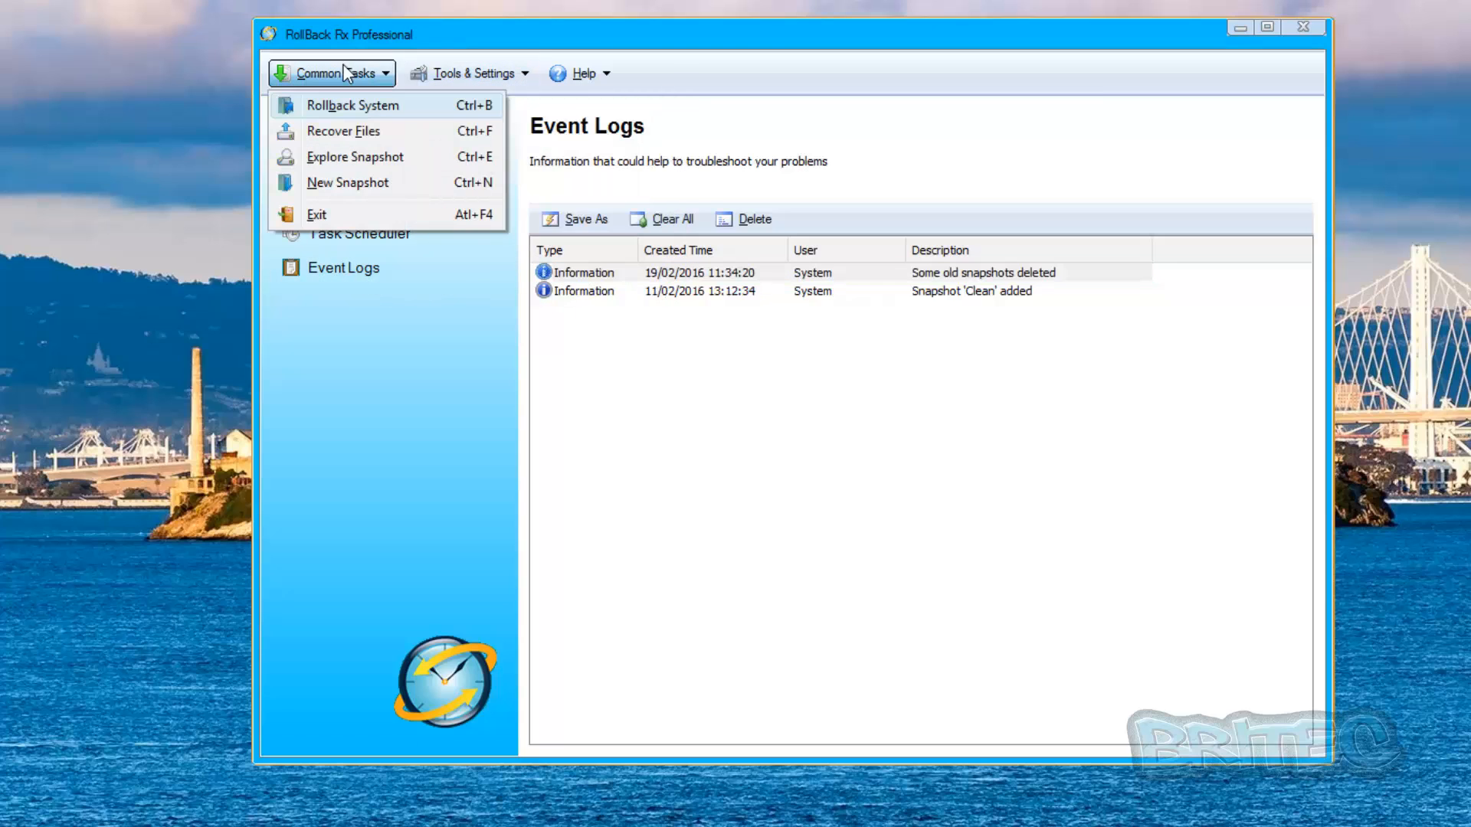
mouse_move(368, 137)
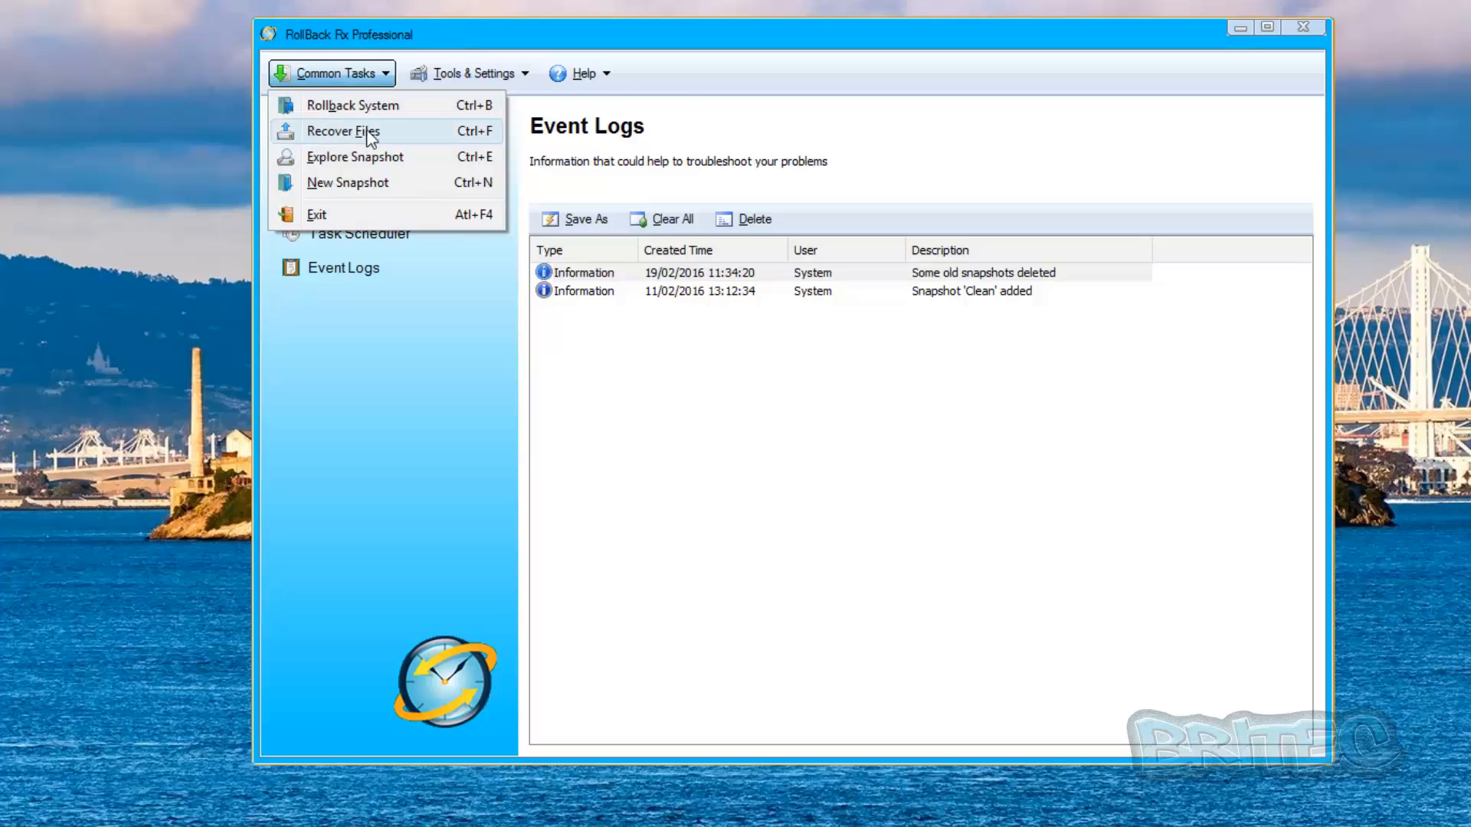
click(475, 73)
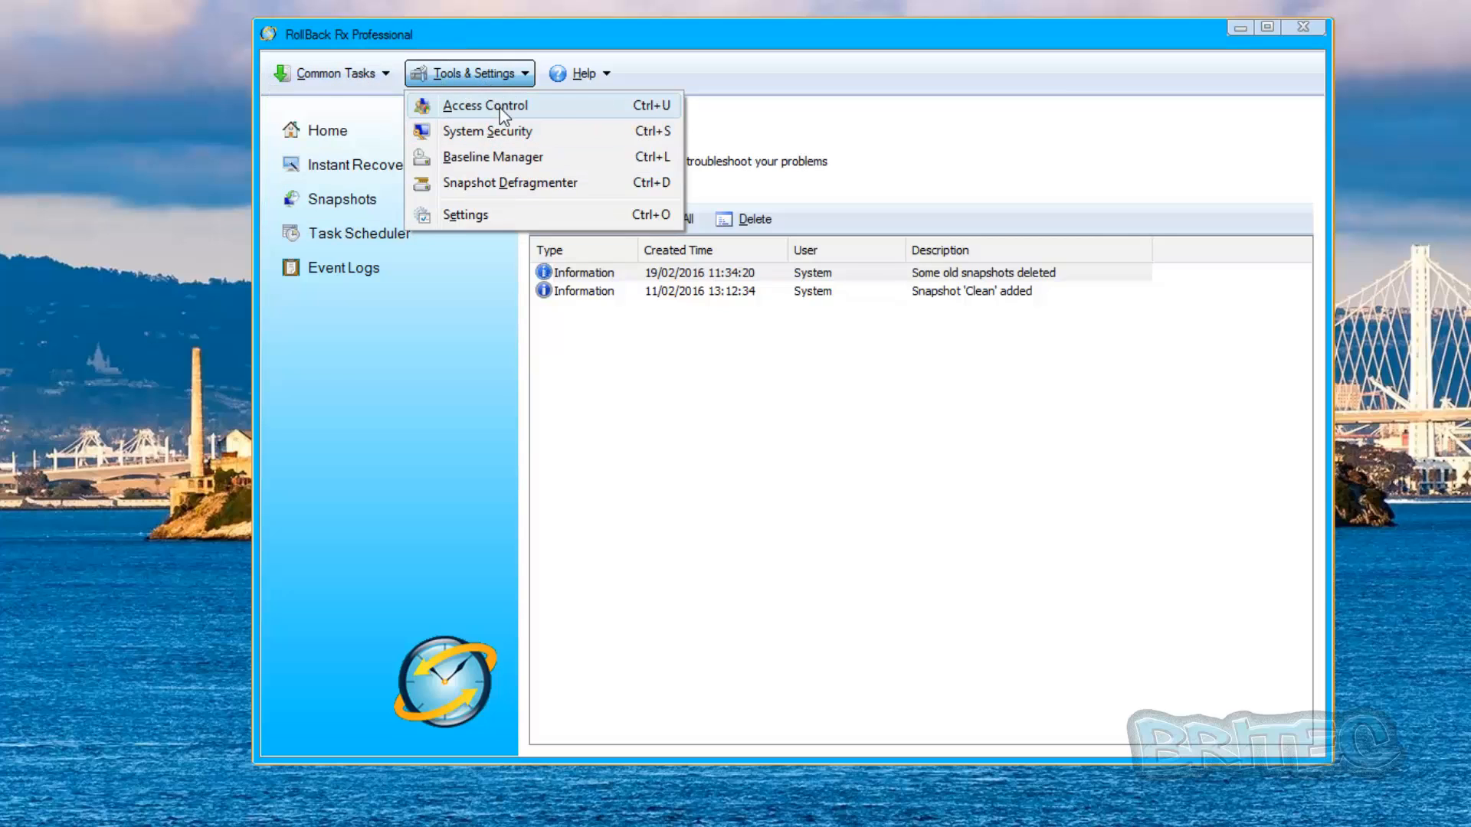
Step: Show the Access Control page and select the built-in Administrator account
click(485, 106)
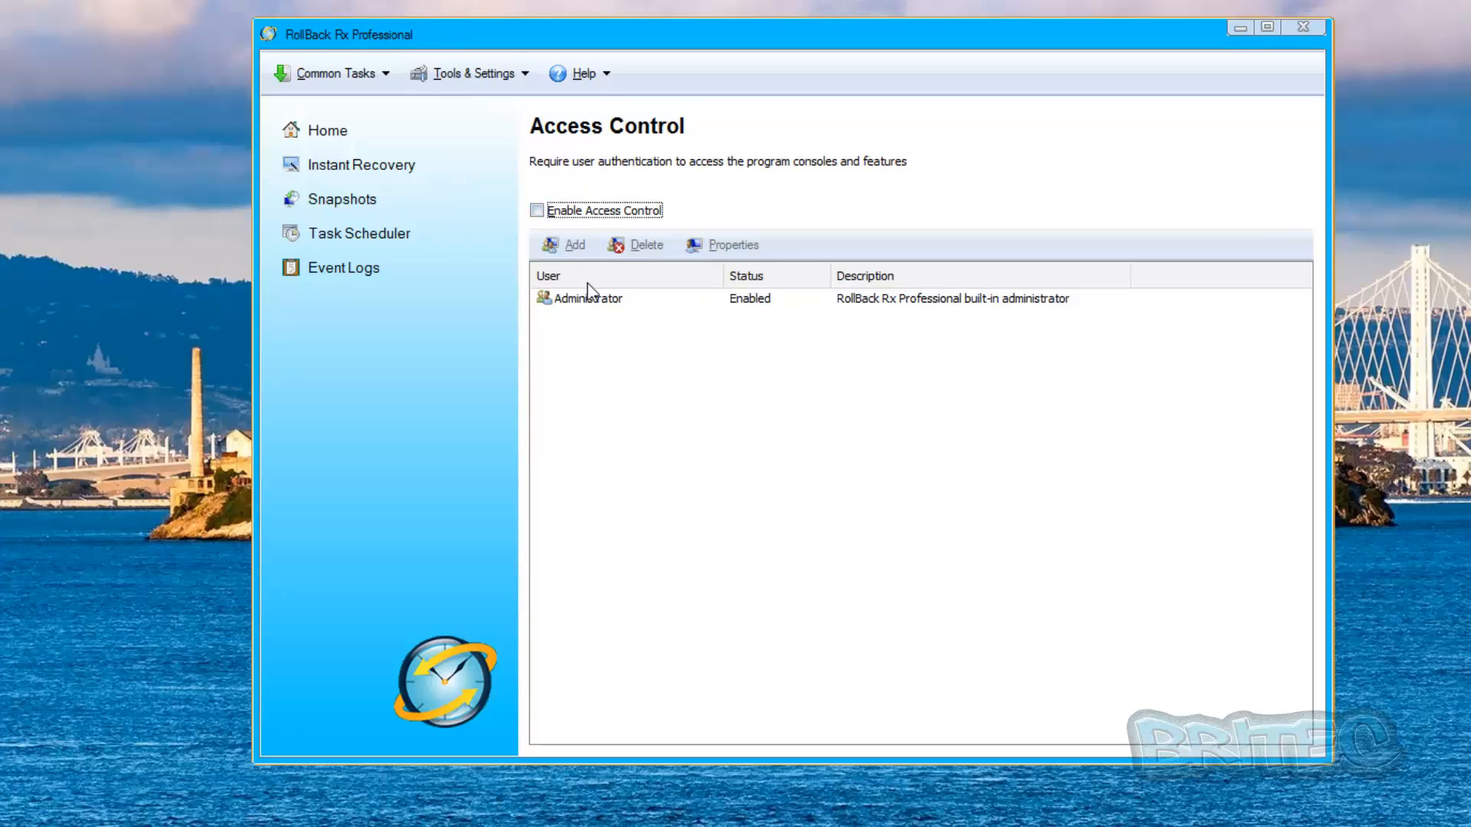
click(587, 298)
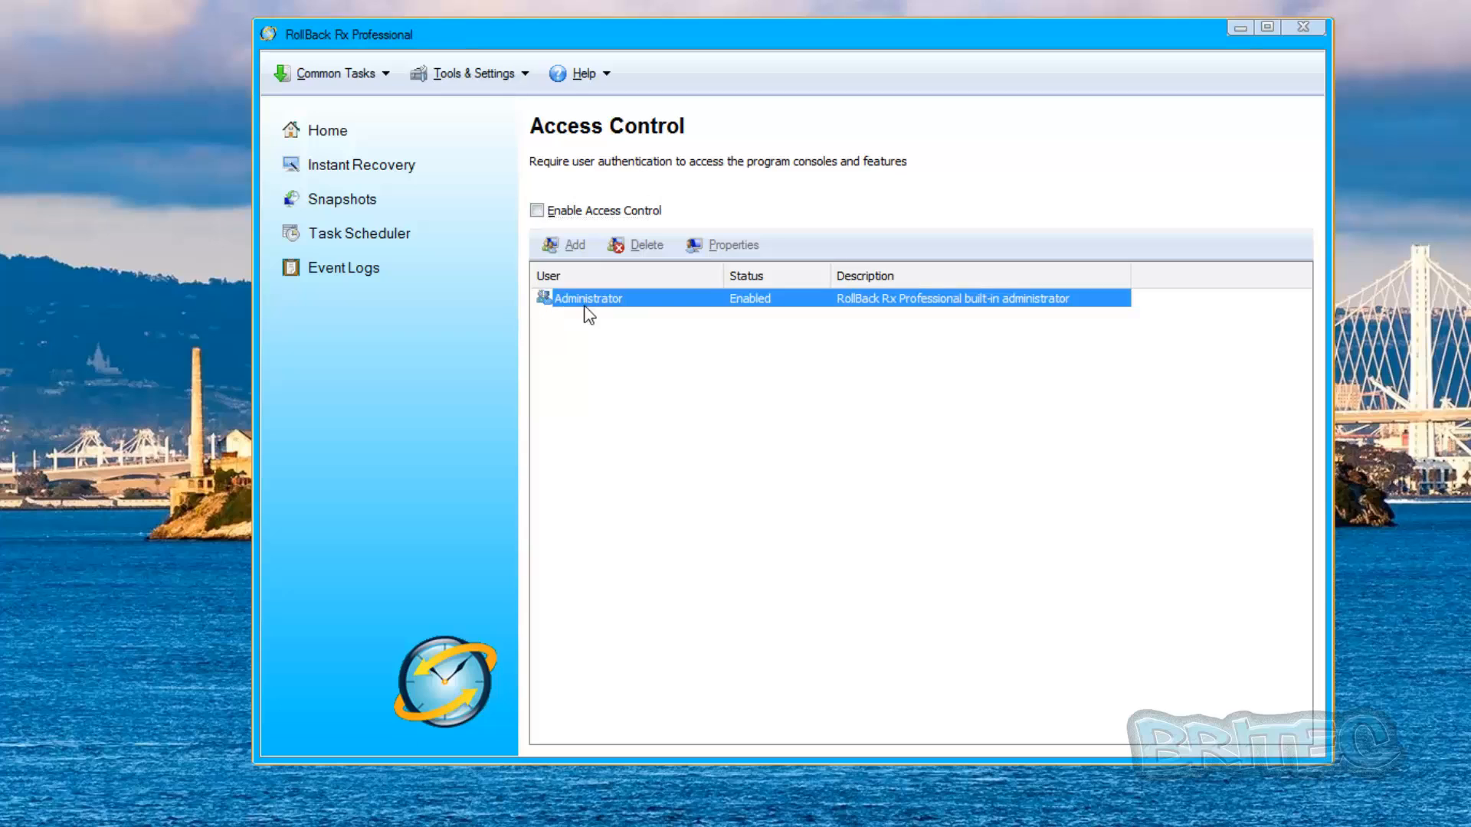
mouse_move(679, 354)
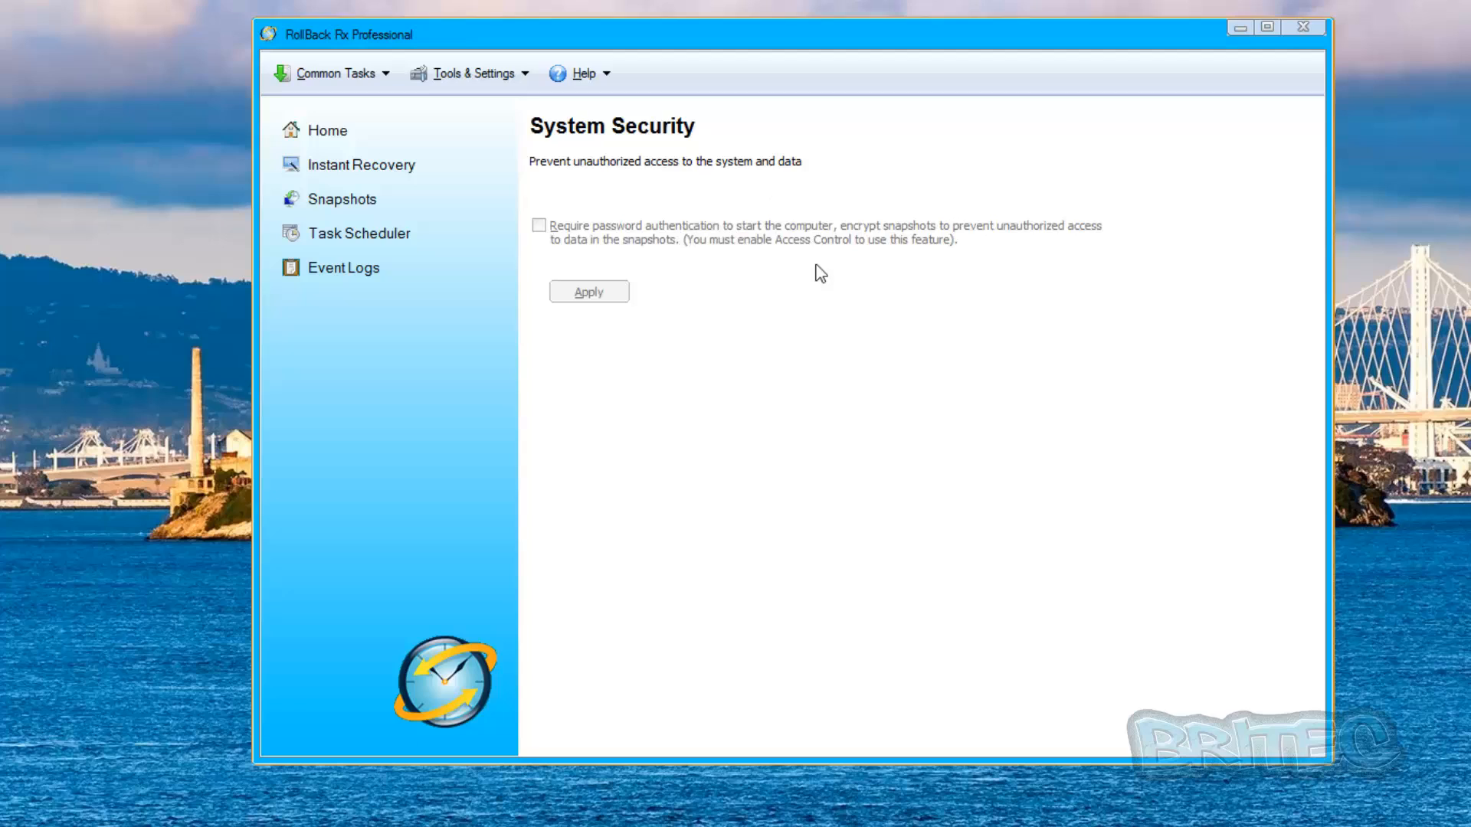
mouse_move(658, 309)
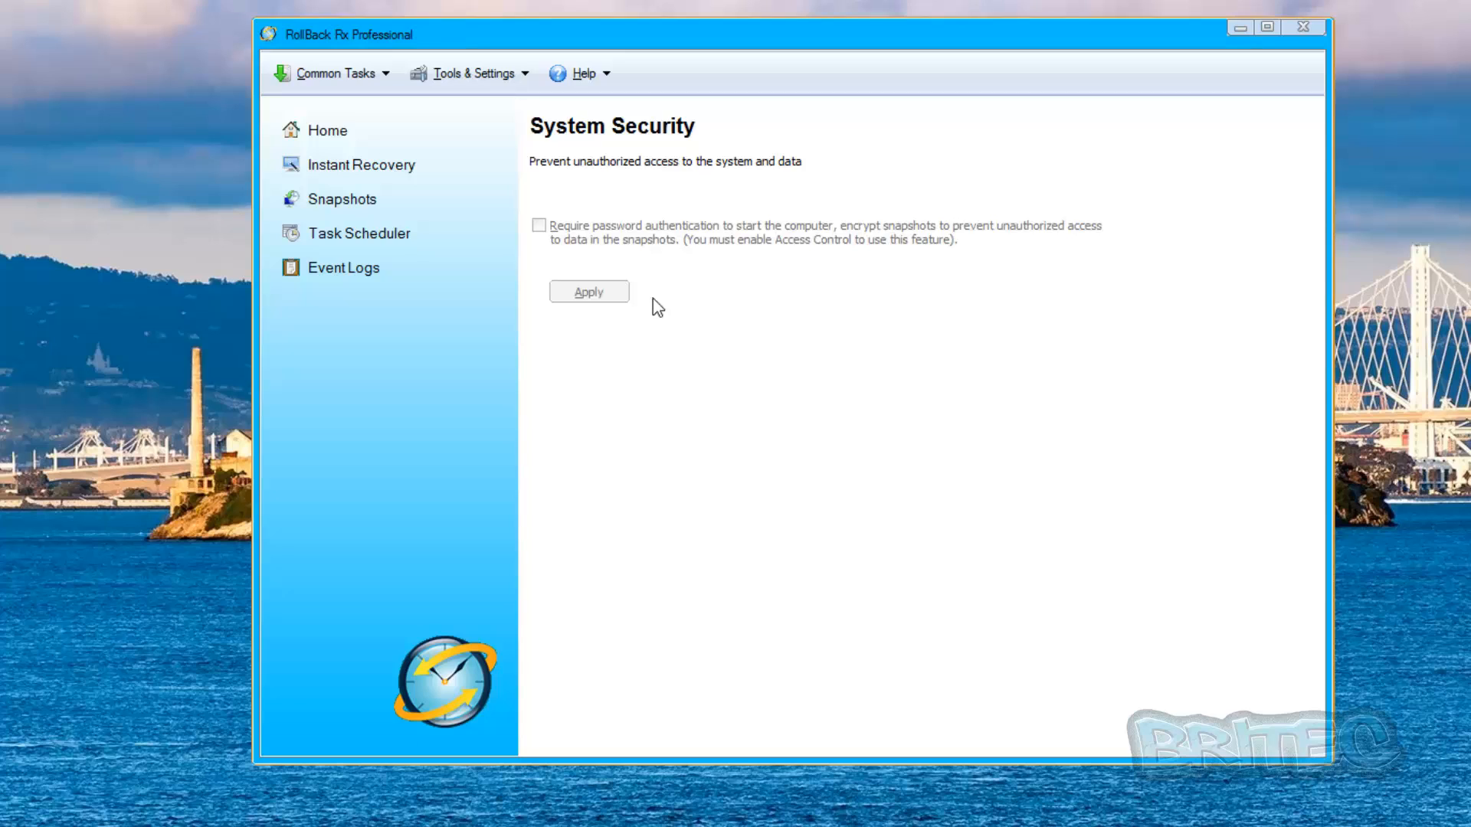
mouse_move(642, 259)
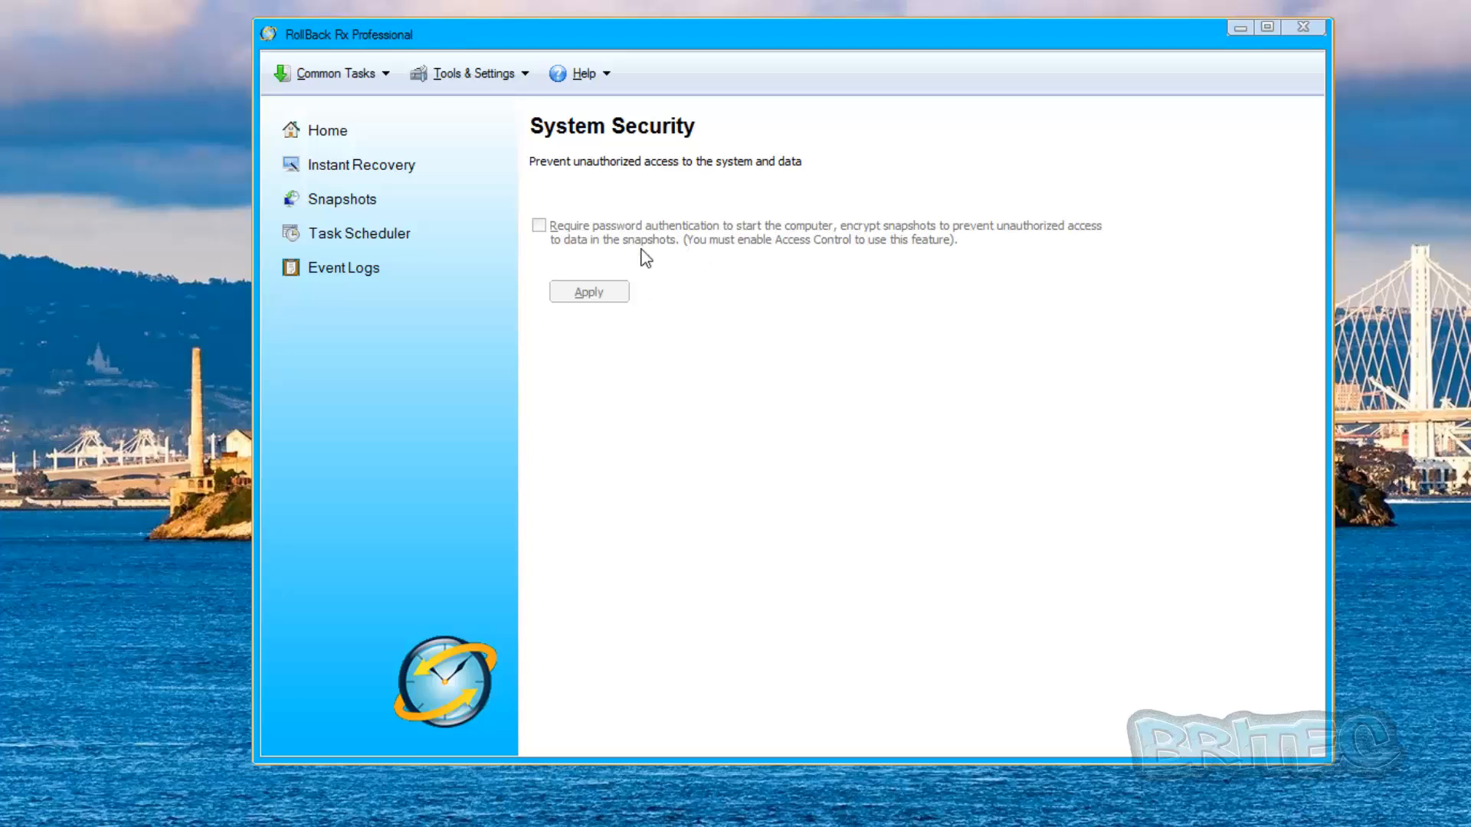
Step: Show the Baseline Manager page with its reset-to-baseline and update-baseline options
click(471, 73)
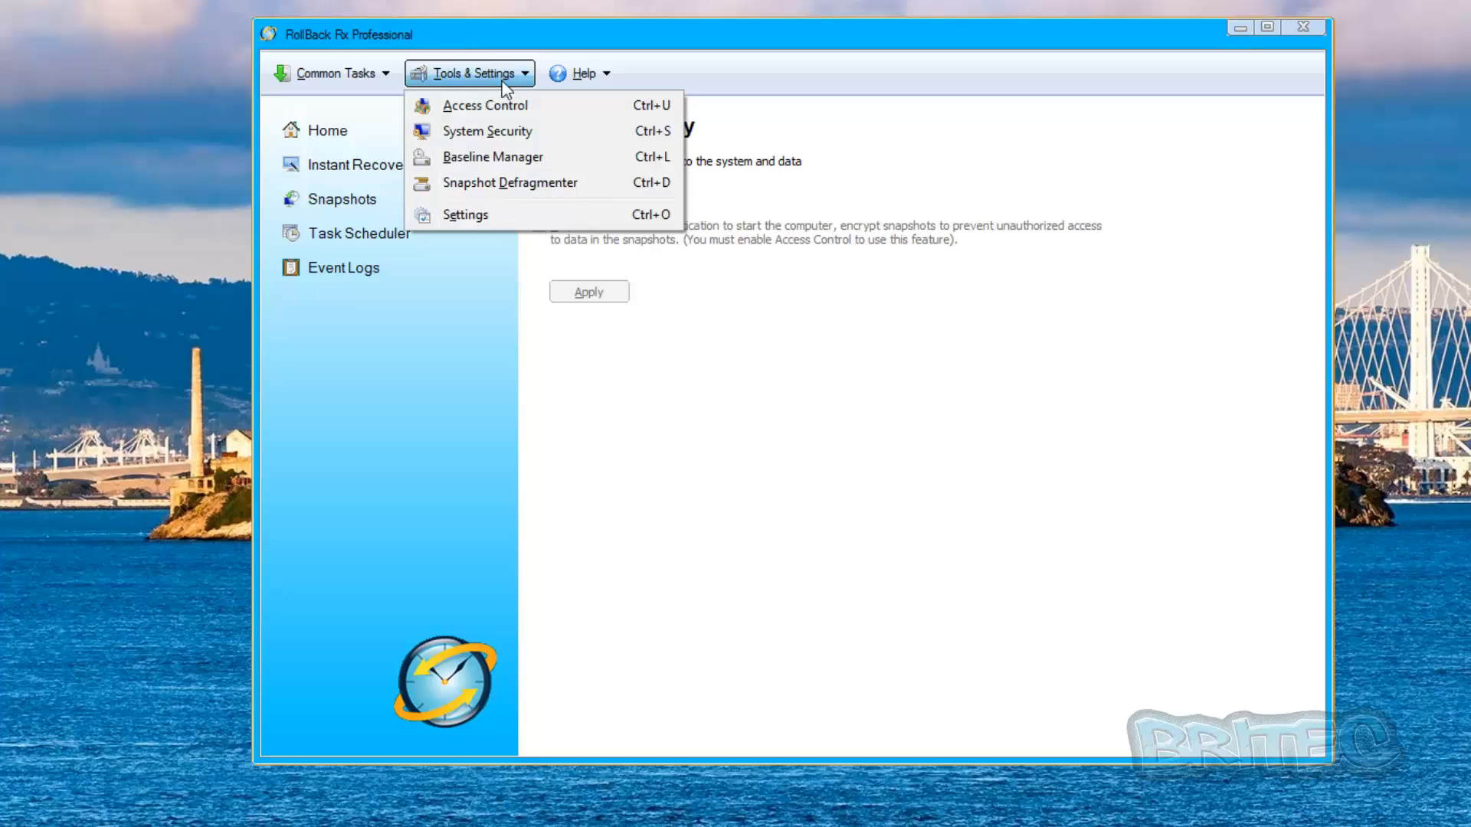
click(493, 156)
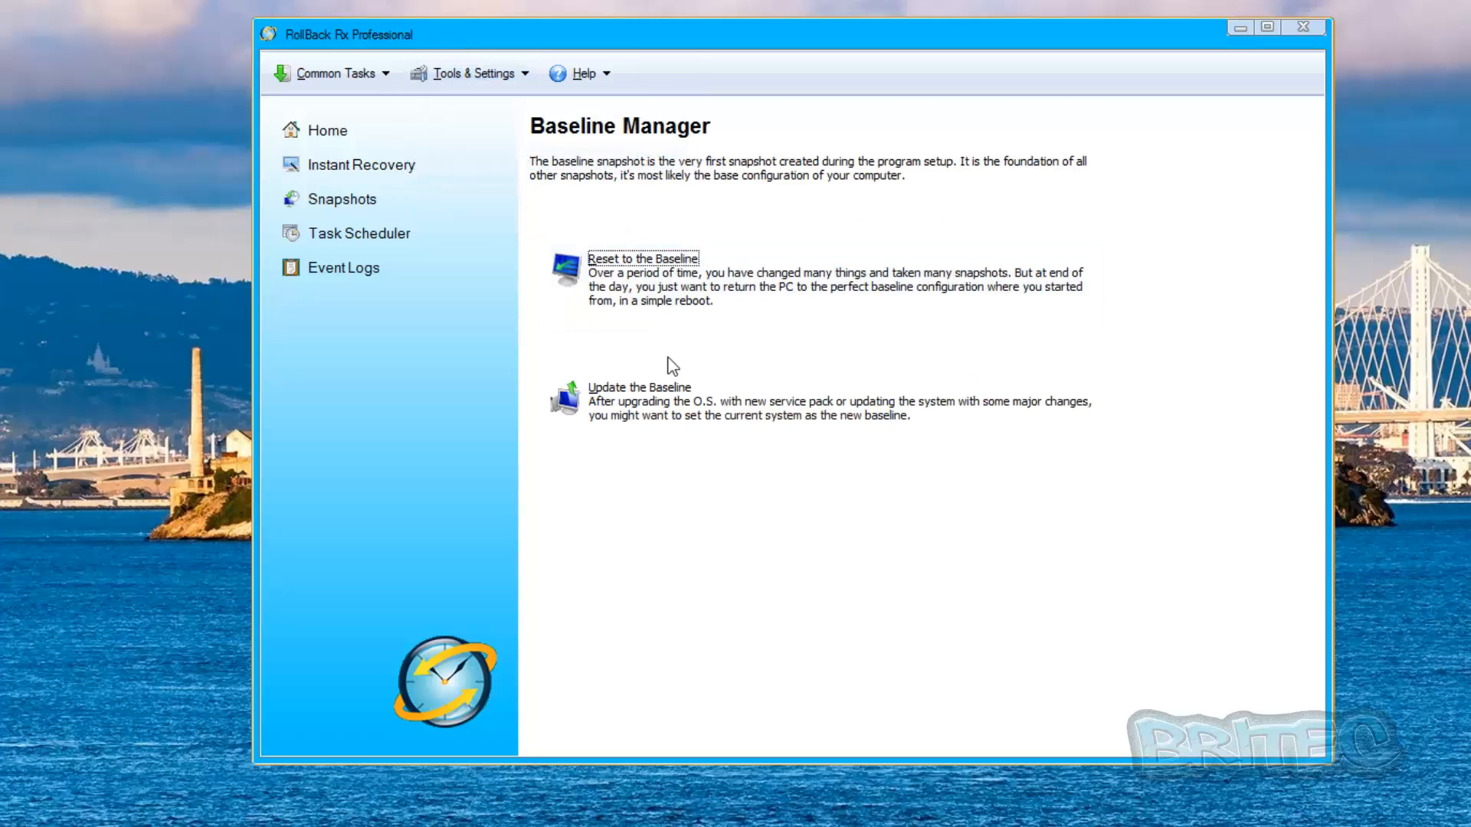
mouse_move(645, 278)
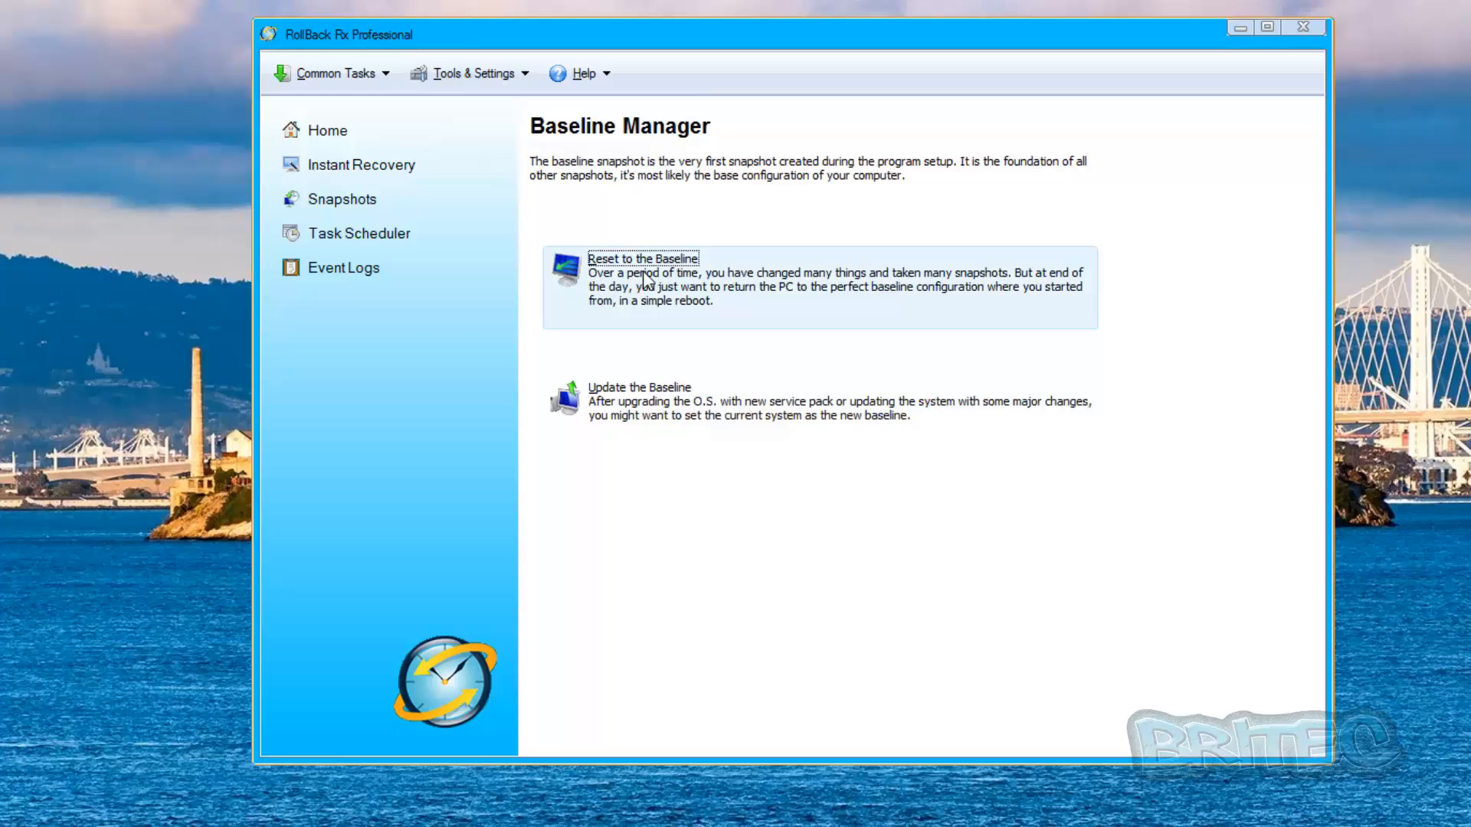
mouse_move(661, 286)
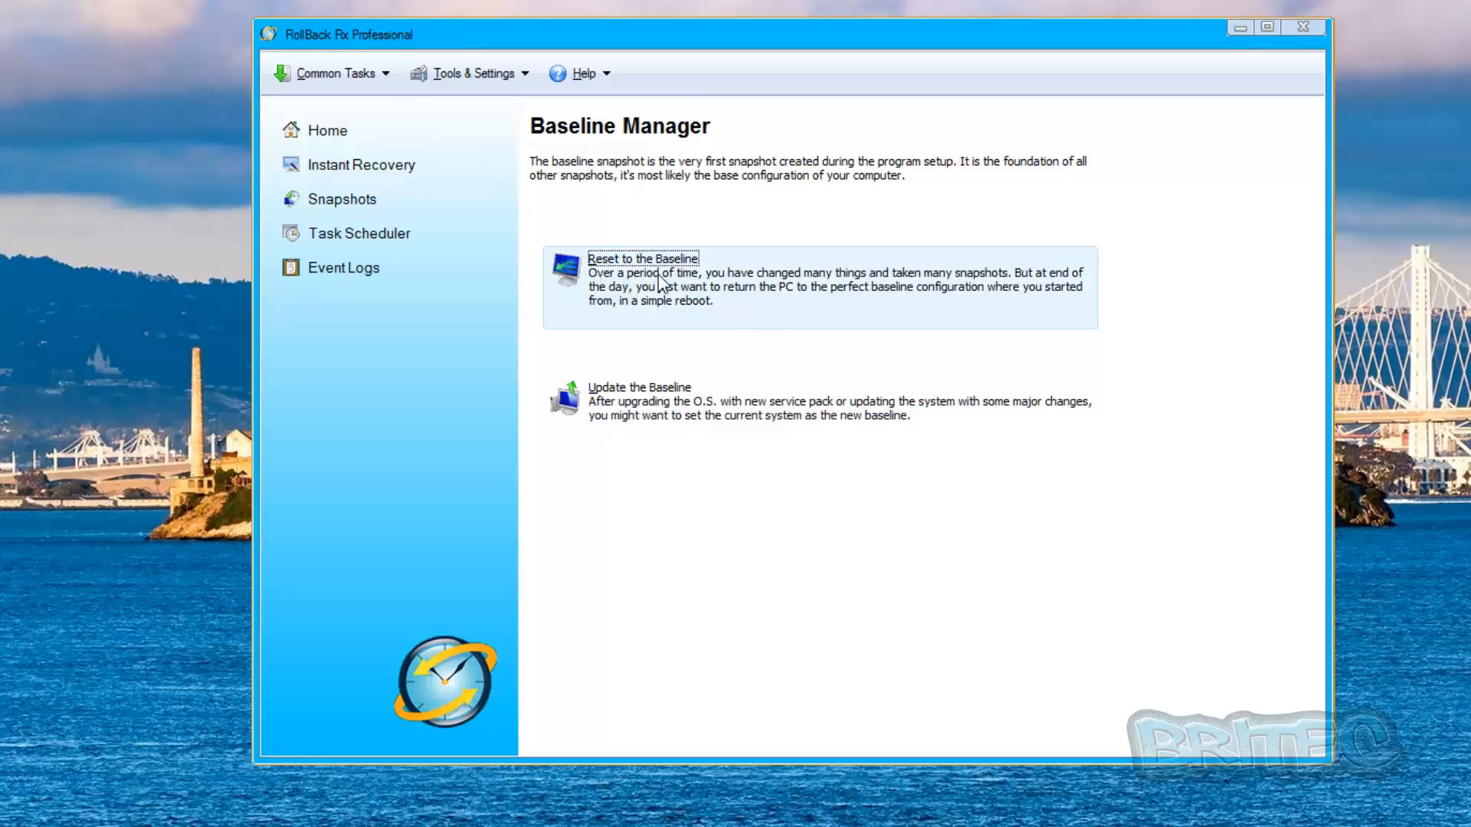
mouse_move(686, 302)
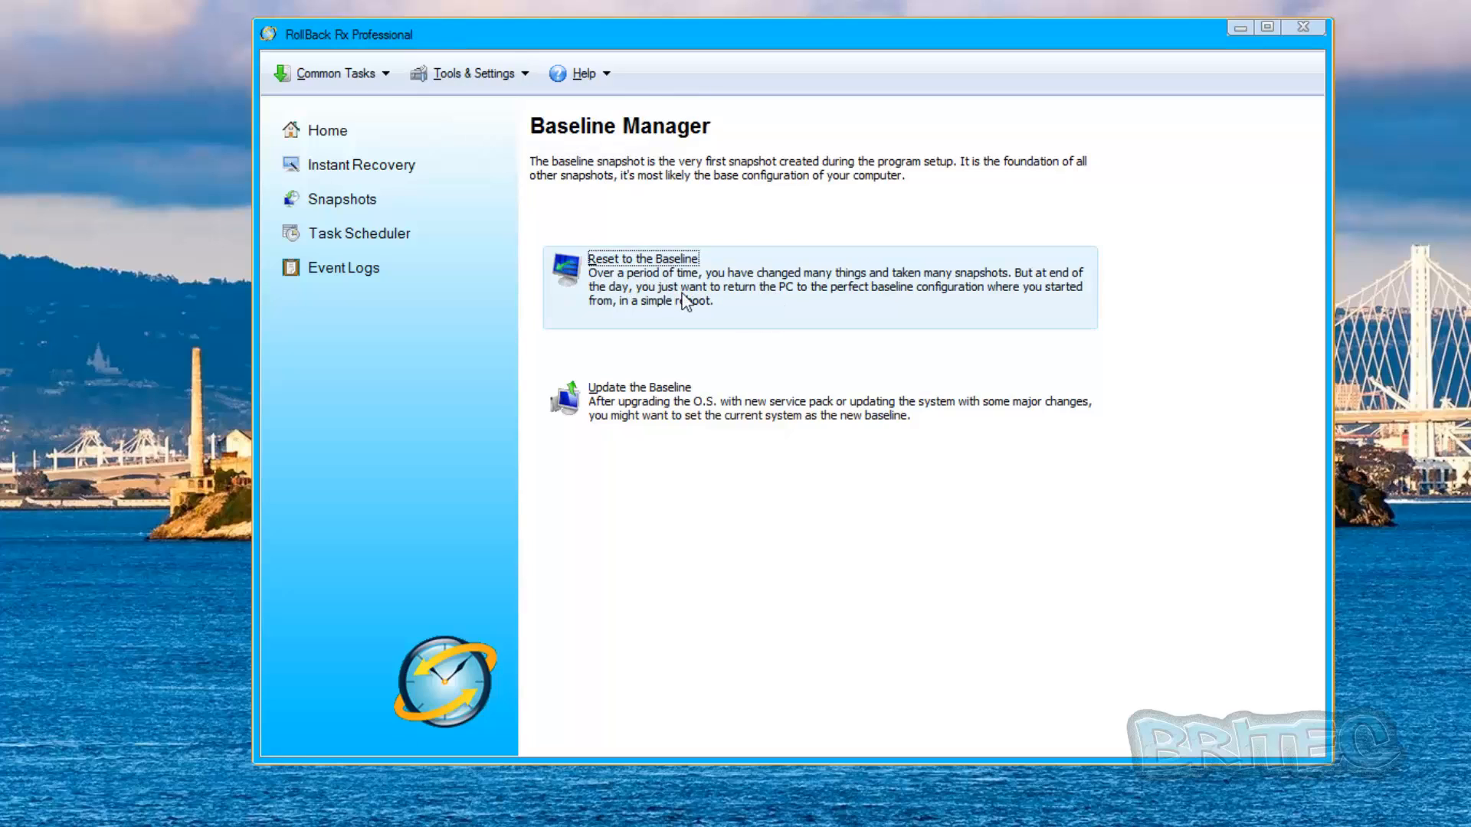
mouse_move(797, 435)
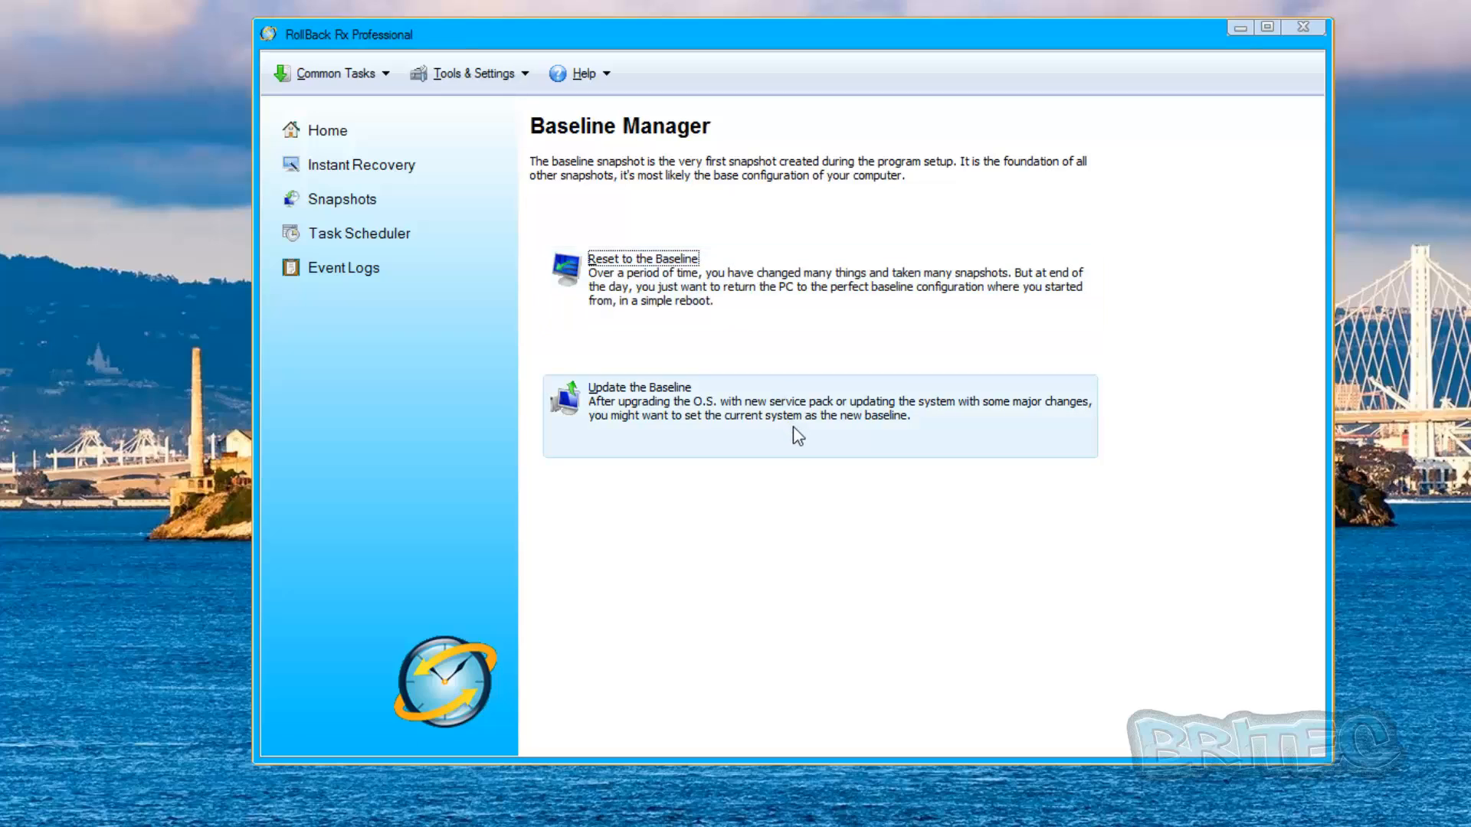
mouse_move(642, 421)
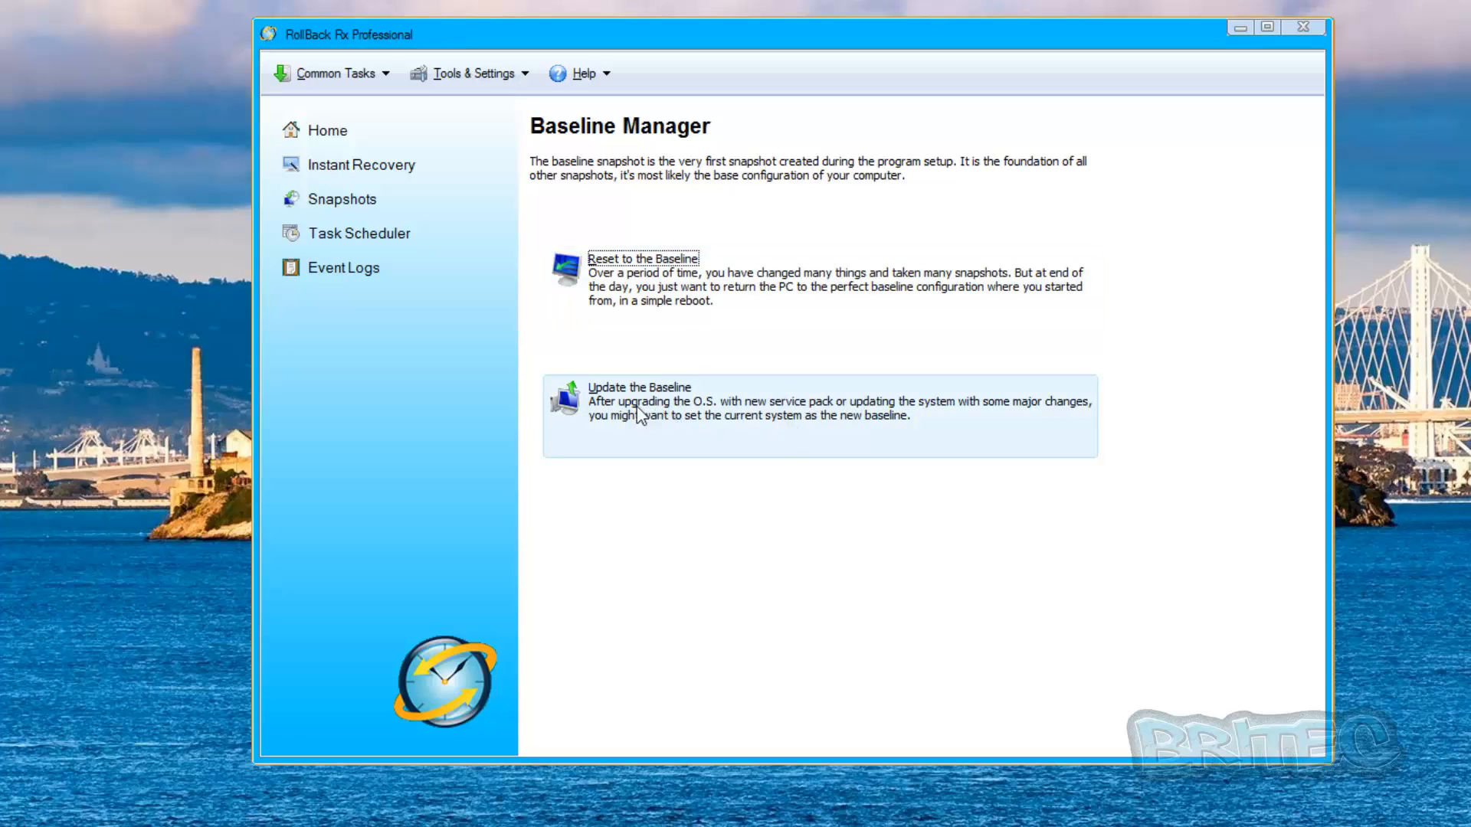
mouse_move(665, 455)
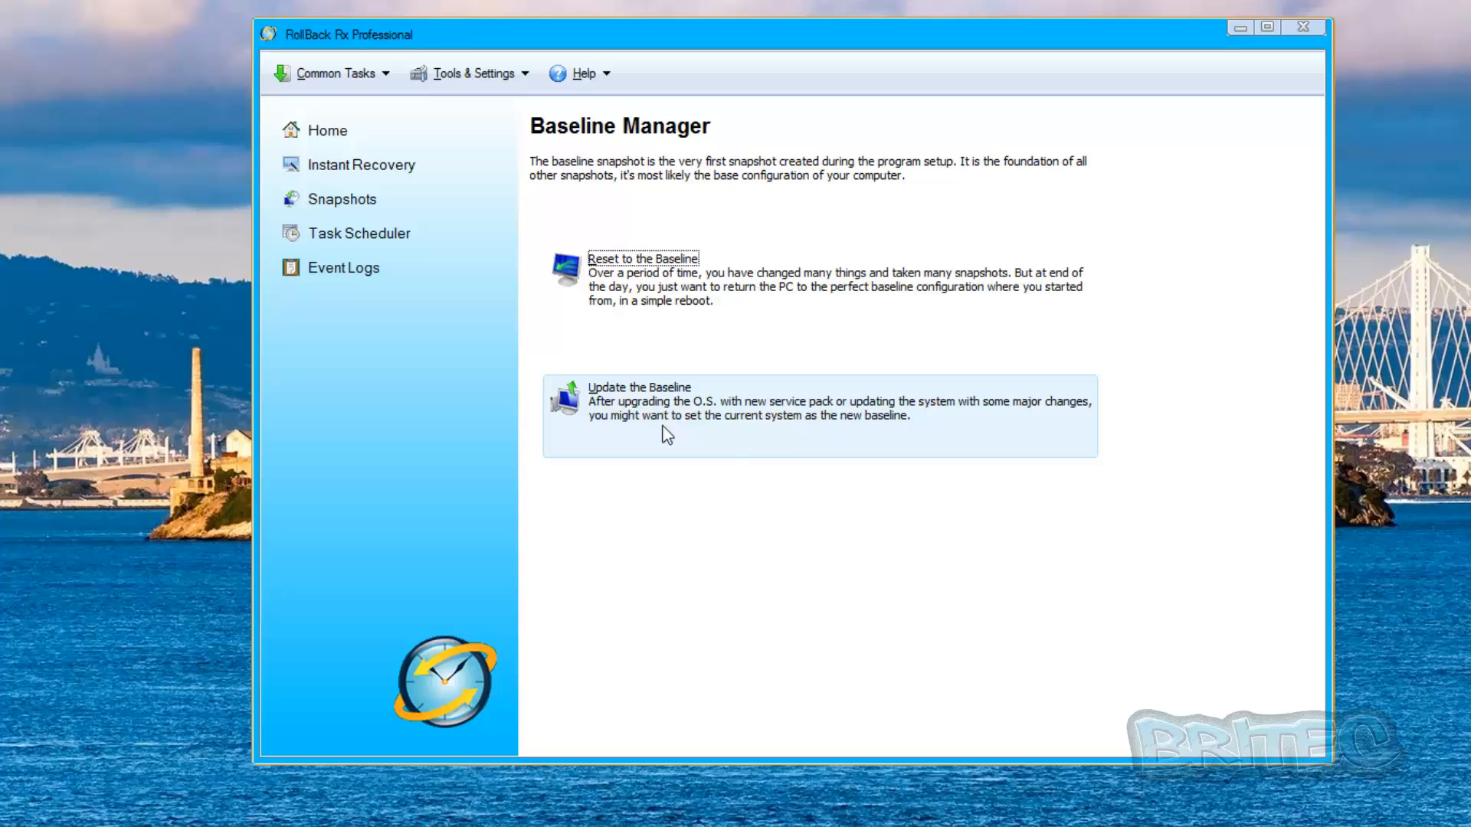
mouse_move(602, 121)
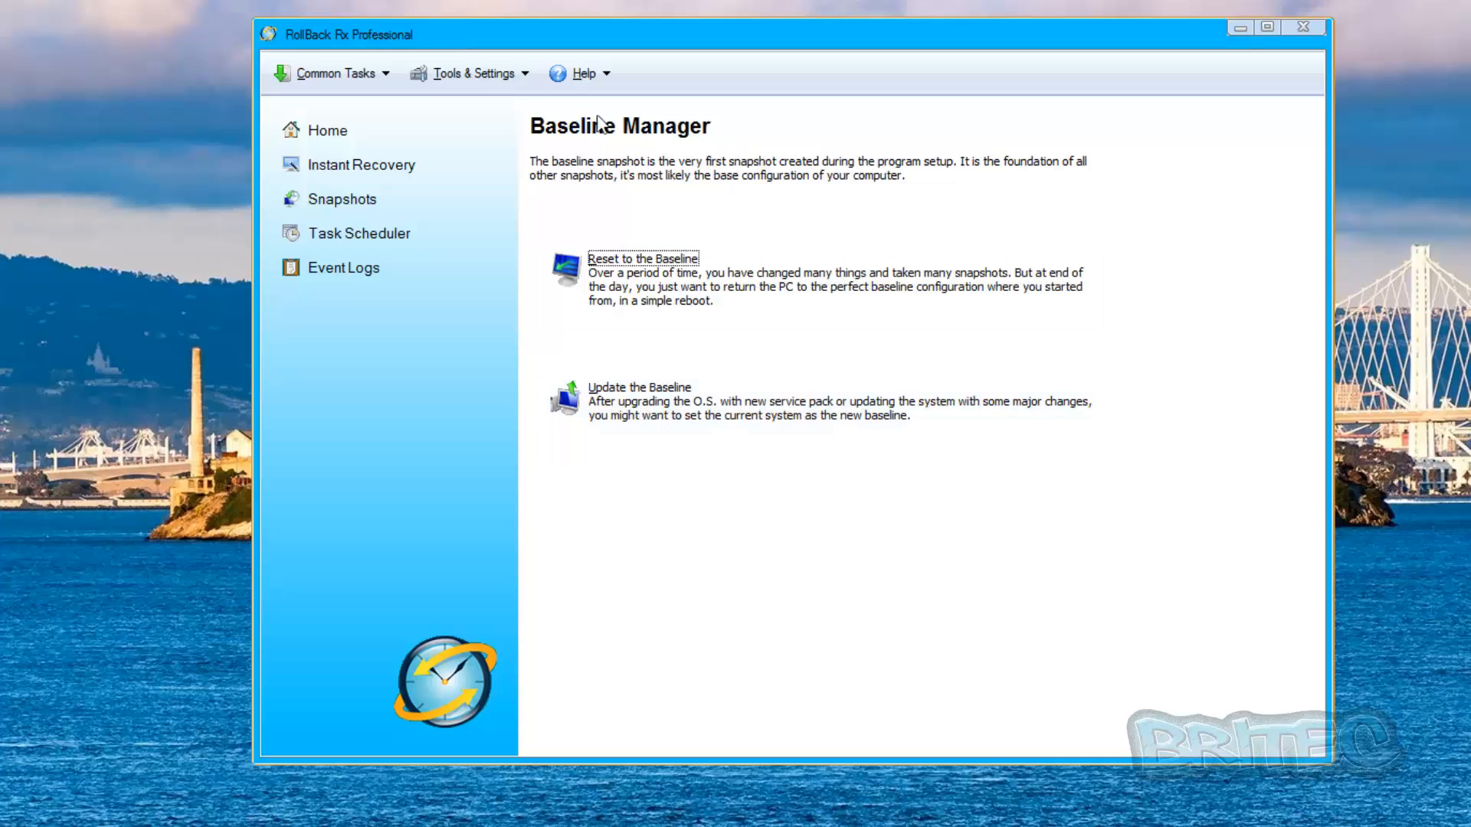
mouse_move(806, 424)
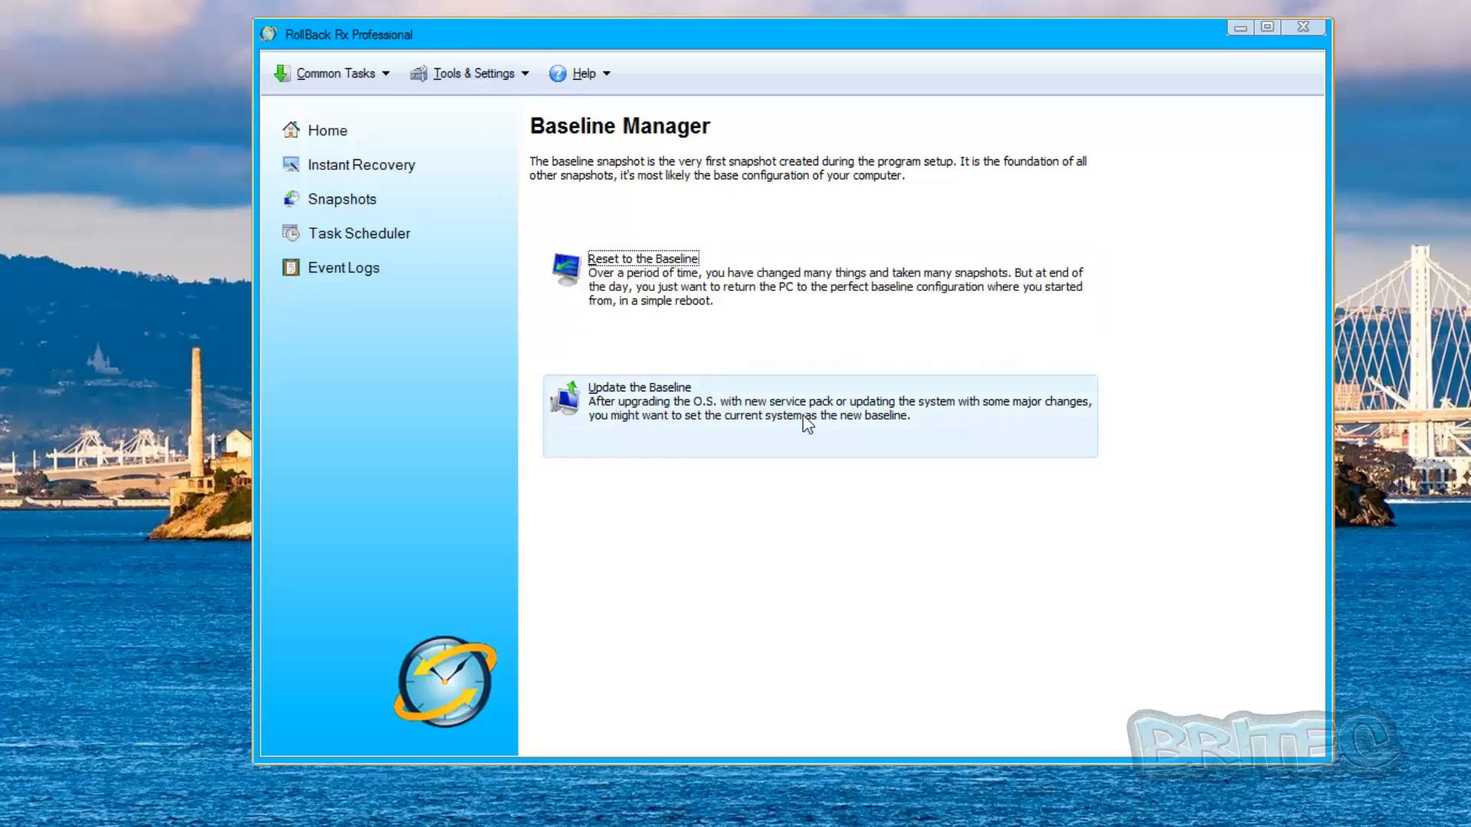
mouse_move(622, 423)
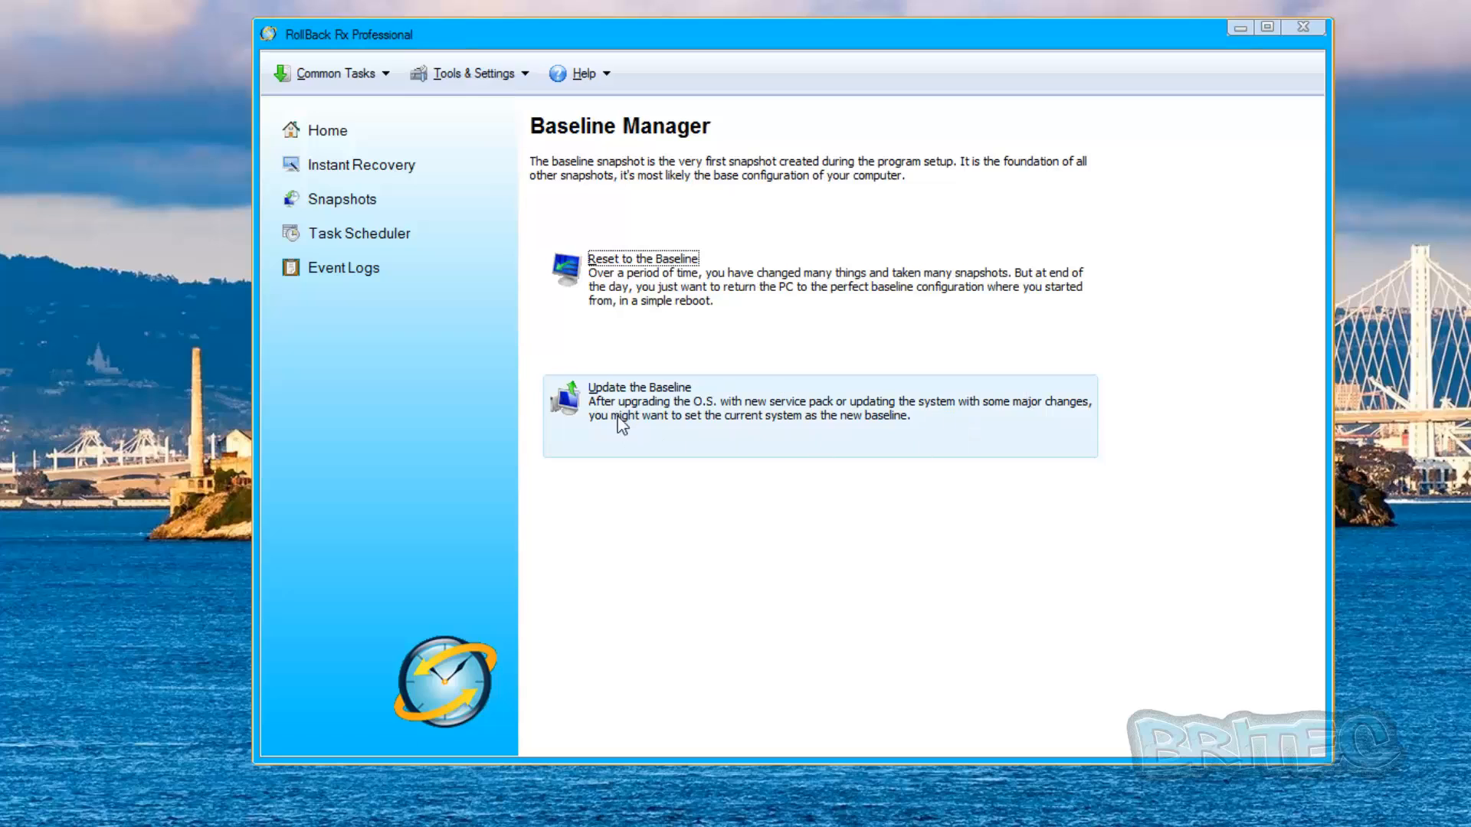
Step: Show the Snapshot Defragmenter with drive C: protected, 28.7 GB used and 30.7 GB free
click(469, 73)
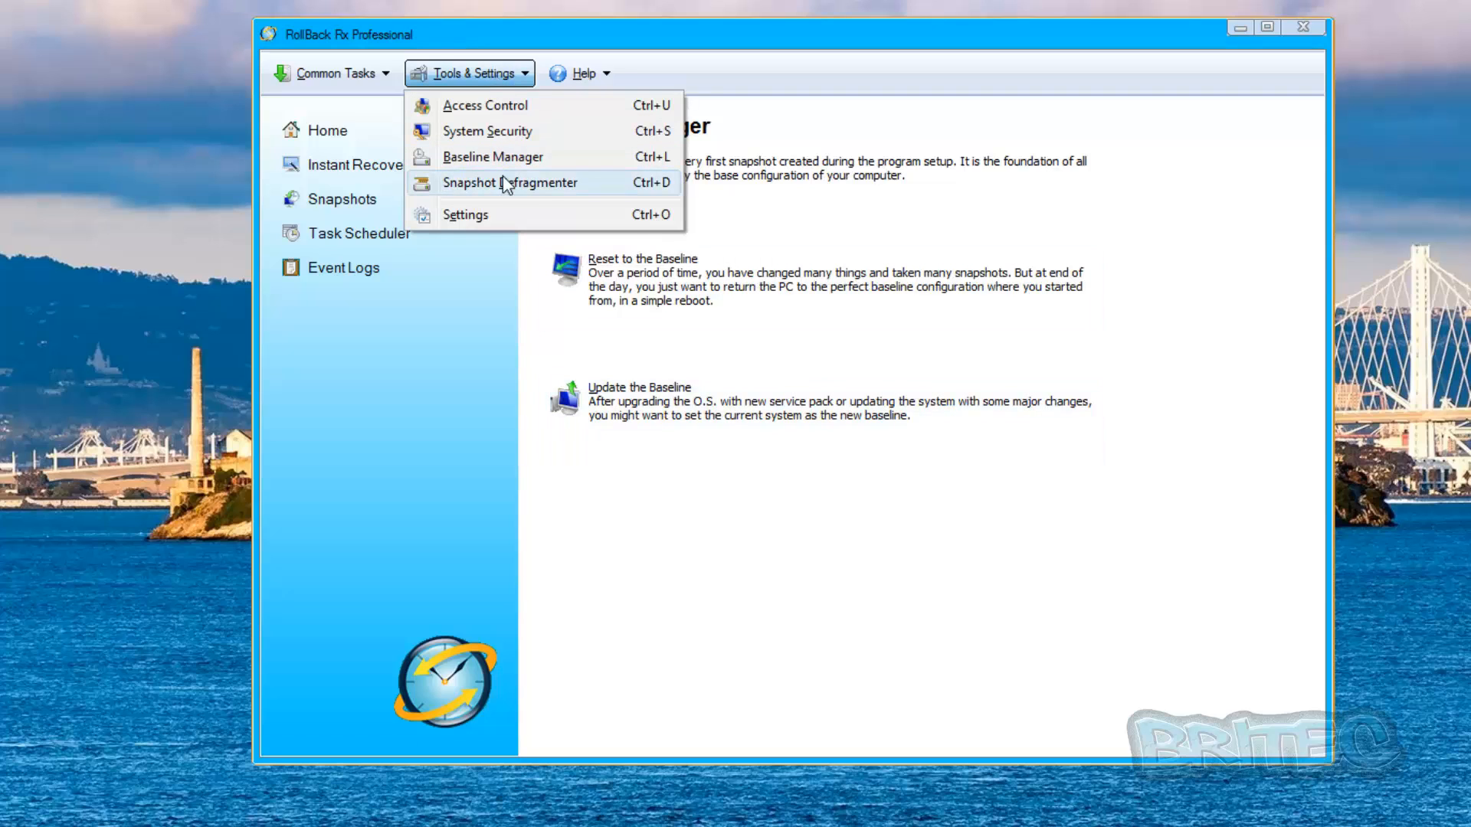
click(509, 182)
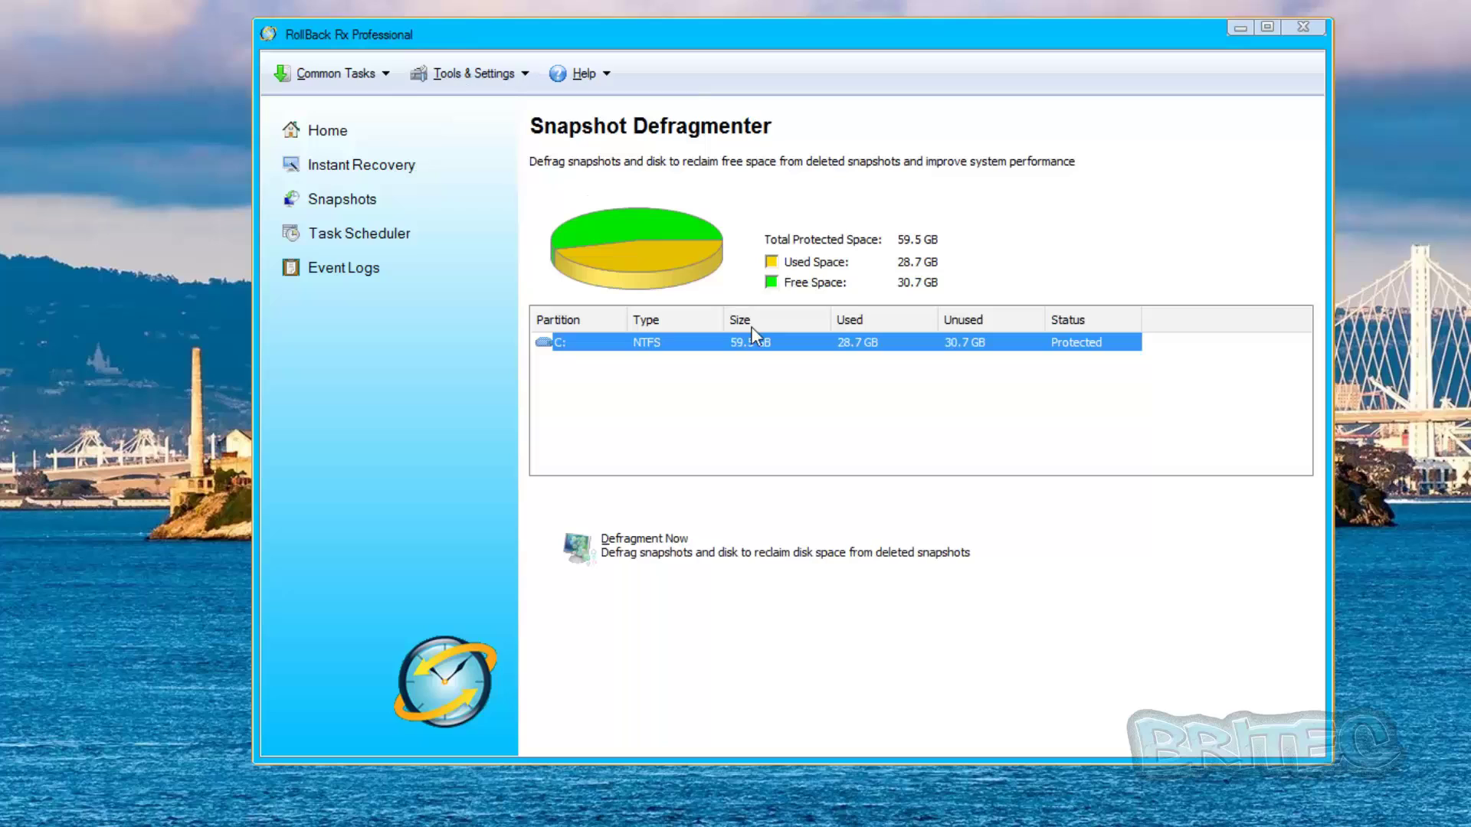
mouse_move(895, 429)
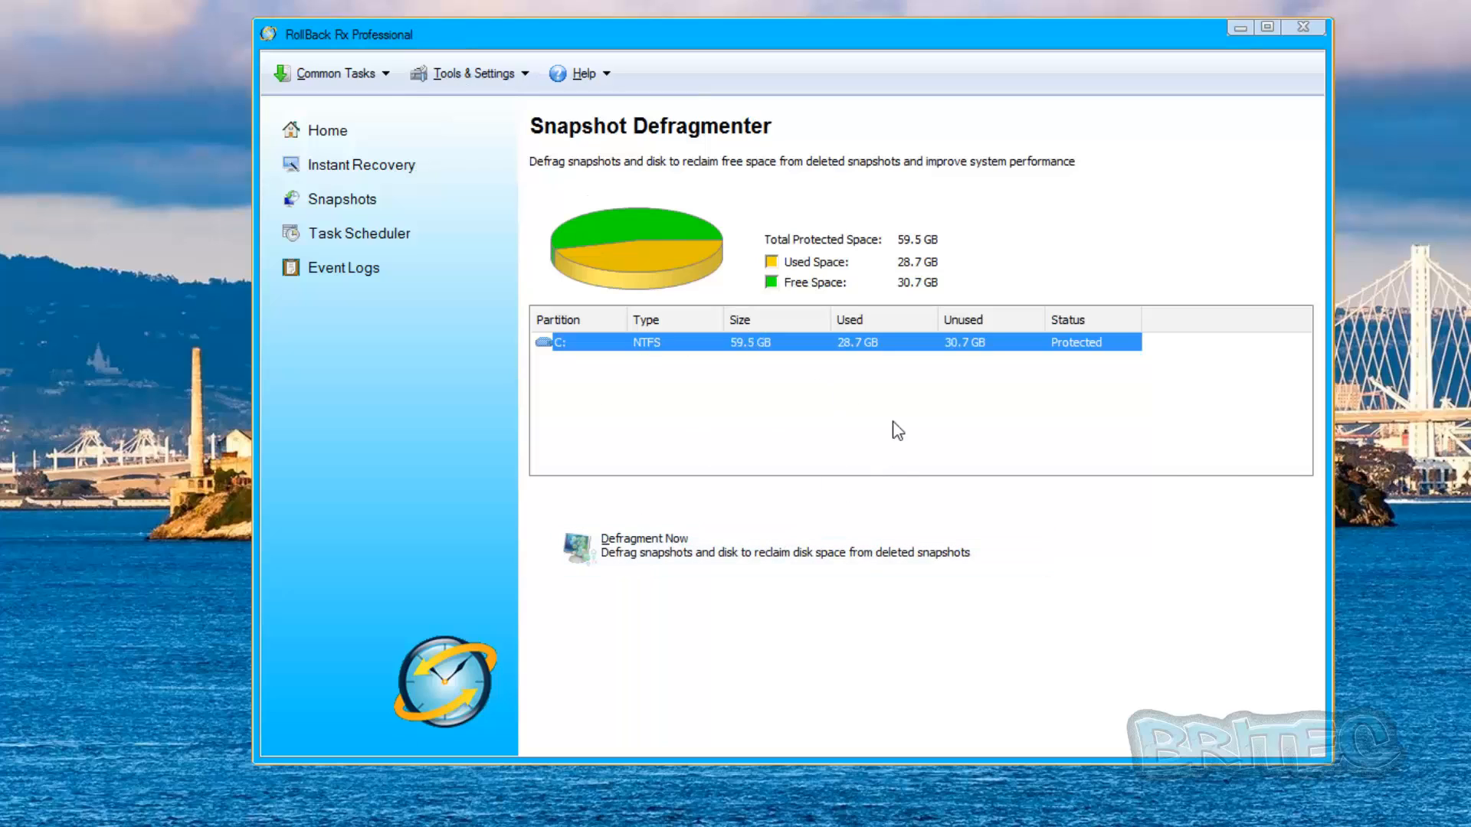
mouse_move(630, 457)
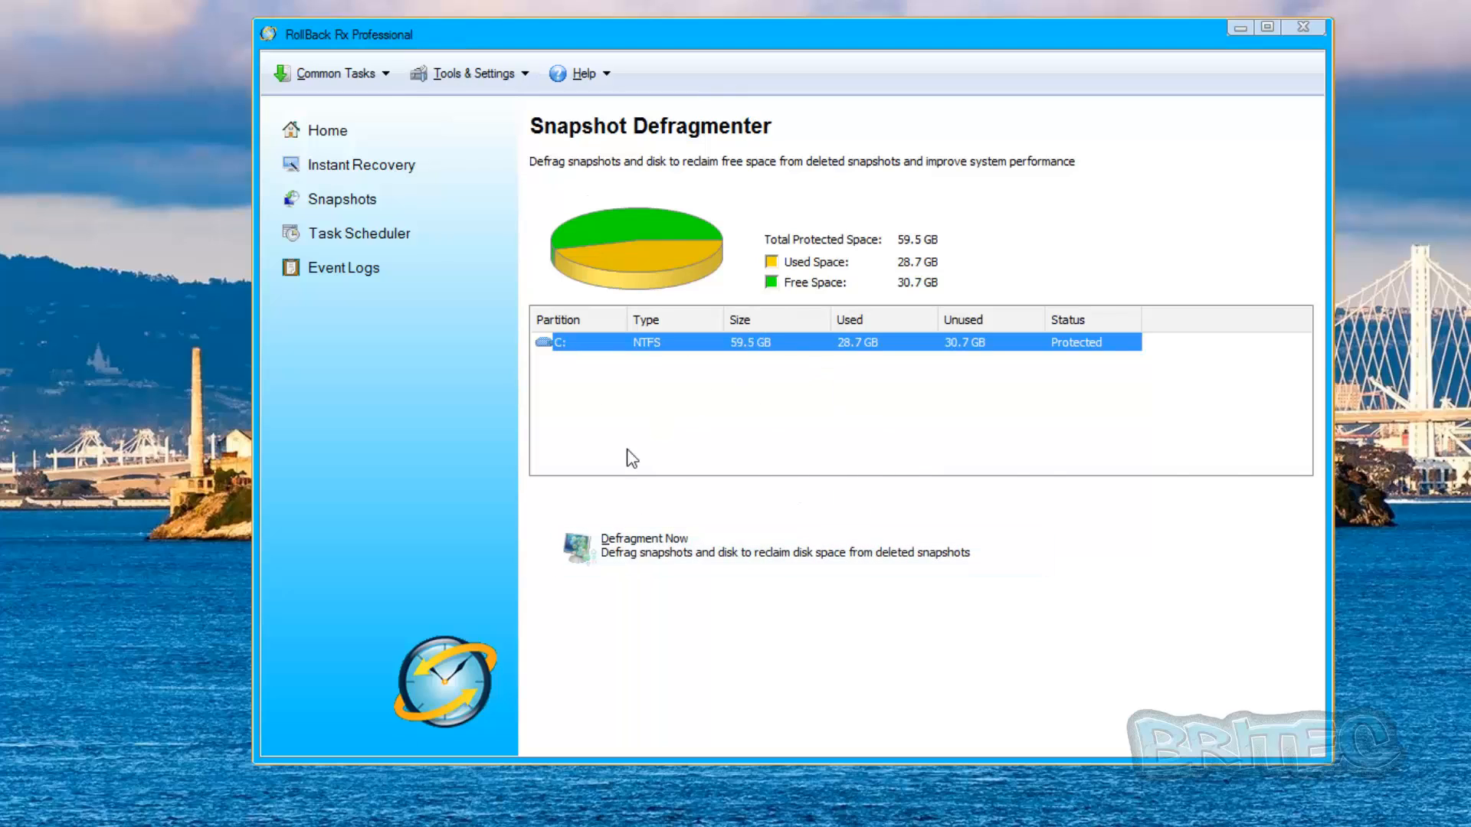
click(475, 74)
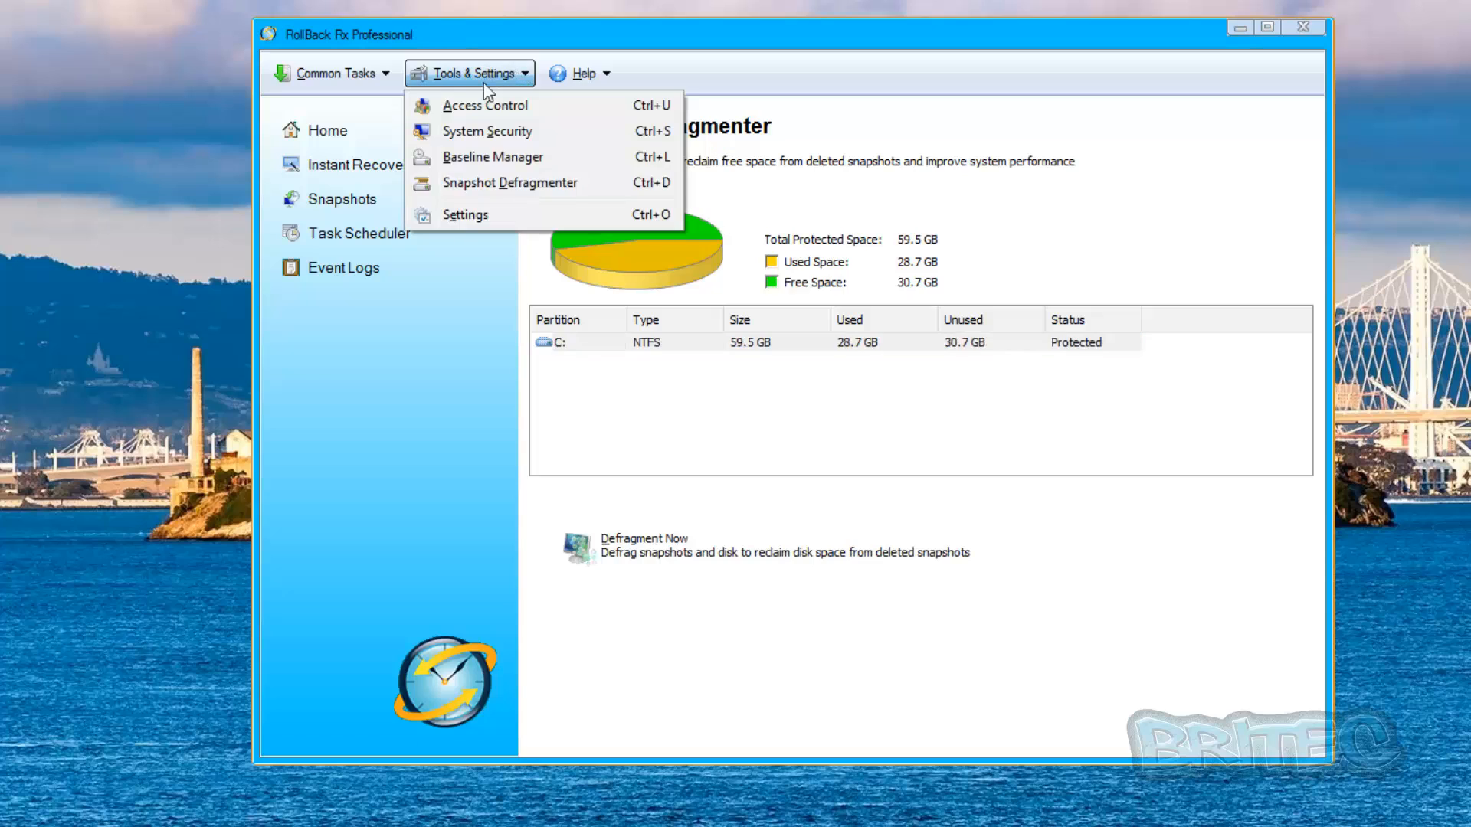
Step: Review the appearance and advanced settings, highlighting the 2048 MB free space threshold
click(465, 215)
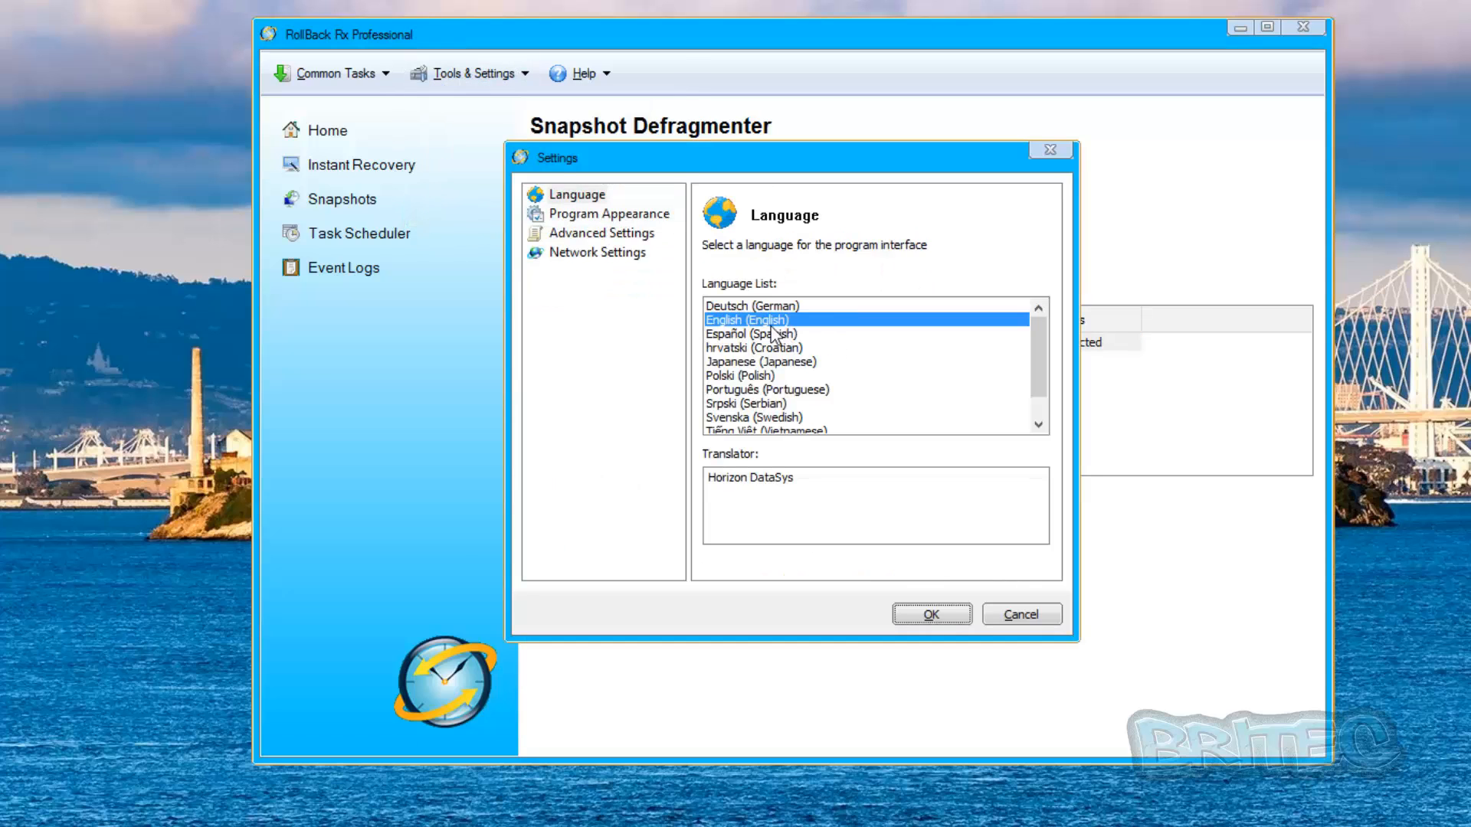
mouse_move(818, 358)
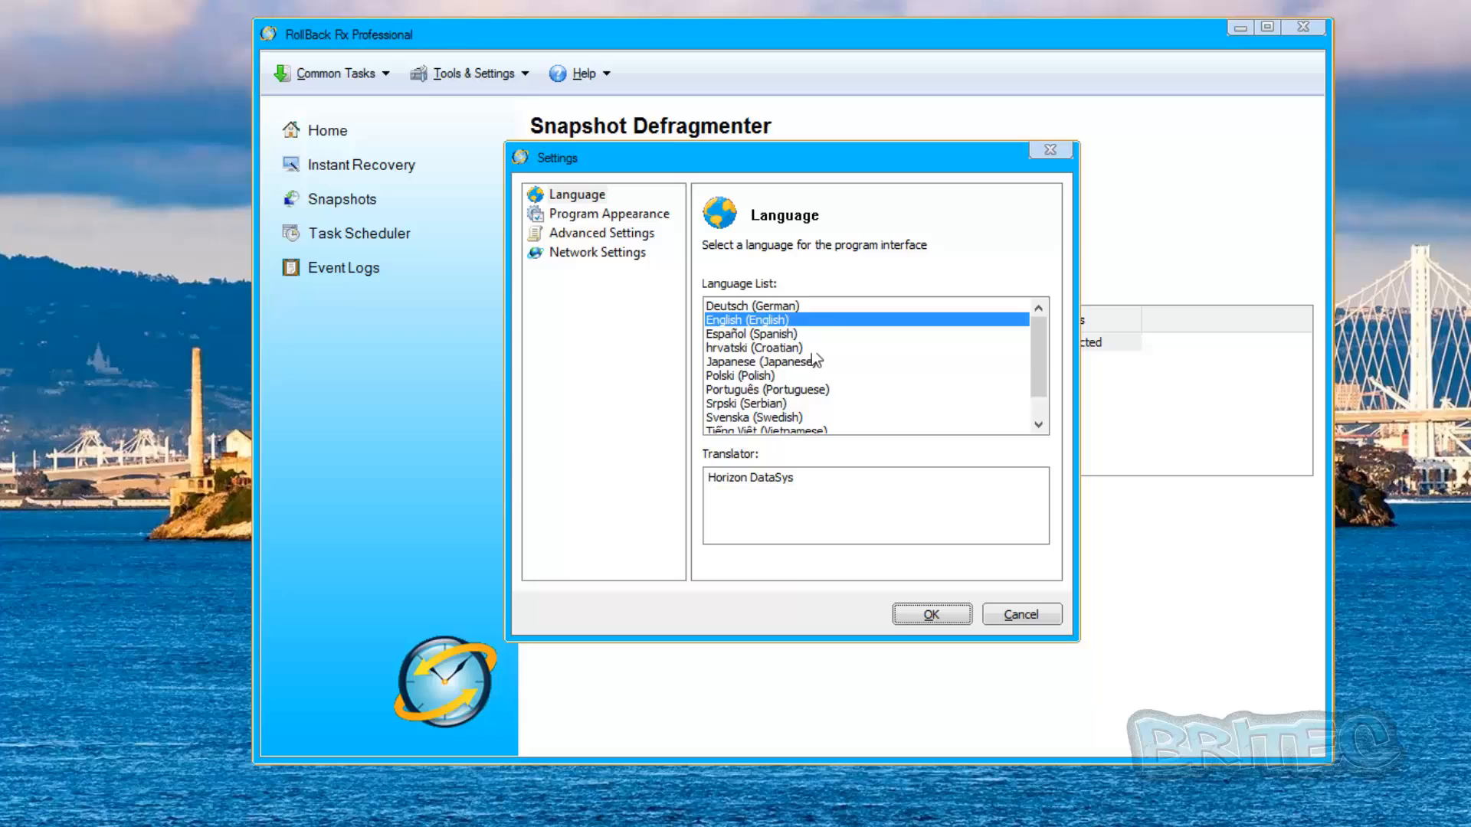
mouse_move(643, 290)
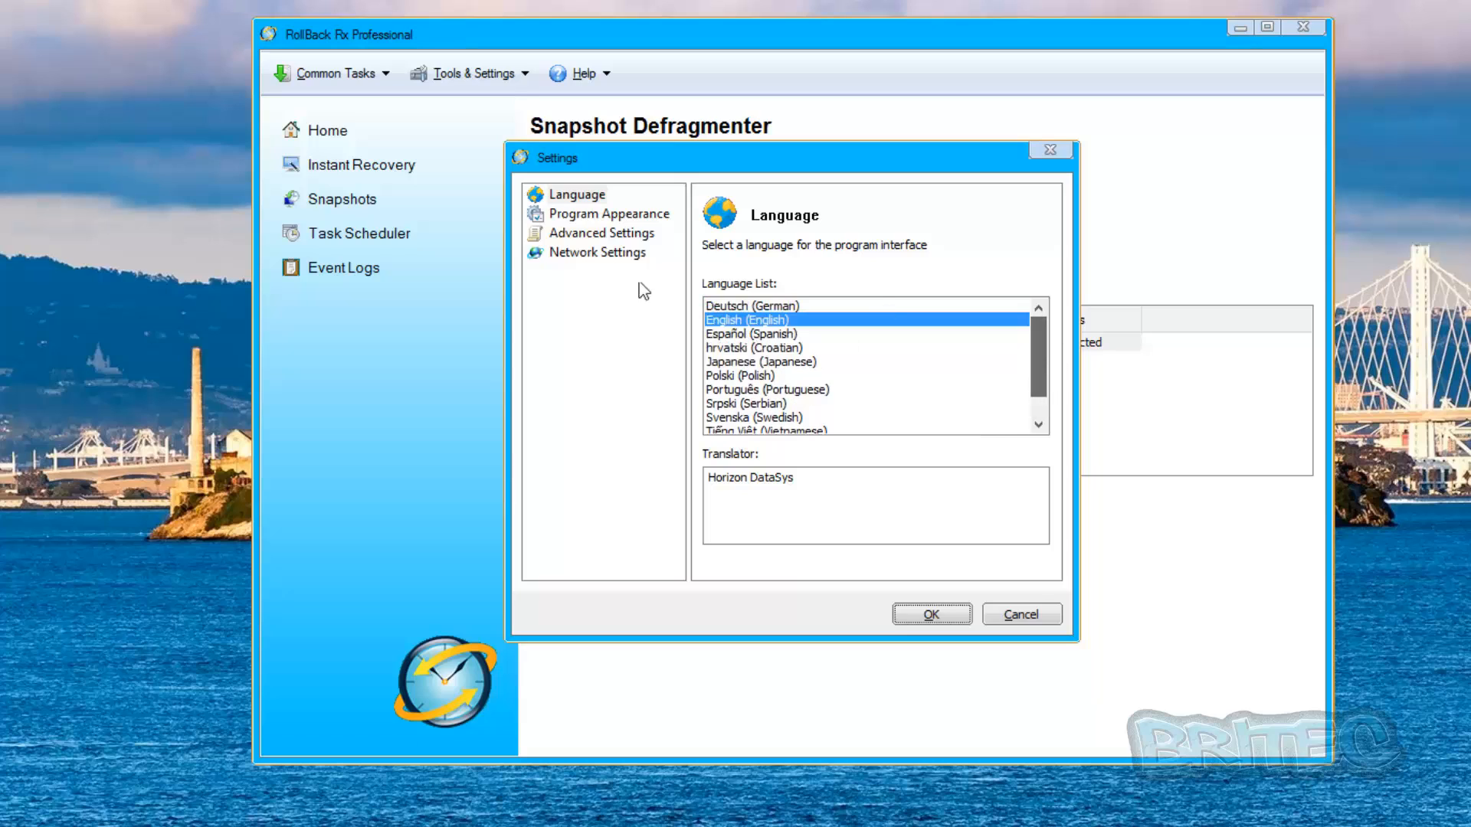
click(607, 213)
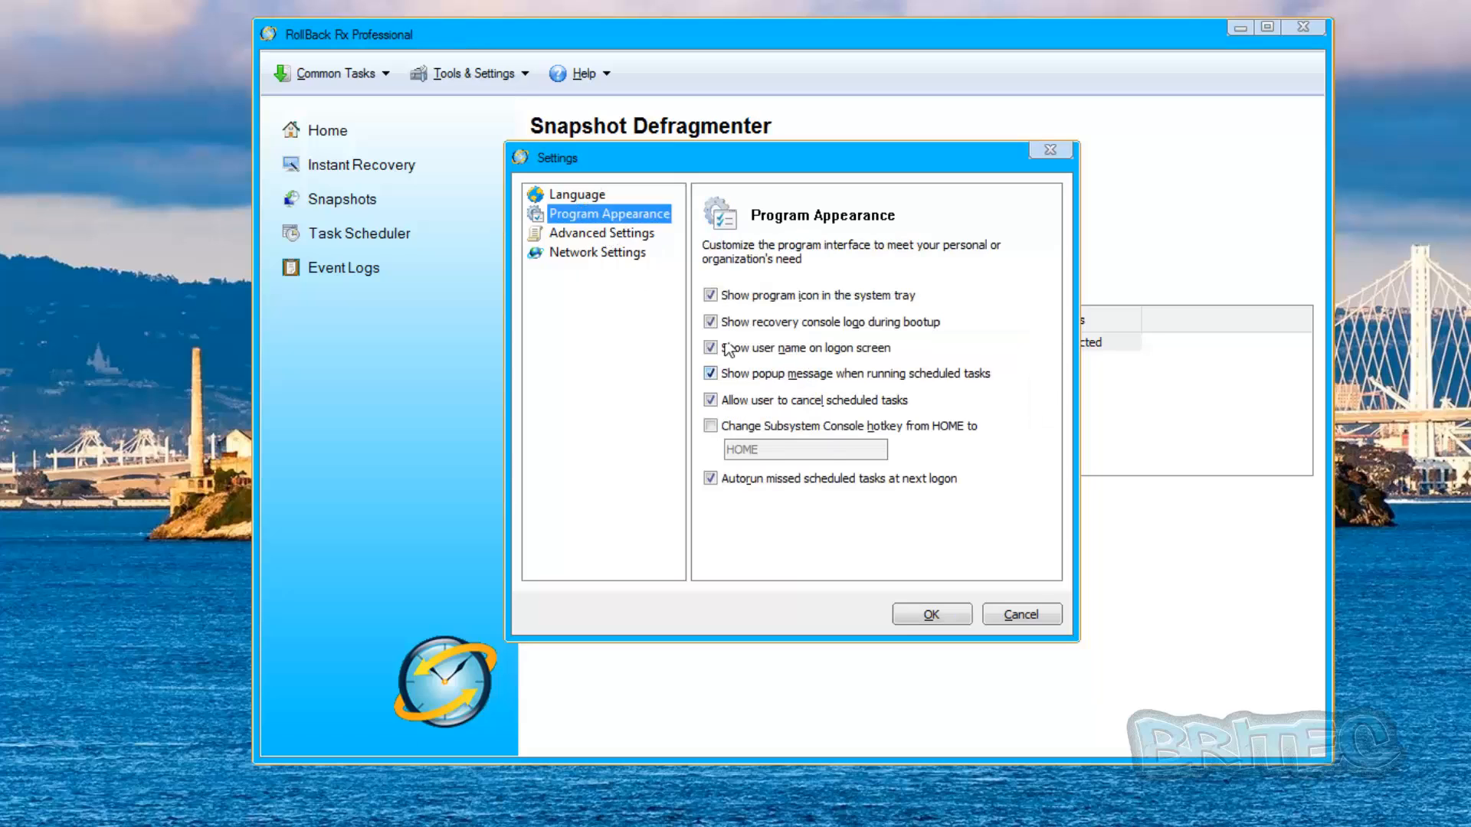
click(601, 233)
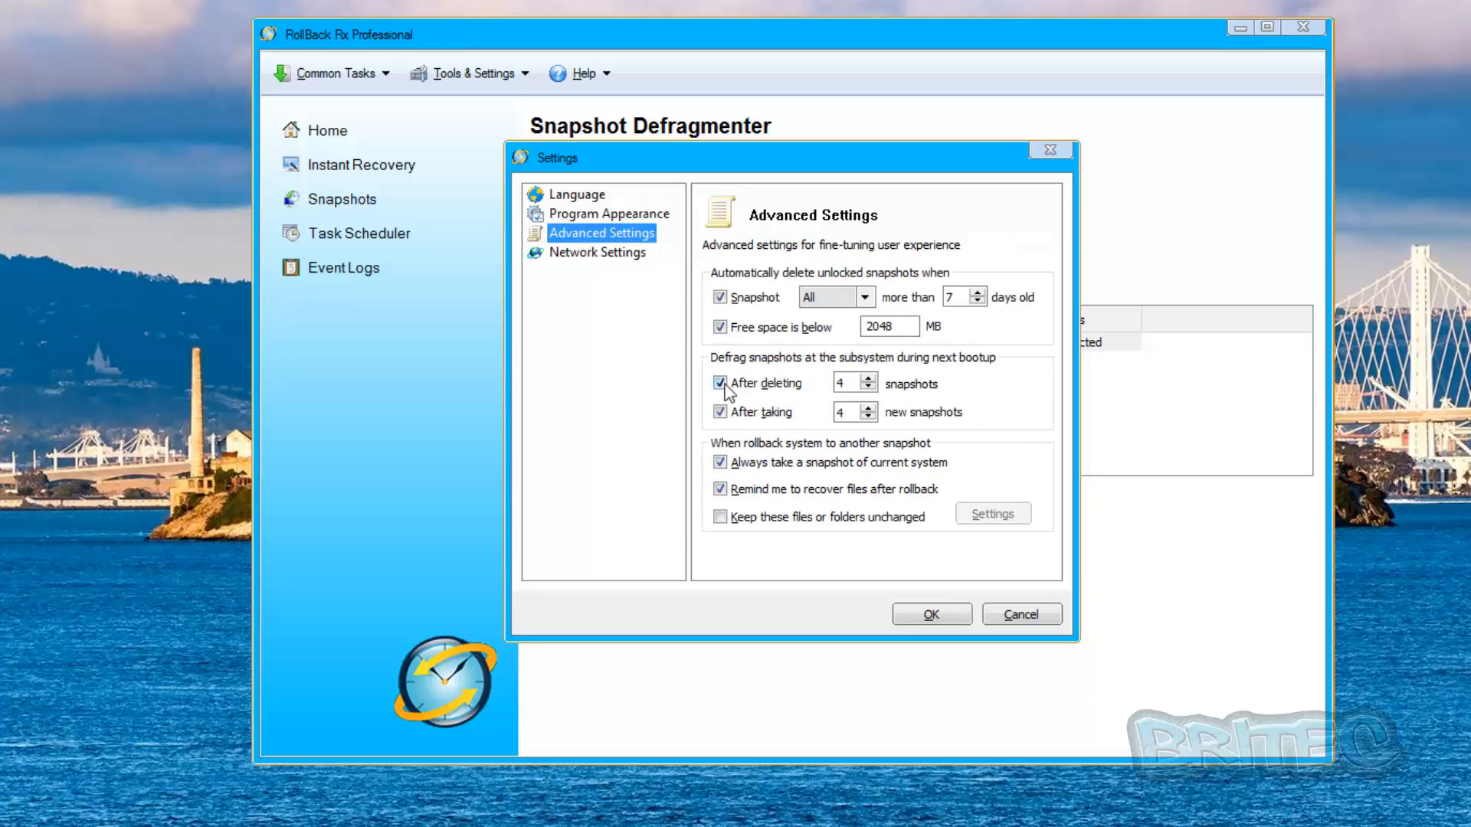
mouse_move(817, 364)
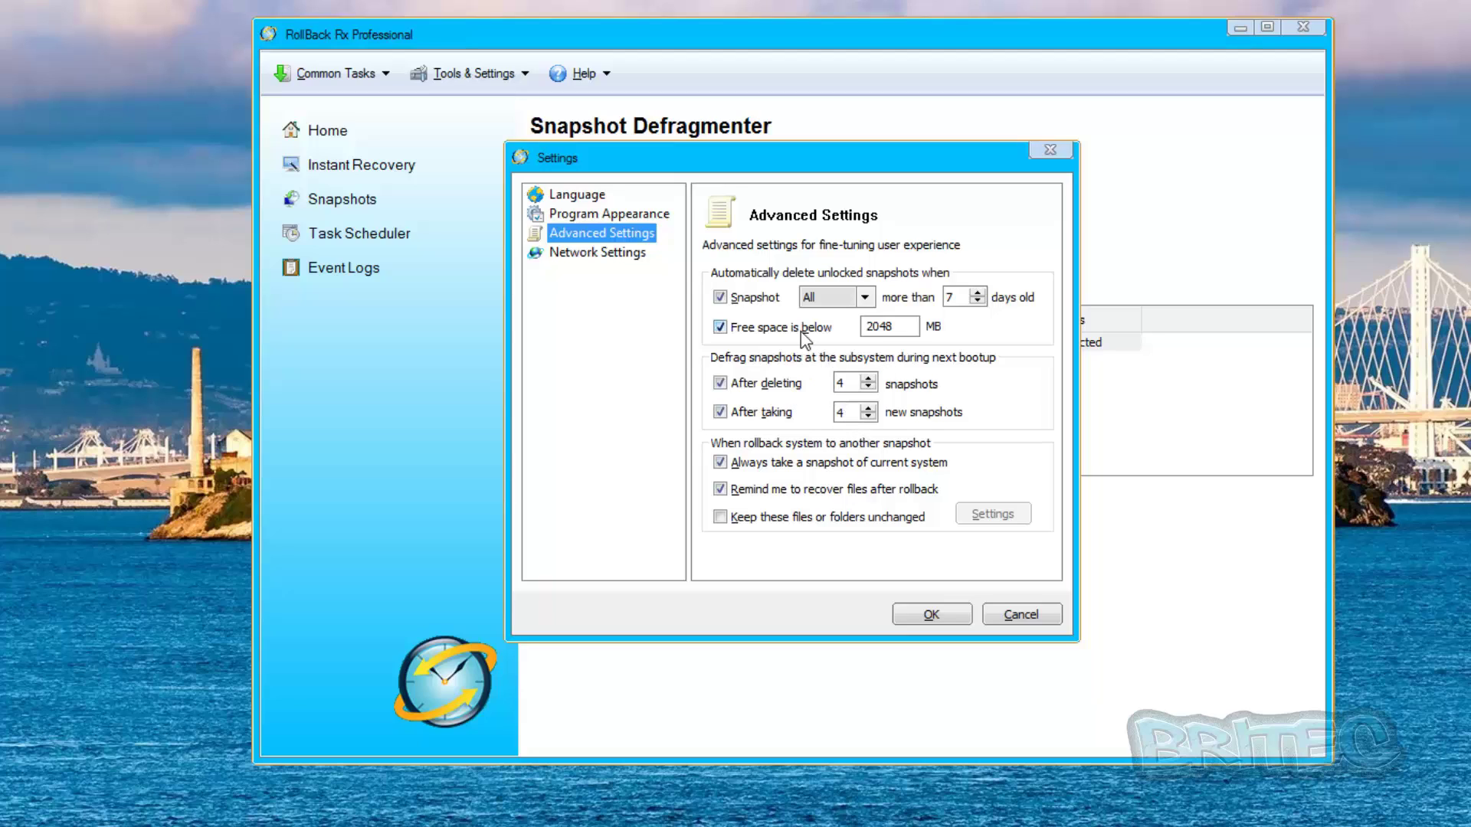
mouse_move(884, 350)
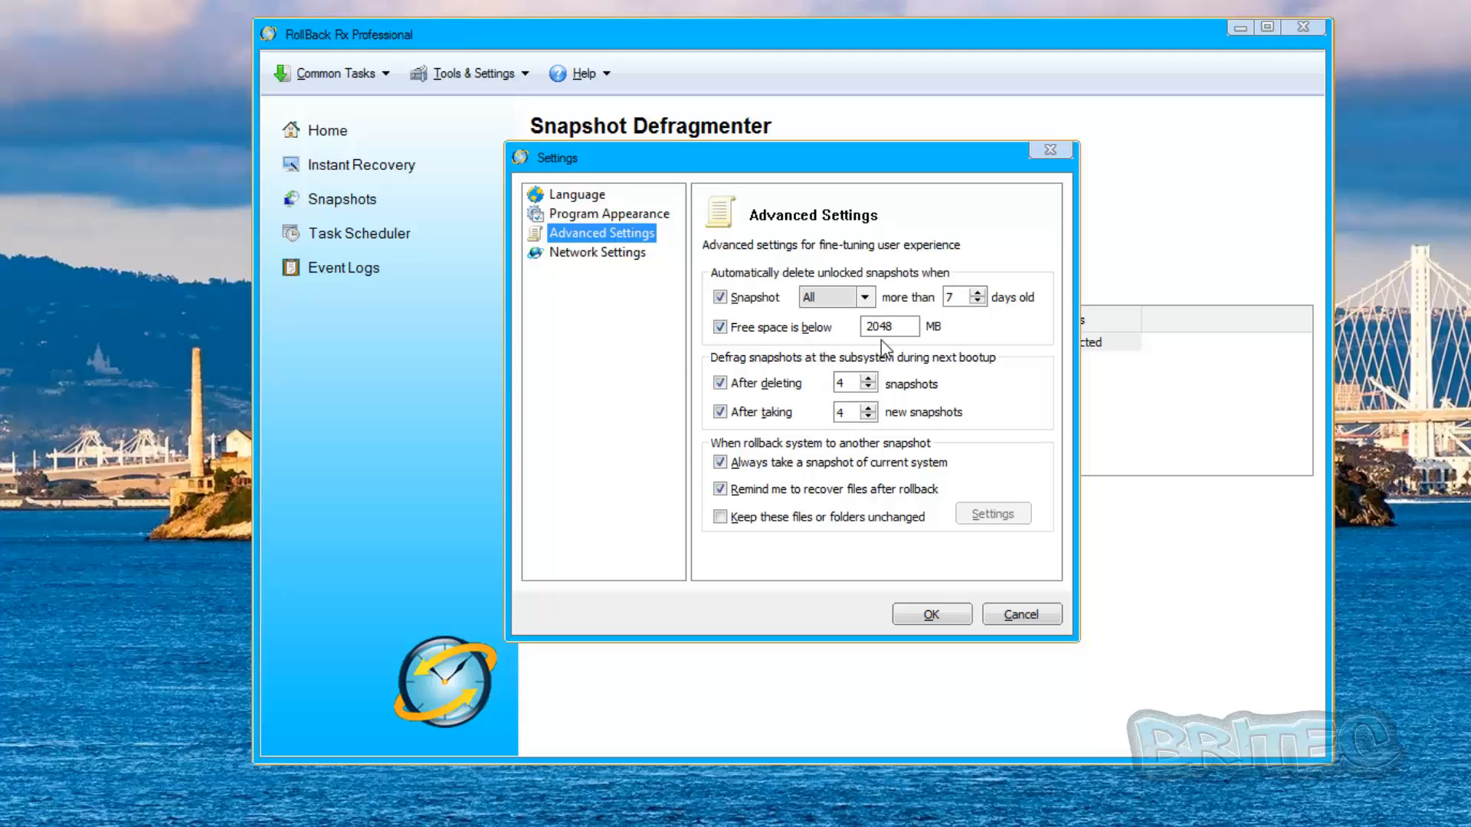
mouse_move(738, 285)
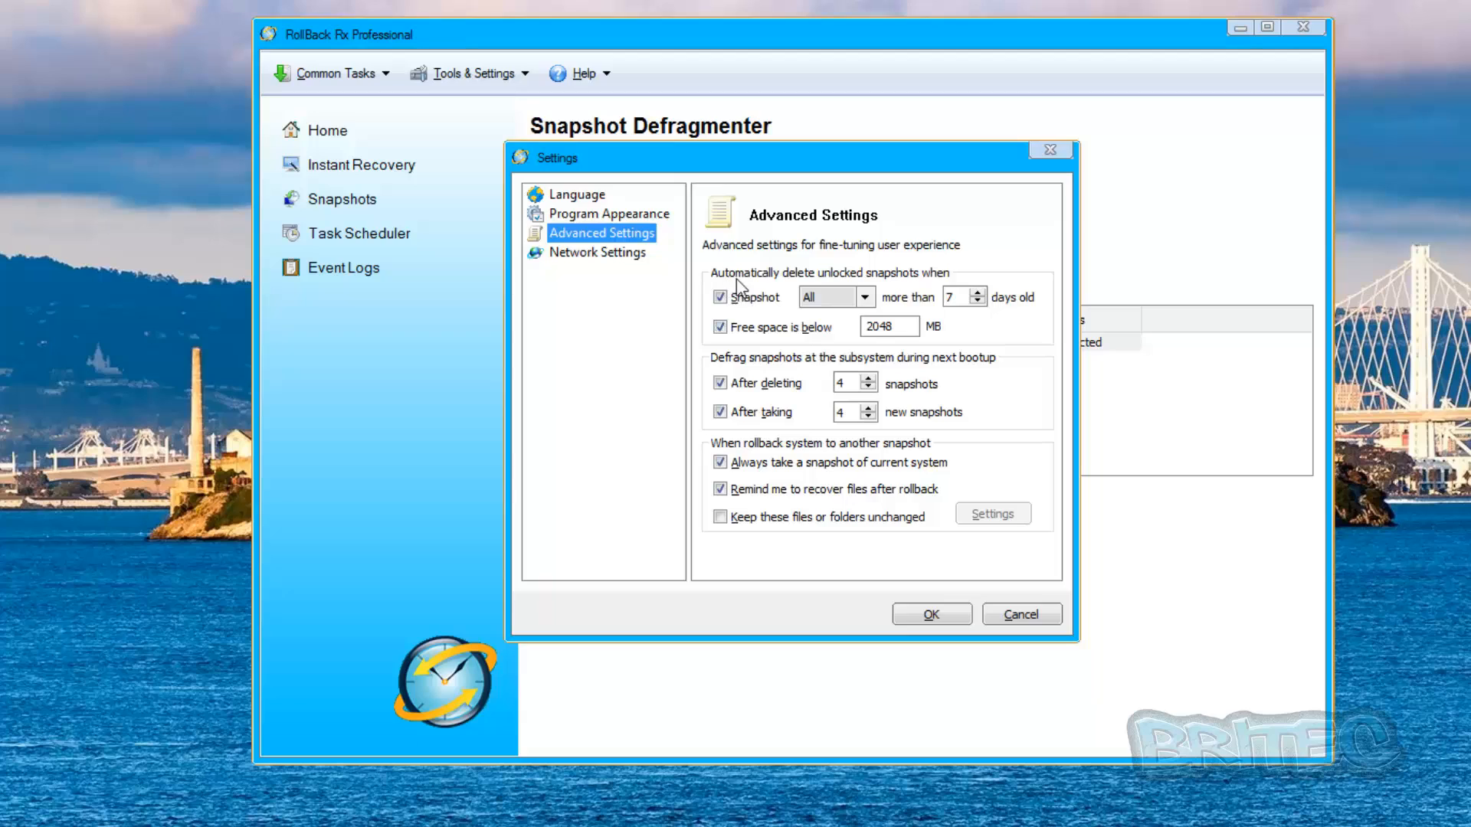
mouse_move(798, 282)
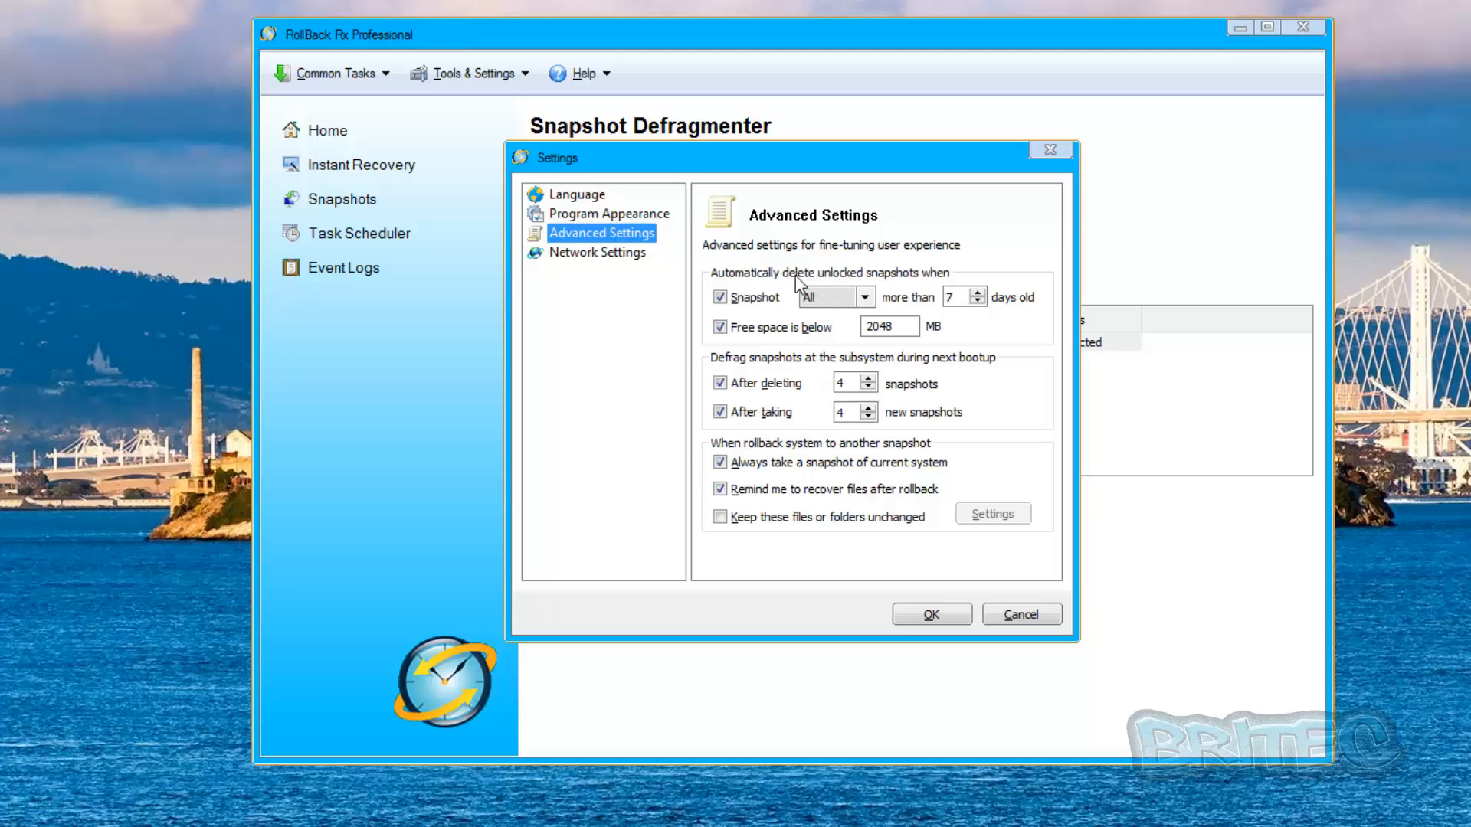
mouse_move(858, 283)
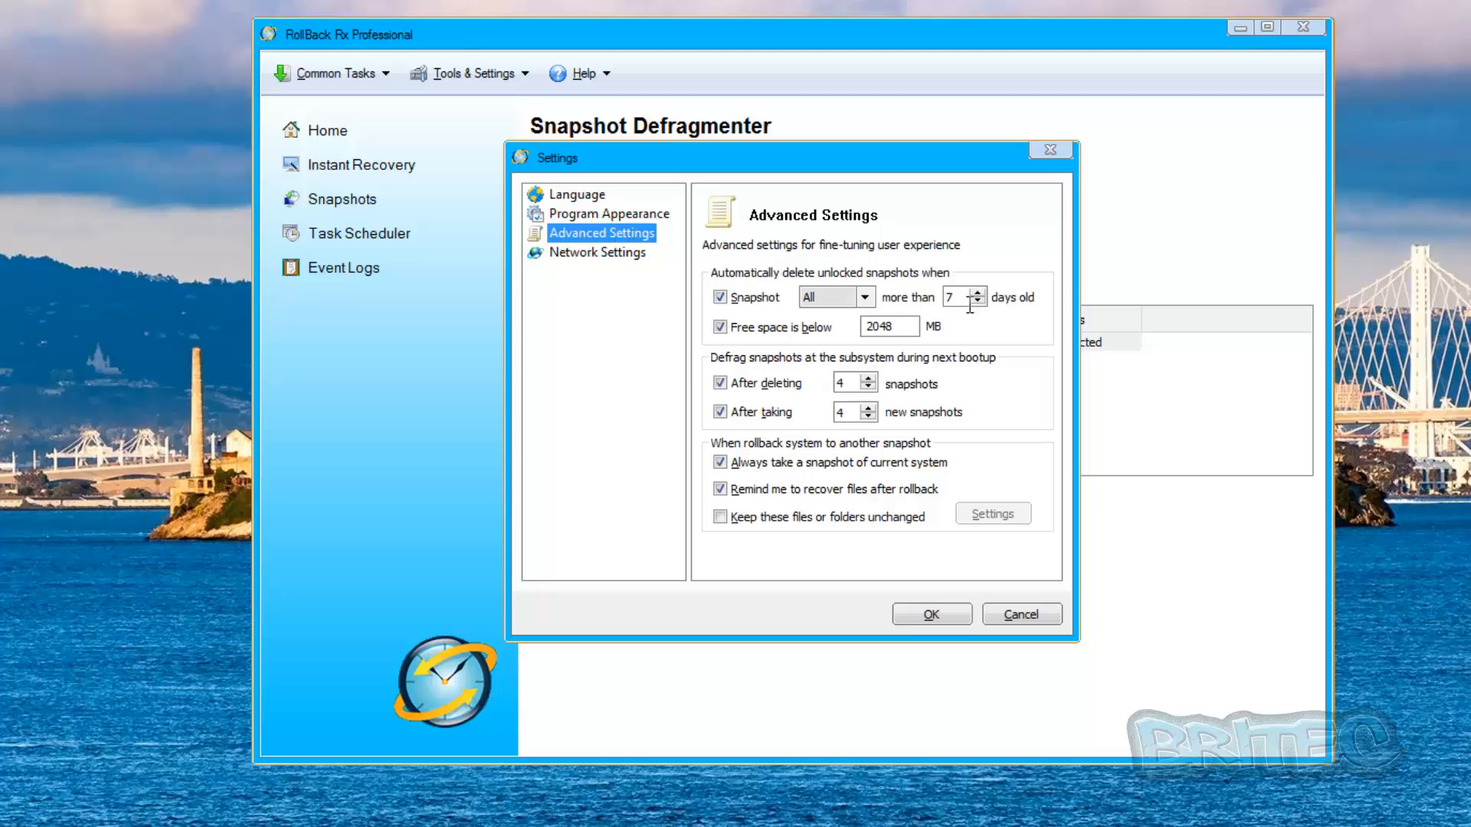
mouse_move(1049, 314)
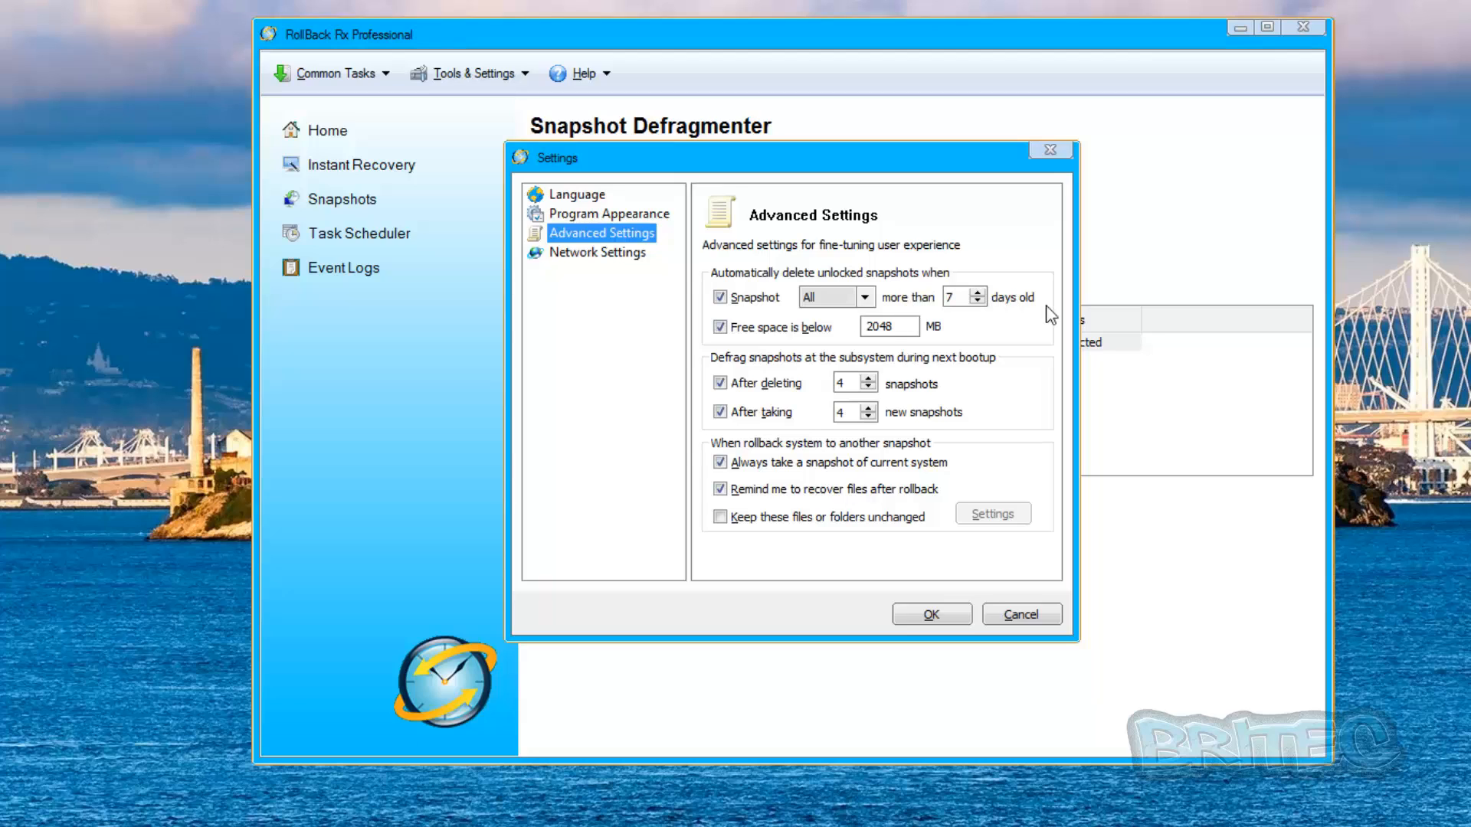
mouse_move(823, 281)
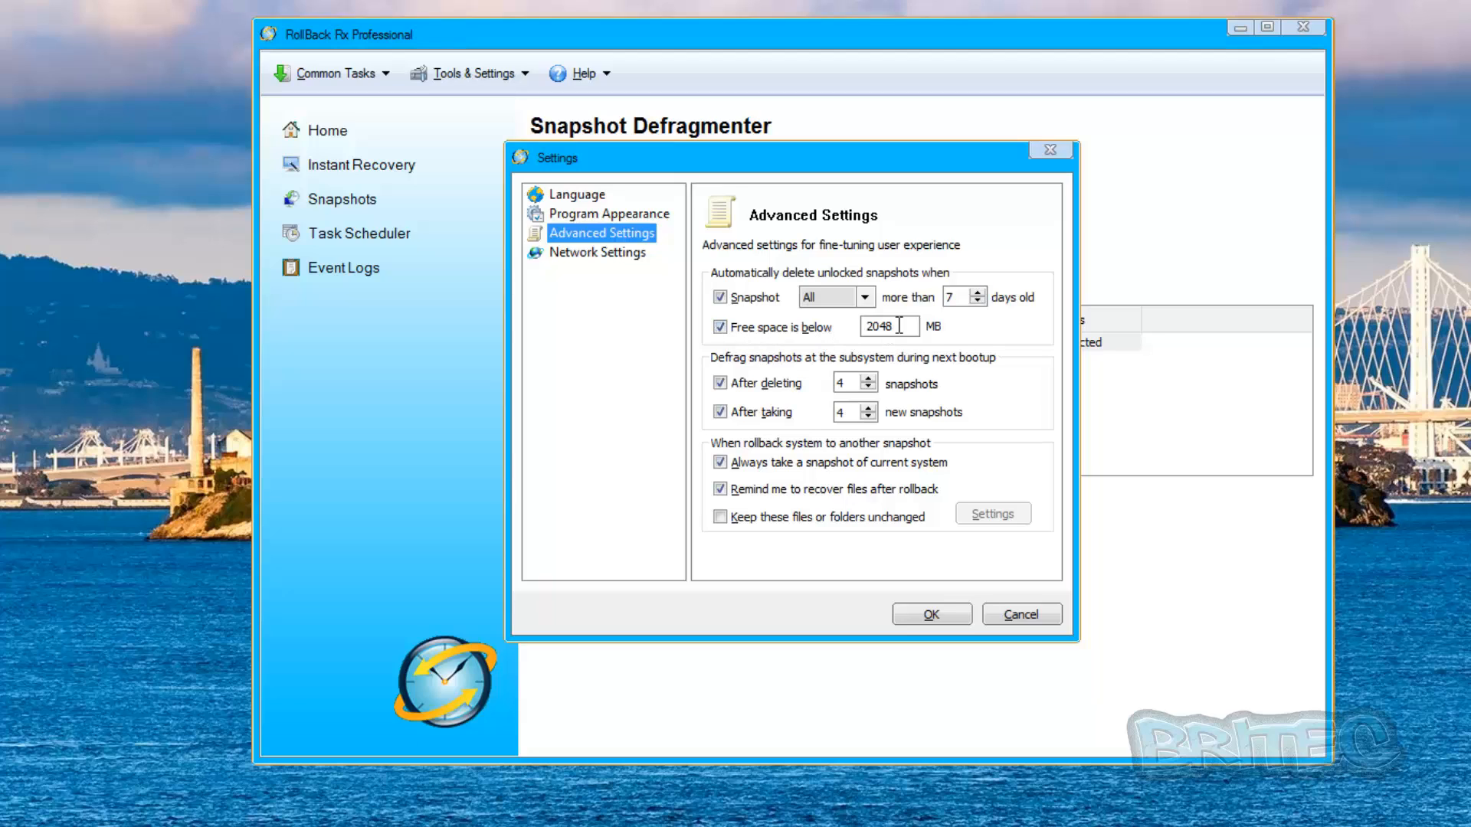
triple_click(880, 326)
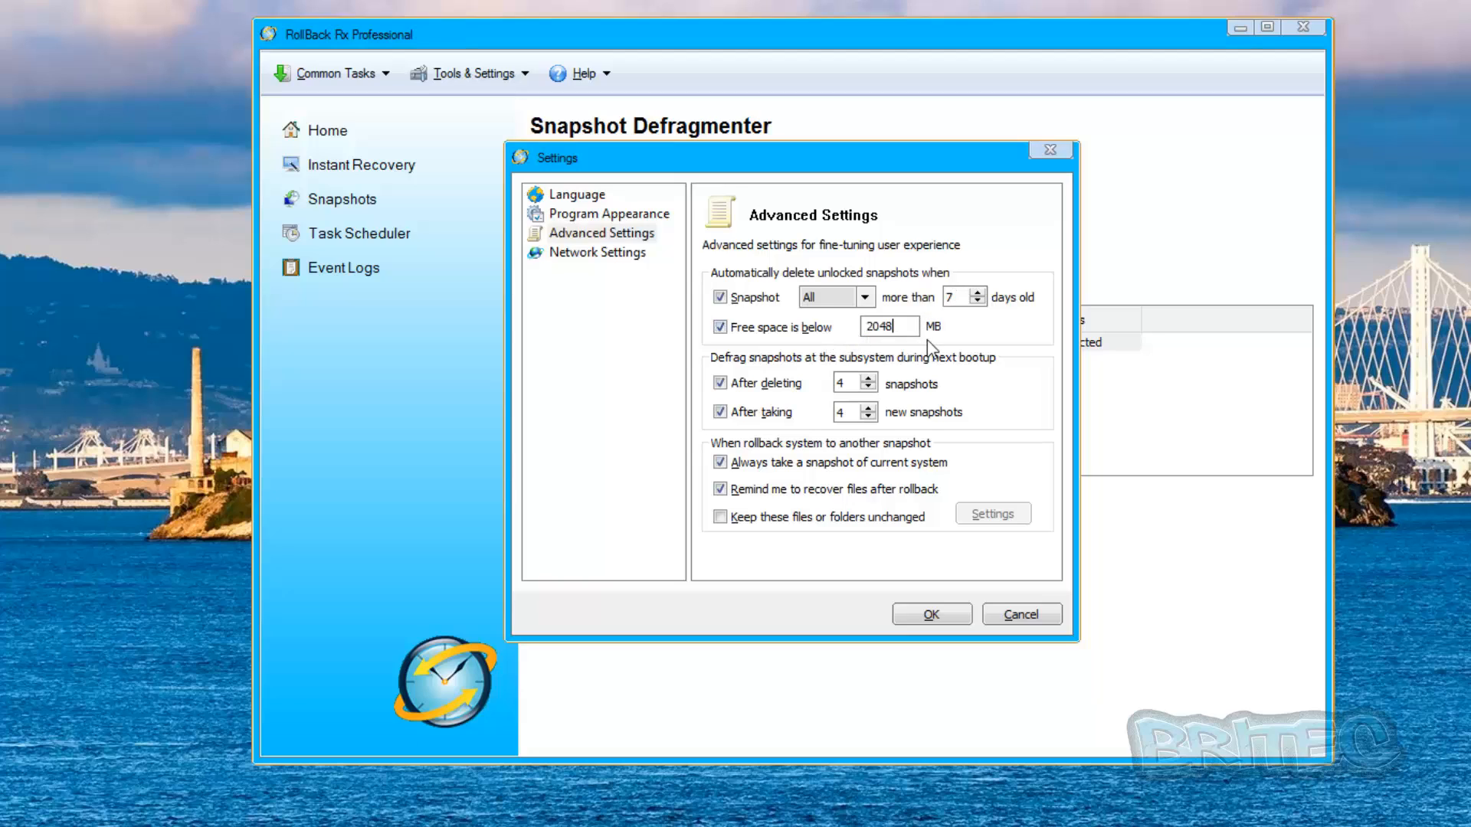
mouse_move(880, 418)
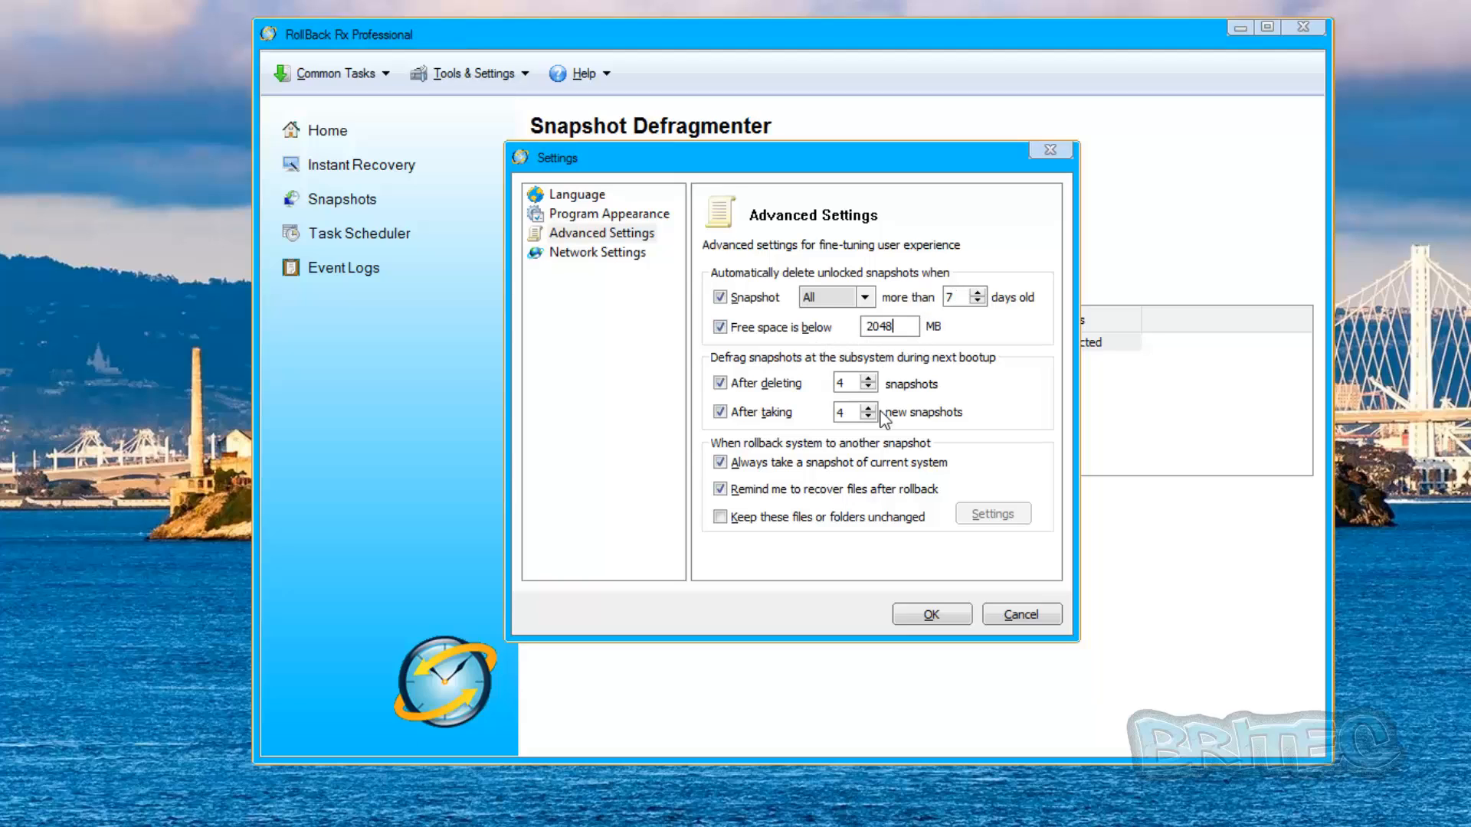
mouse_move(902, 375)
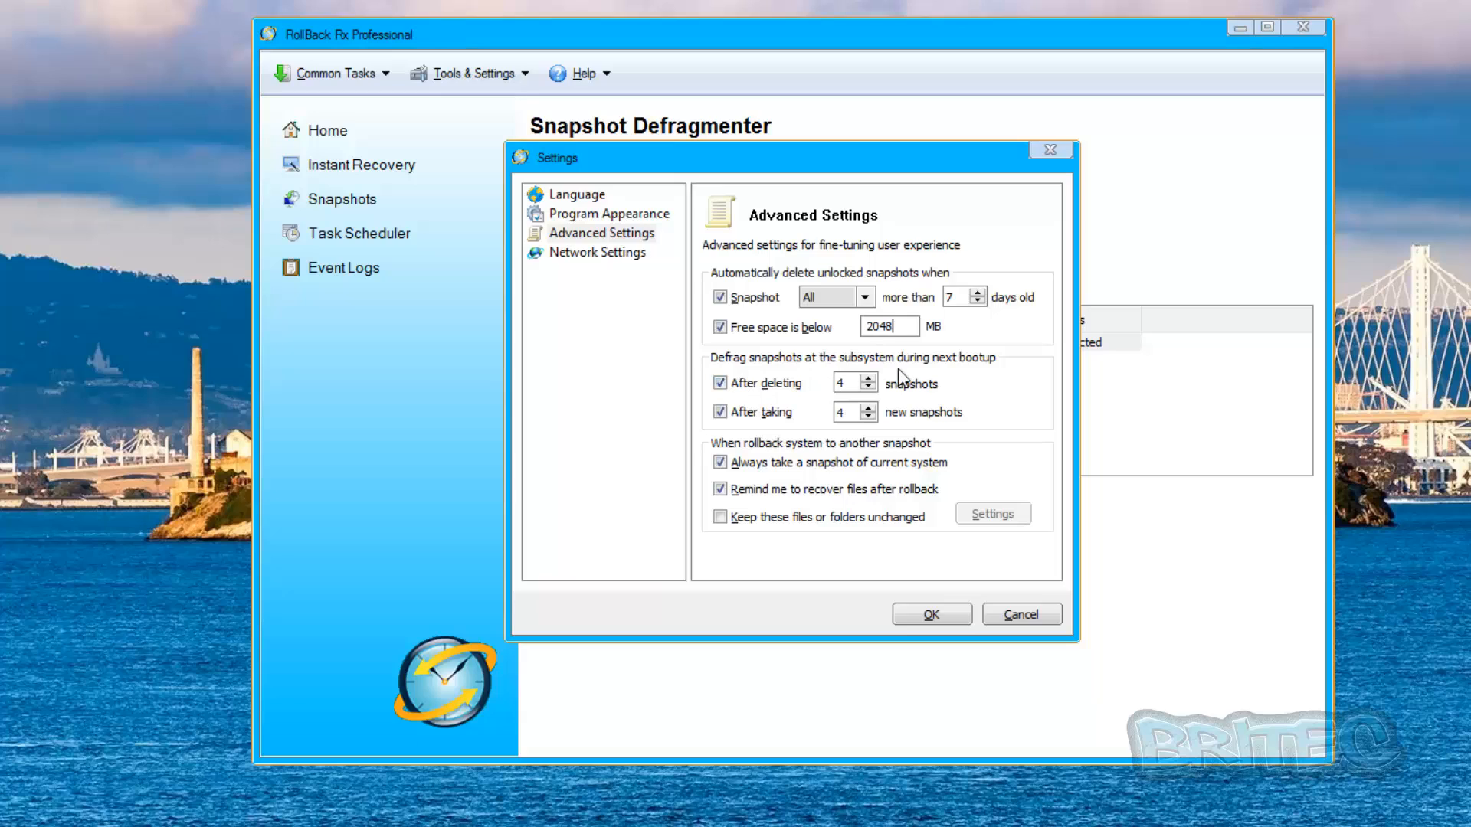
mouse_move(870, 380)
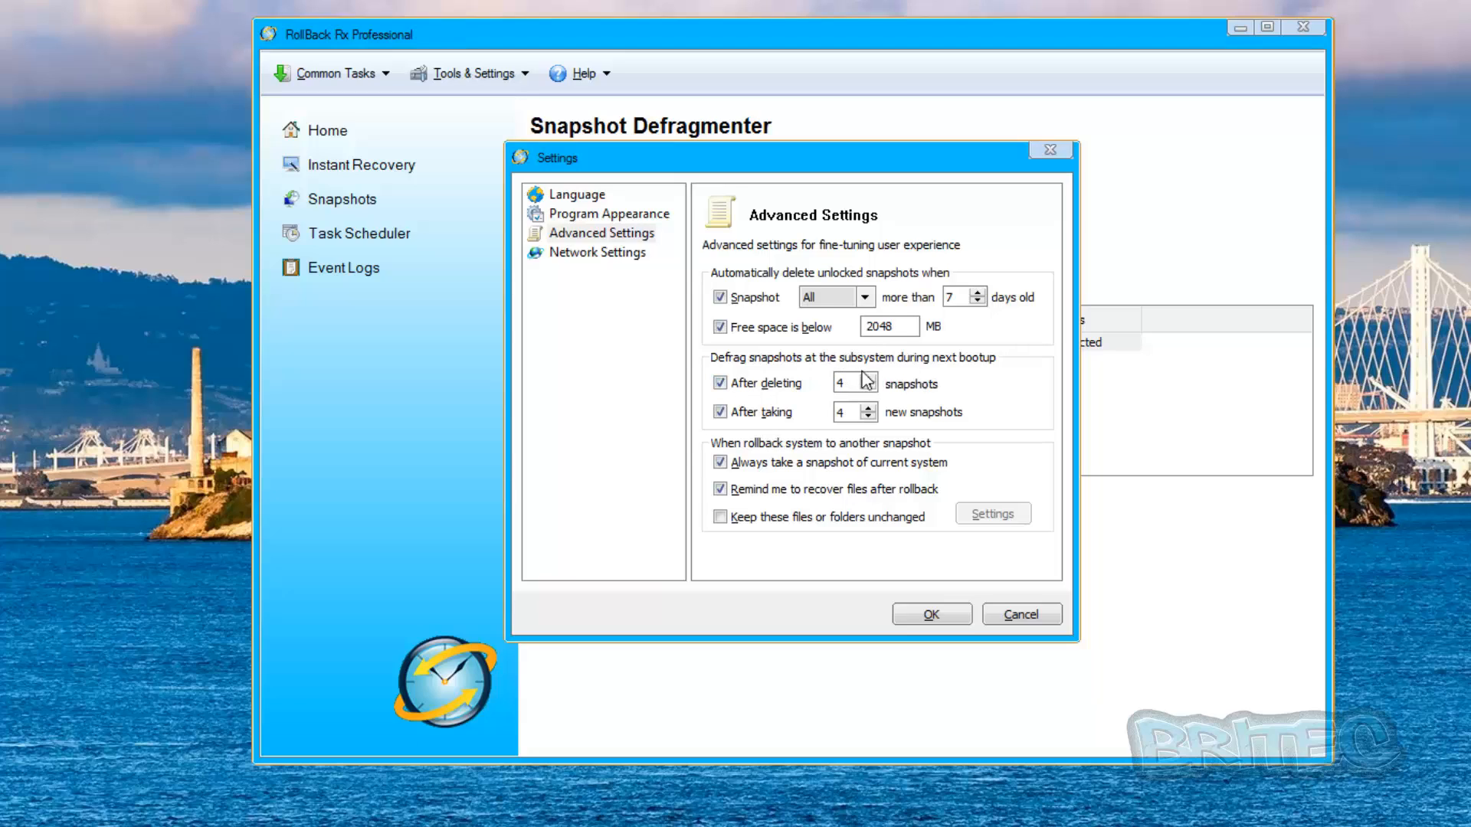
mouse_move(765, 406)
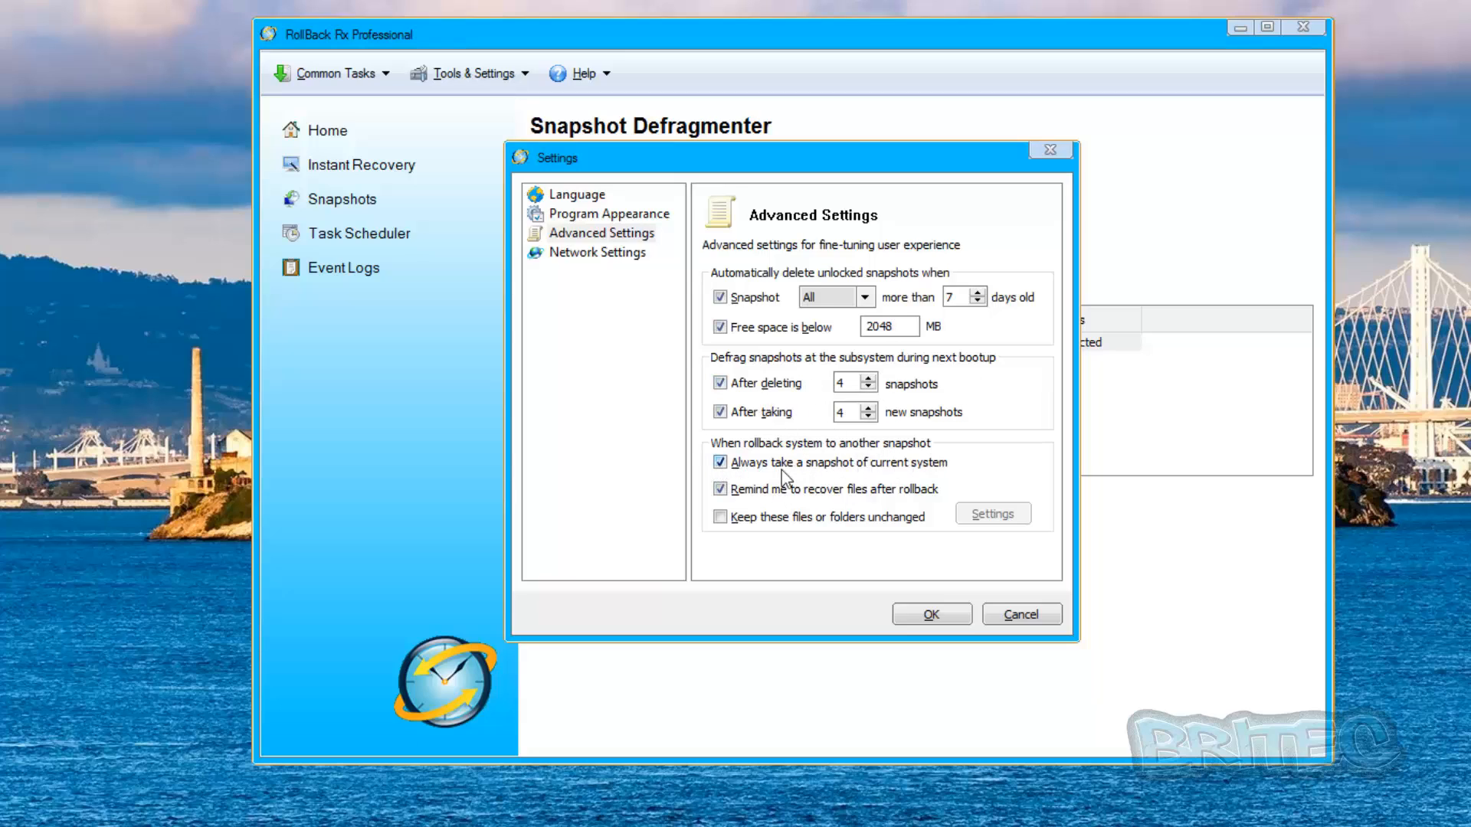
mouse_move(936, 480)
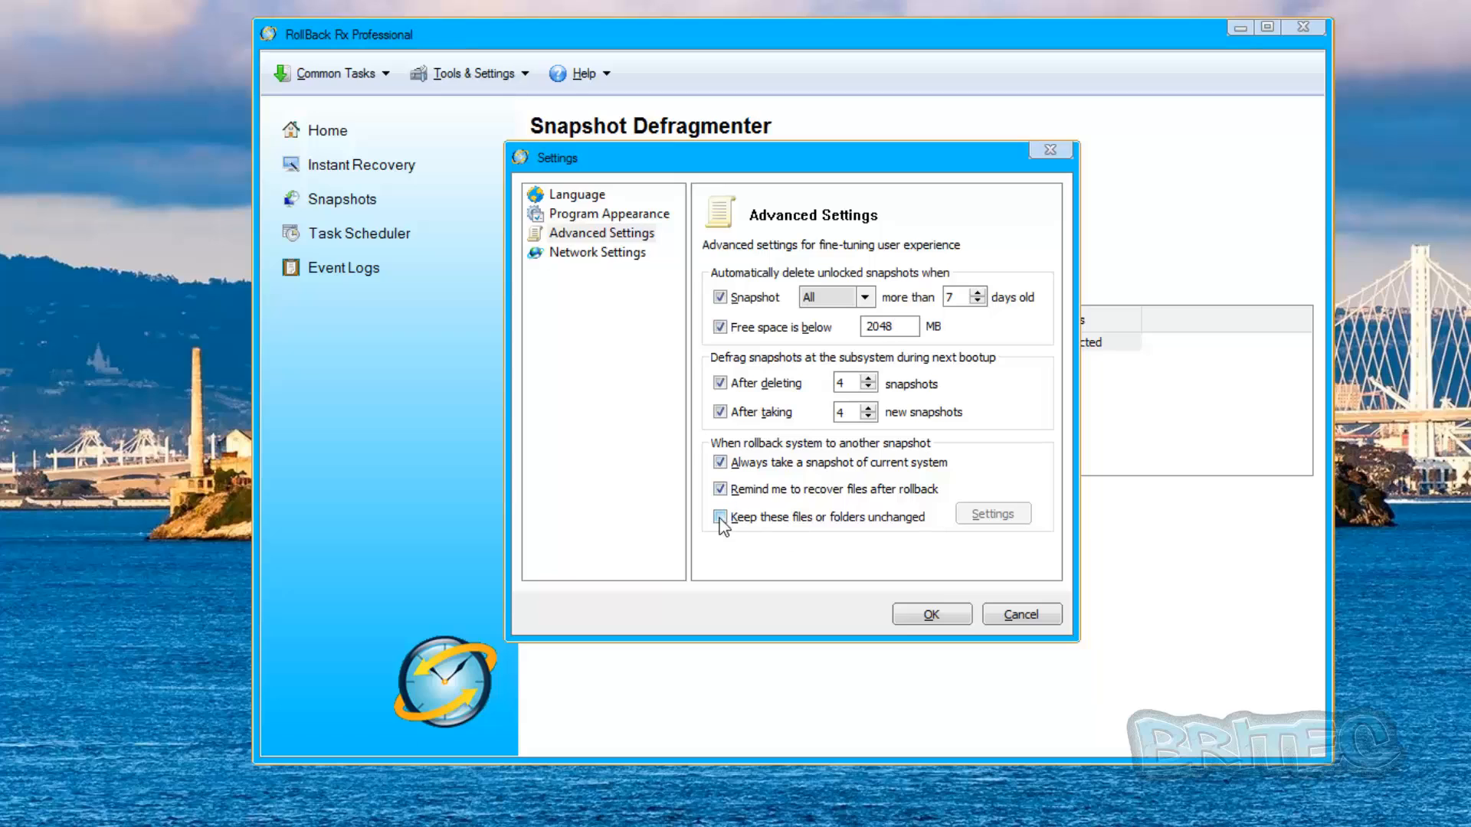
Step: Leave 'Keep these files or folders unchanged' unchecked and confirm the settings
click(720, 517)
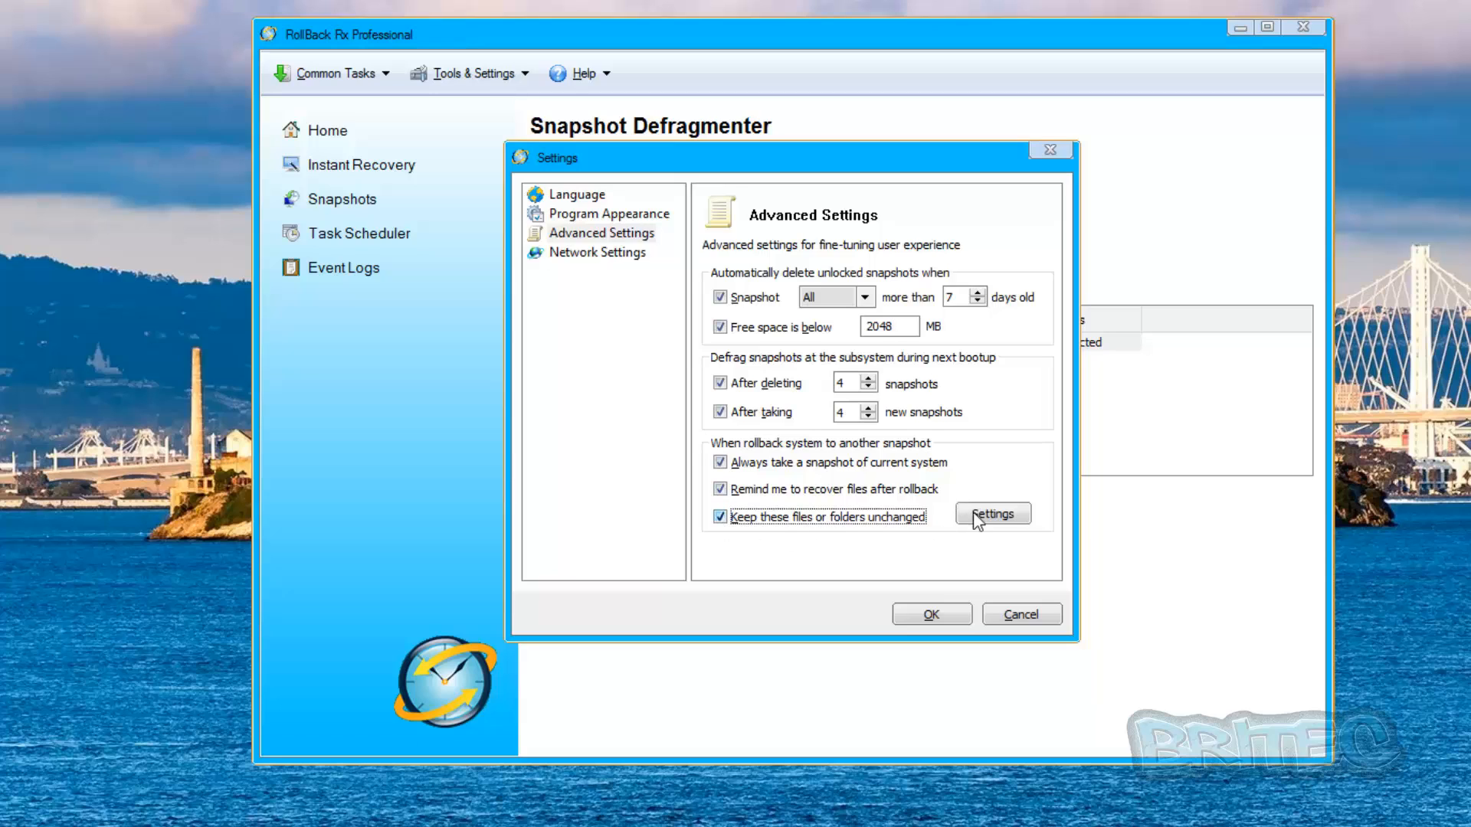
click(992, 513)
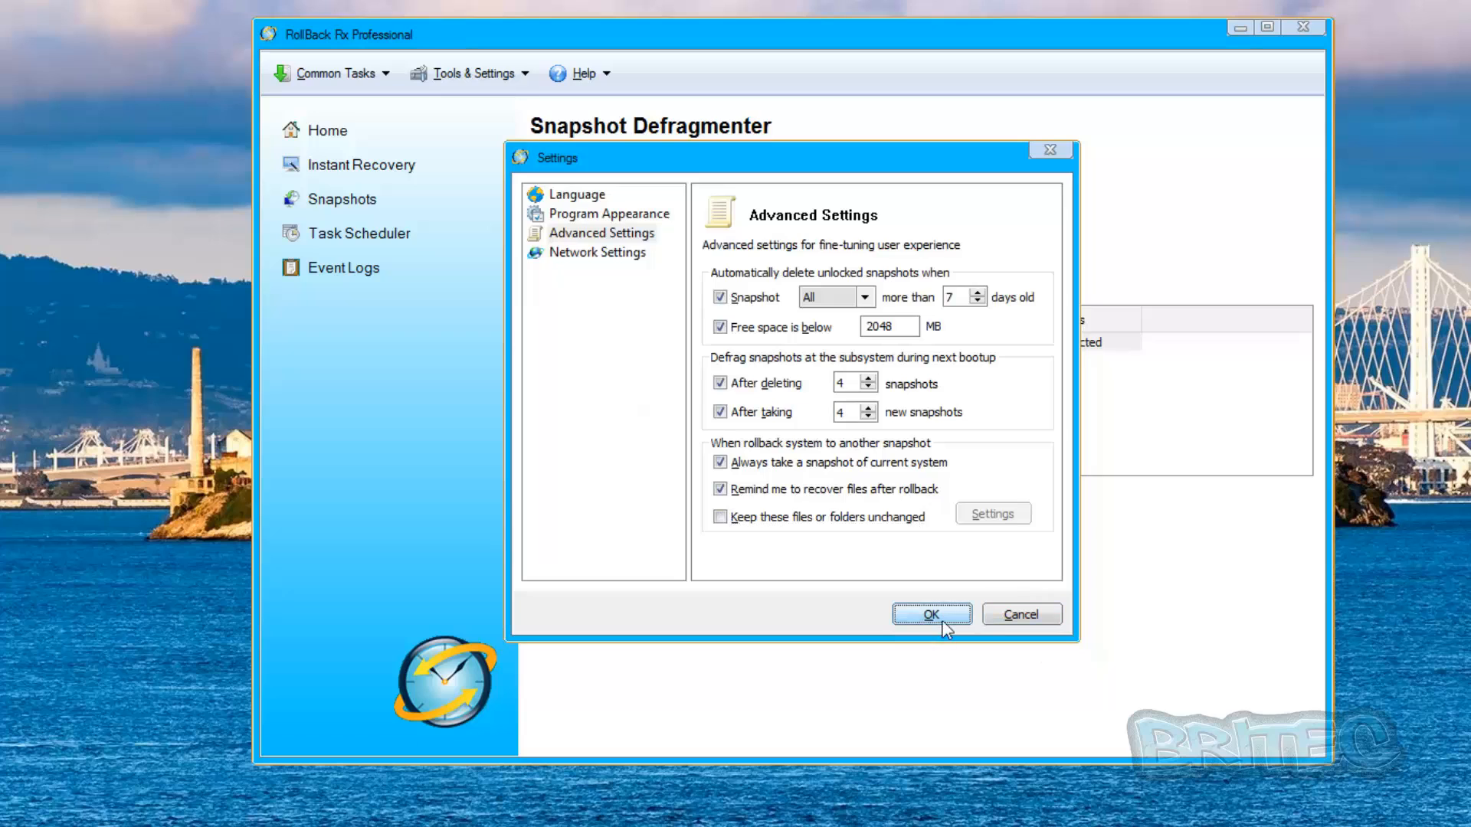
click(930, 614)
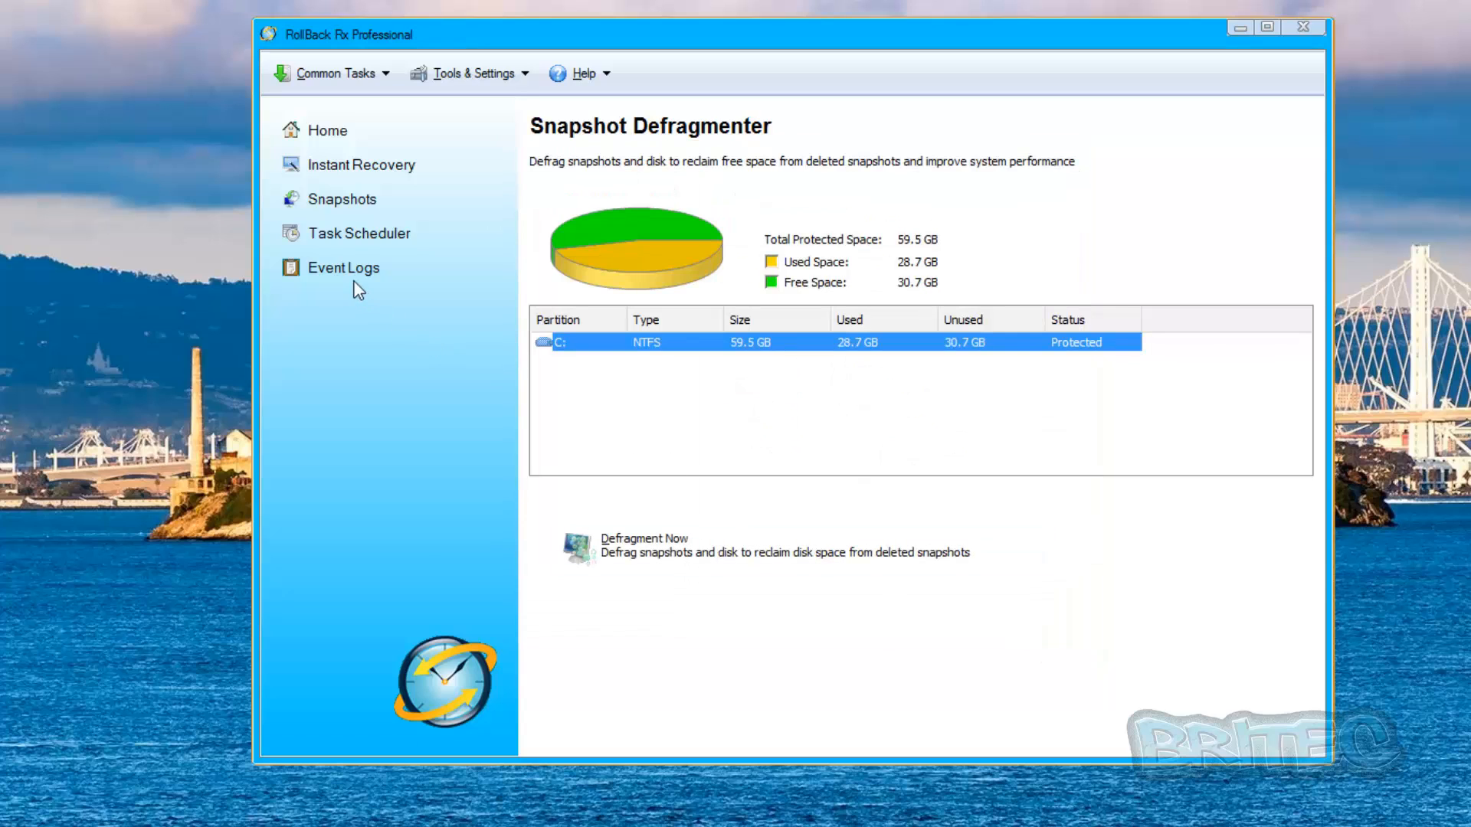
click(586, 73)
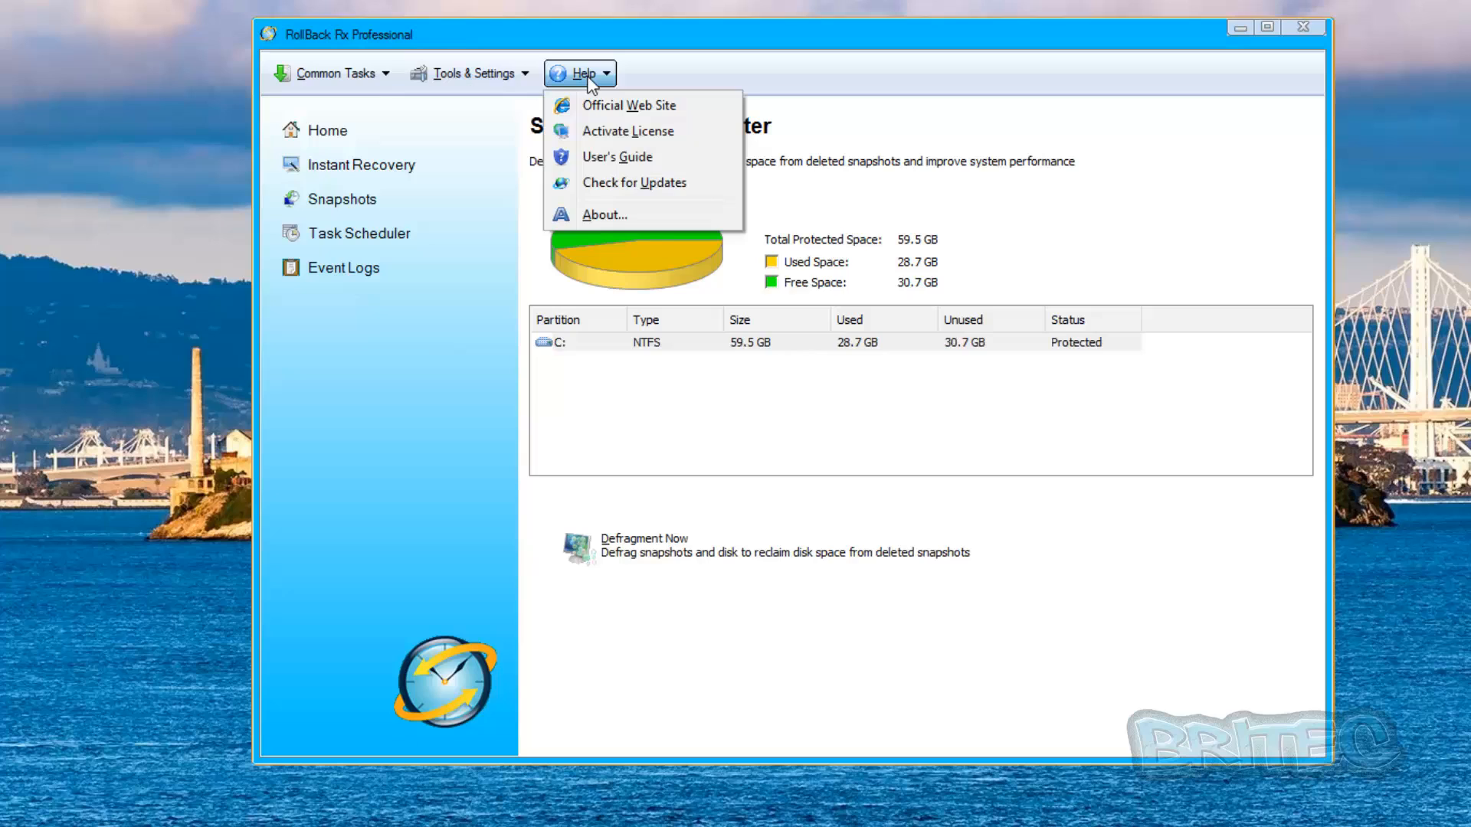
click(472, 73)
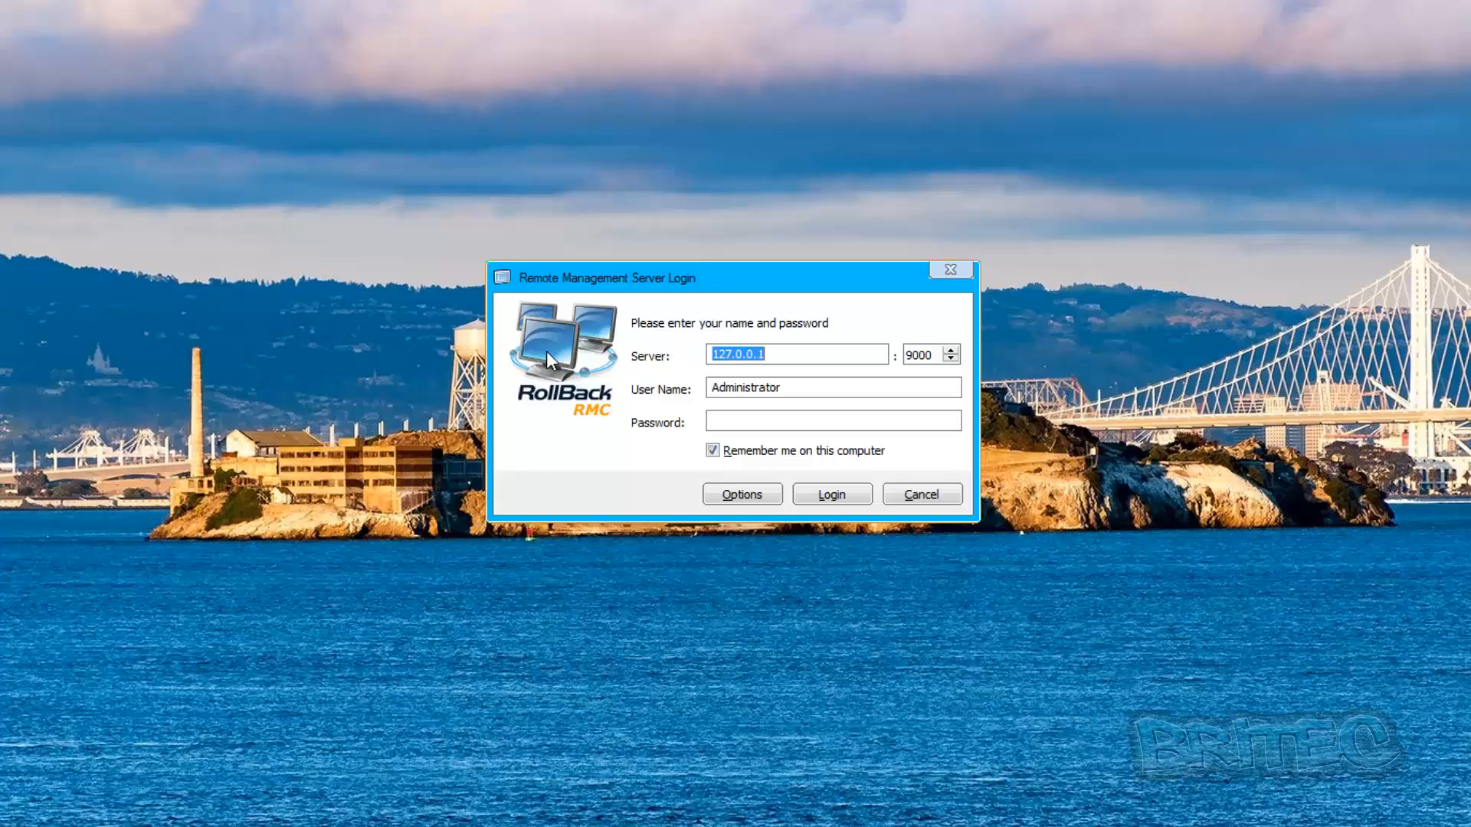
mouse_move(684, 366)
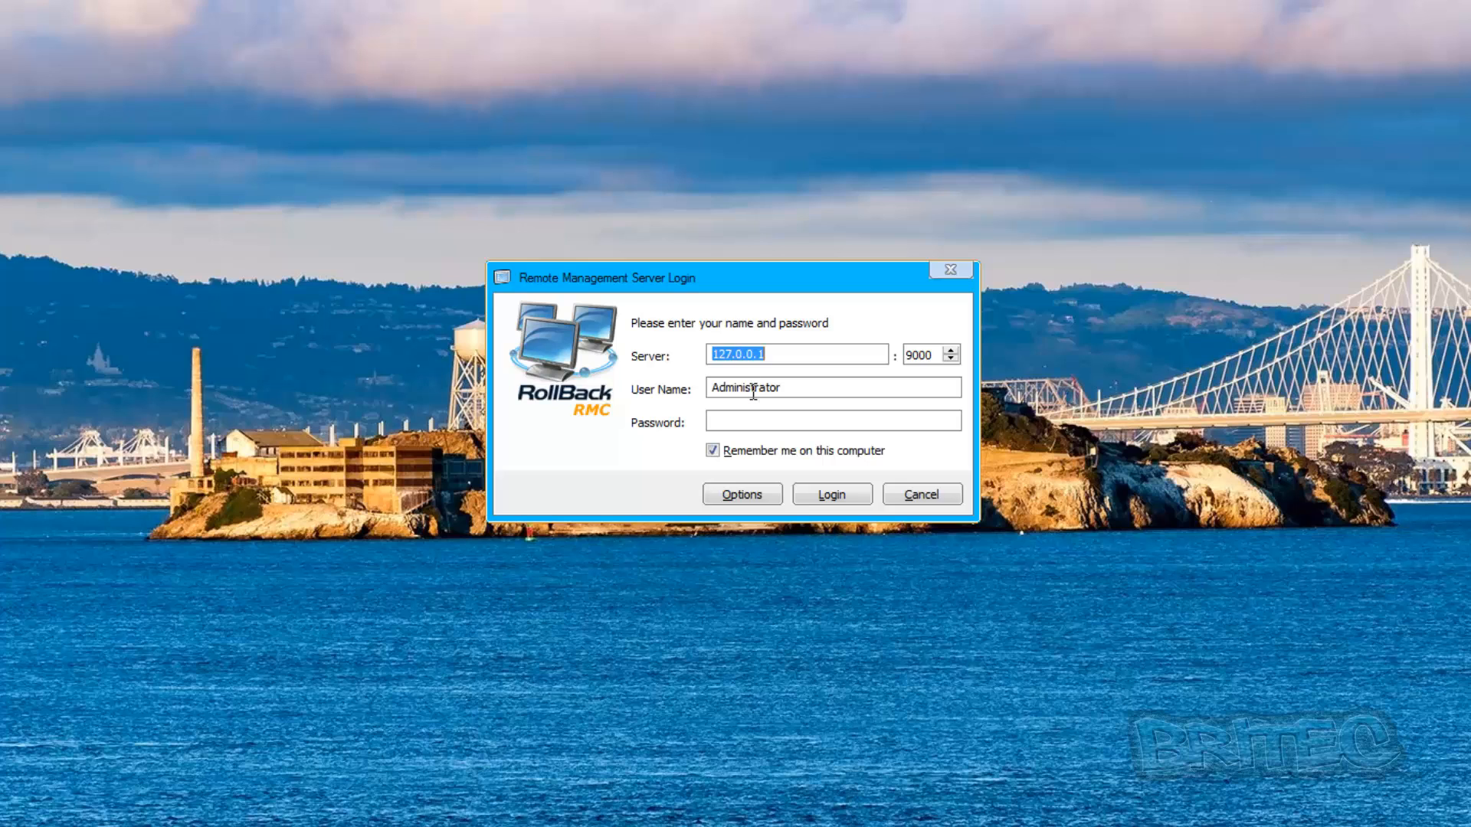
mouse_move(1024, 337)
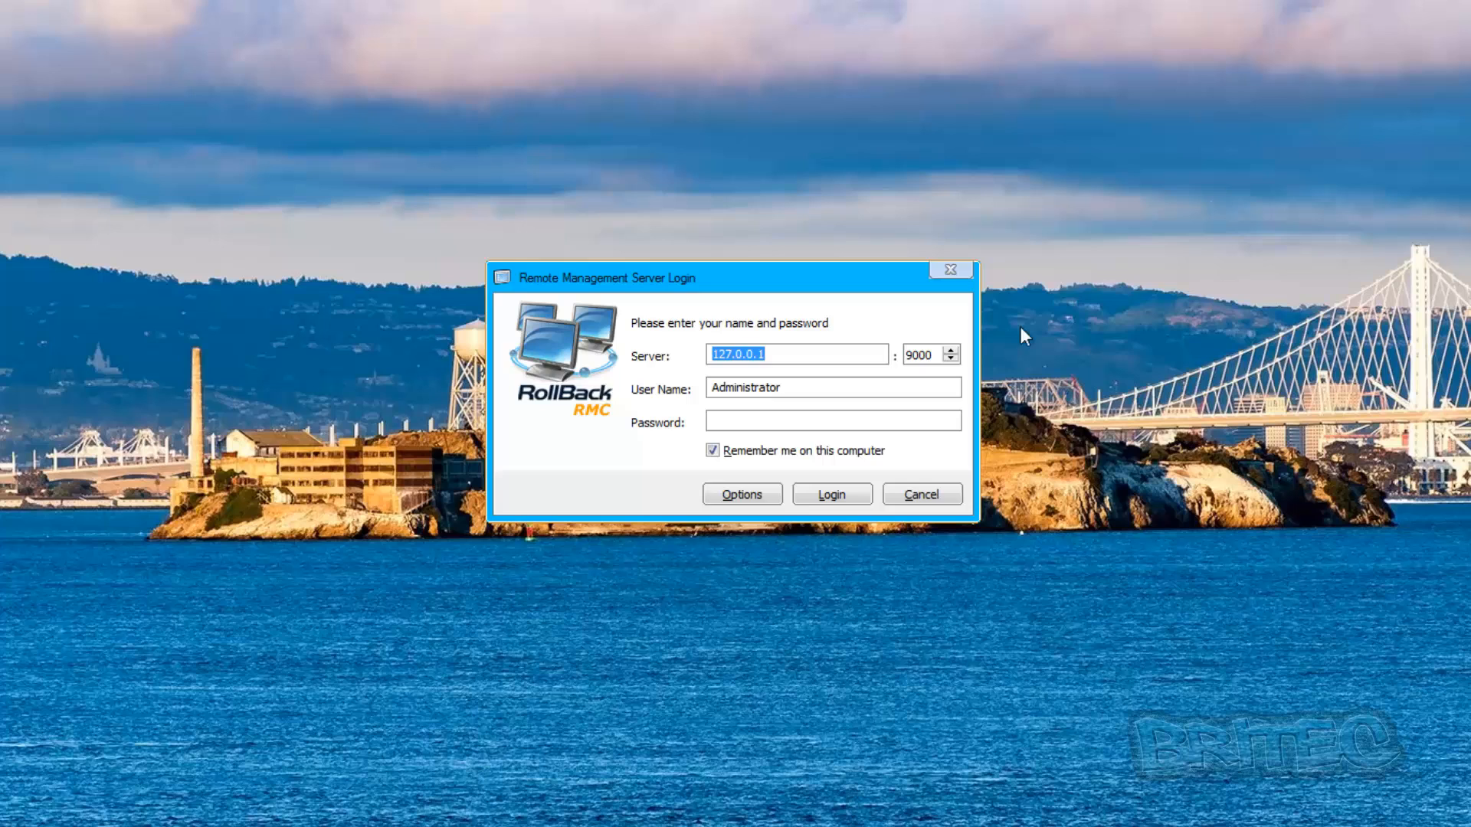
mouse_move(736, 348)
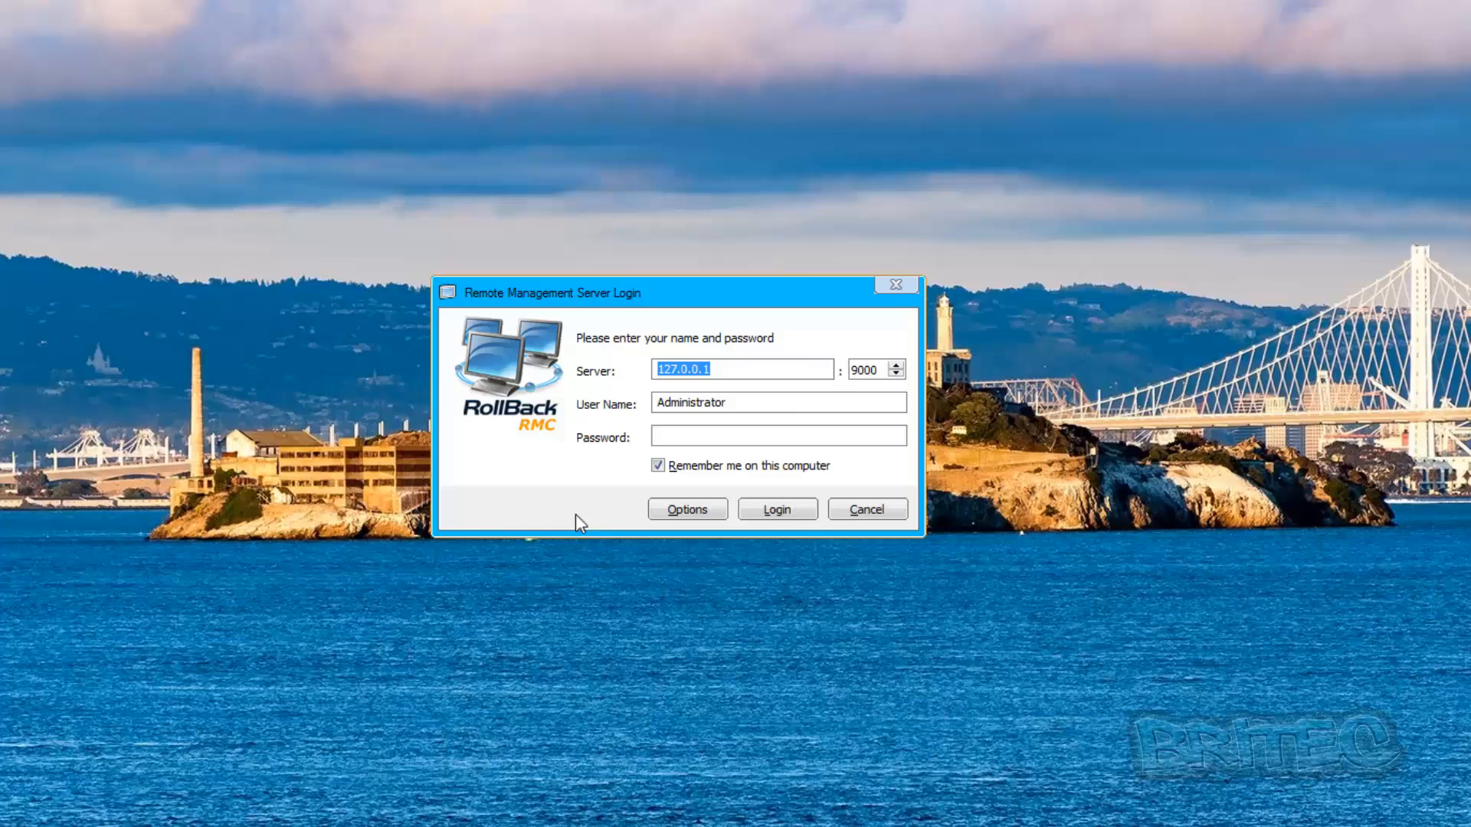
mouse_move(950, 303)
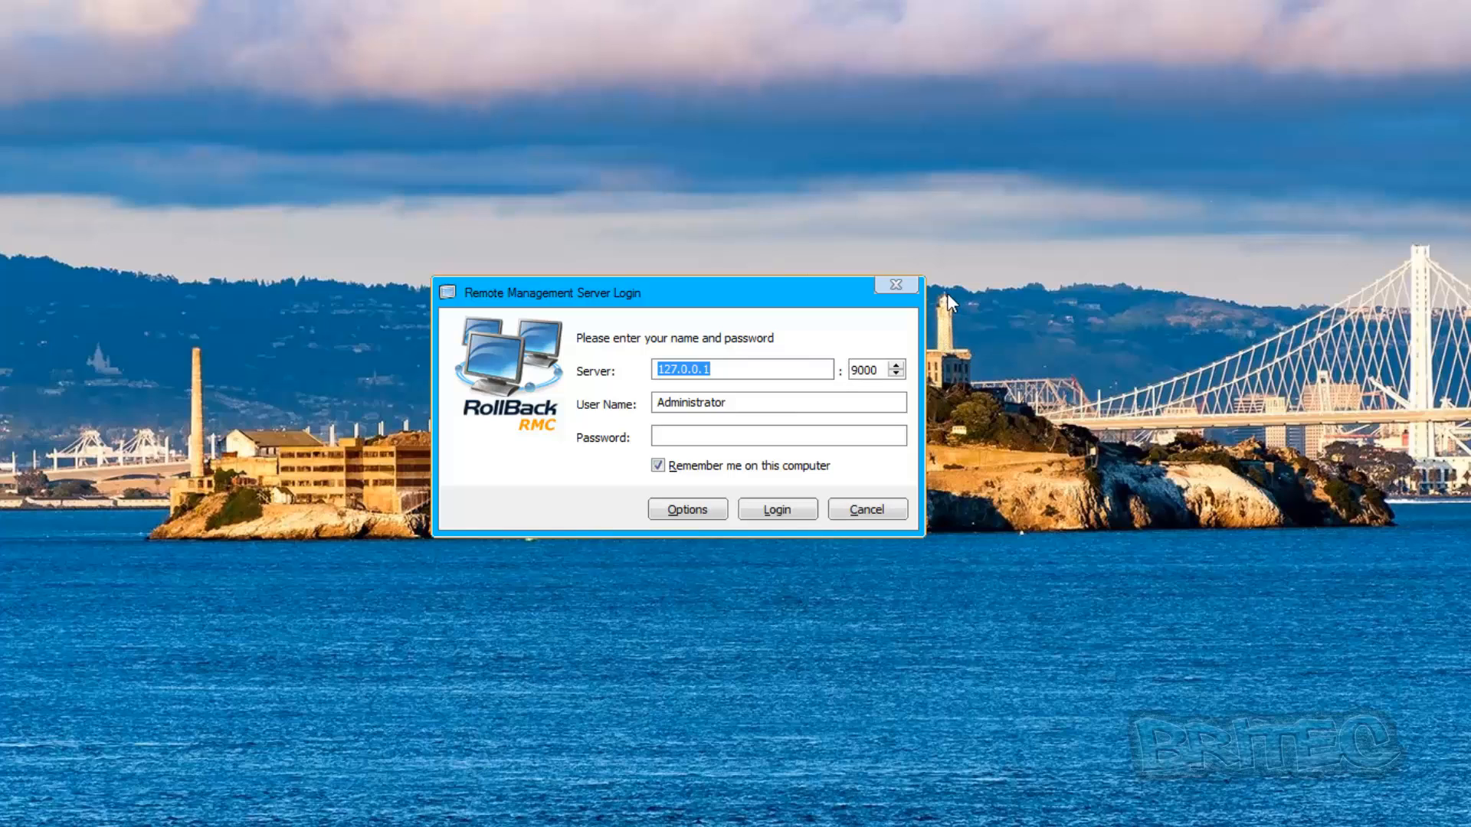
Step: Dismiss the Remote Management Server Login dialog without signing in
click(776, 508)
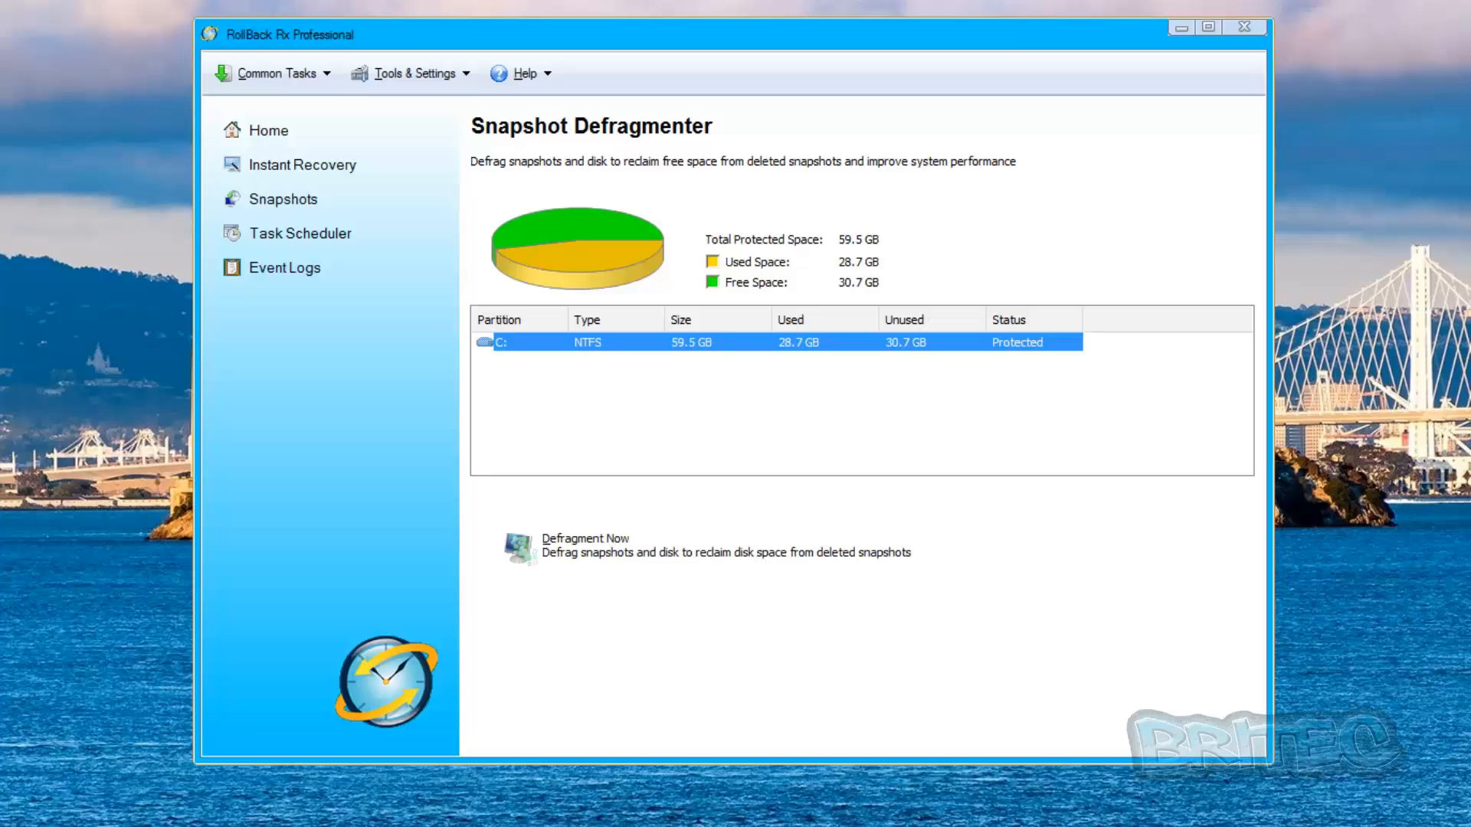
Step: Review the properties of the 666 MB scheduled snapshot from 17/02/2016, then move to Instant Recovery
click(282, 199)
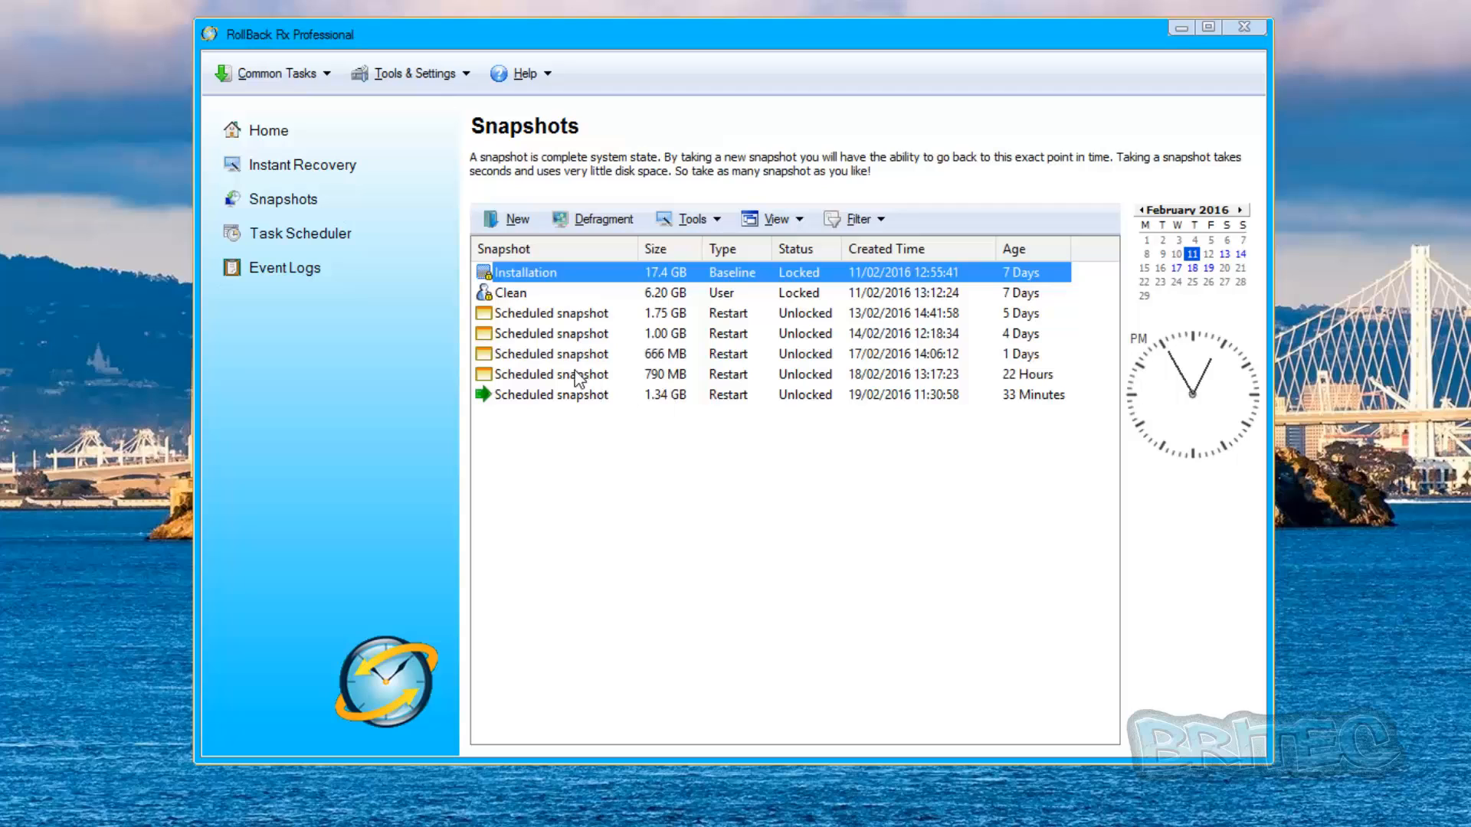
click(551, 354)
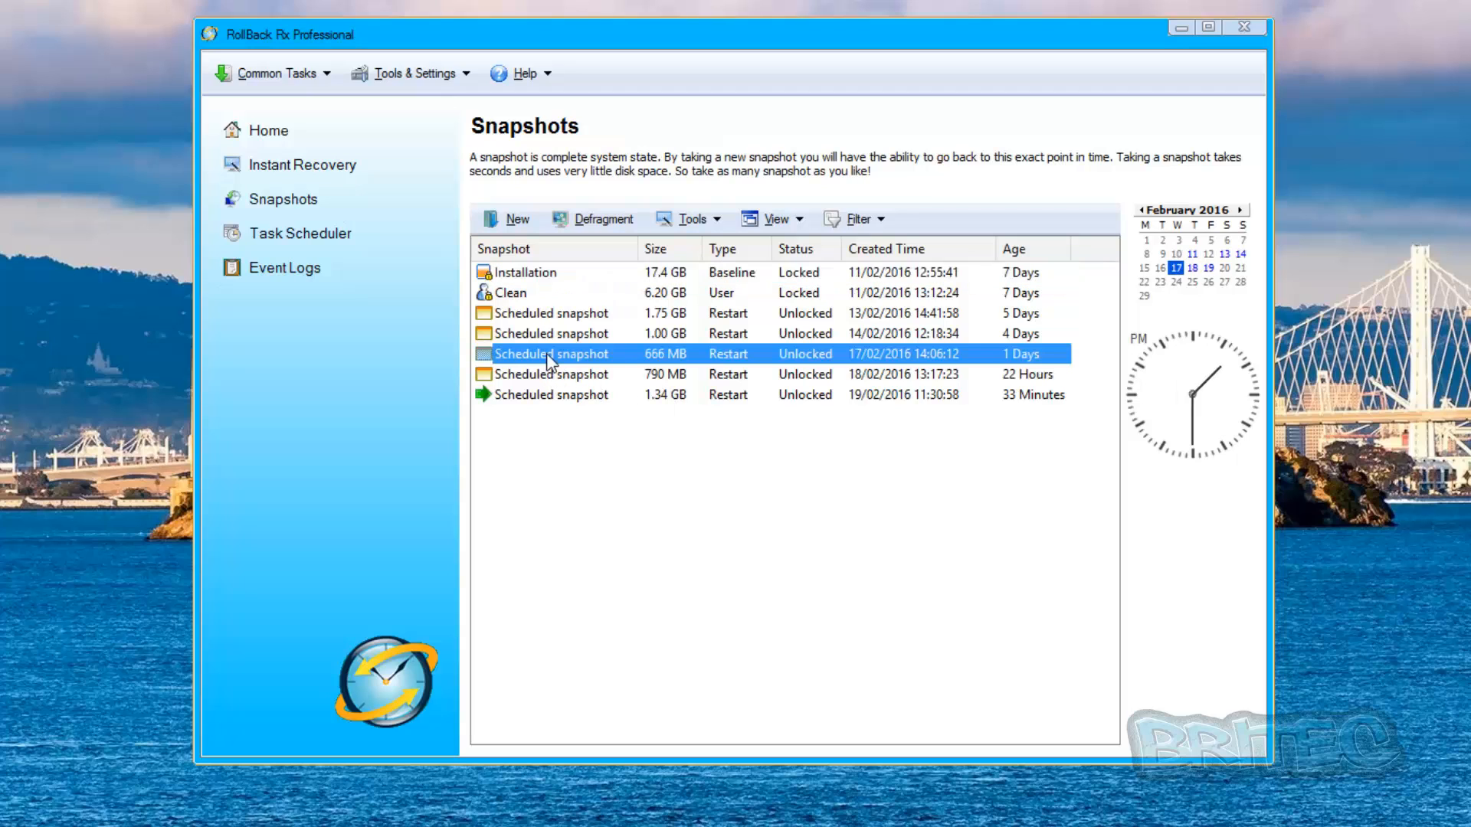
mouse_move(598, 356)
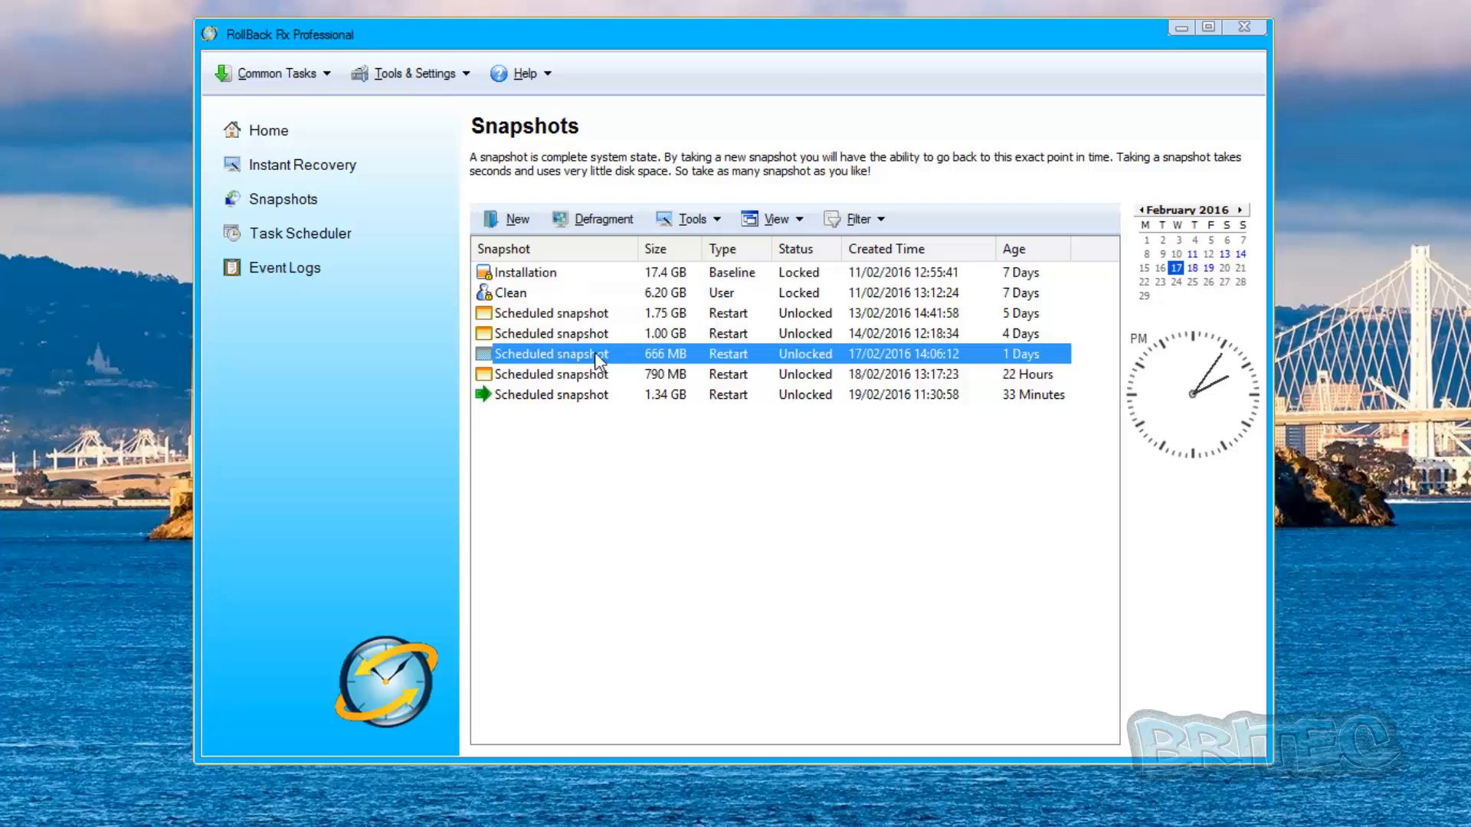
mouse_move(570, 358)
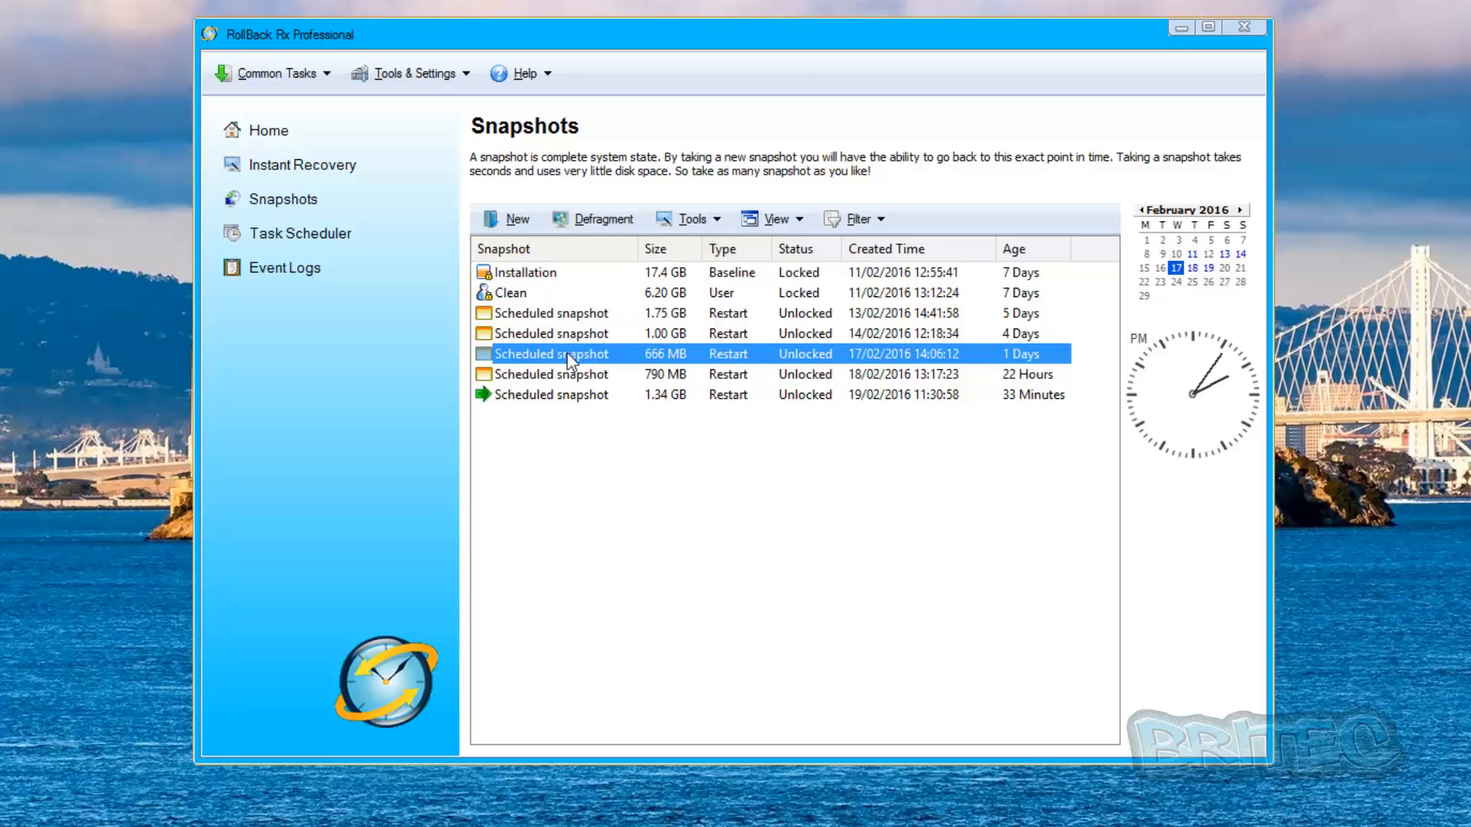
double_click(552, 354)
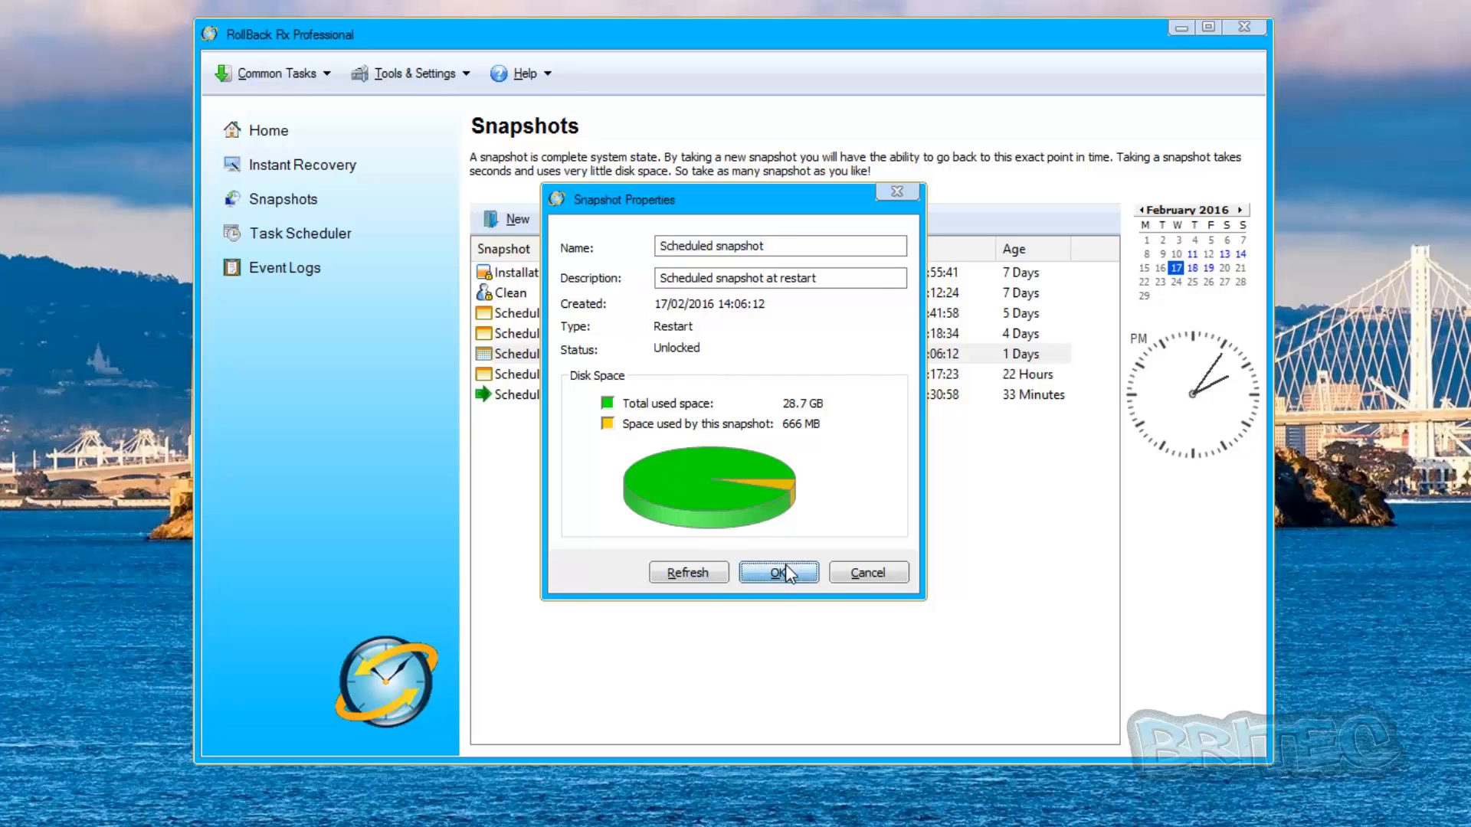
click(777, 572)
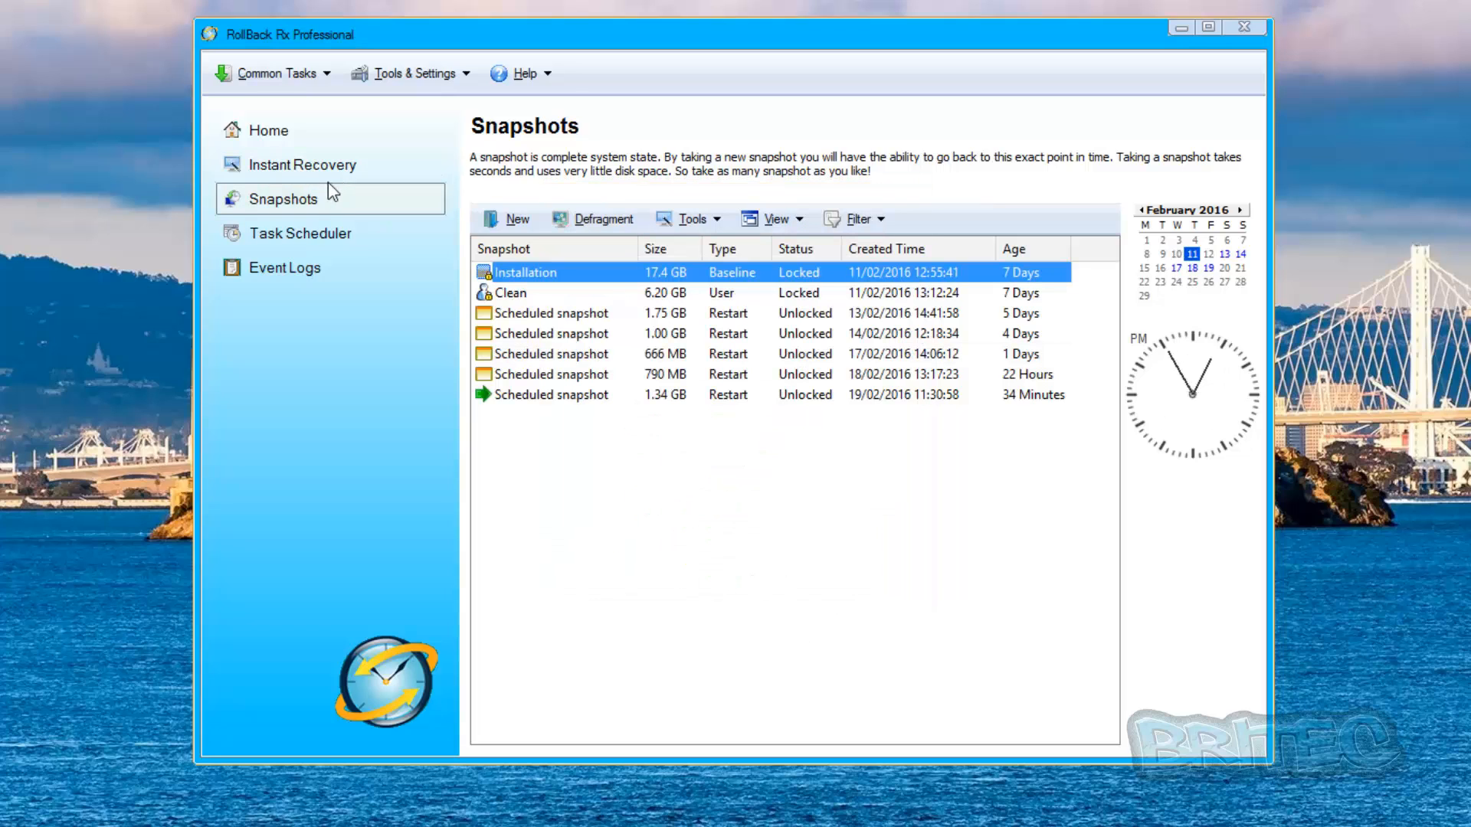
click(303, 164)
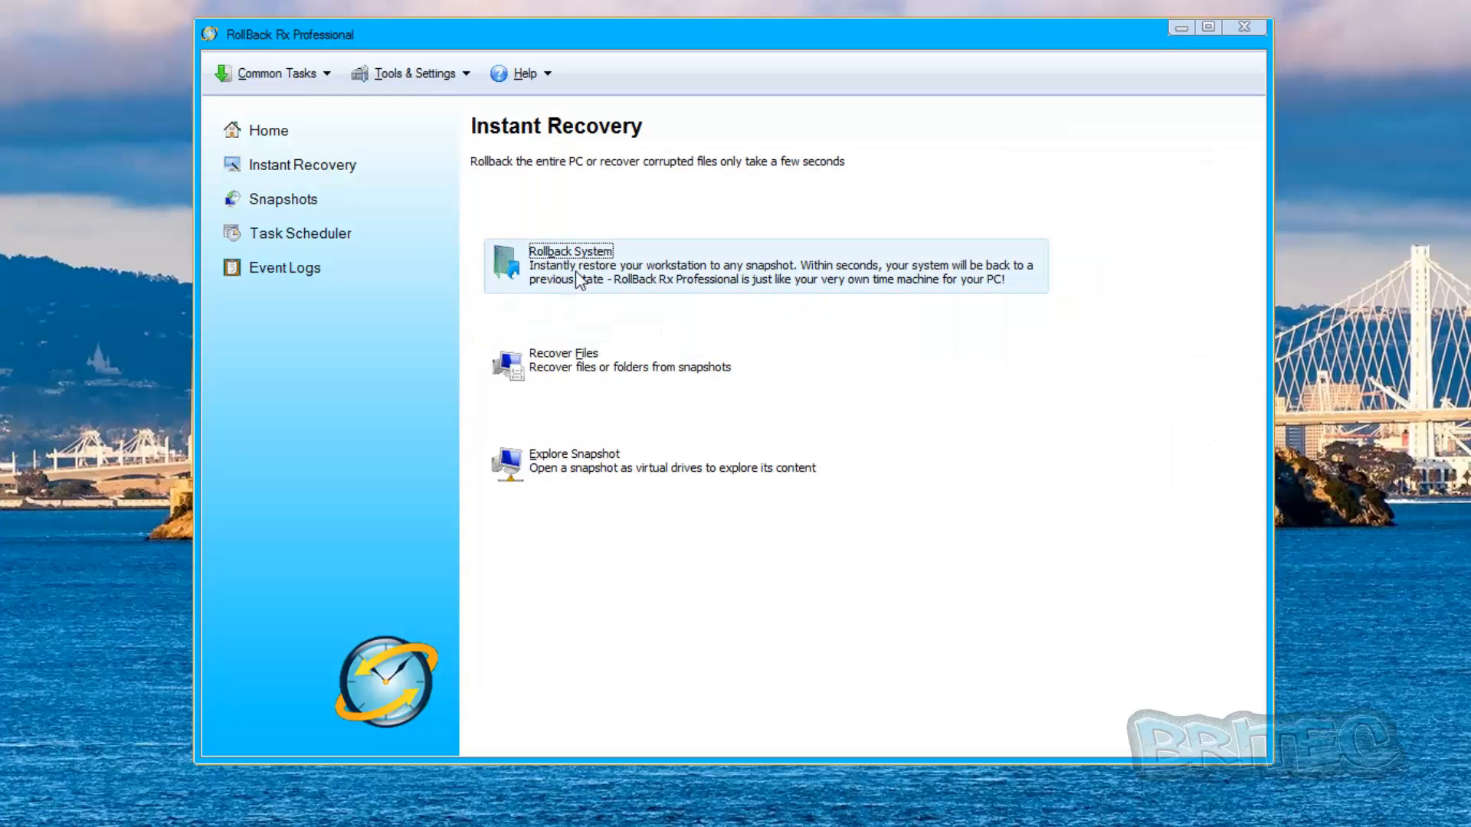
Step: Start Rollback System and choose an earlier scheduled snapshot to restore
click(569, 251)
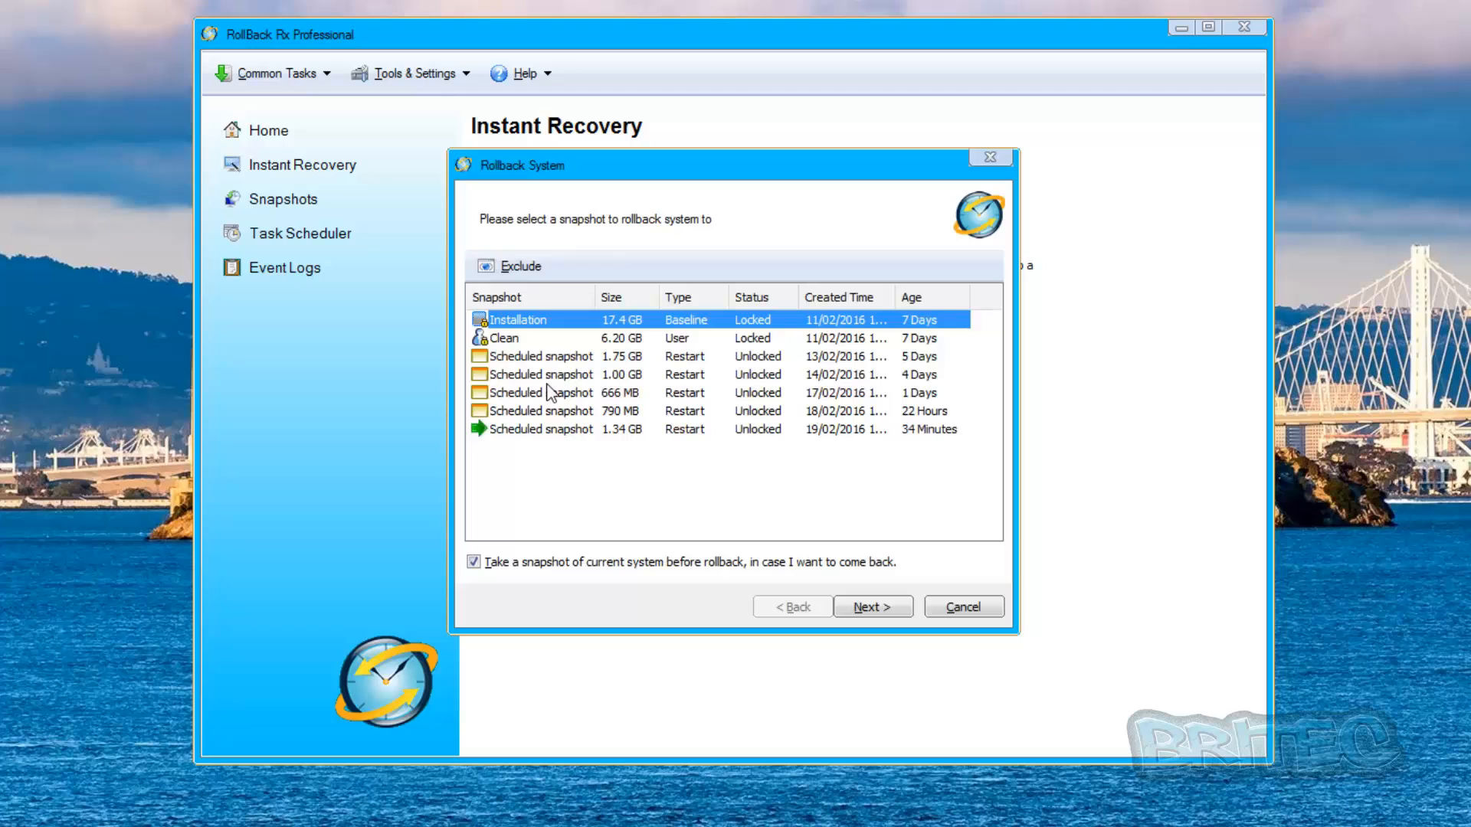
mouse_move(596, 407)
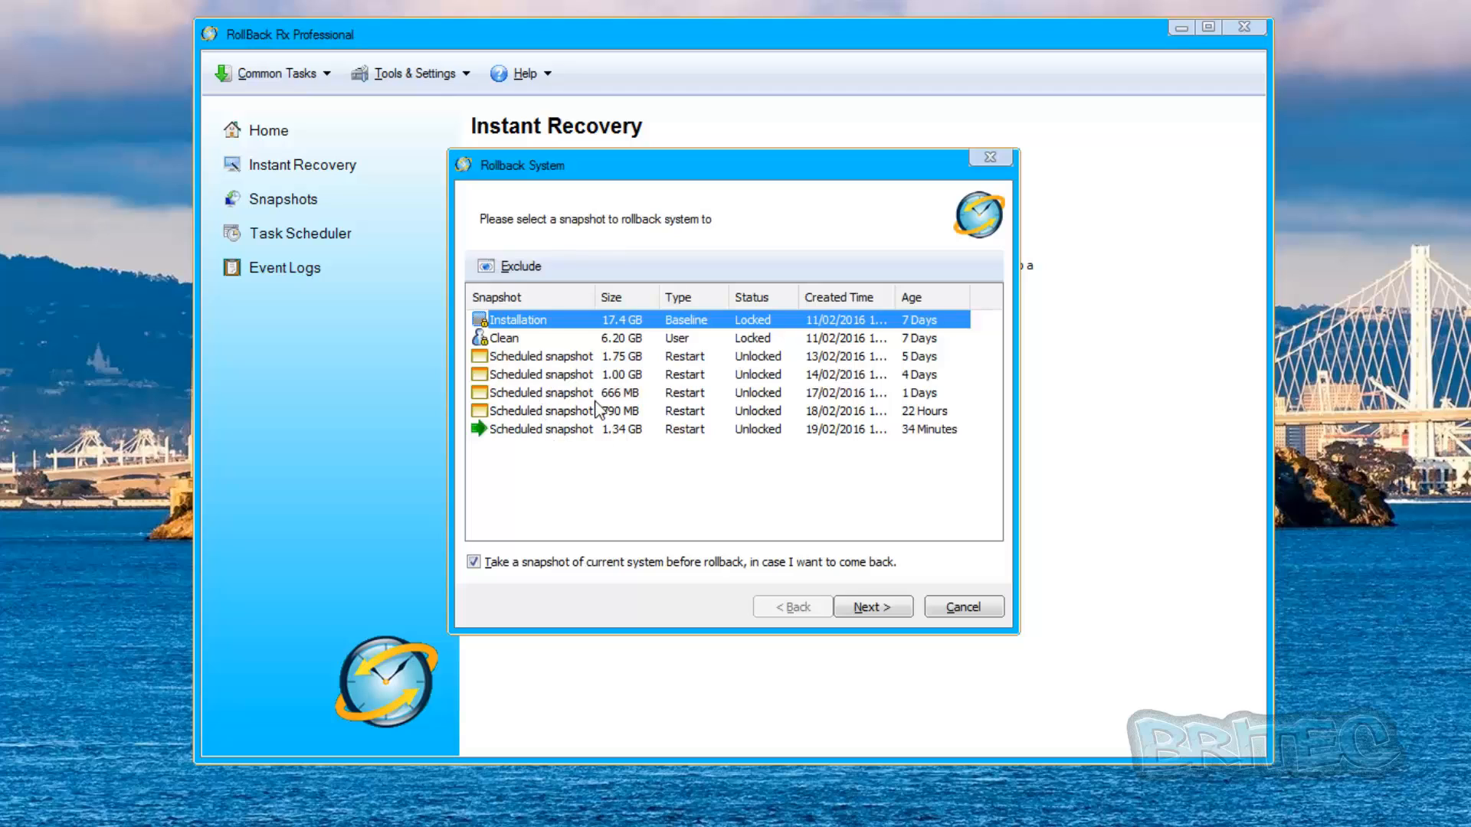
click(541, 393)
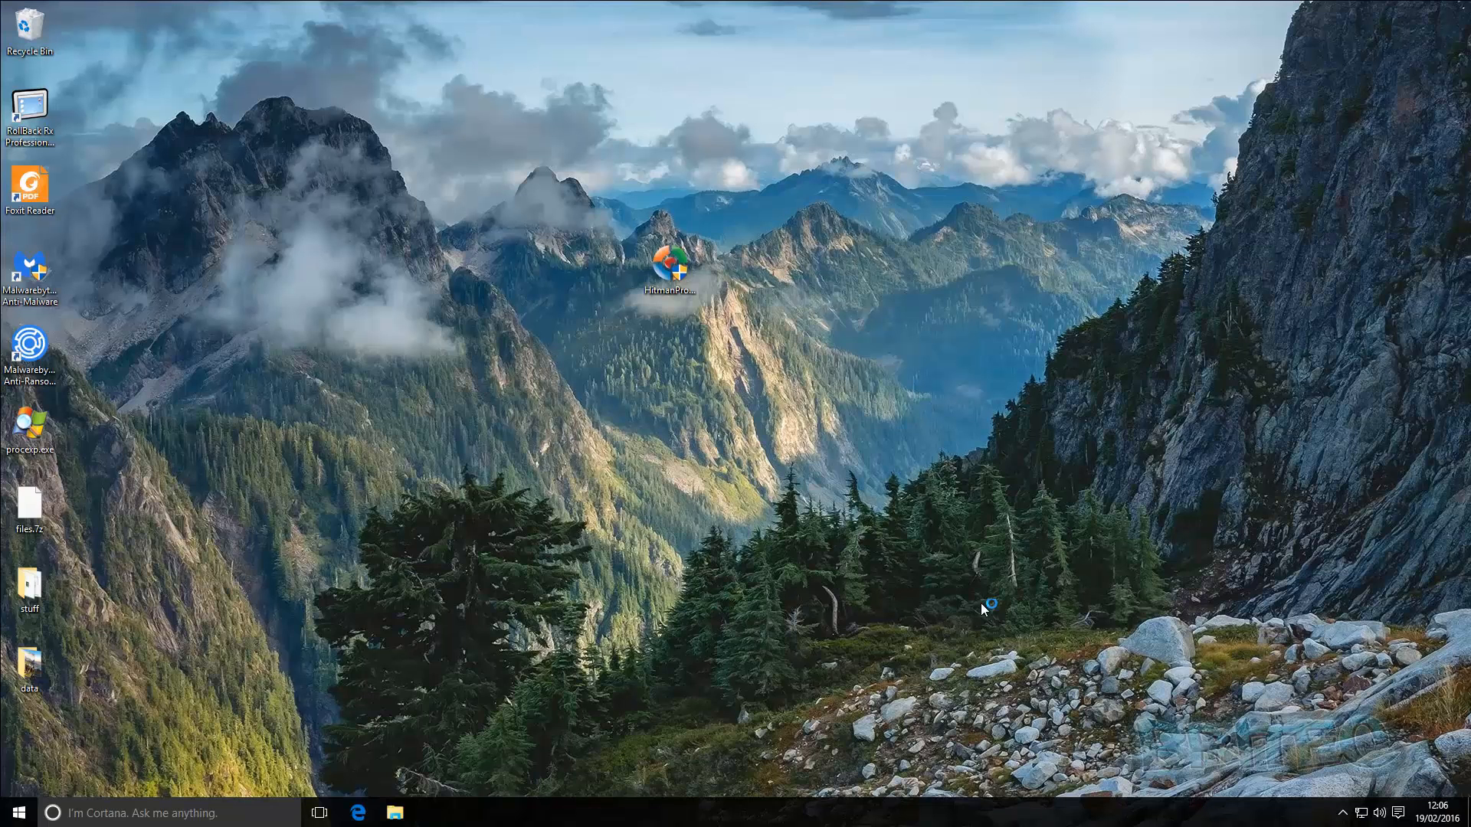
mouse_move(699, 579)
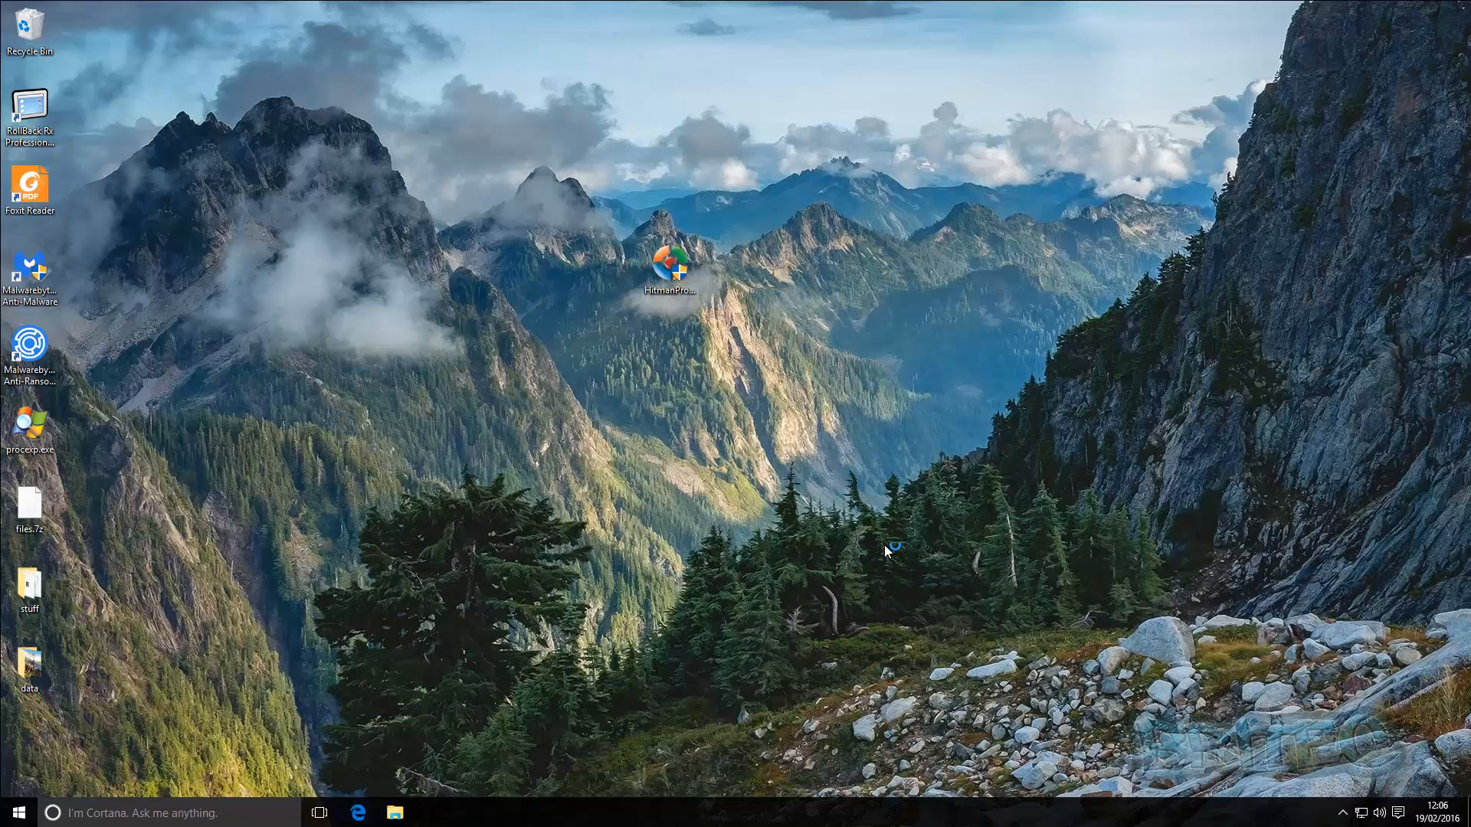
mouse_move(128, 198)
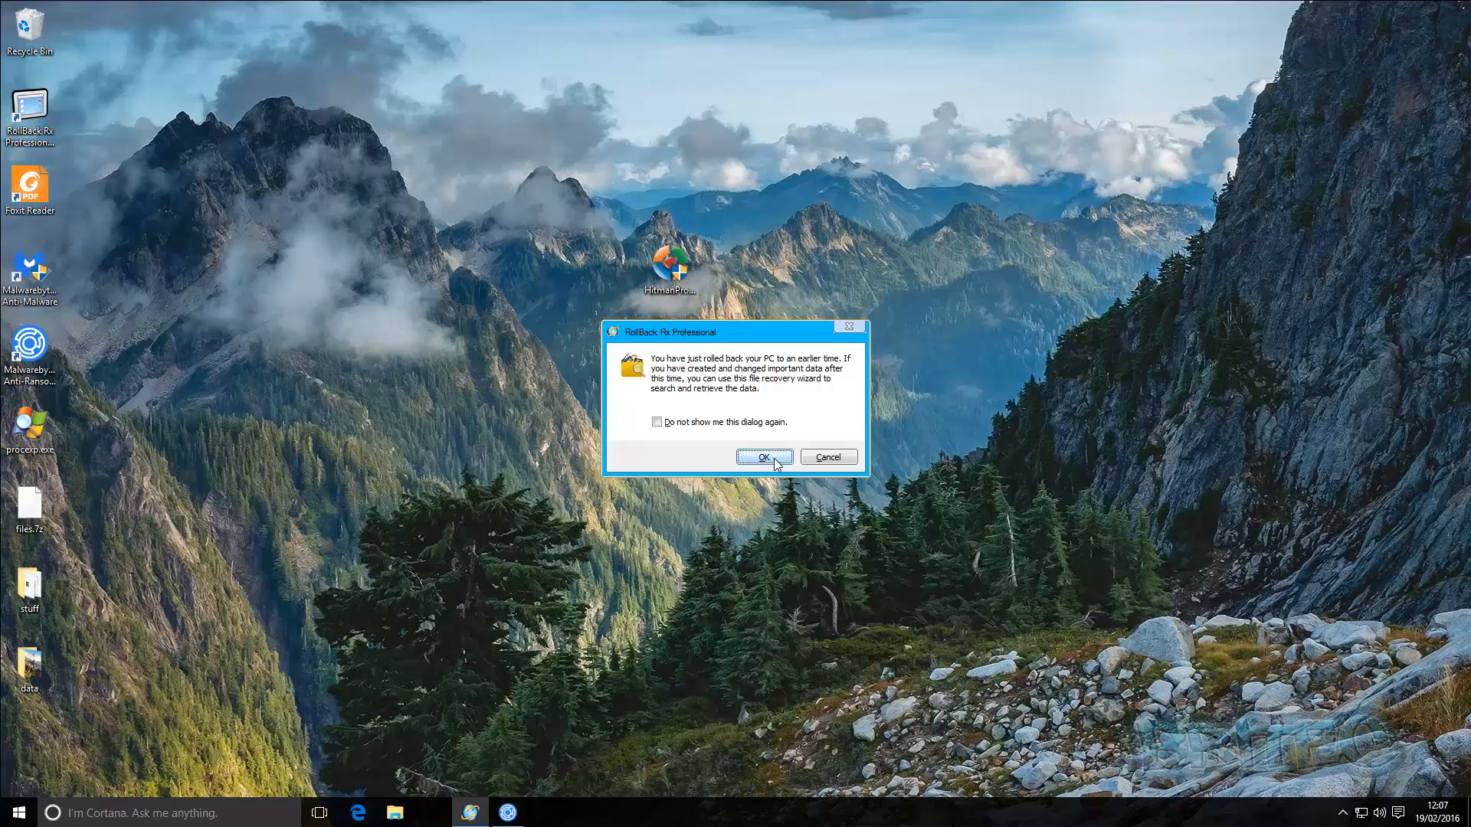
Step: Acknowledge the rollback notice and close the Recover Files wizard without recovering anything
click(763, 456)
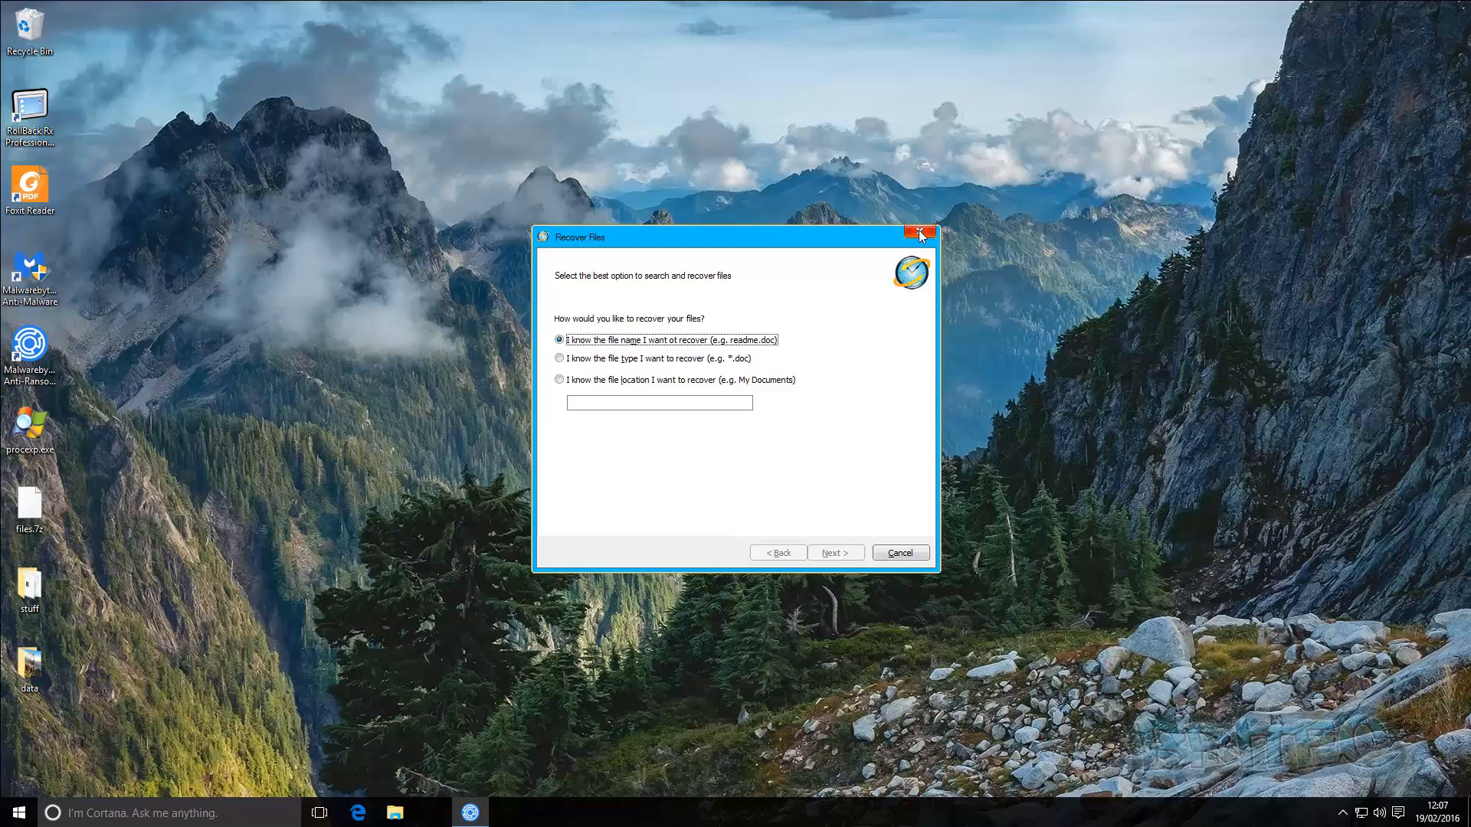
click(918, 233)
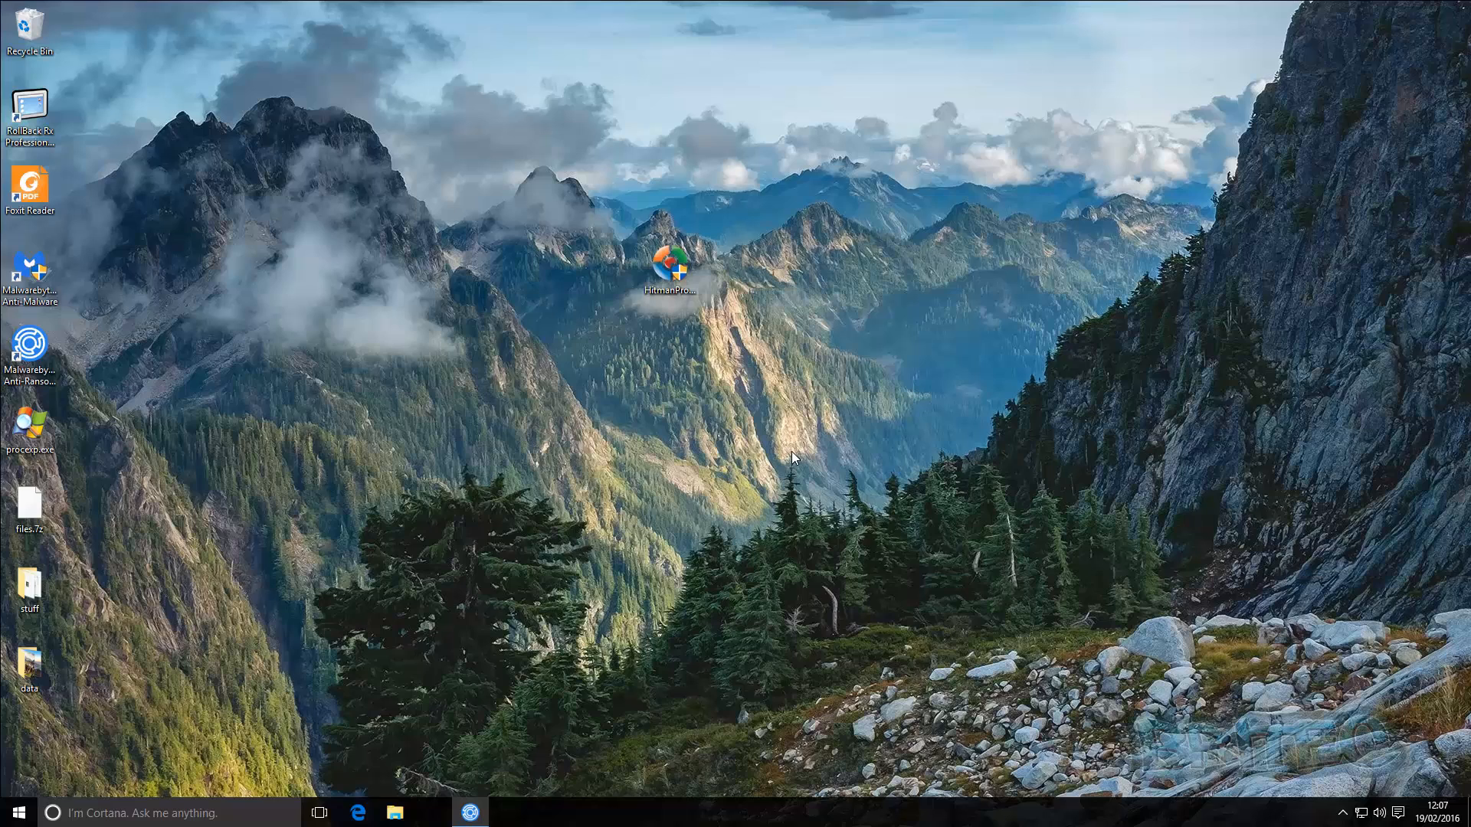
mouse_move(752, 466)
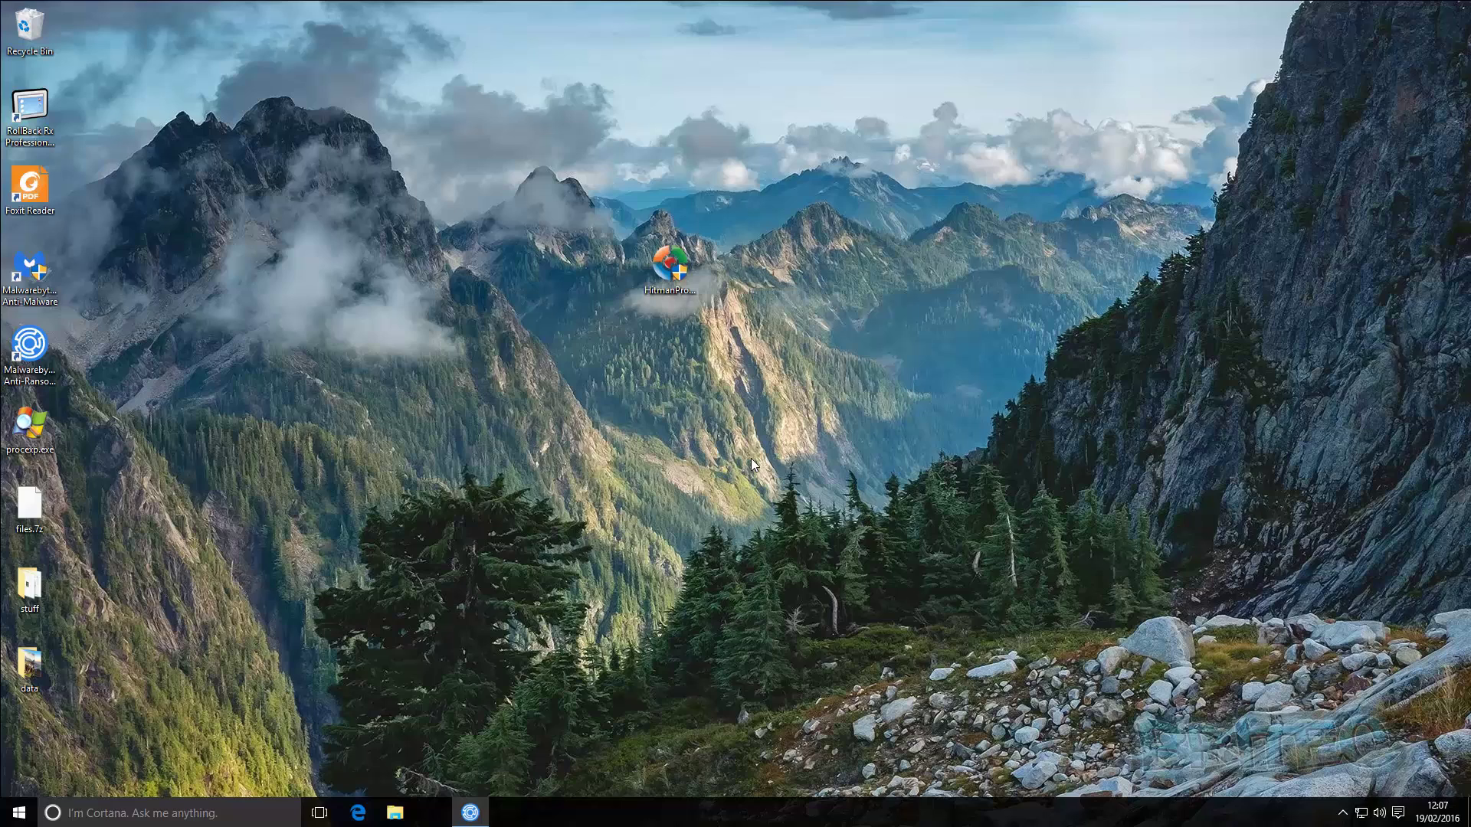
mouse_move(741, 464)
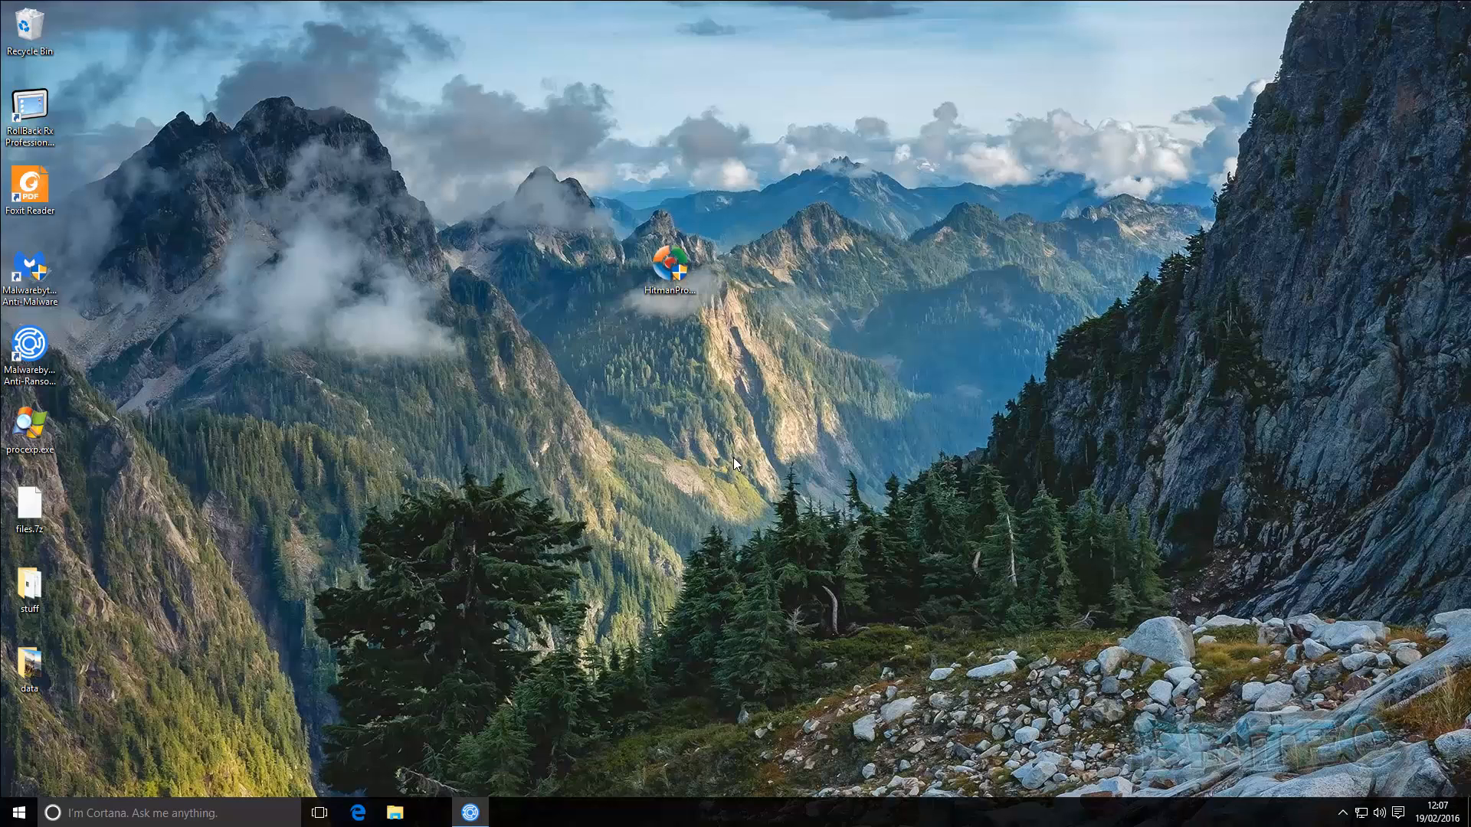
mouse_move(724, 539)
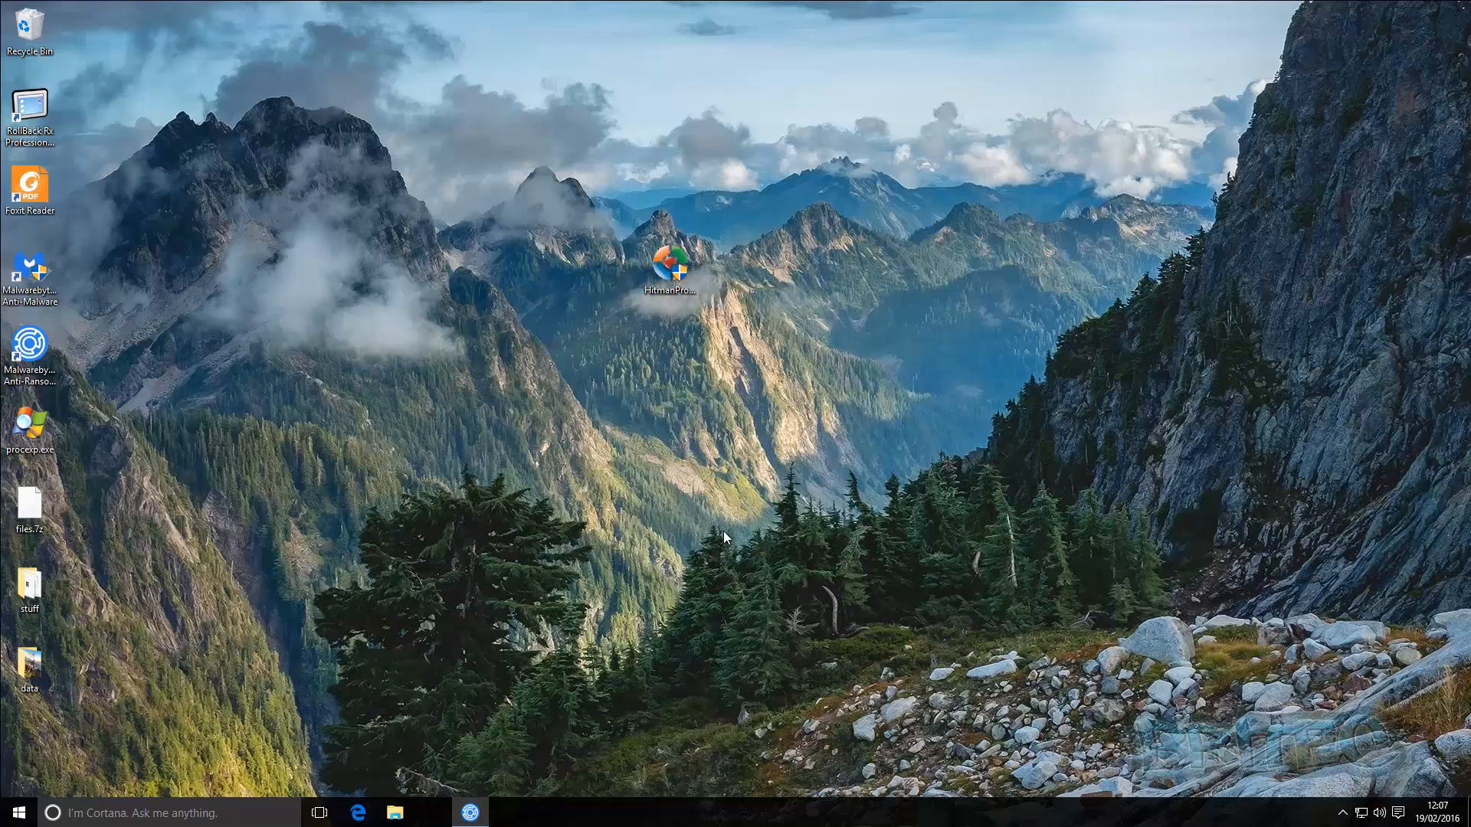